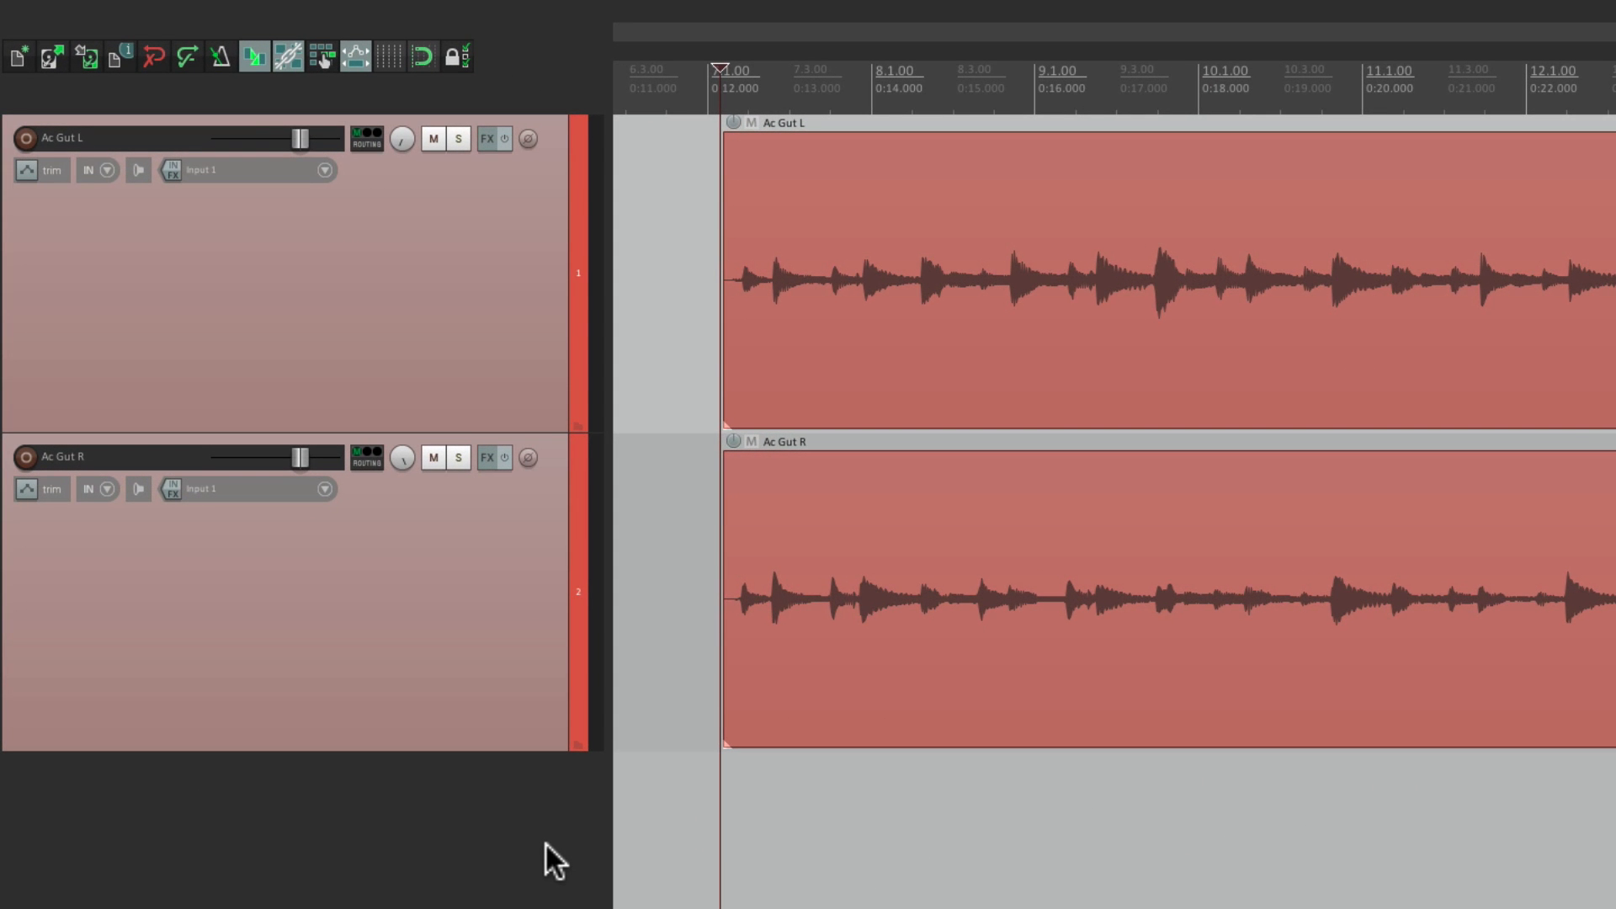
pyautogui.moveTo(529, 462)
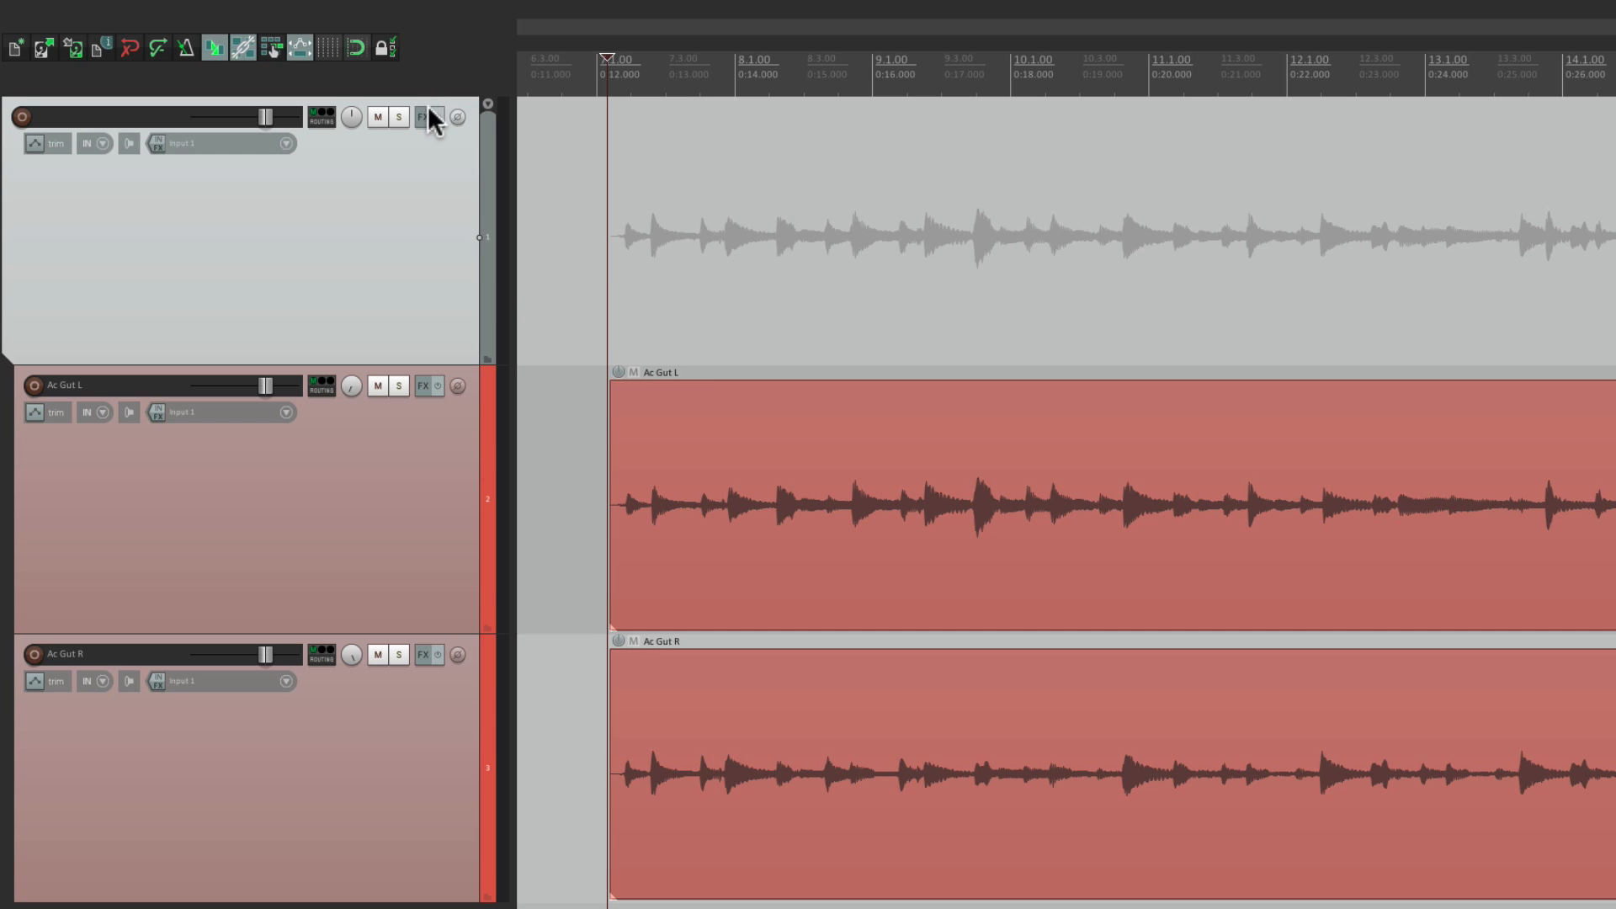
# - Add ReaEQ to the folder track with a +10.3 dB high shelf at 3406 Hz
pyautogui.click(423, 116)
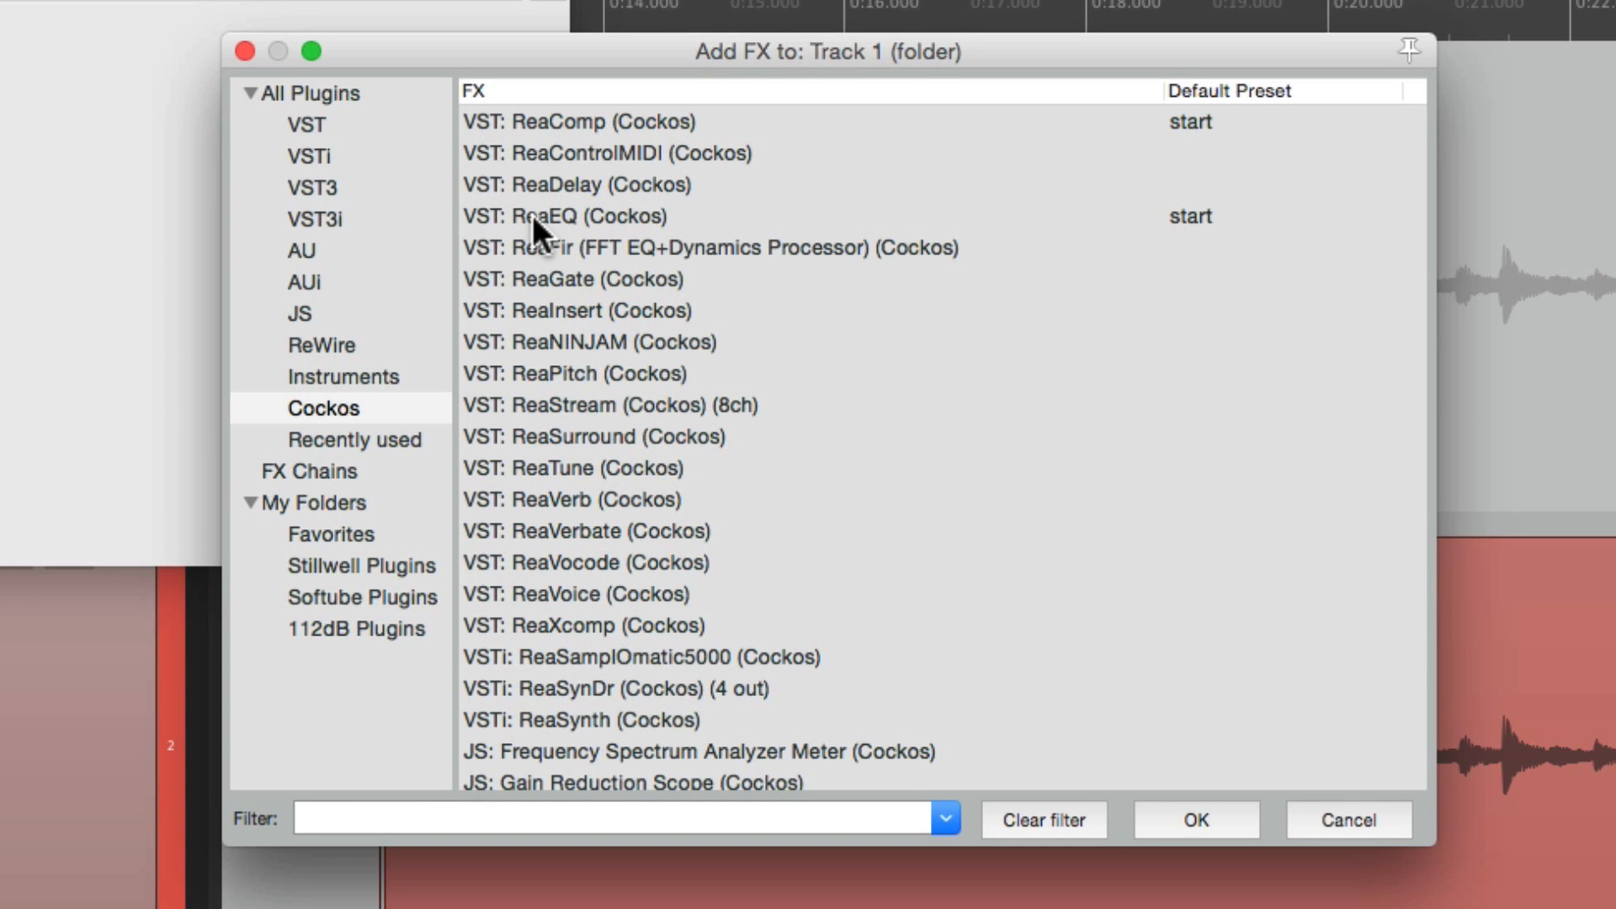
pyautogui.doubleClick(563, 215)
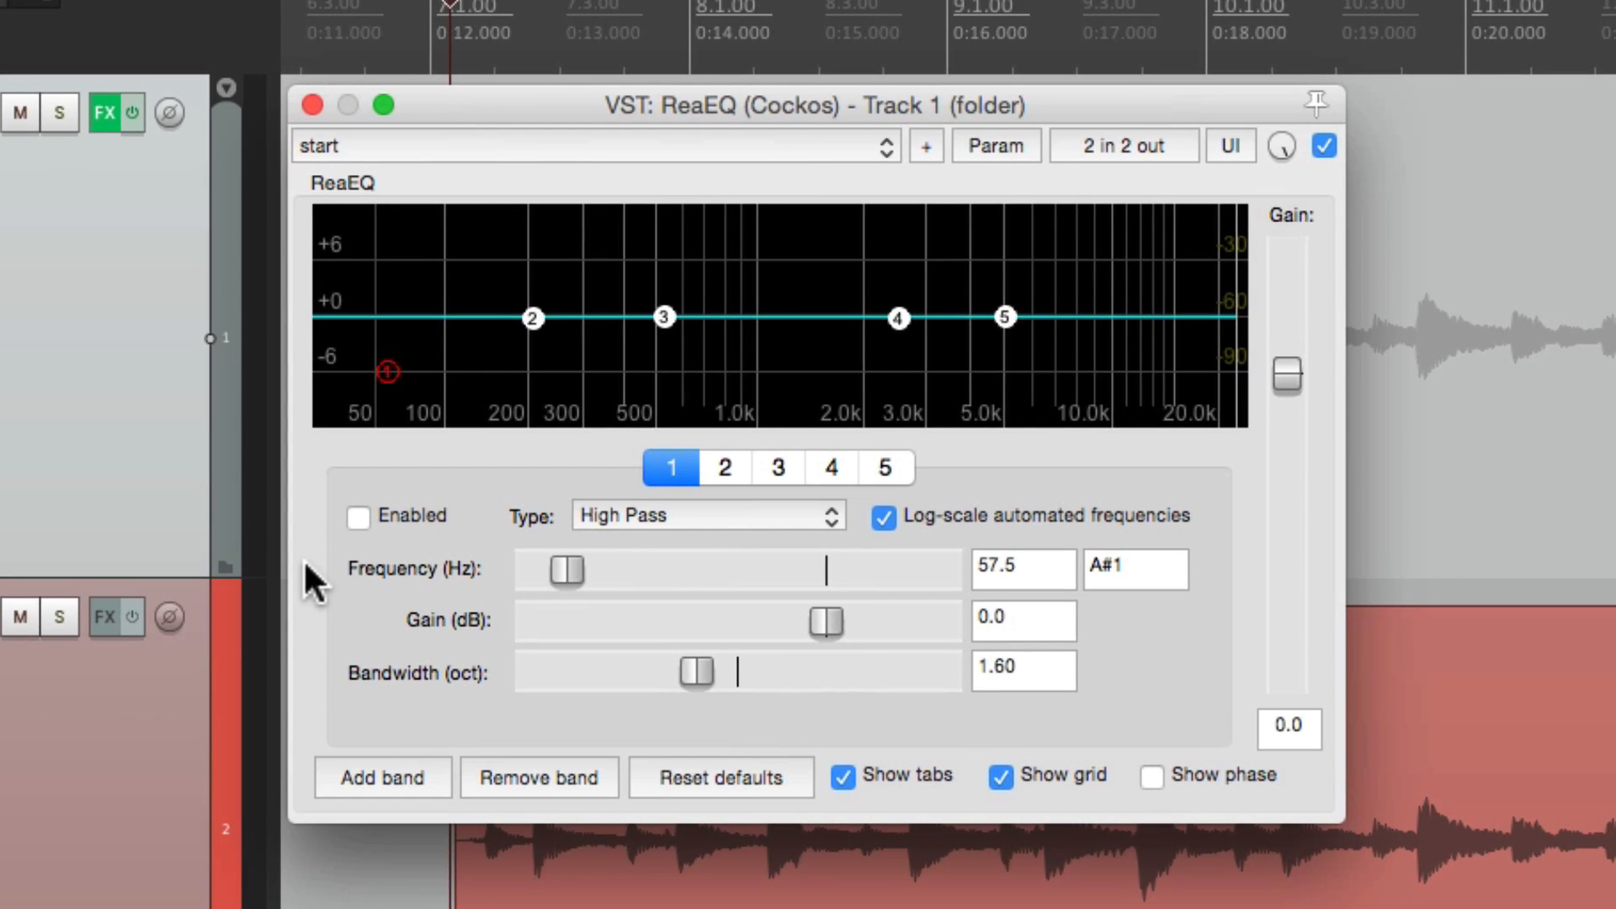
pyautogui.moveTo(1005, 316); pyautogui.dragTo(1005, 300)
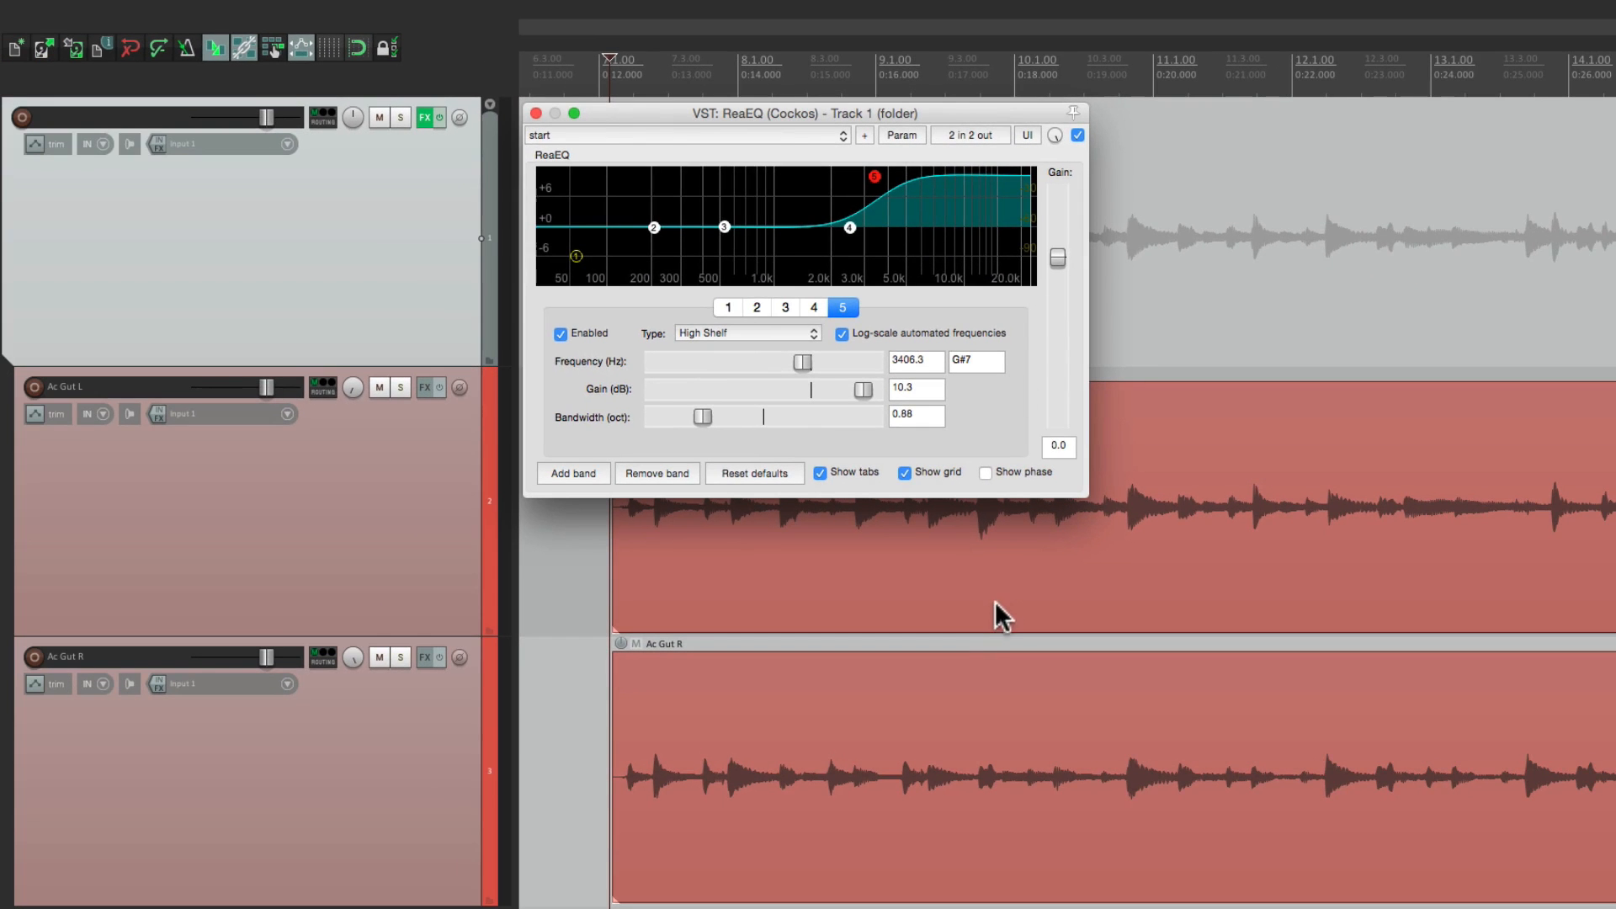
pyautogui.moveTo(990, 667)
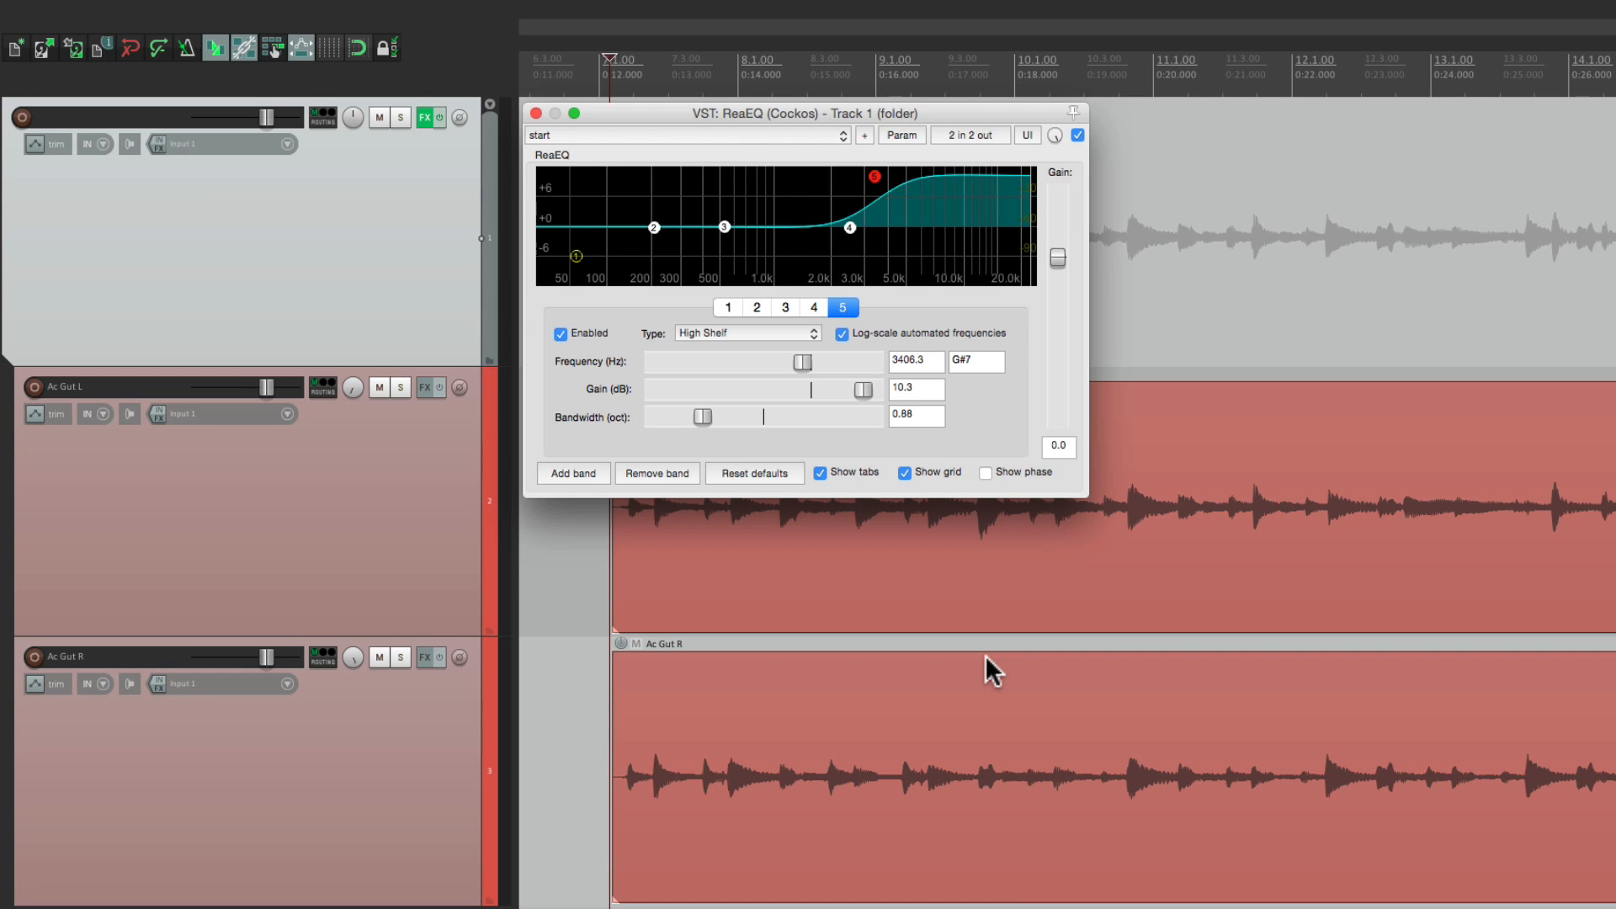
pyautogui.moveTo(974, 589)
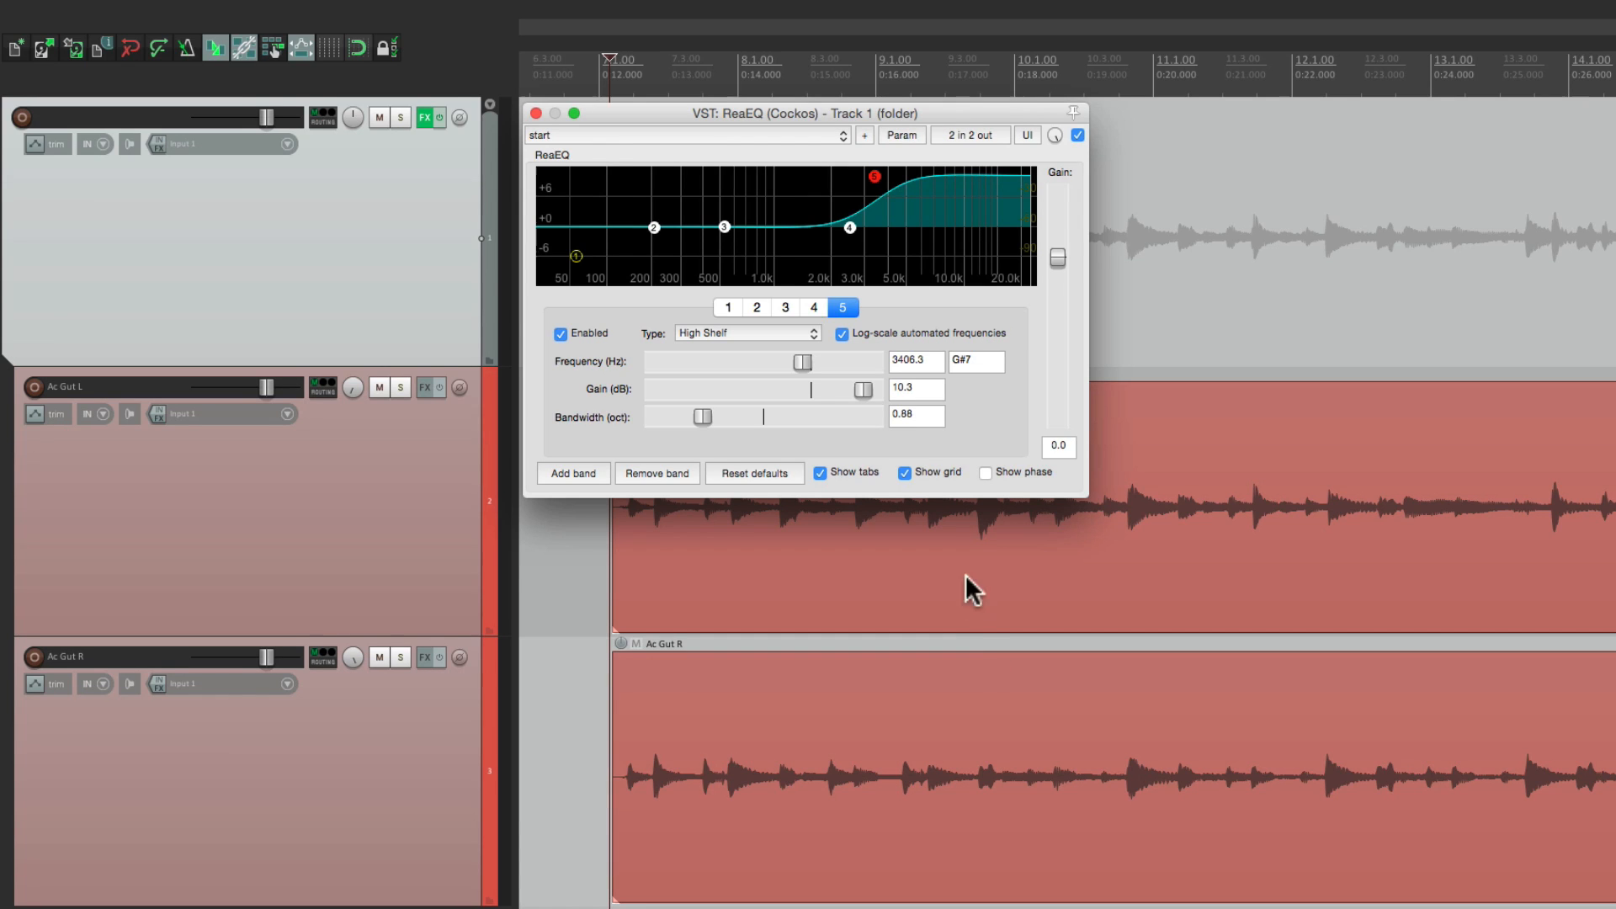
pyautogui.moveTo(1010, 417)
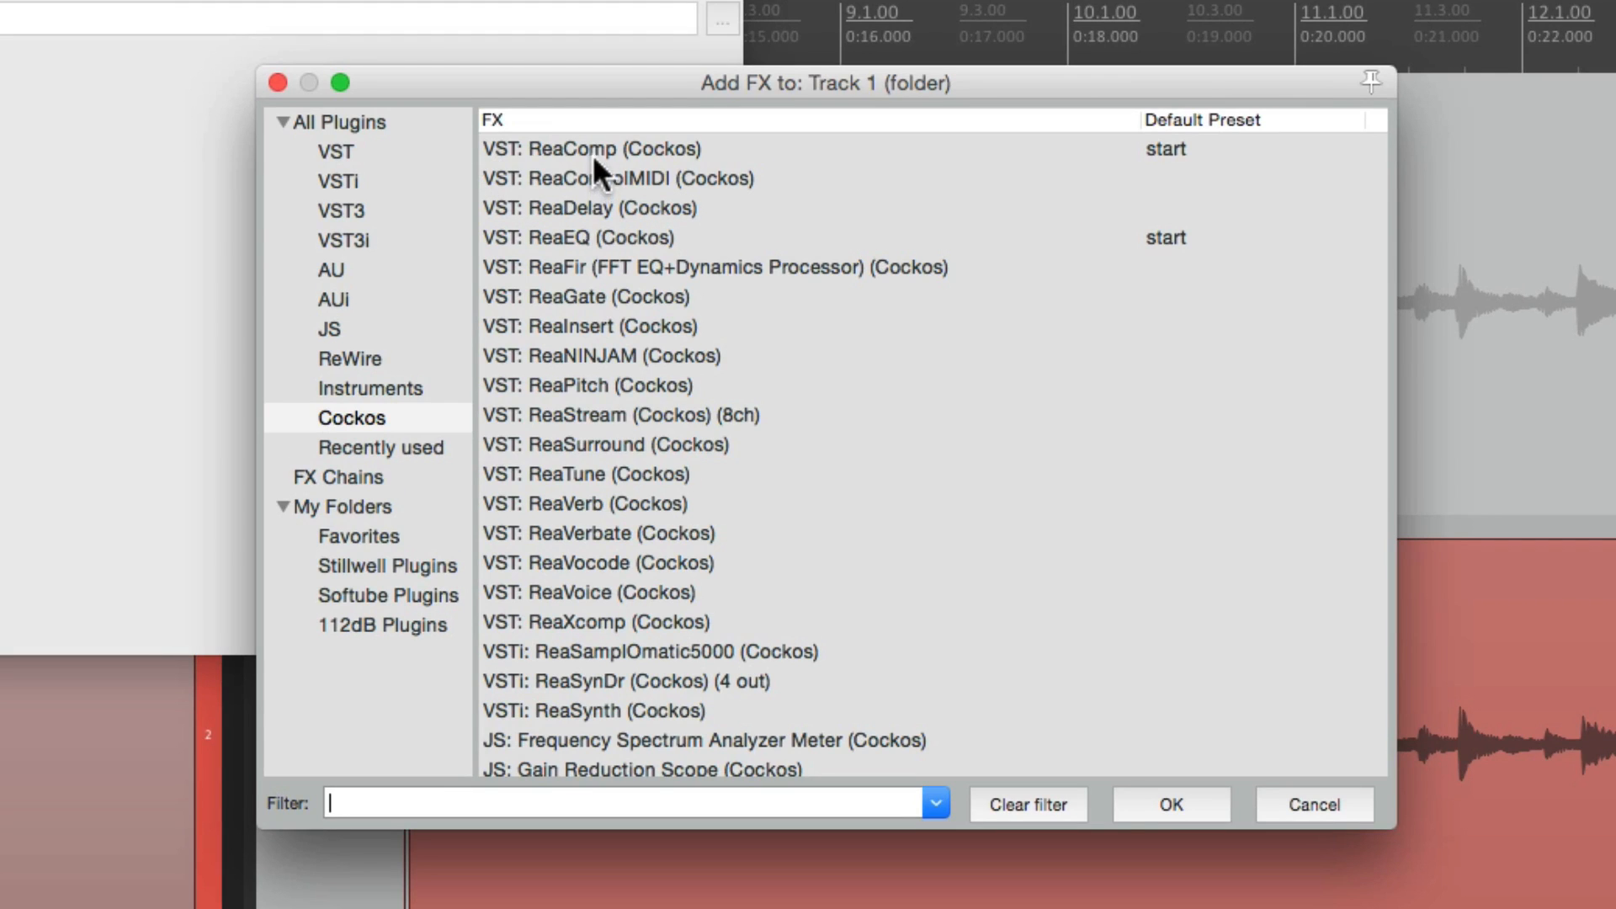
# - Add ReaComp after ReaEQ on the folder track and set its threshold to -27.4 dB
pyautogui.doubleClick(593, 148)
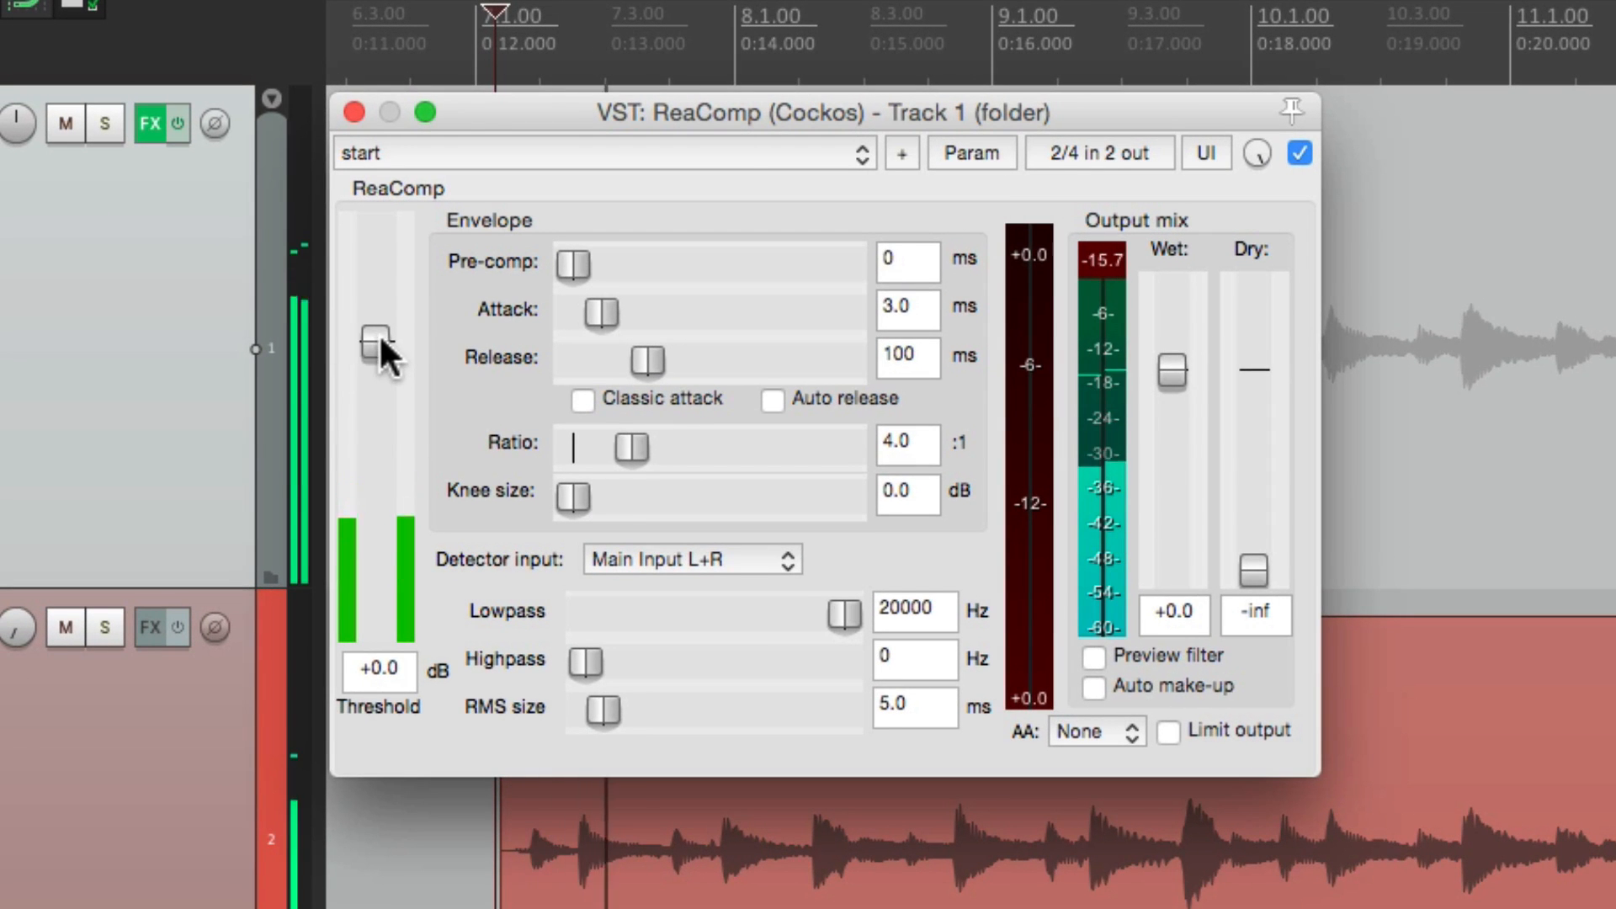
pyautogui.moveTo(373, 340); pyautogui.dragTo(373, 531)
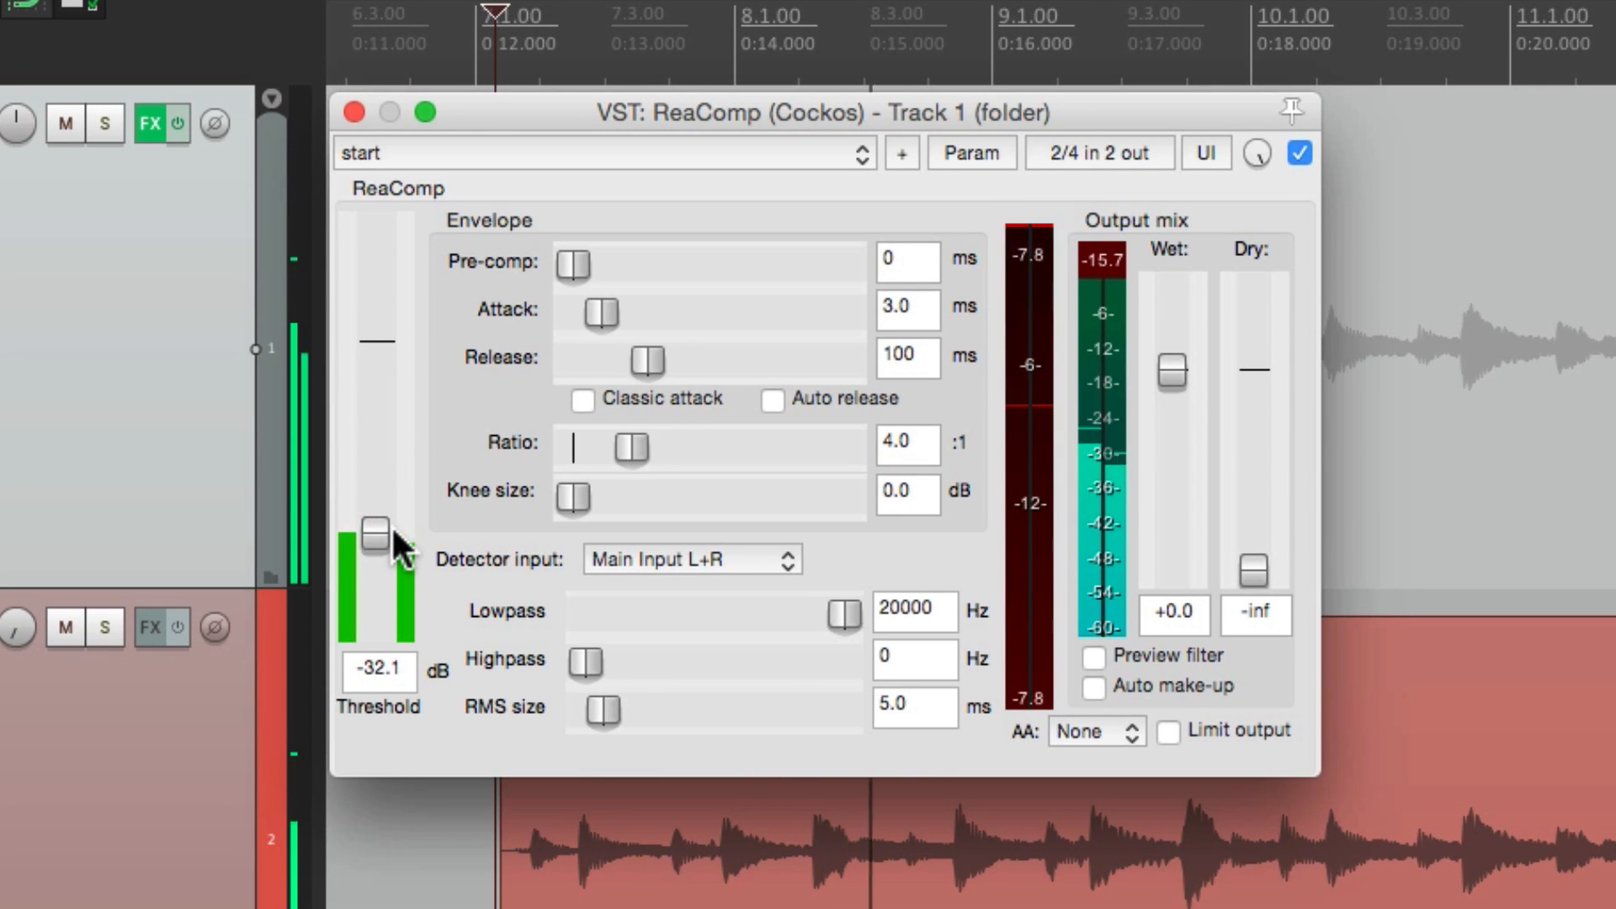
pyautogui.moveTo(373, 529); pyautogui.dragTo(373, 513)
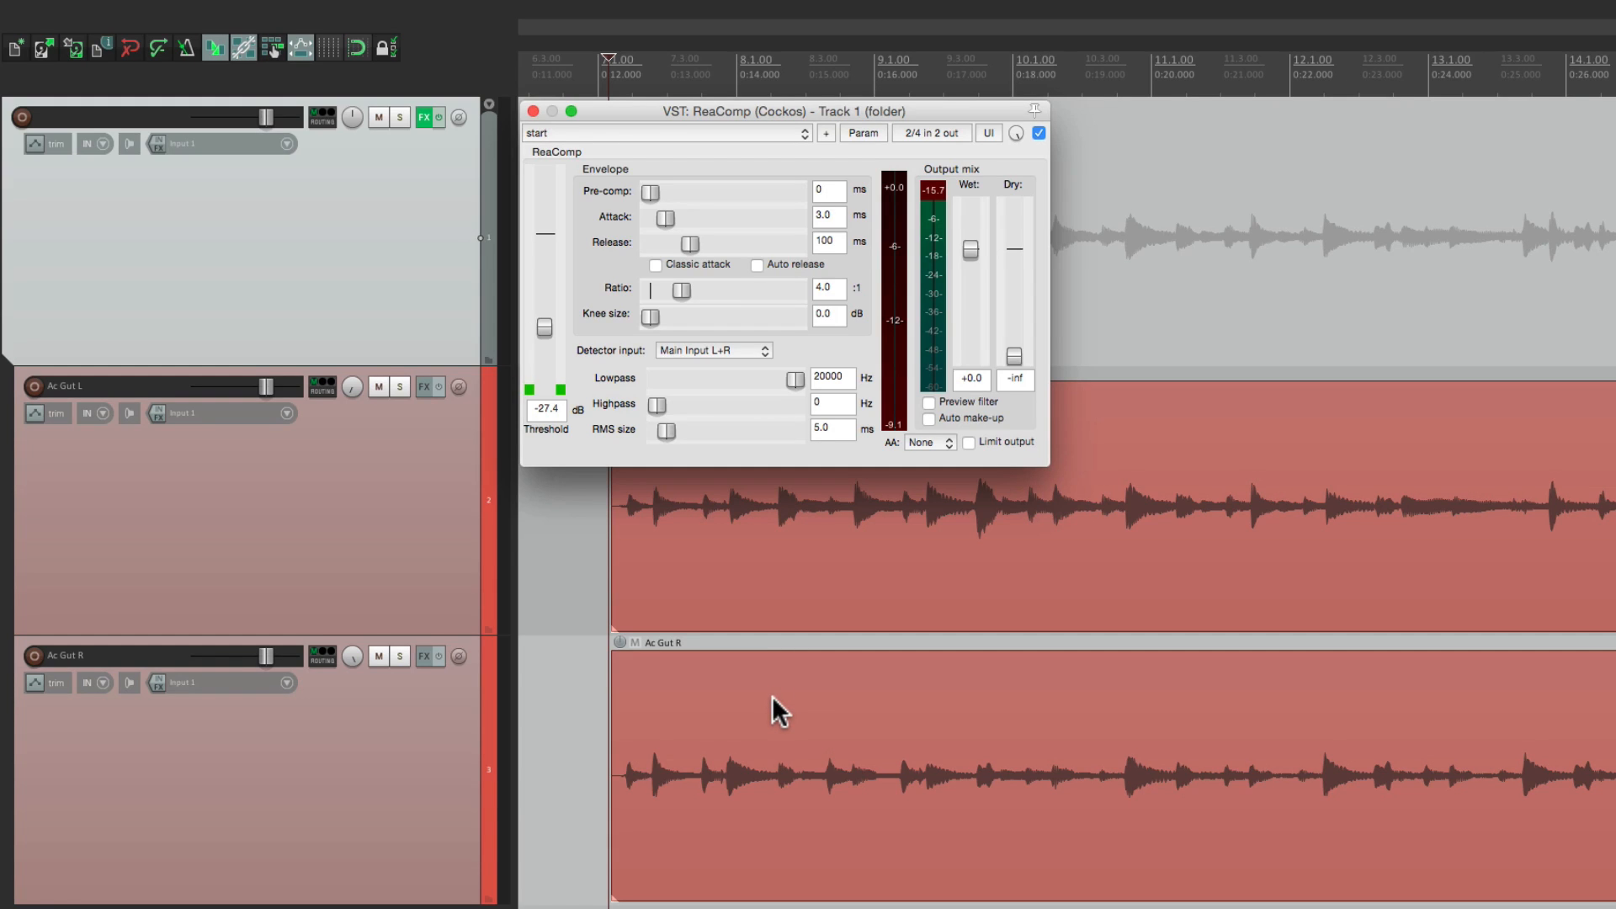
pyautogui.moveTo(761, 451)
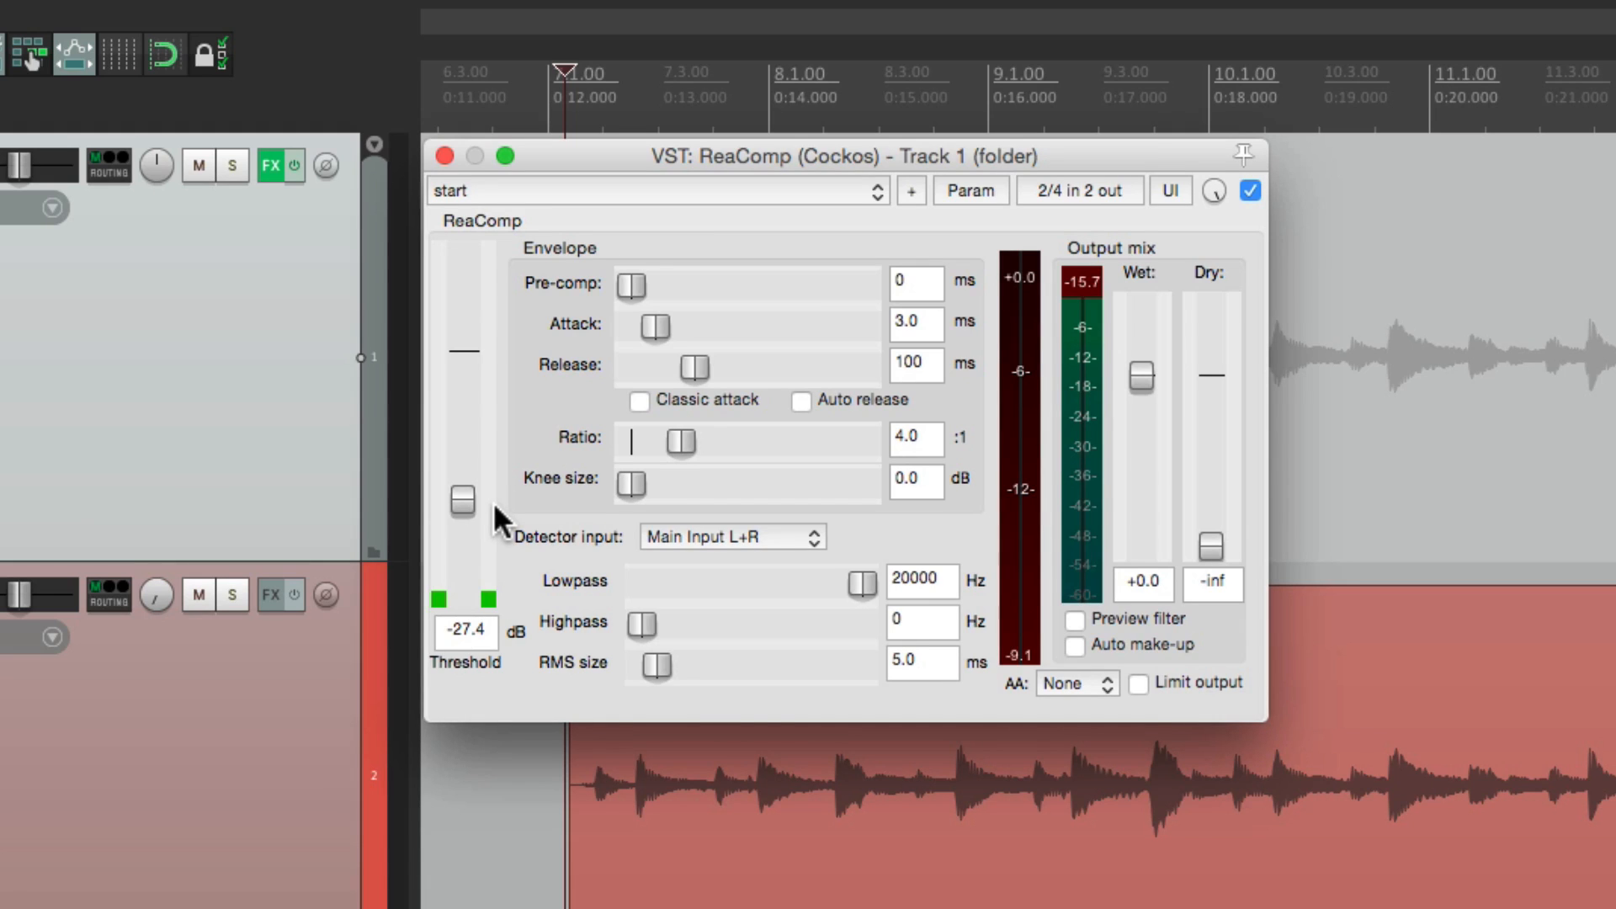
pyautogui.moveTo(577, 308)
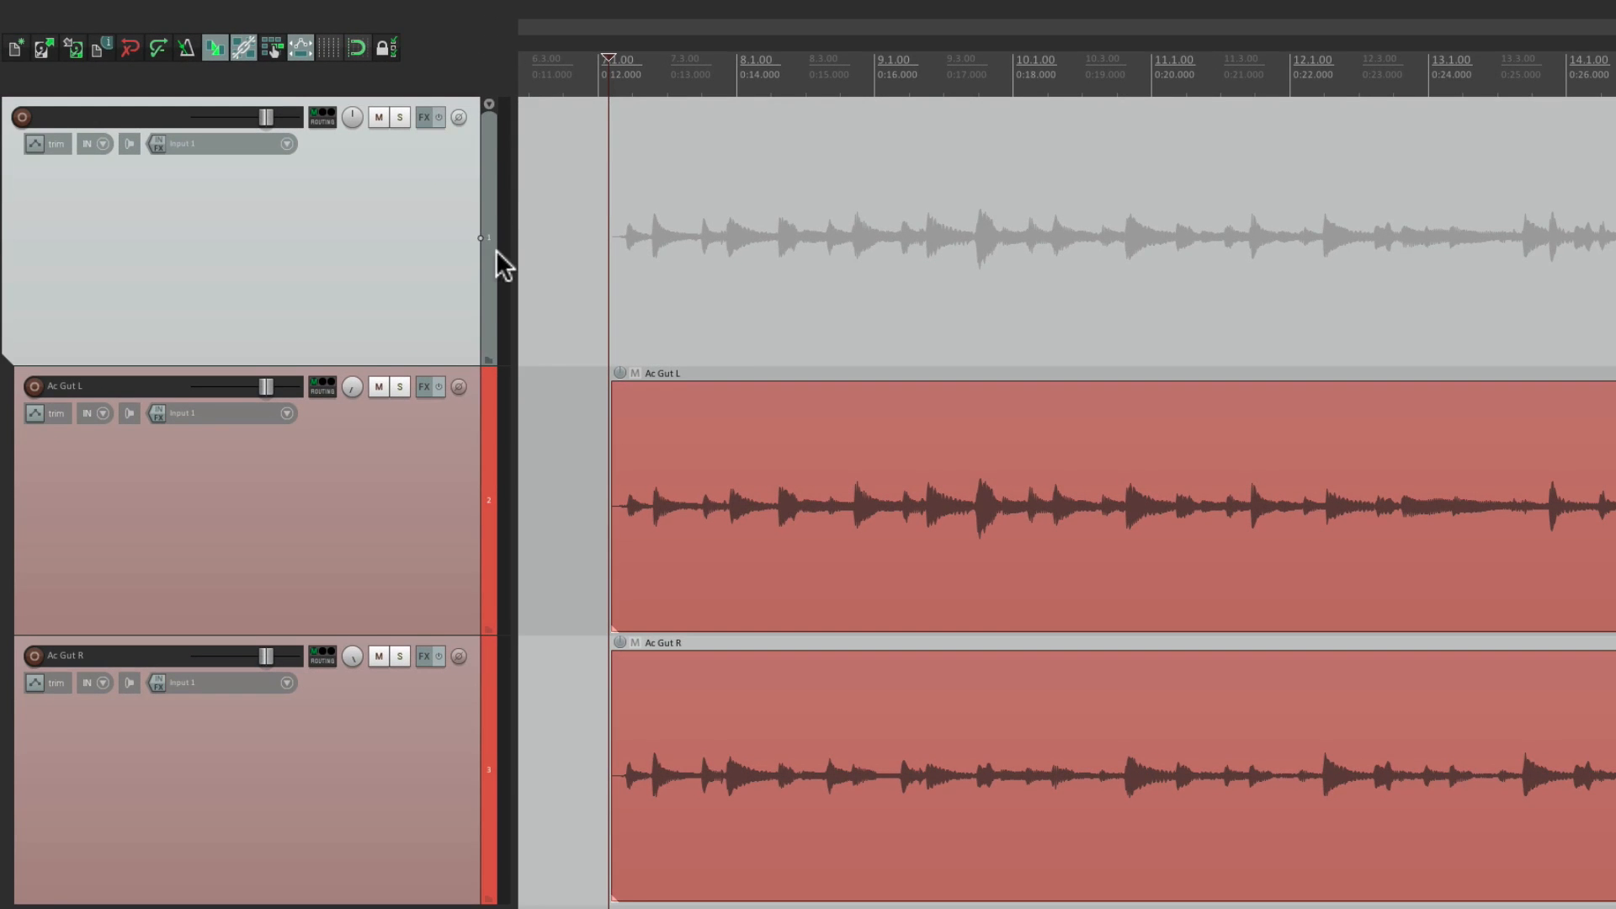
pyautogui.moveTo(492, 363)
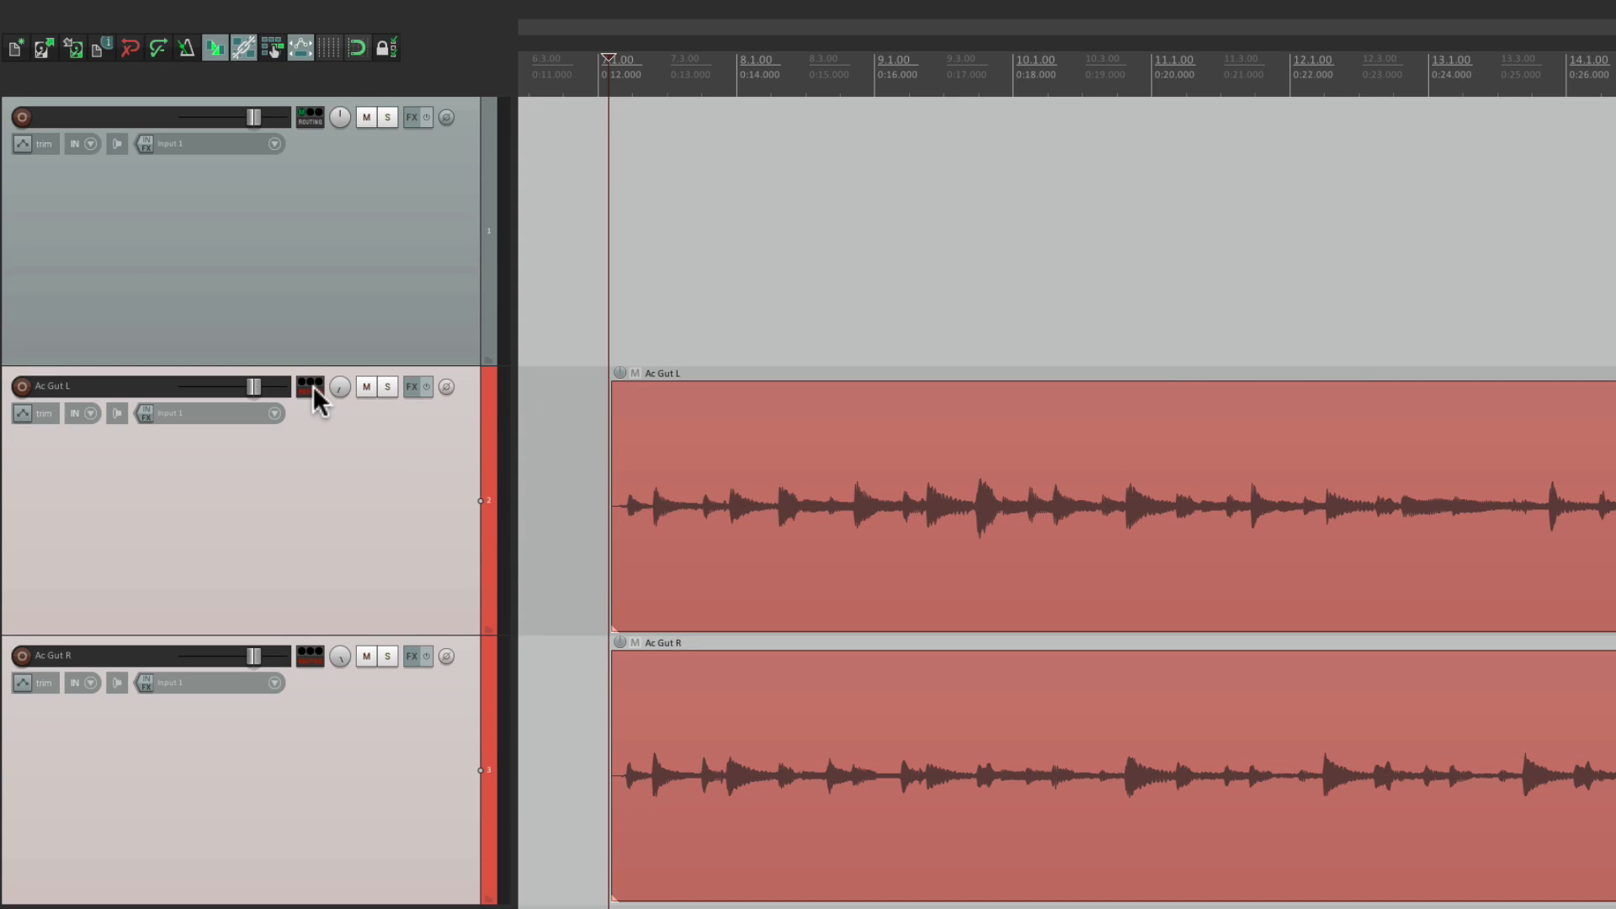
pyautogui.moveTo(400, 563)
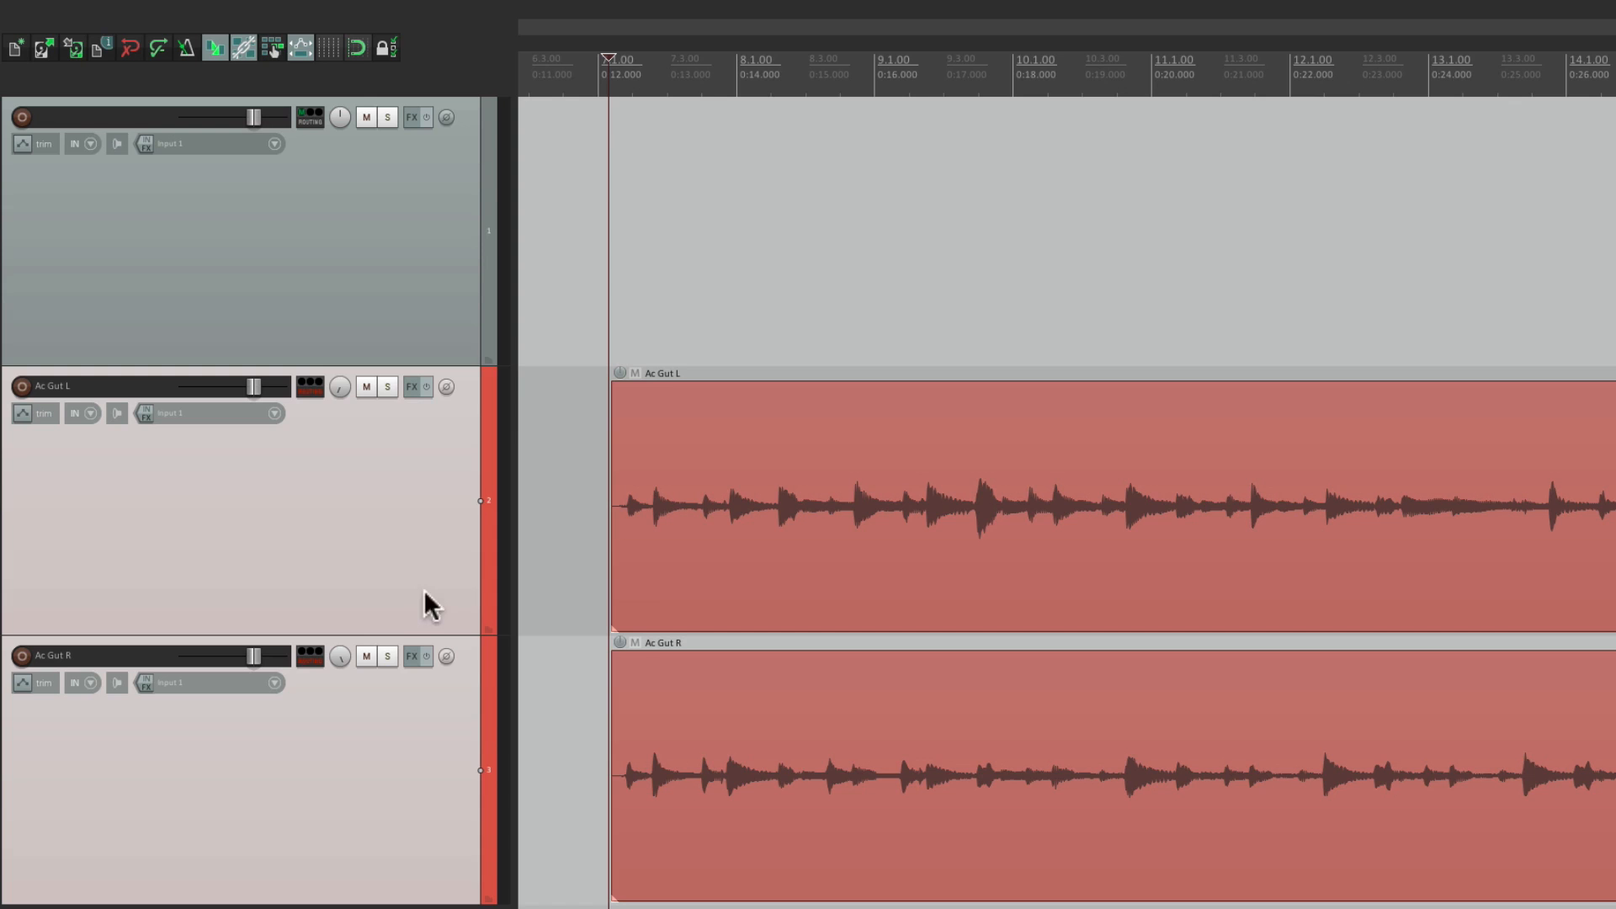
pyautogui.moveTo(391, 490)
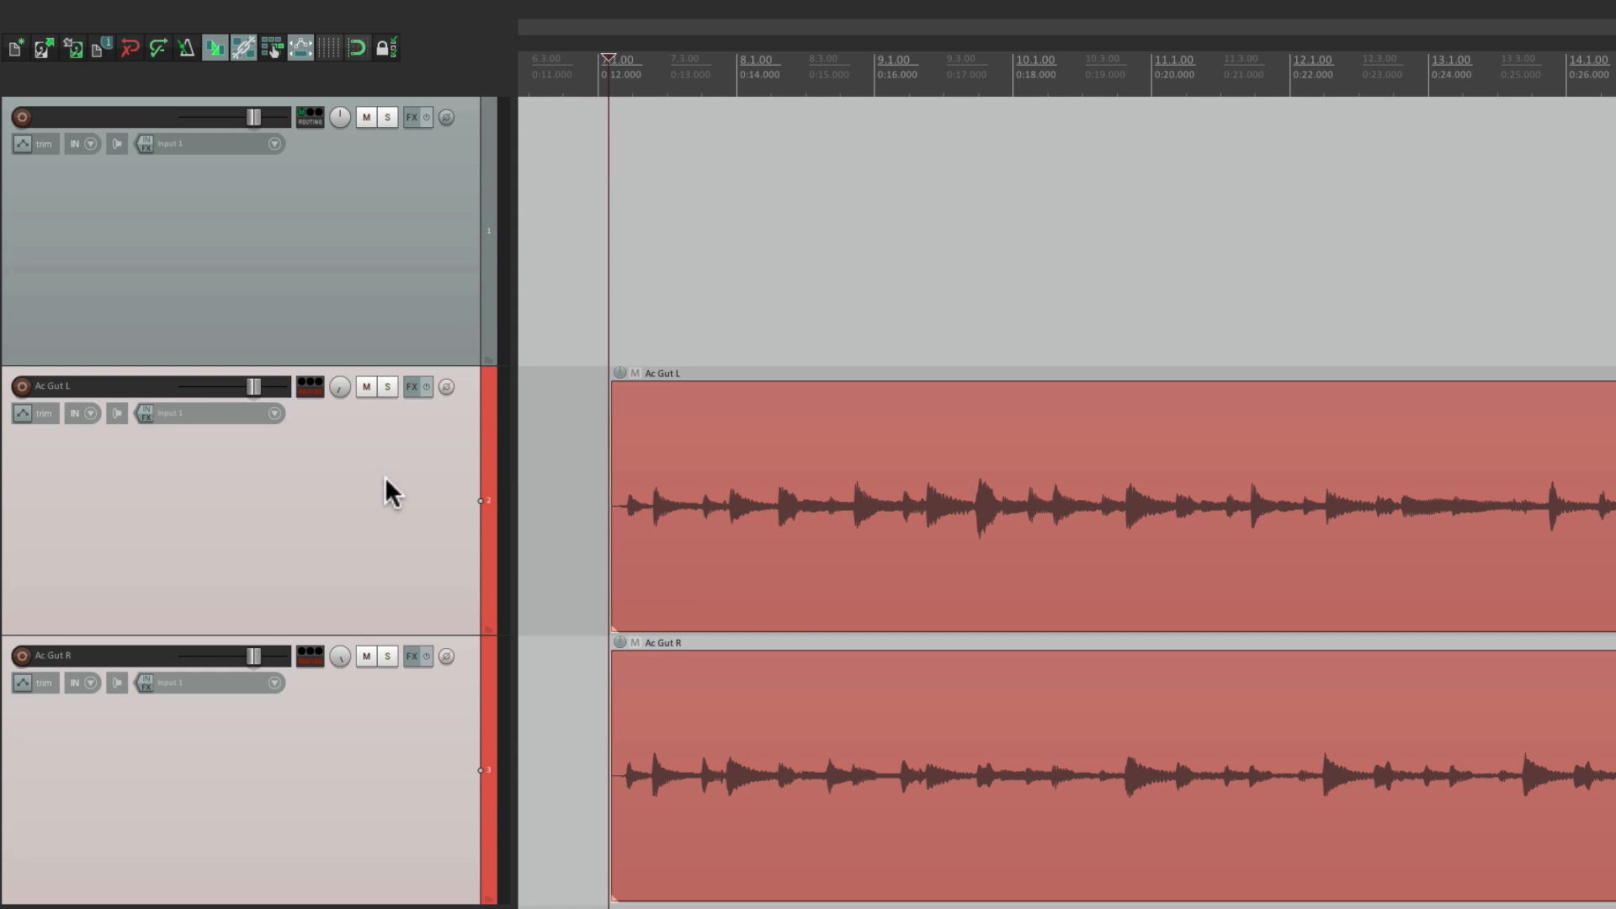
# - Press Shift on the folder track with the two acoustic guitar tracks
pyautogui.press('shift')
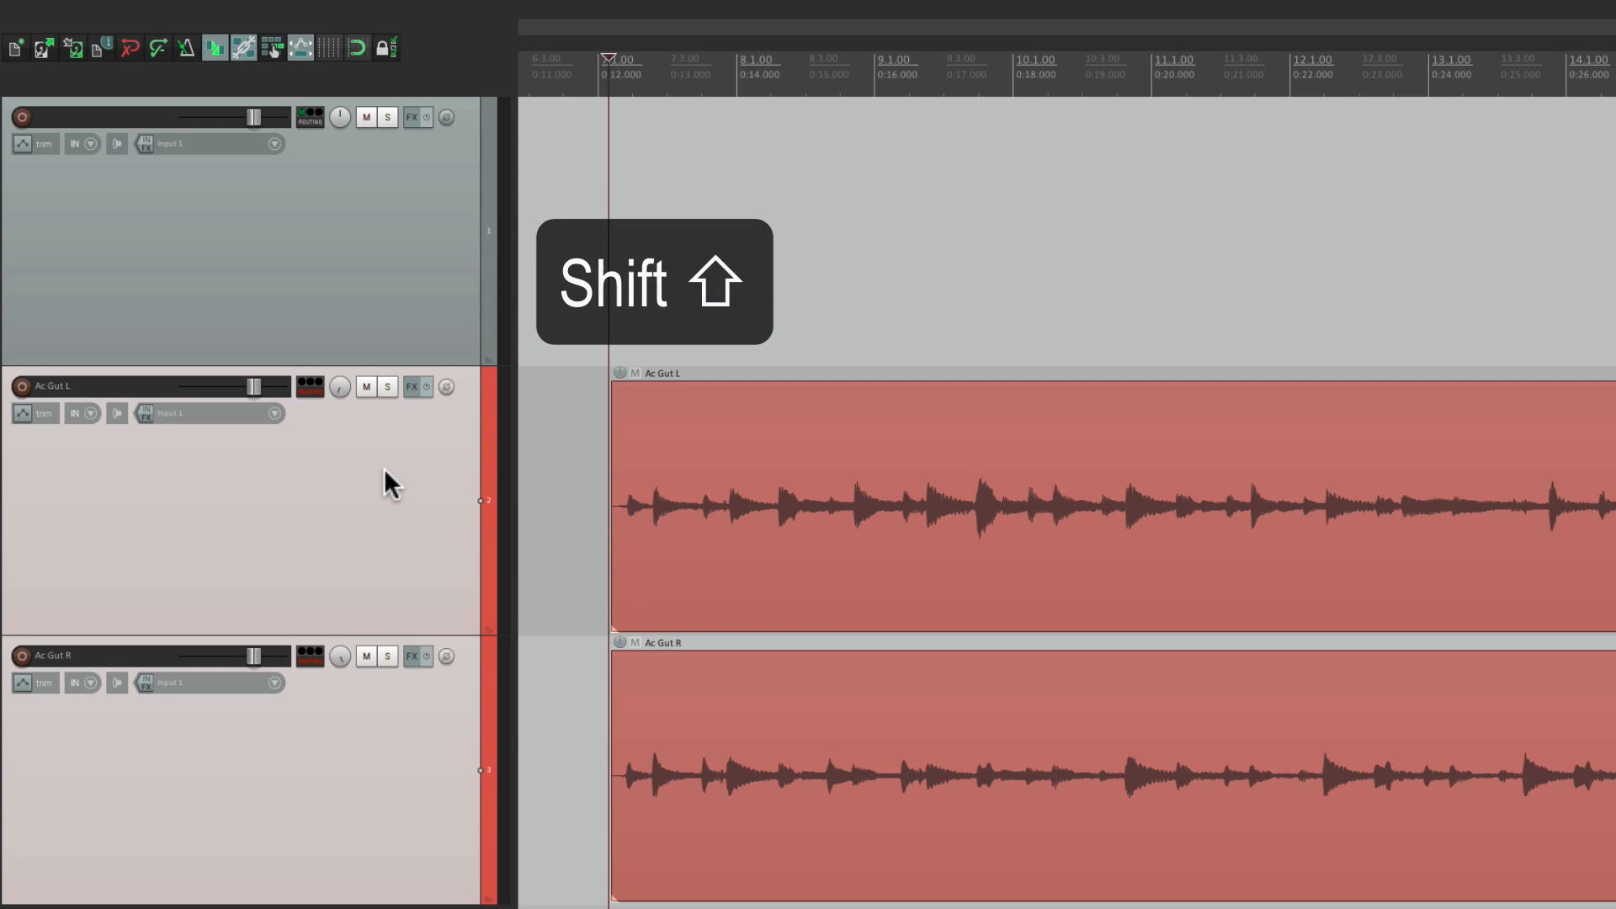
pyautogui.moveTo(316, 396)
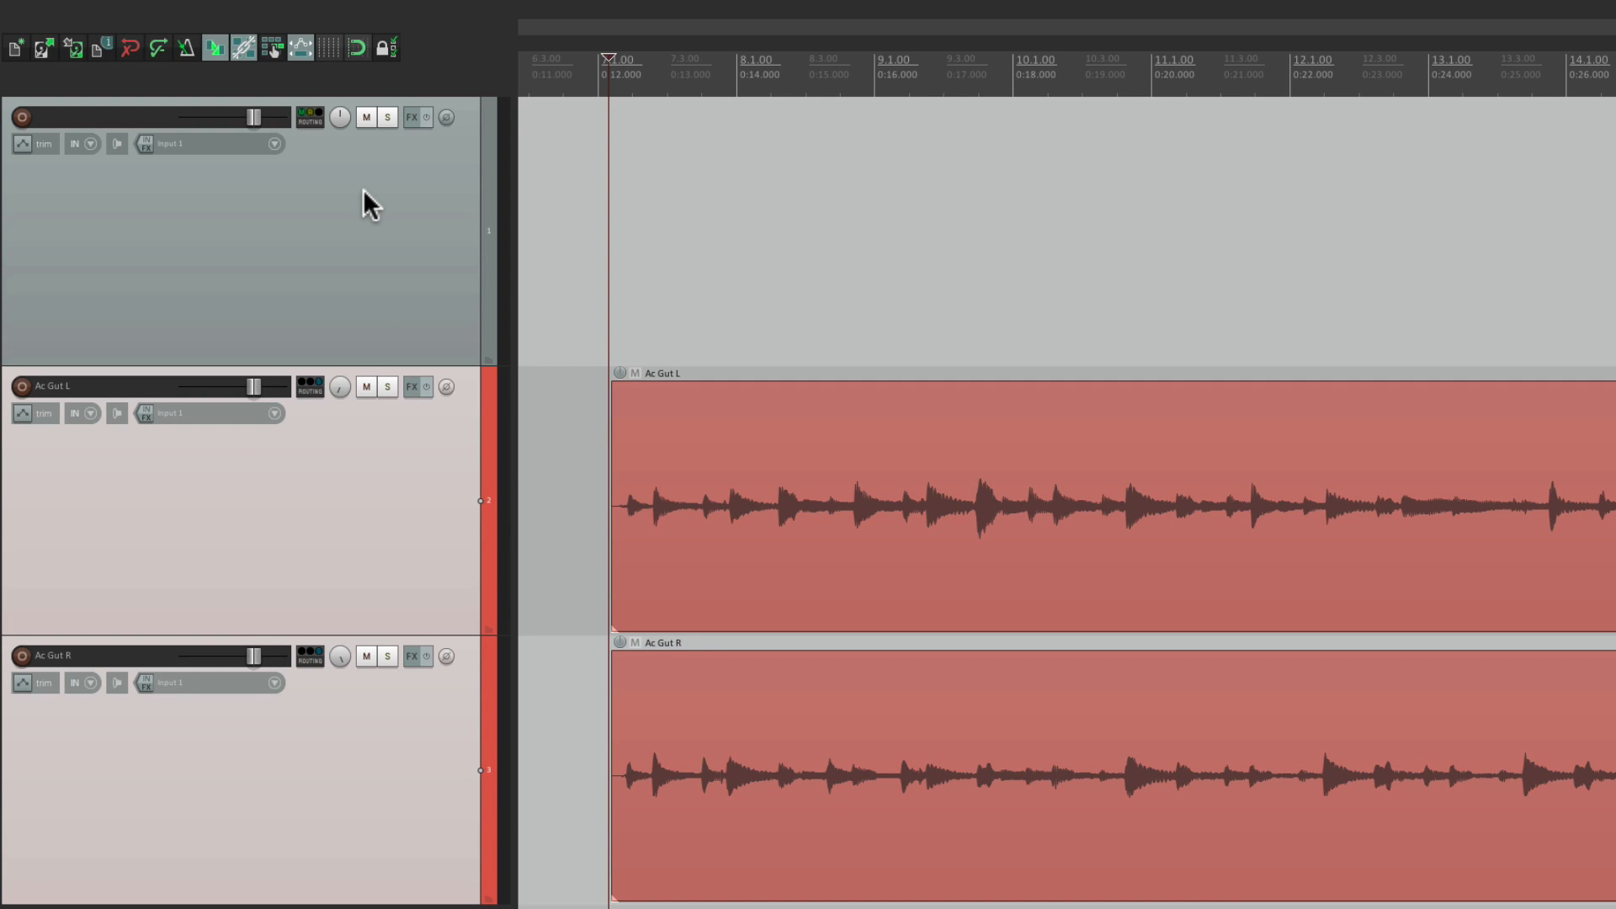
pyautogui.moveTo(372, 336)
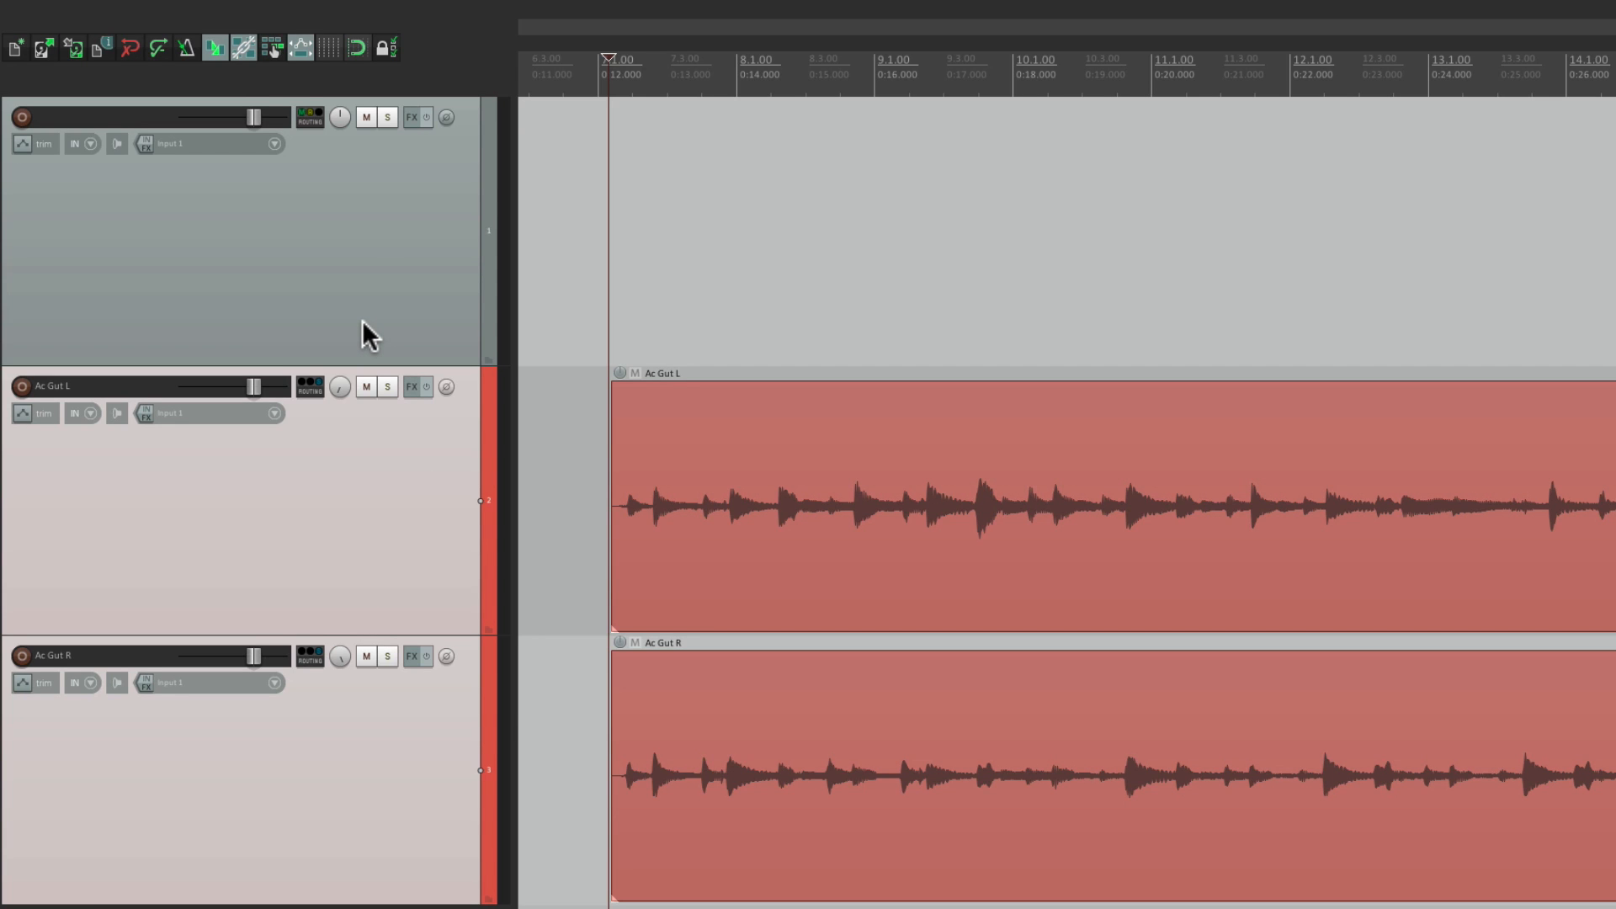
# - In track 1's routing, add receives from Ac Gut L and Ac Gut R
pyautogui.click(308, 115)
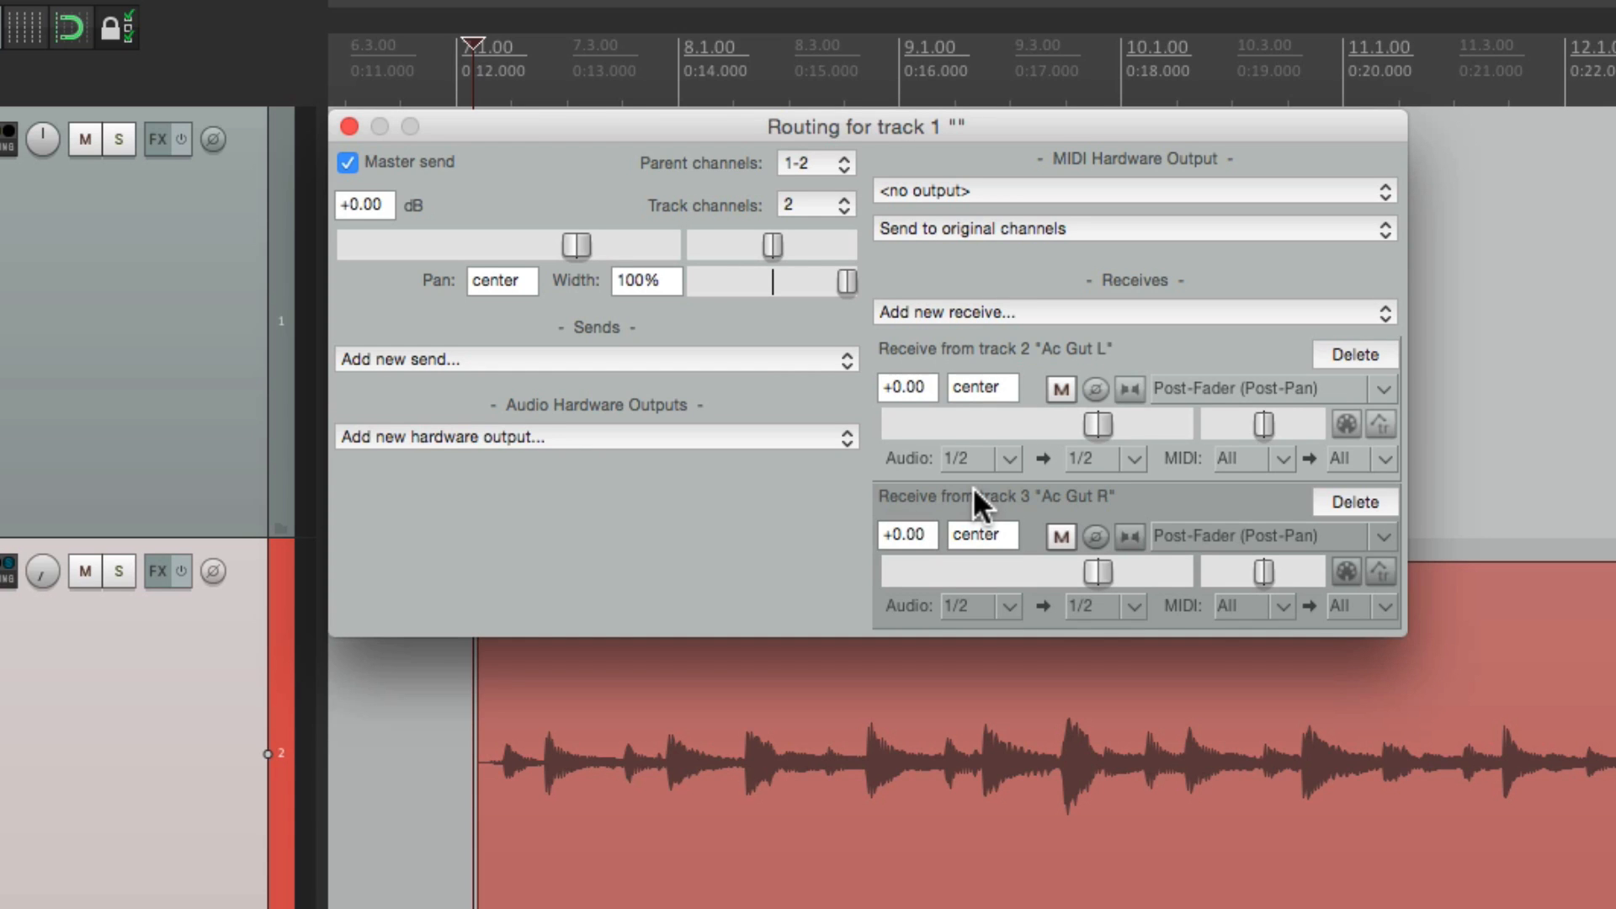
pyautogui.moveTo(979, 399)
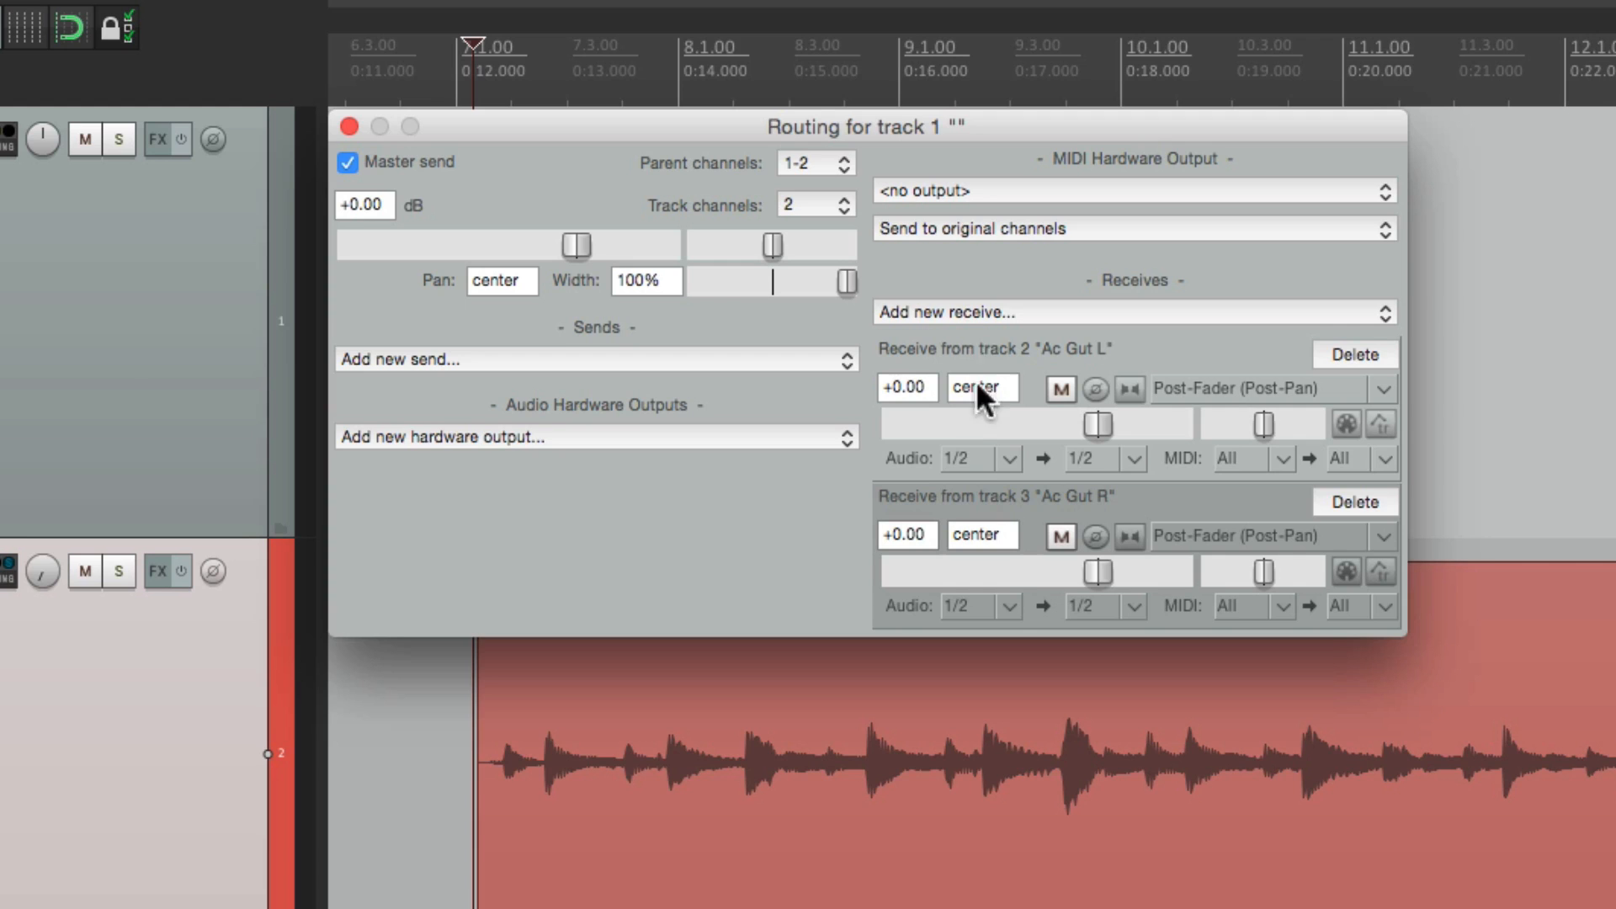
pyautogui.moveTo(1005, 410)
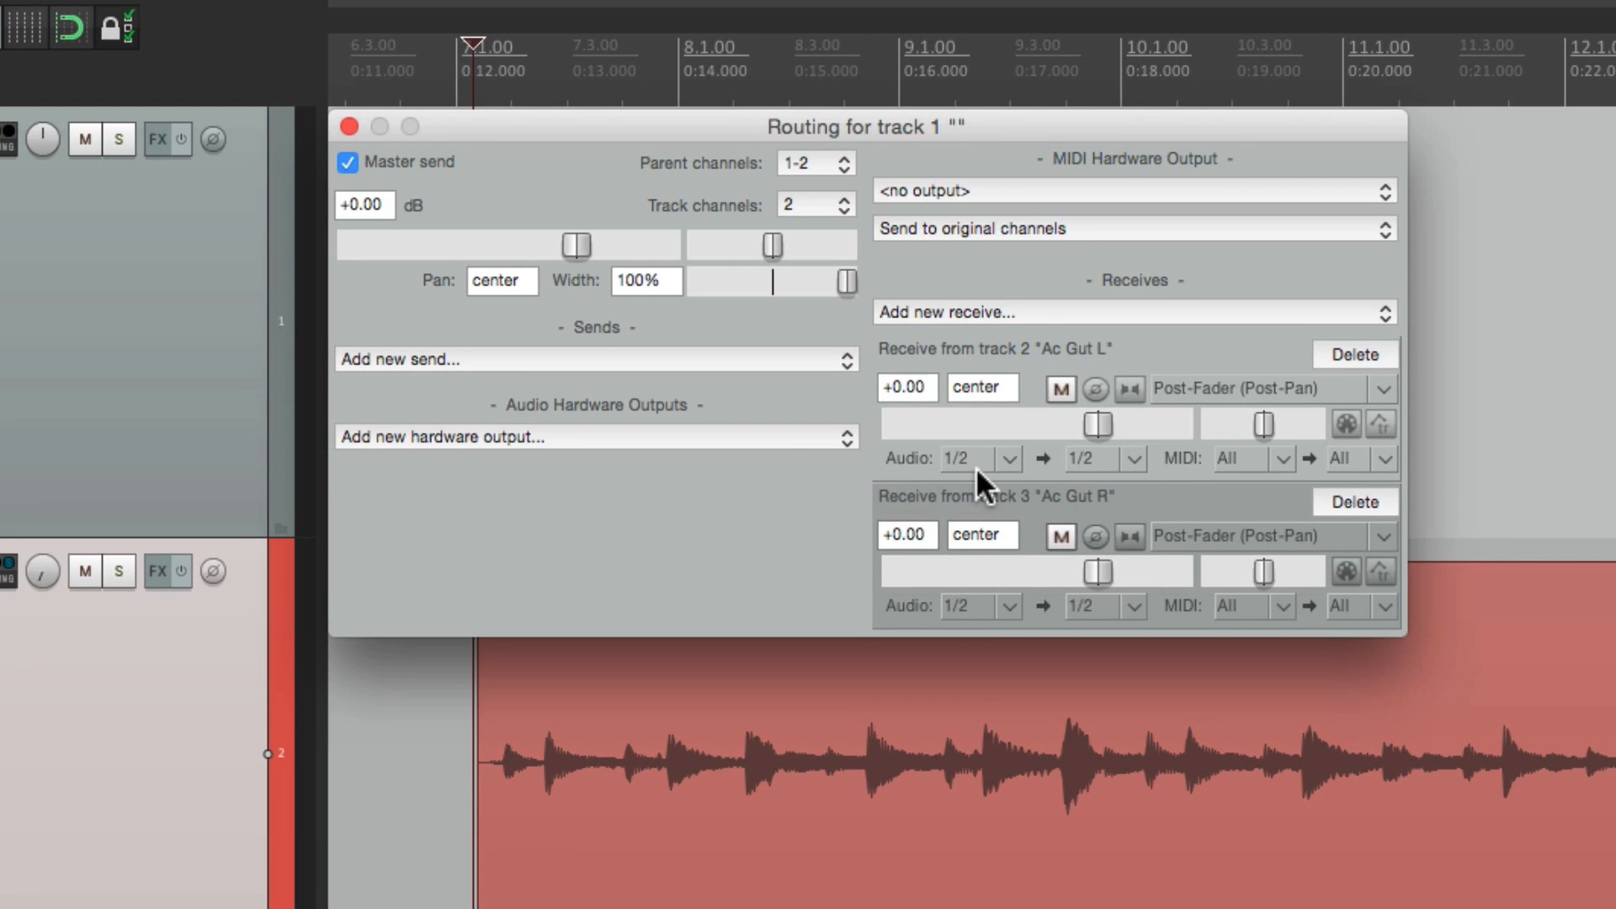
pyautogui.moveTo(1144, 484)
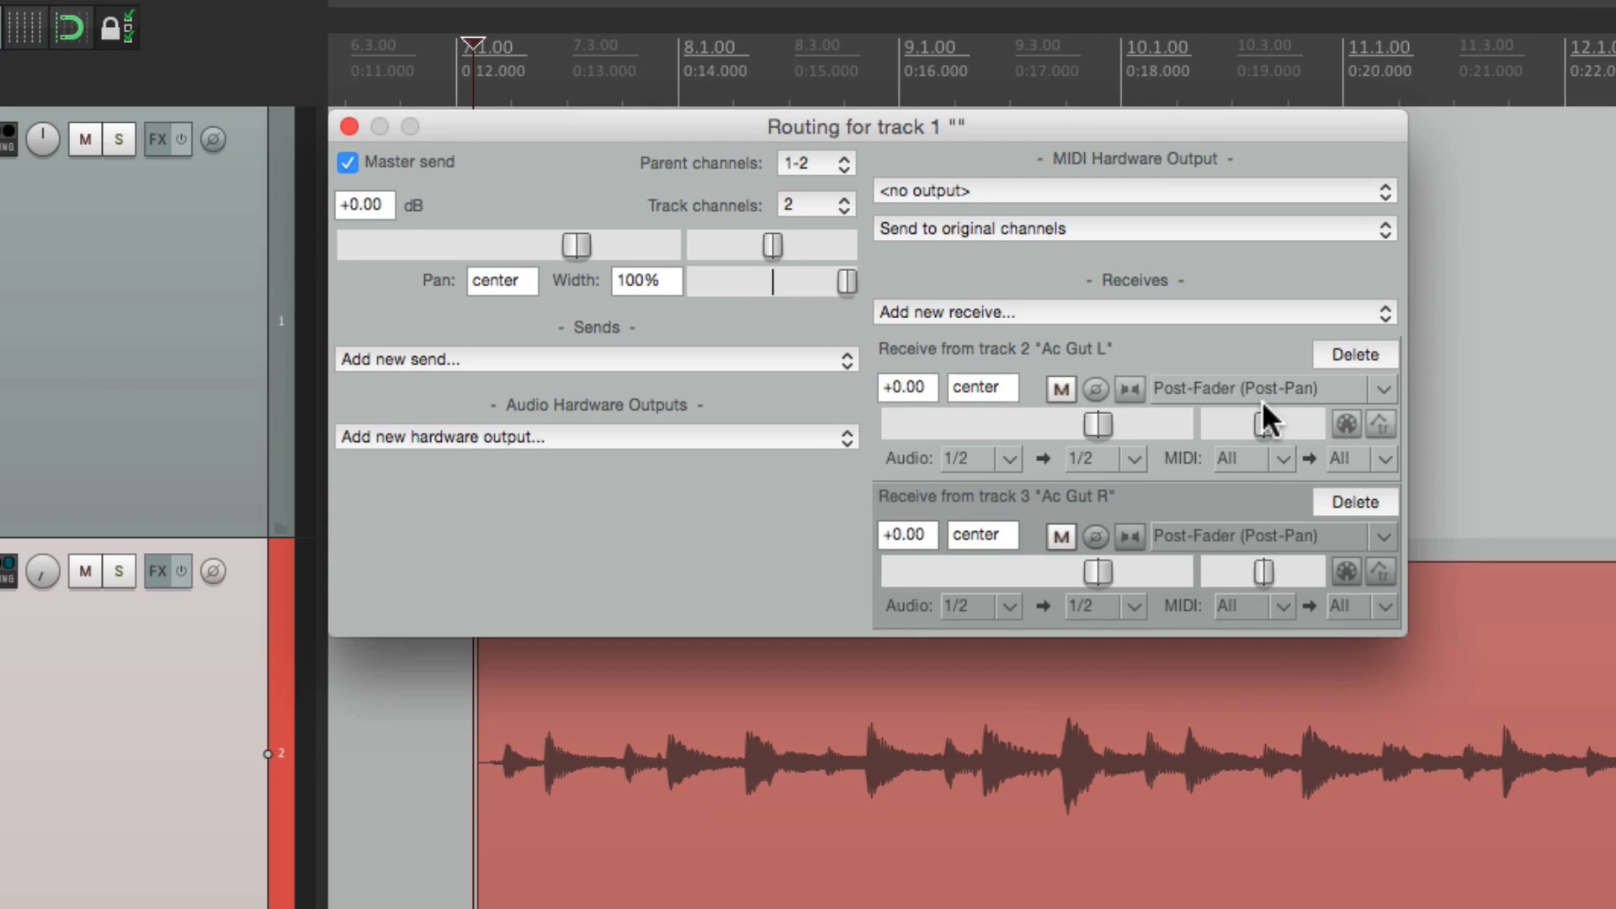
pyautogui.moveTo(1075, 524)
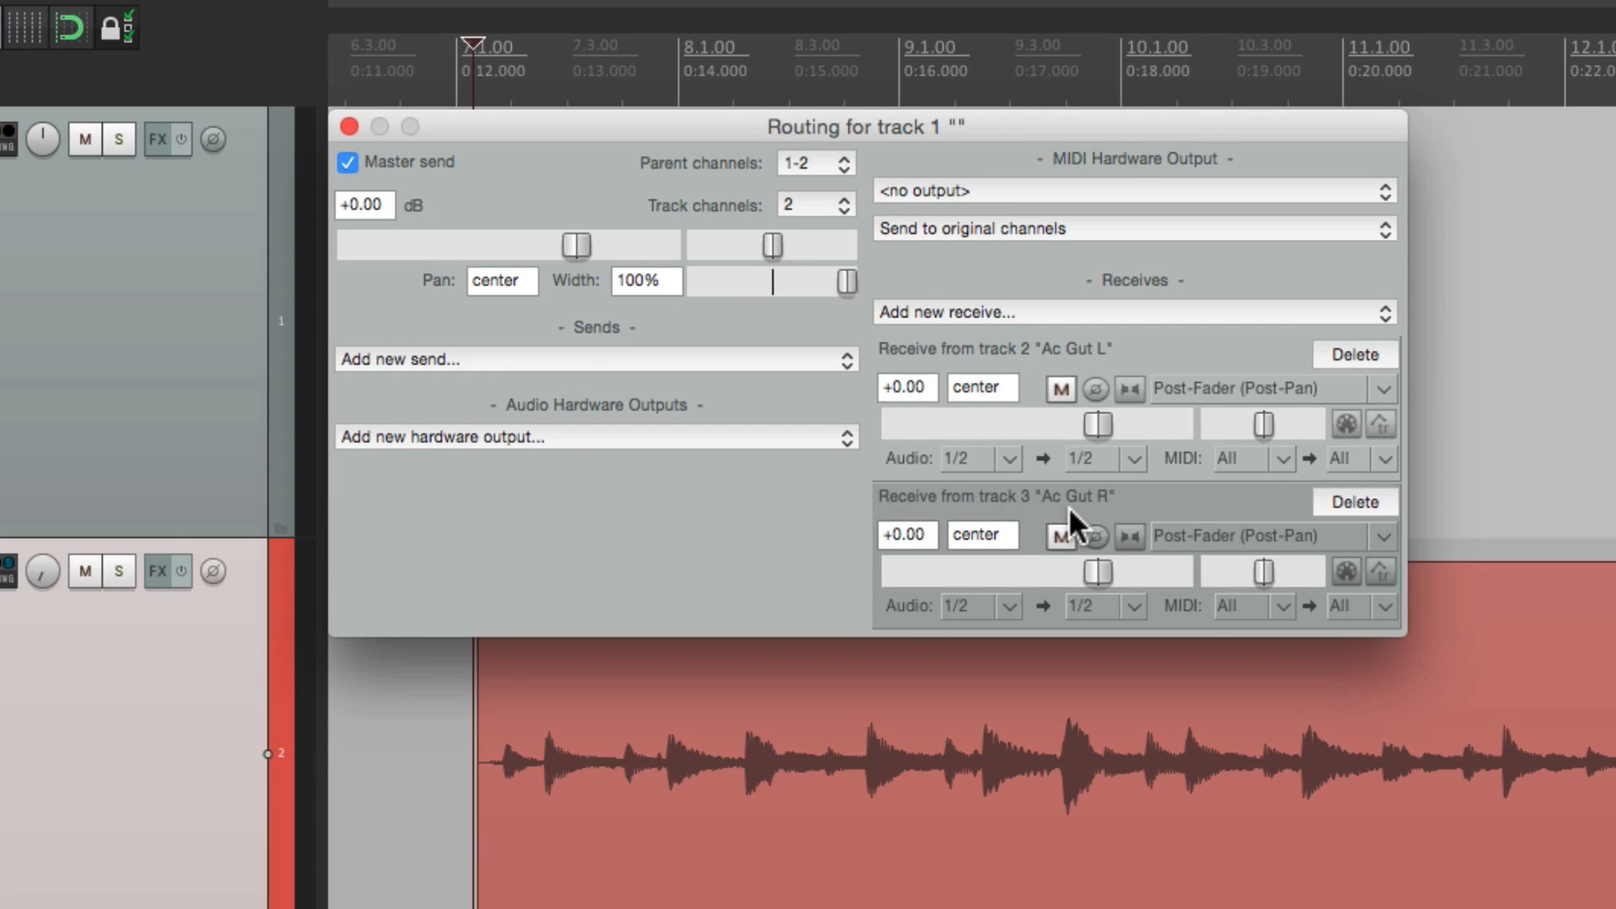
pyautogui.moveTo(1019, 633)
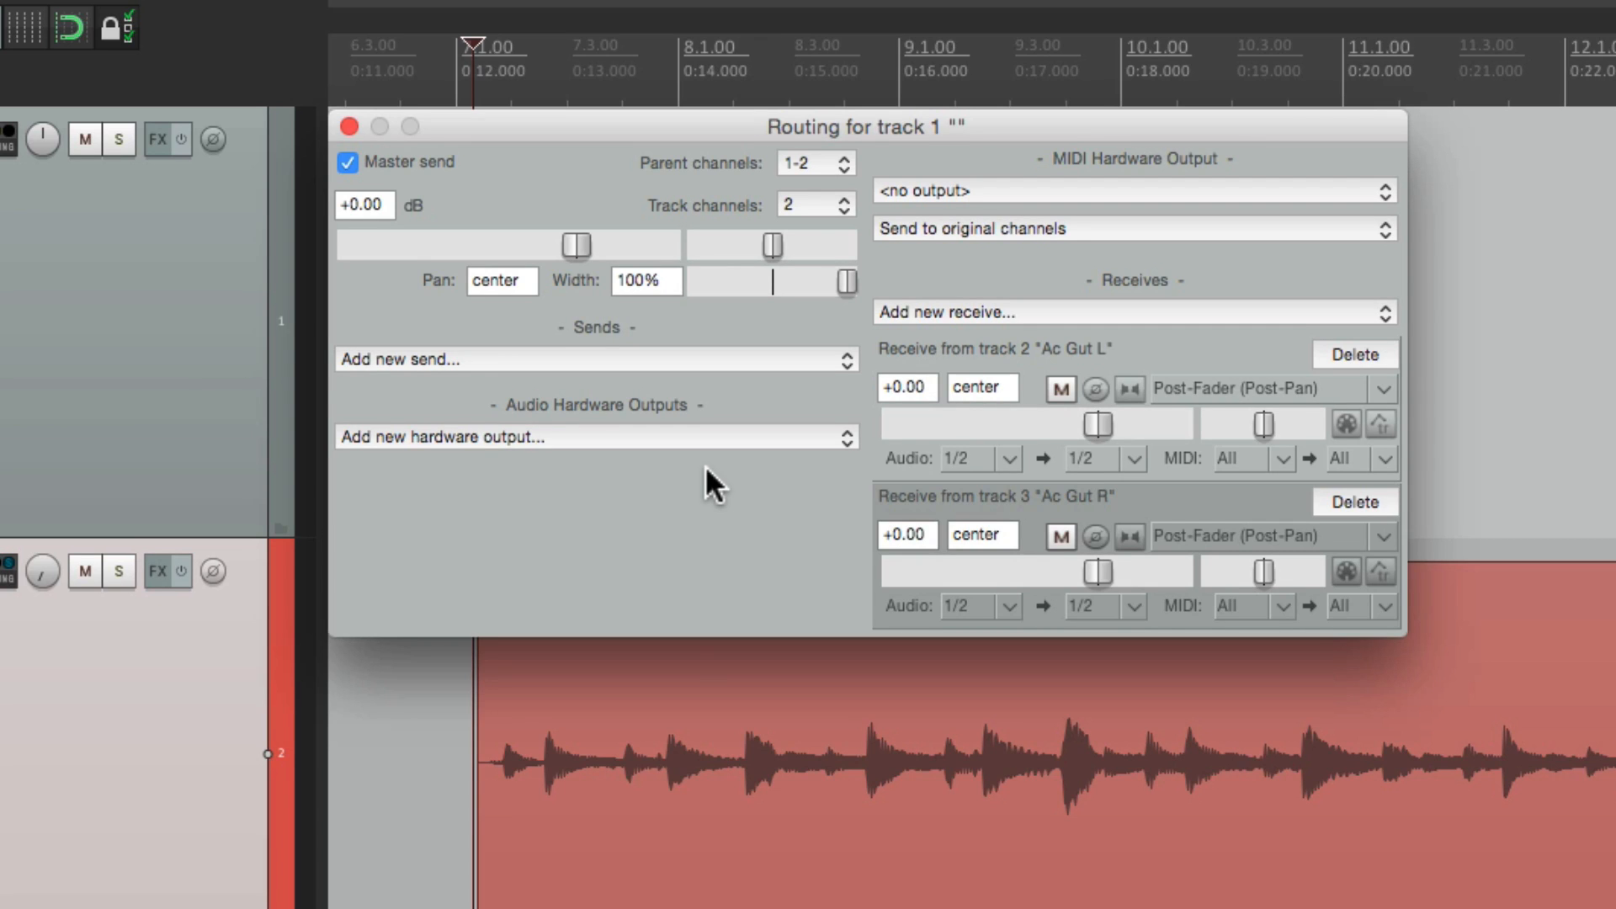
pyautogui.click(1131, 606)
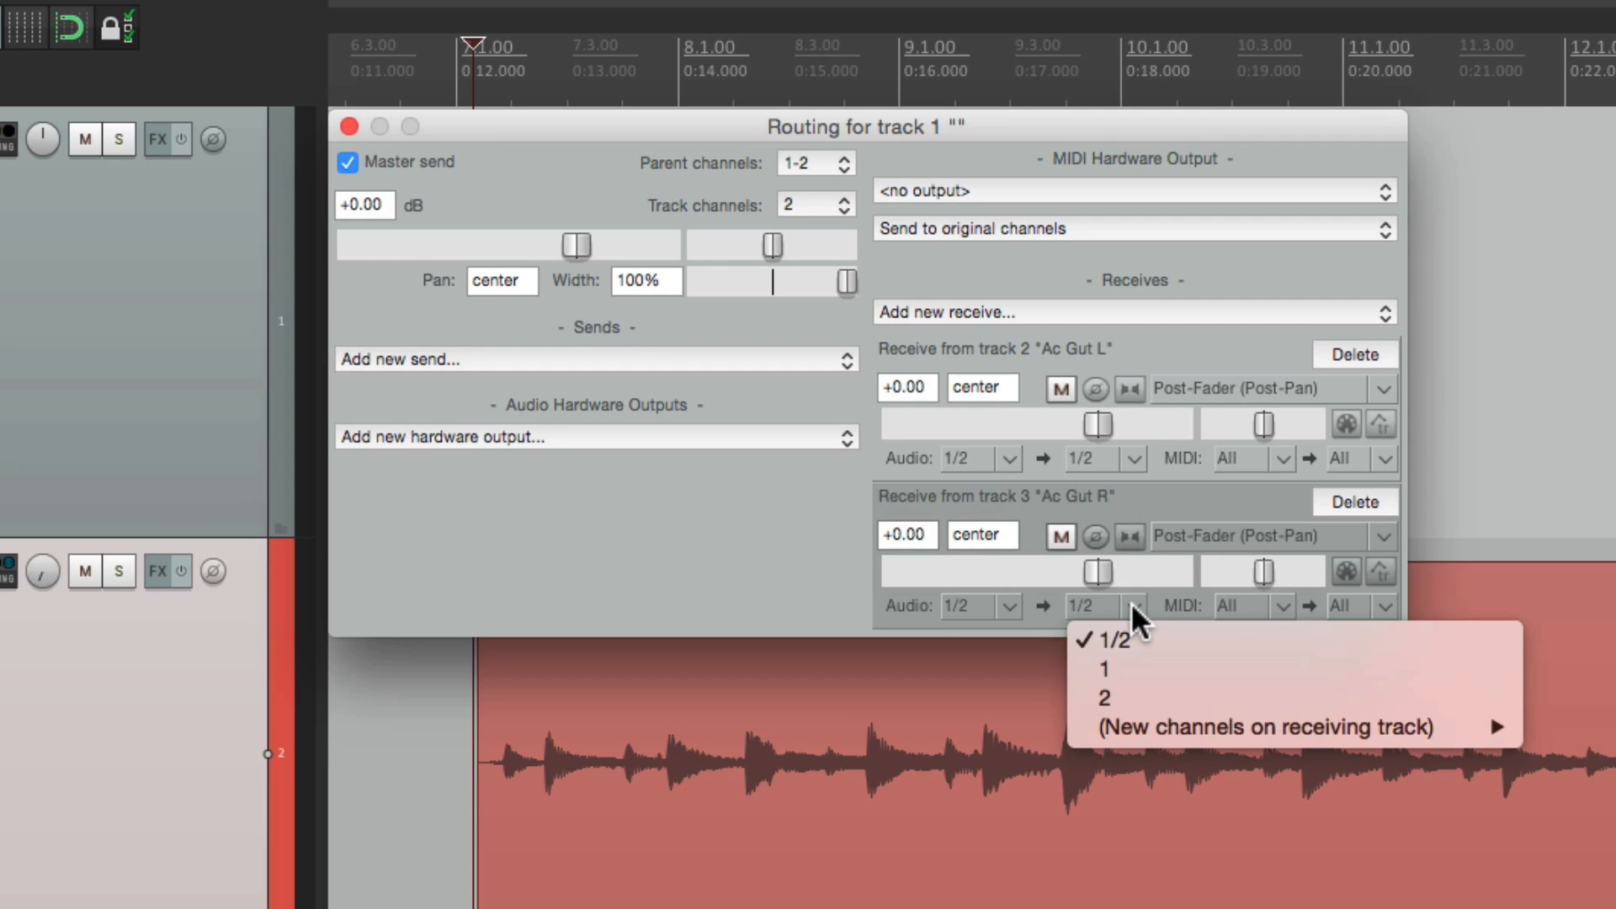
pyautogui.moveTo(1216, 670)
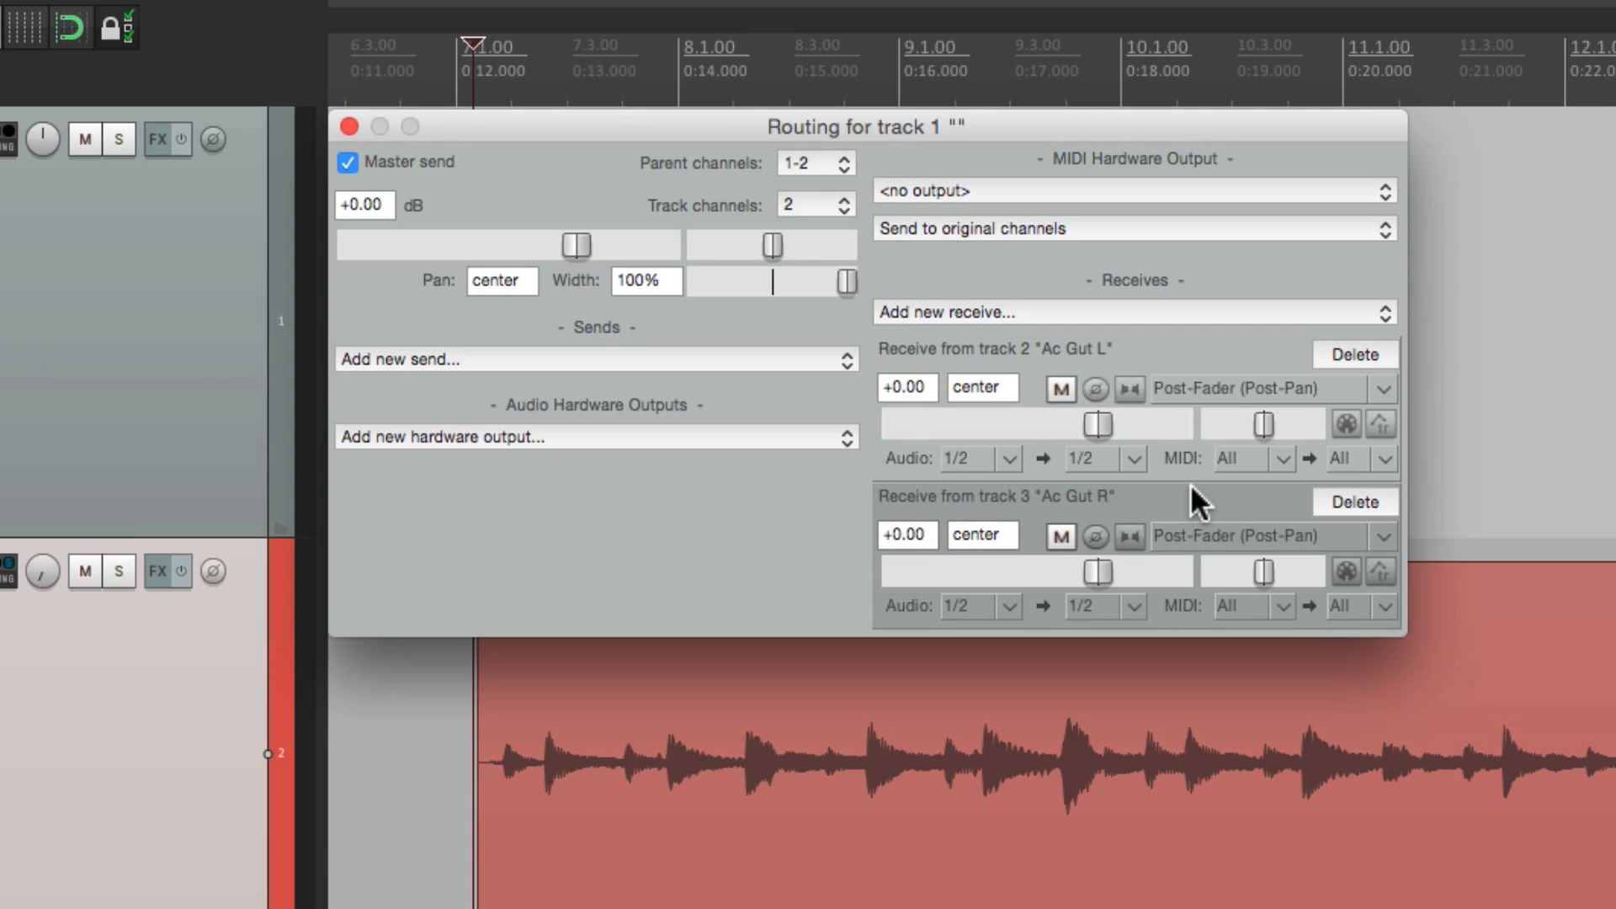
pyautogui.moveTo(830, 211)
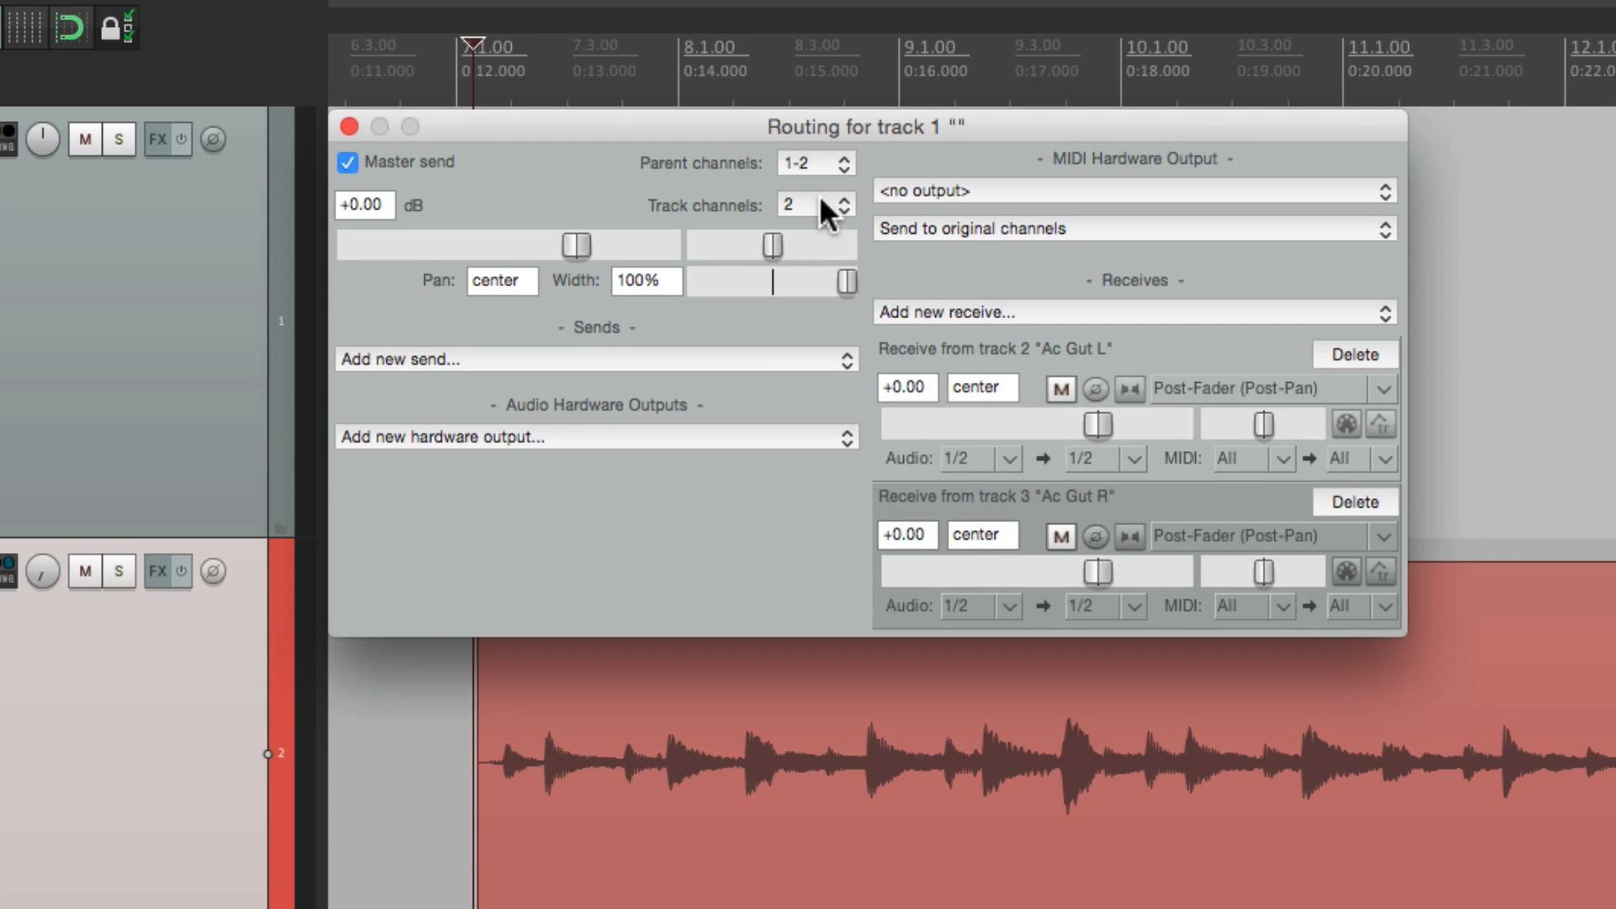
# - Set track 1 to 4 channels and route the Ac Gut R receive to channels 3/4
pyautogui.click(814, 203)
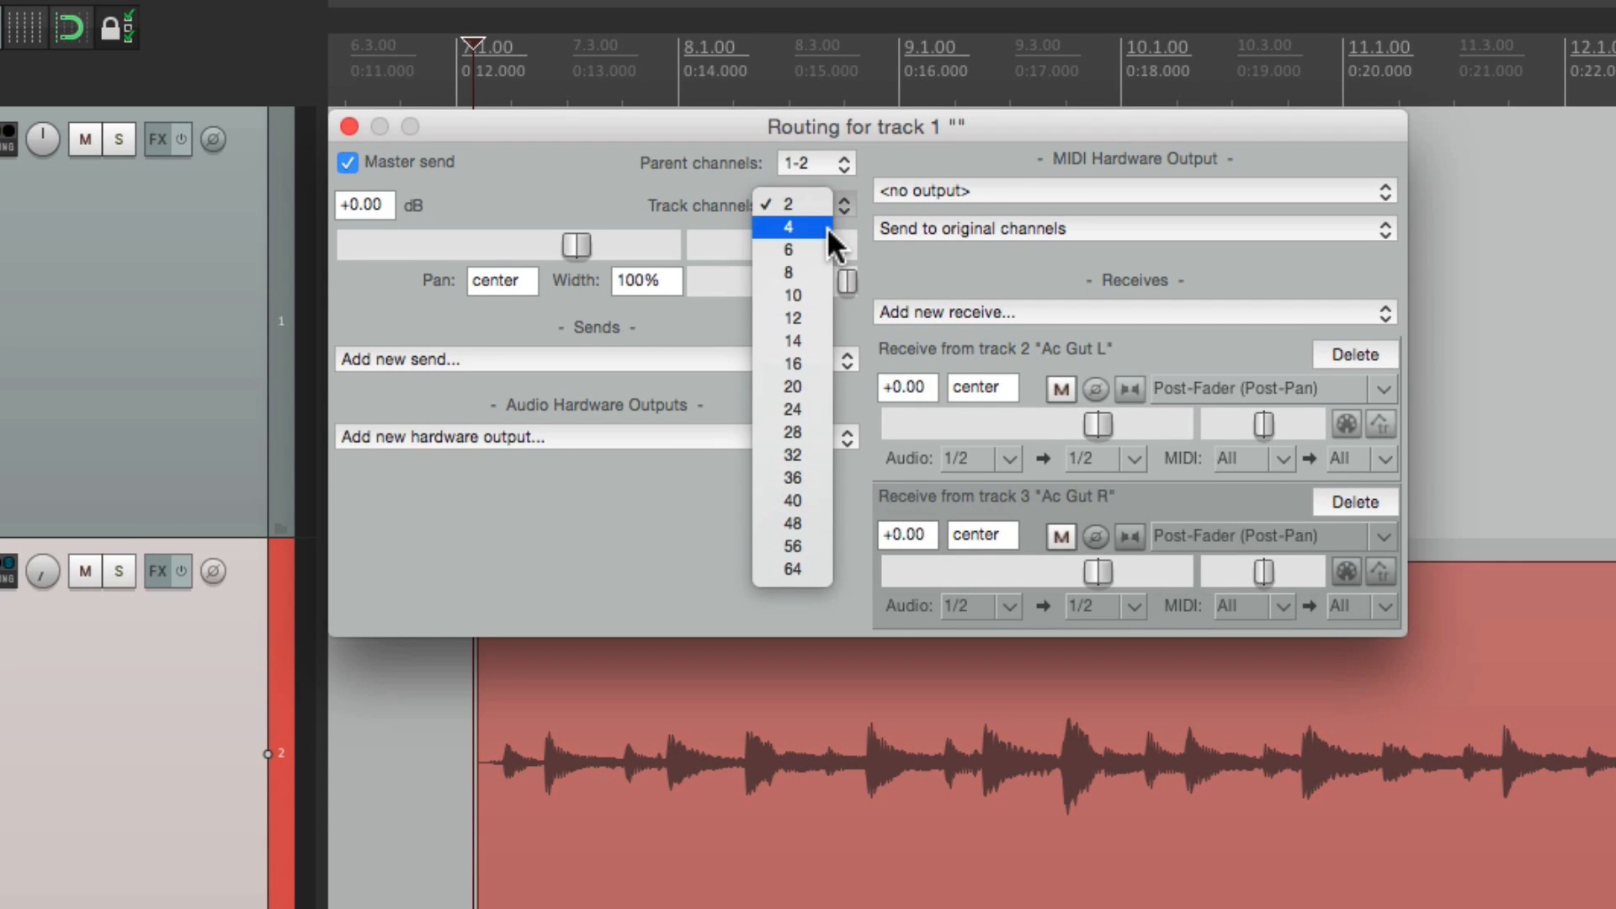
pyautogui.click(788, 226)
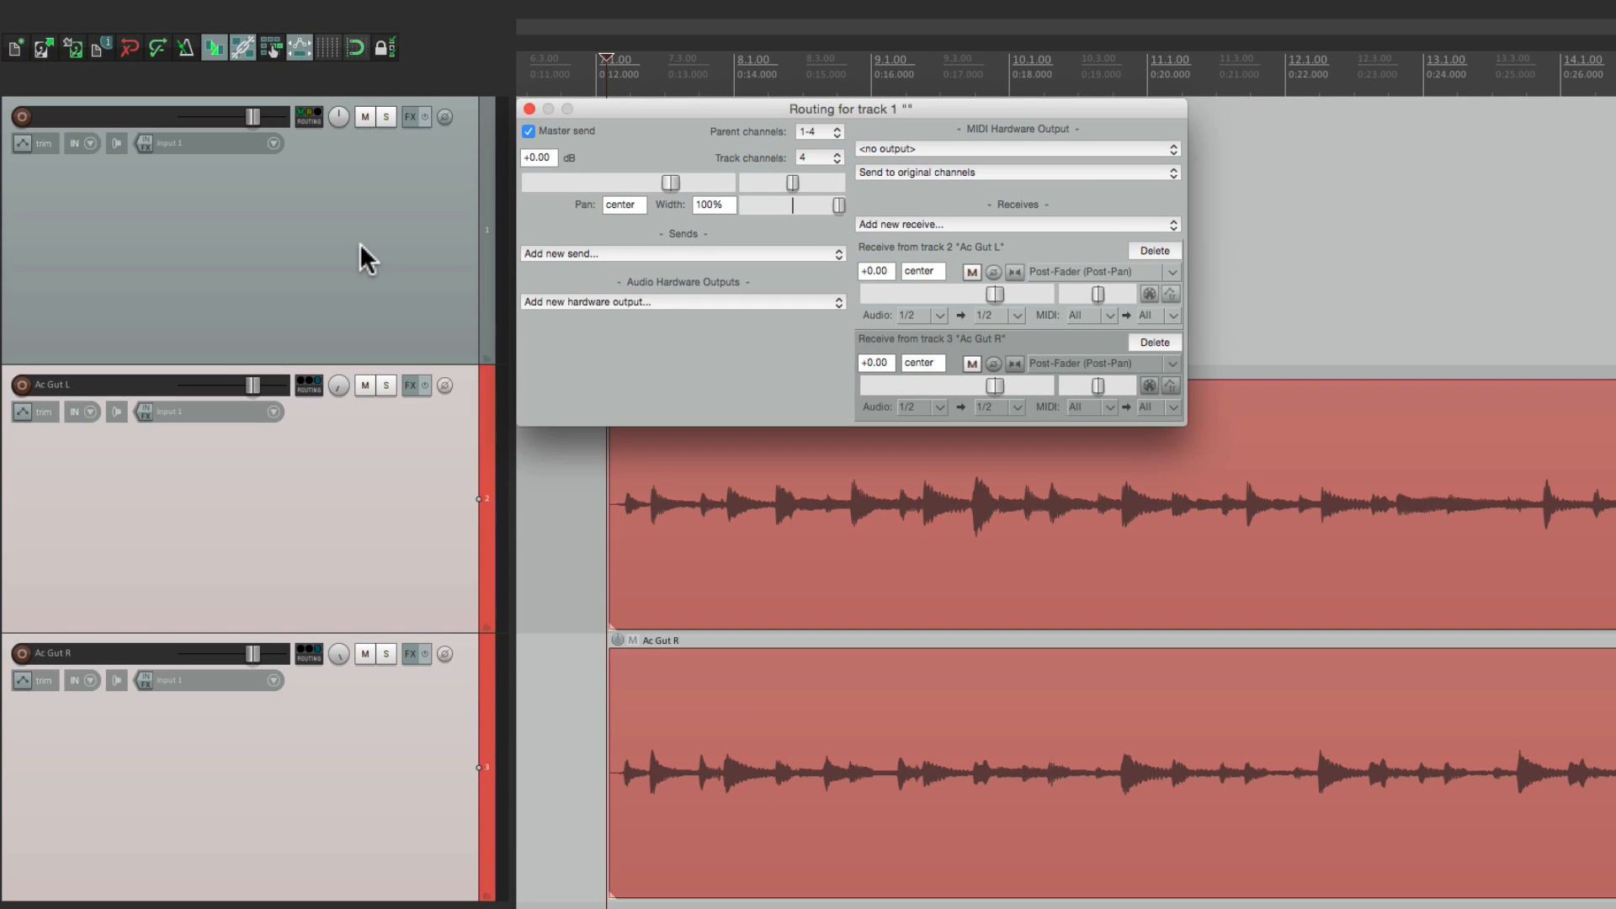
pyautogui.moveTo(940, 280)
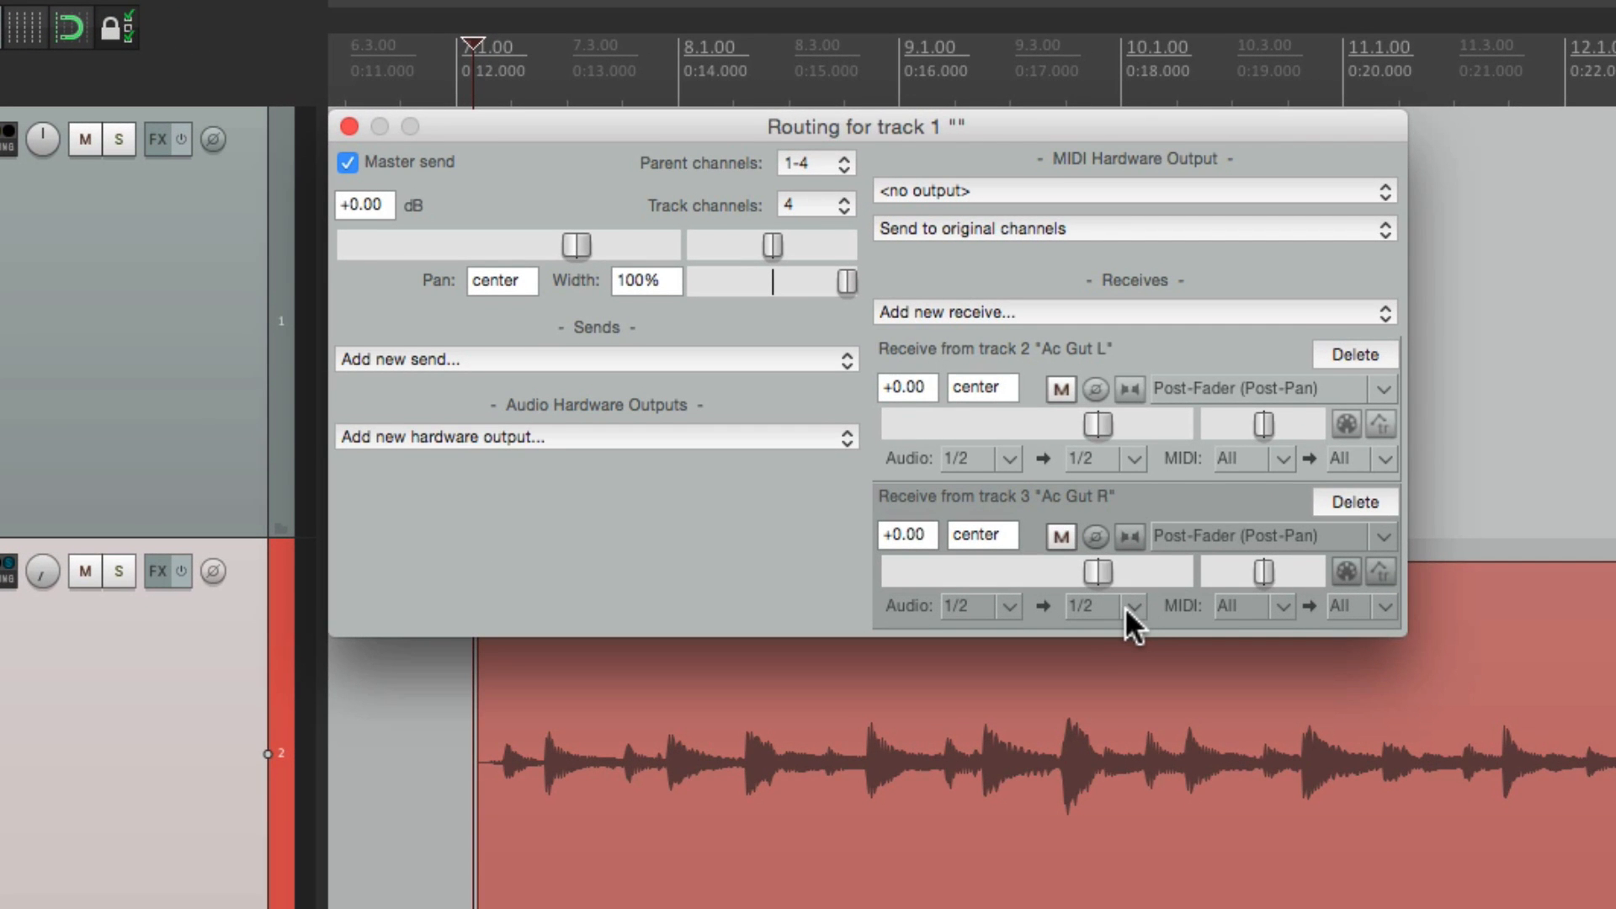
pyautogui.click(1134, 606)
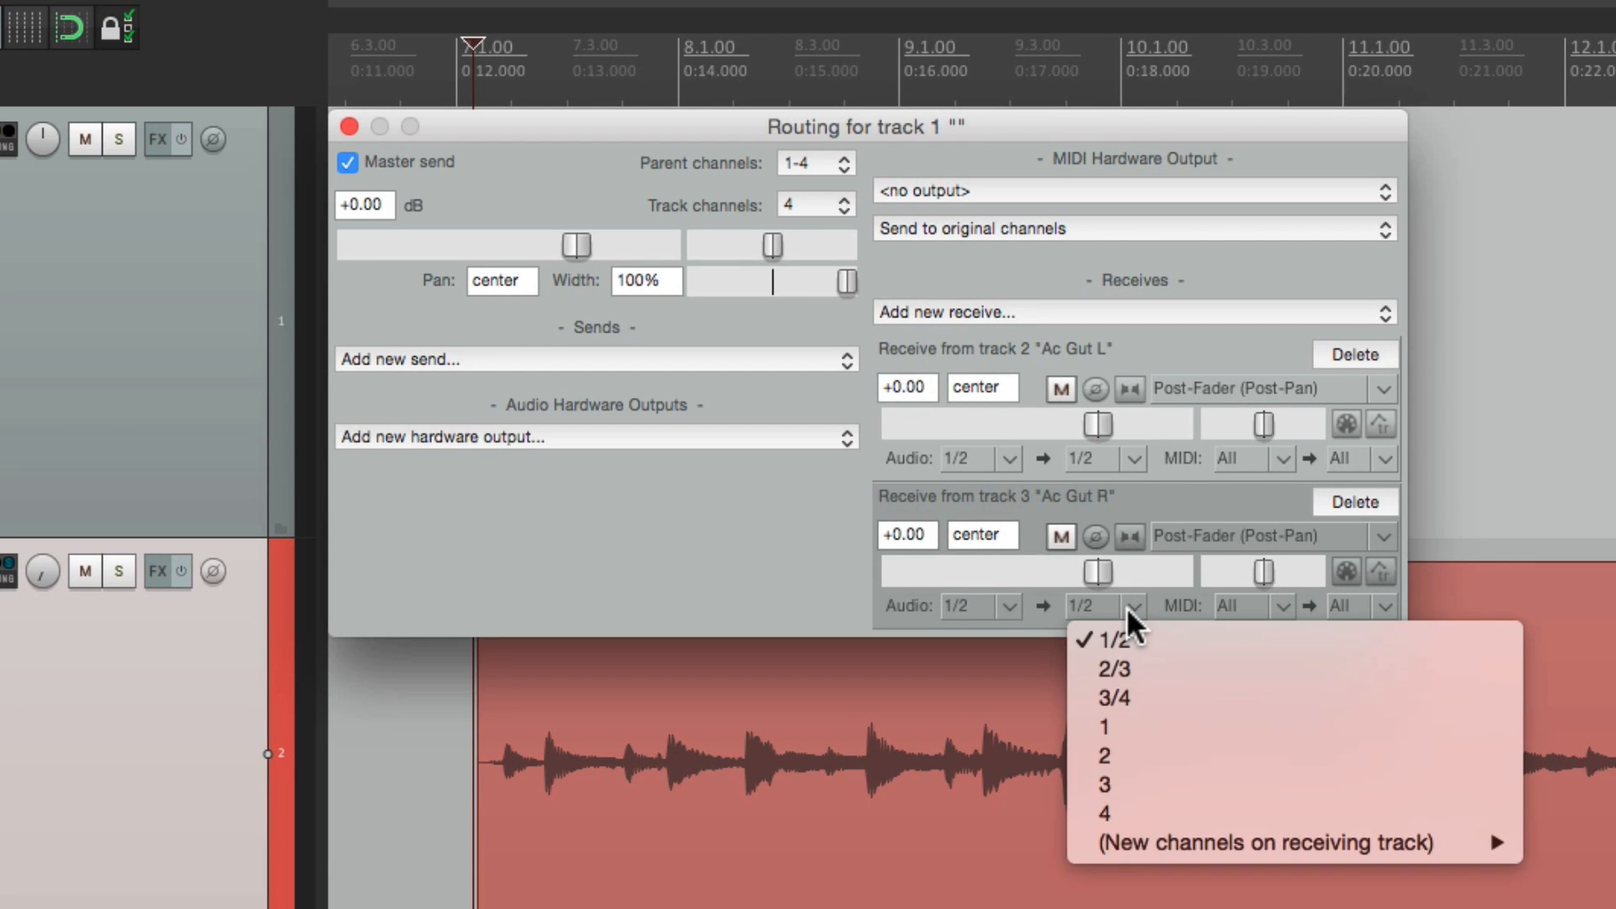
pyautogui.click(1113, 697)
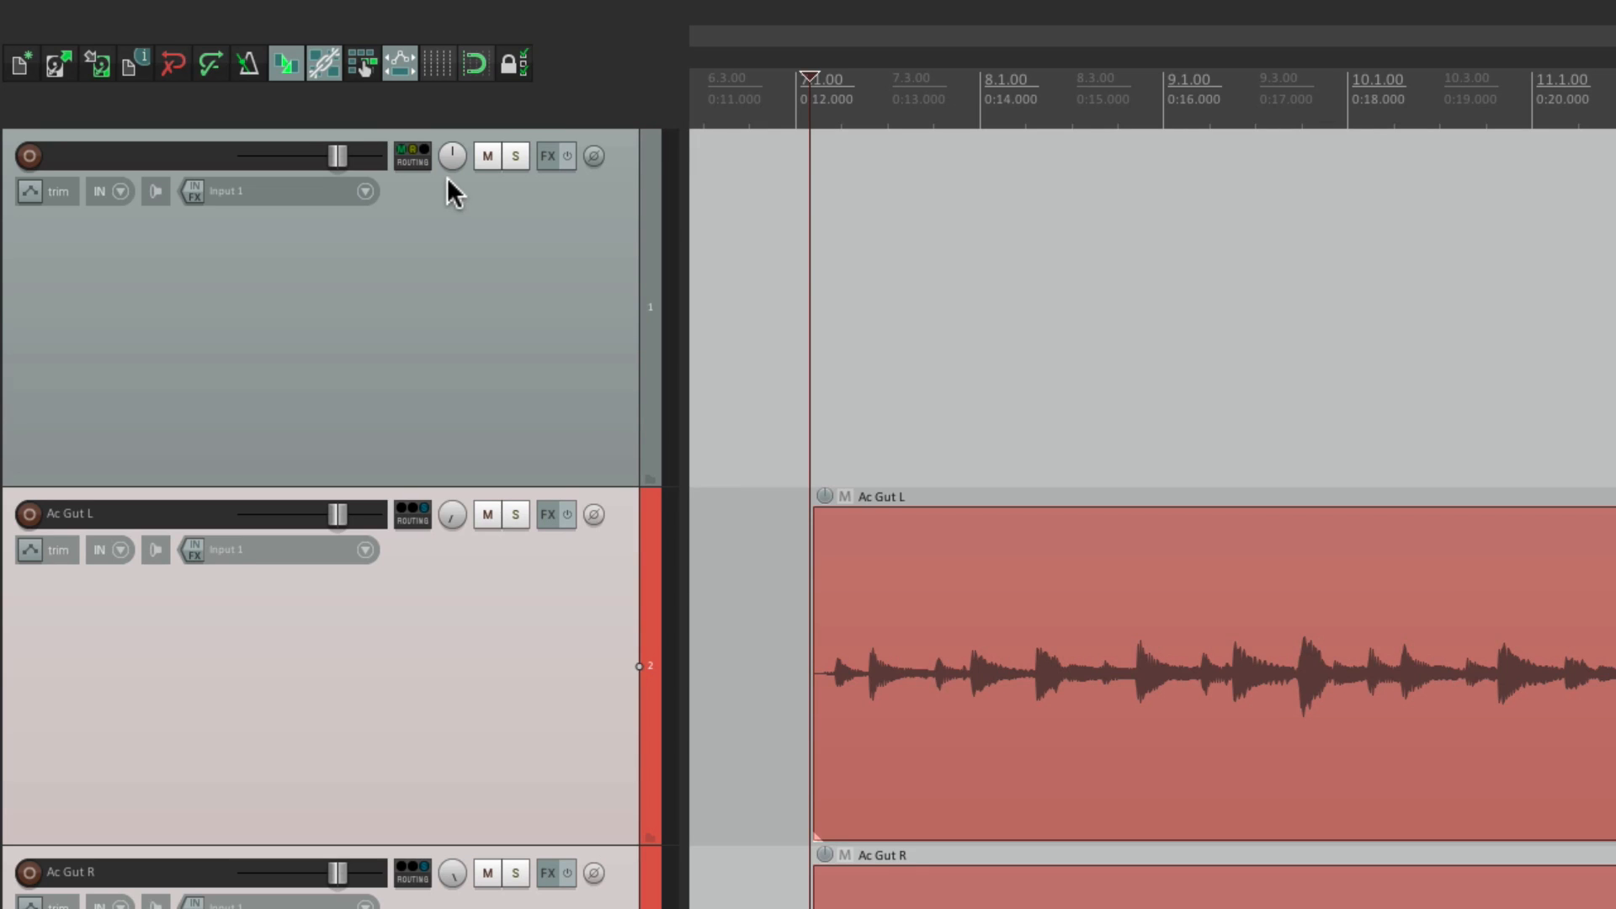
pyautogui.moveTo(550, 156)
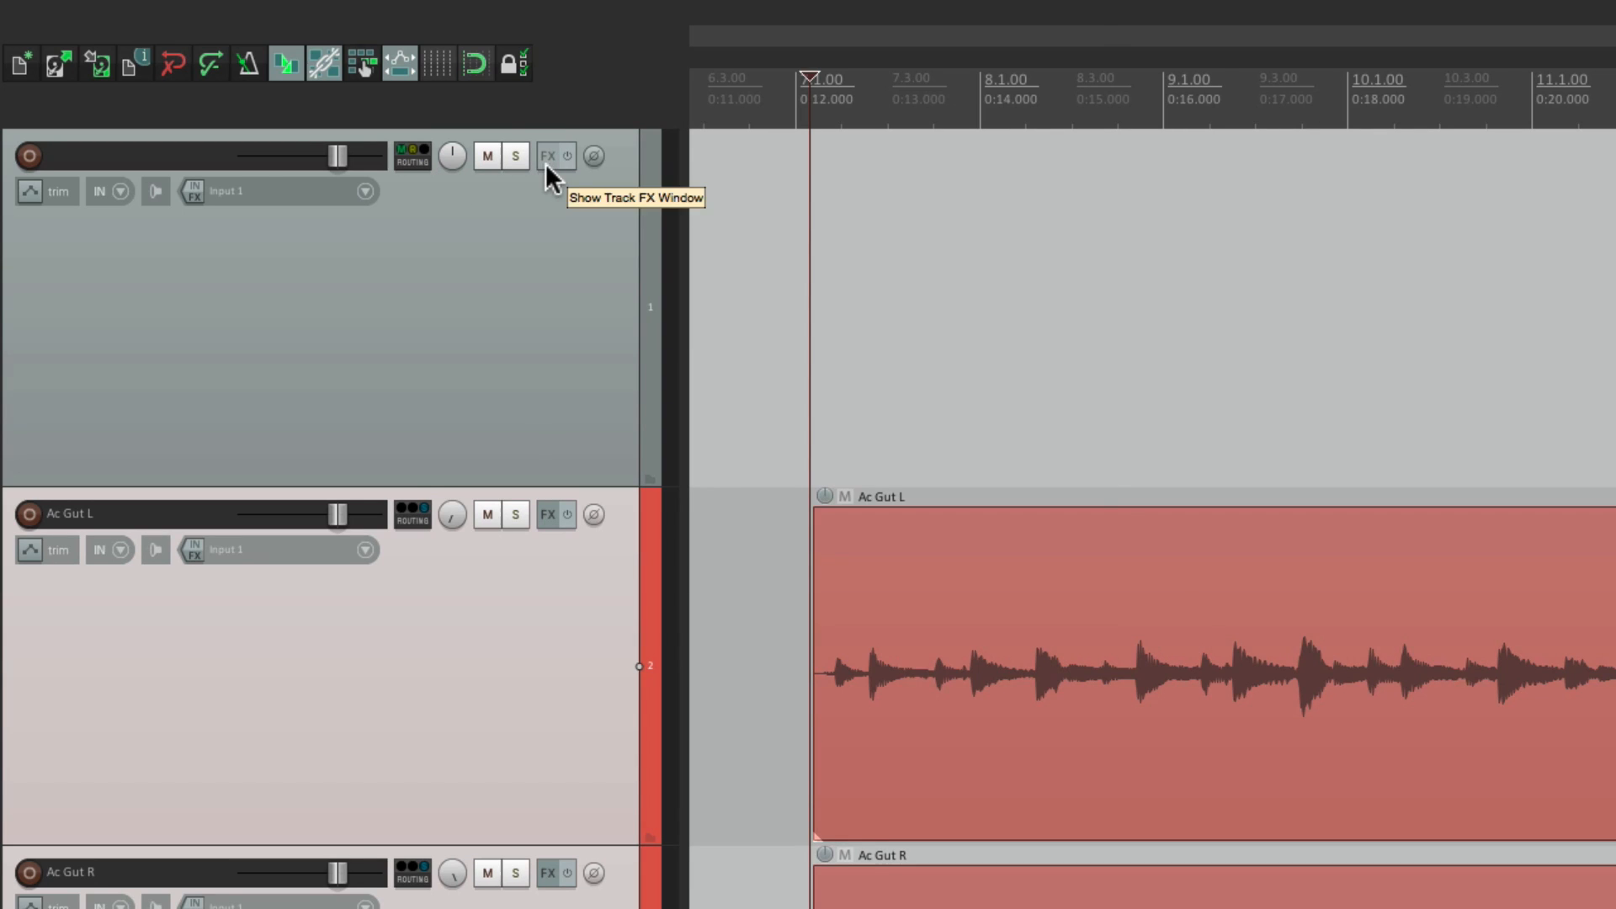
# - Filter track 1's FX browser for 'mixer' and add JS: 8x Stereo to 1x Stereo Mixer
pyautogui.click(520, 156)
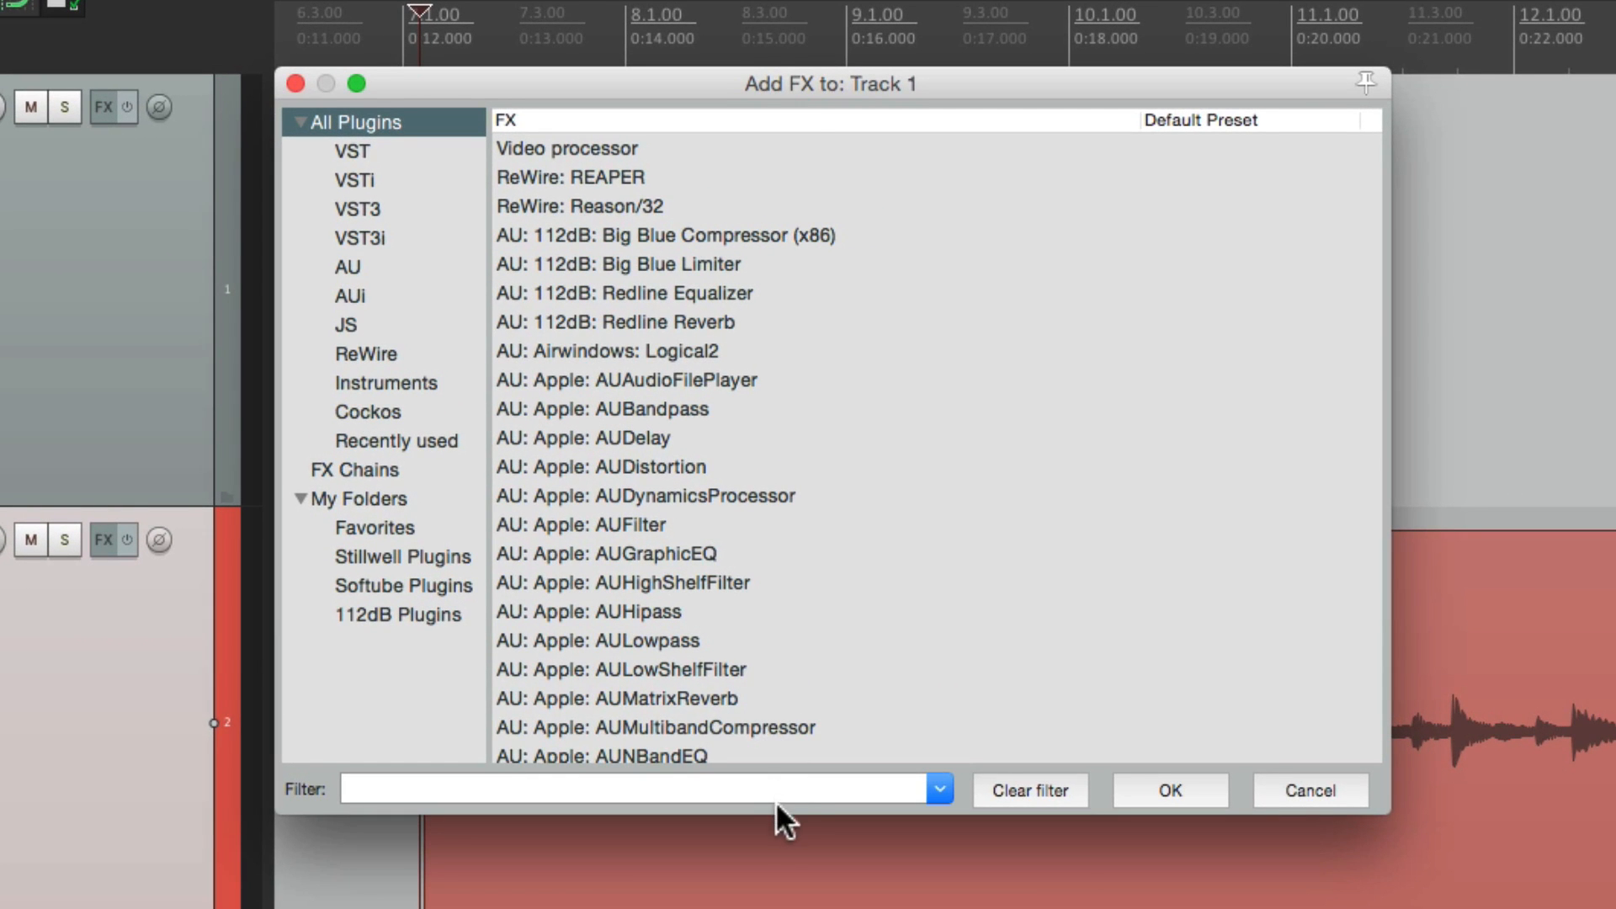
pyautogui.write('mixer')
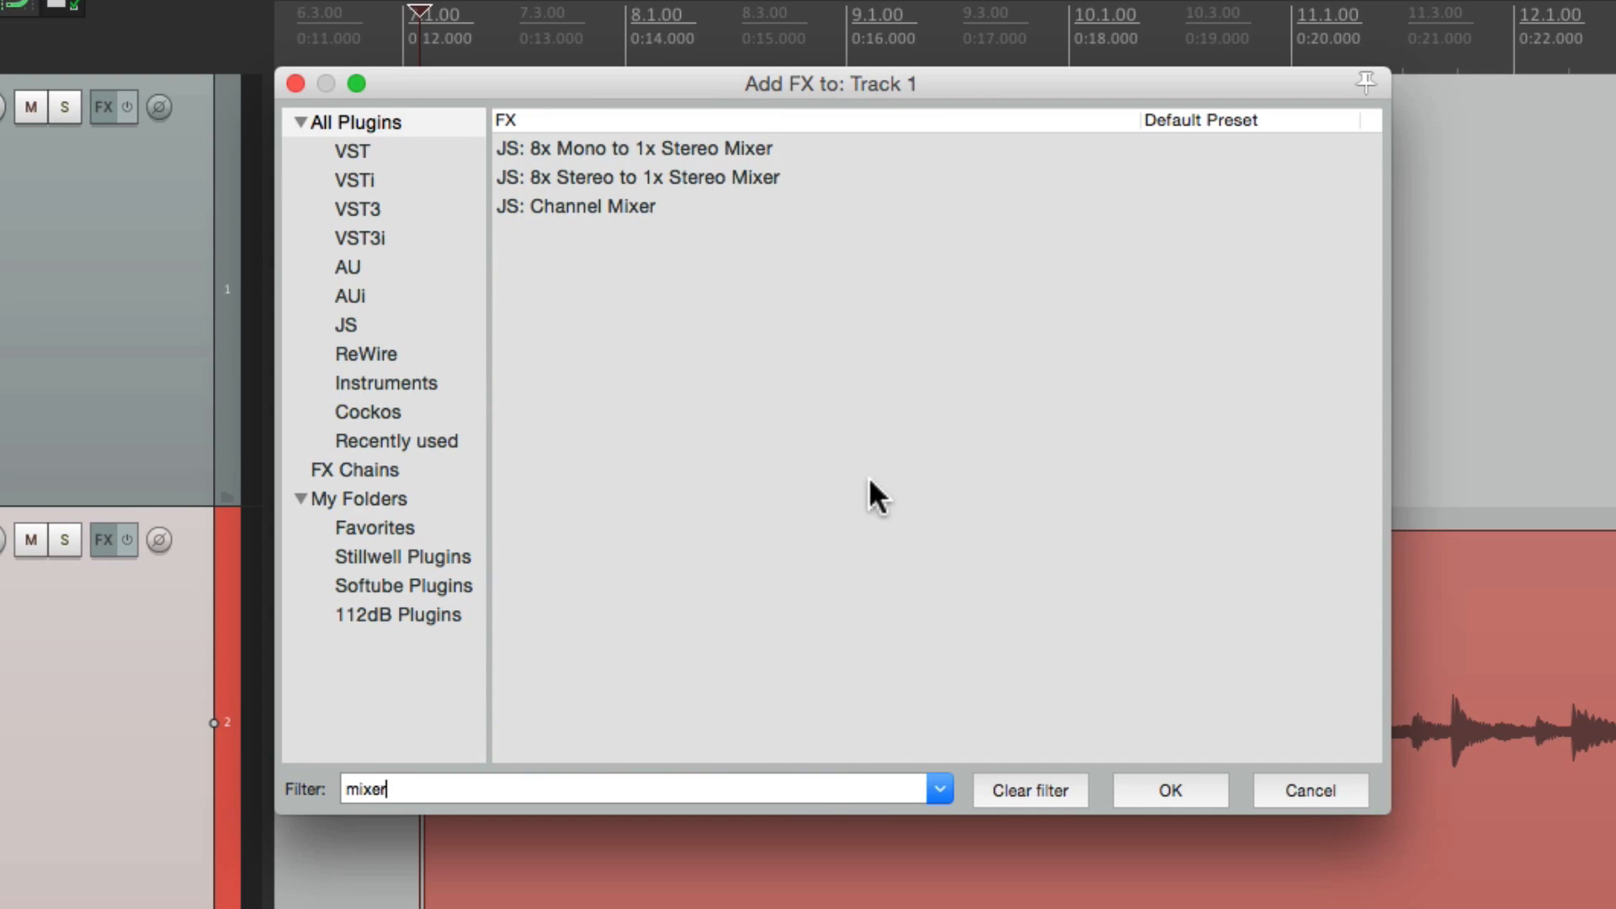
pyautogui.click(648, 178)
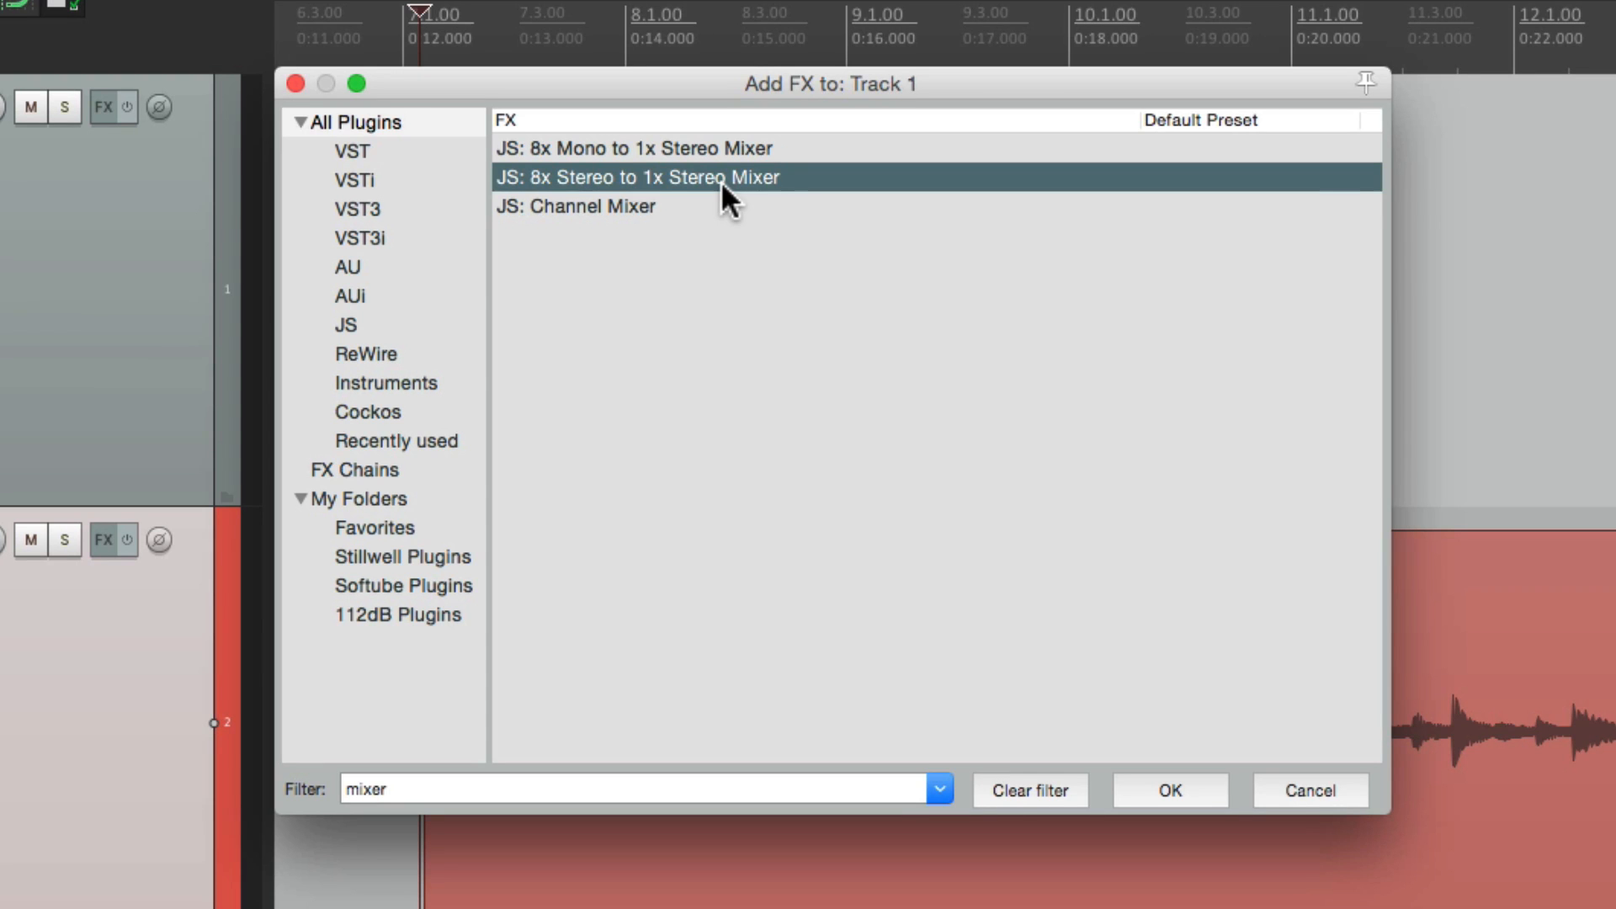
pyautogui.click(1167, 790)
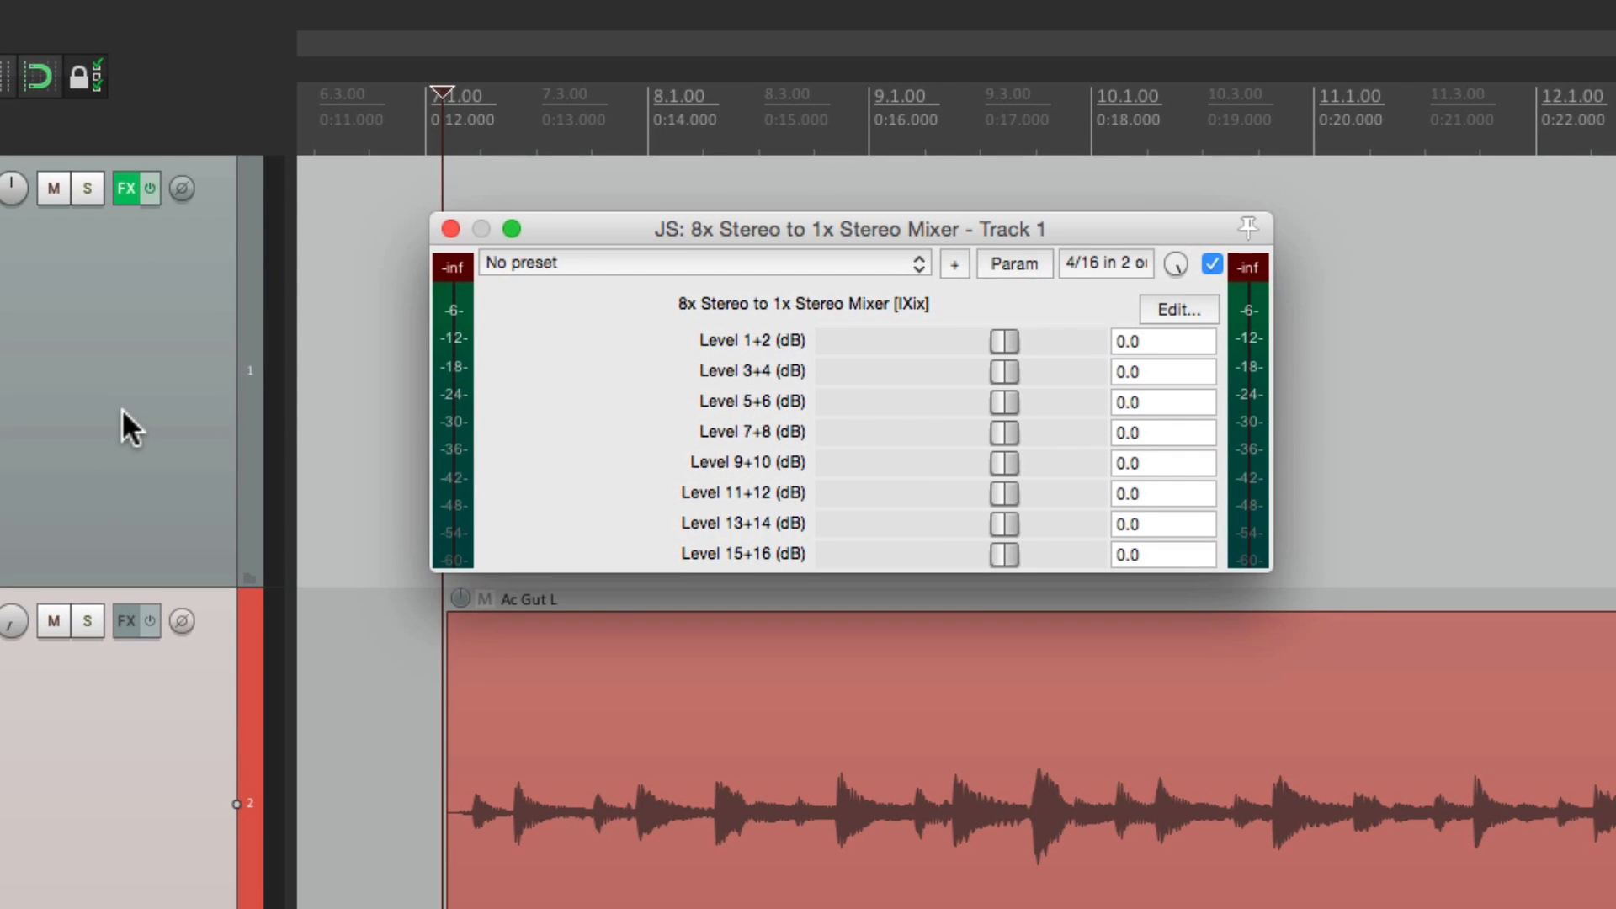
pyautogui.moveTo(825, 387)
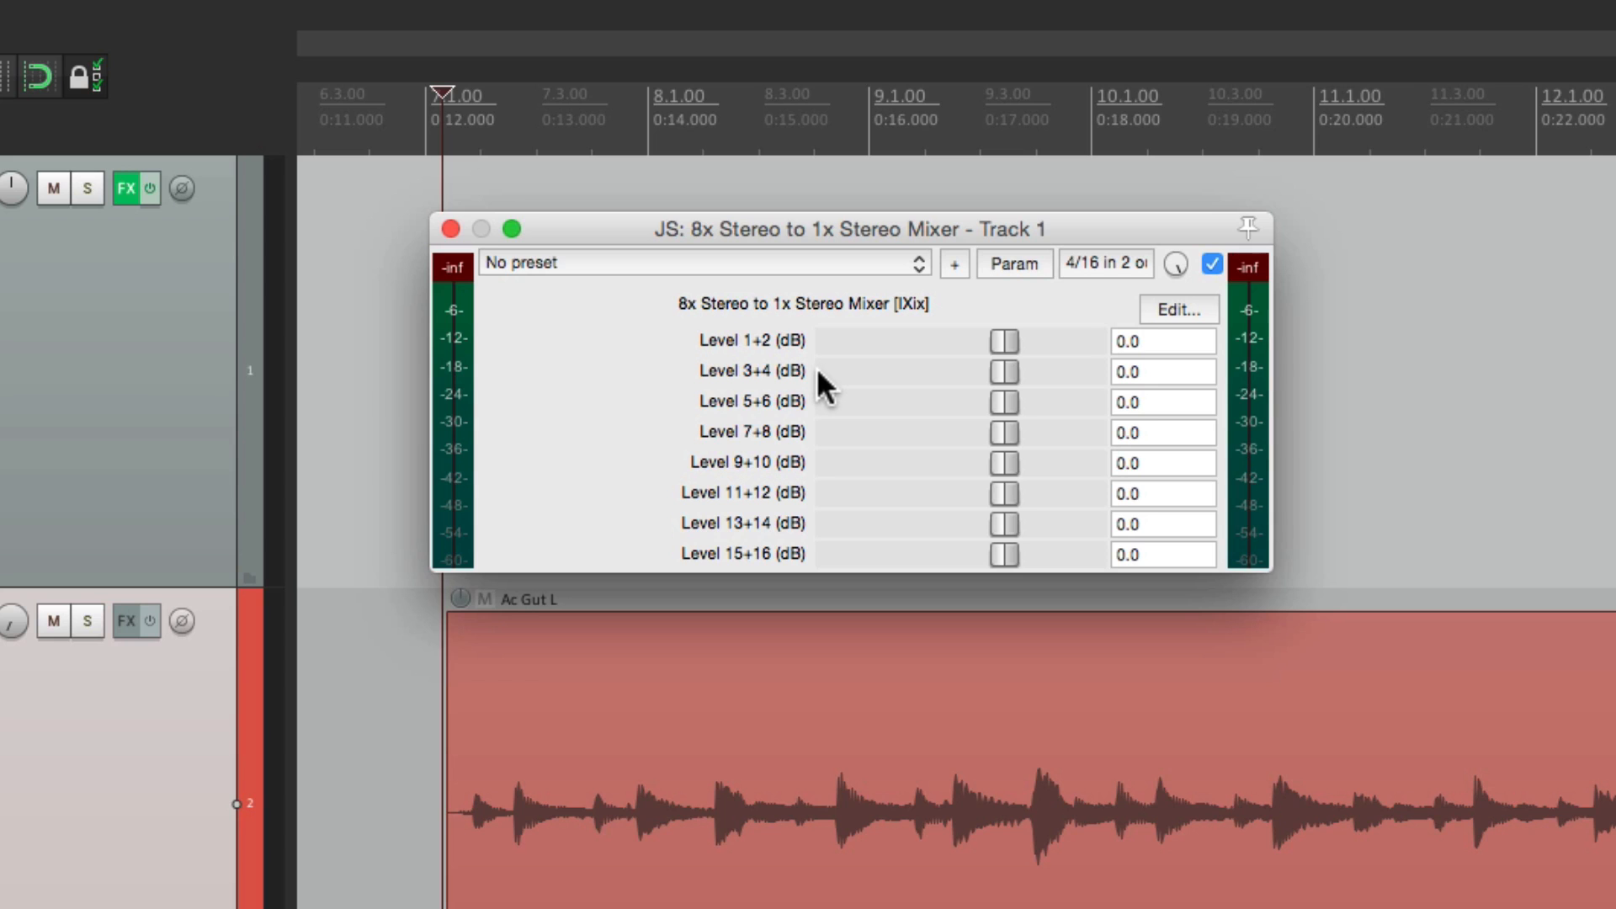
pyautogui.moveTo(825, 573)
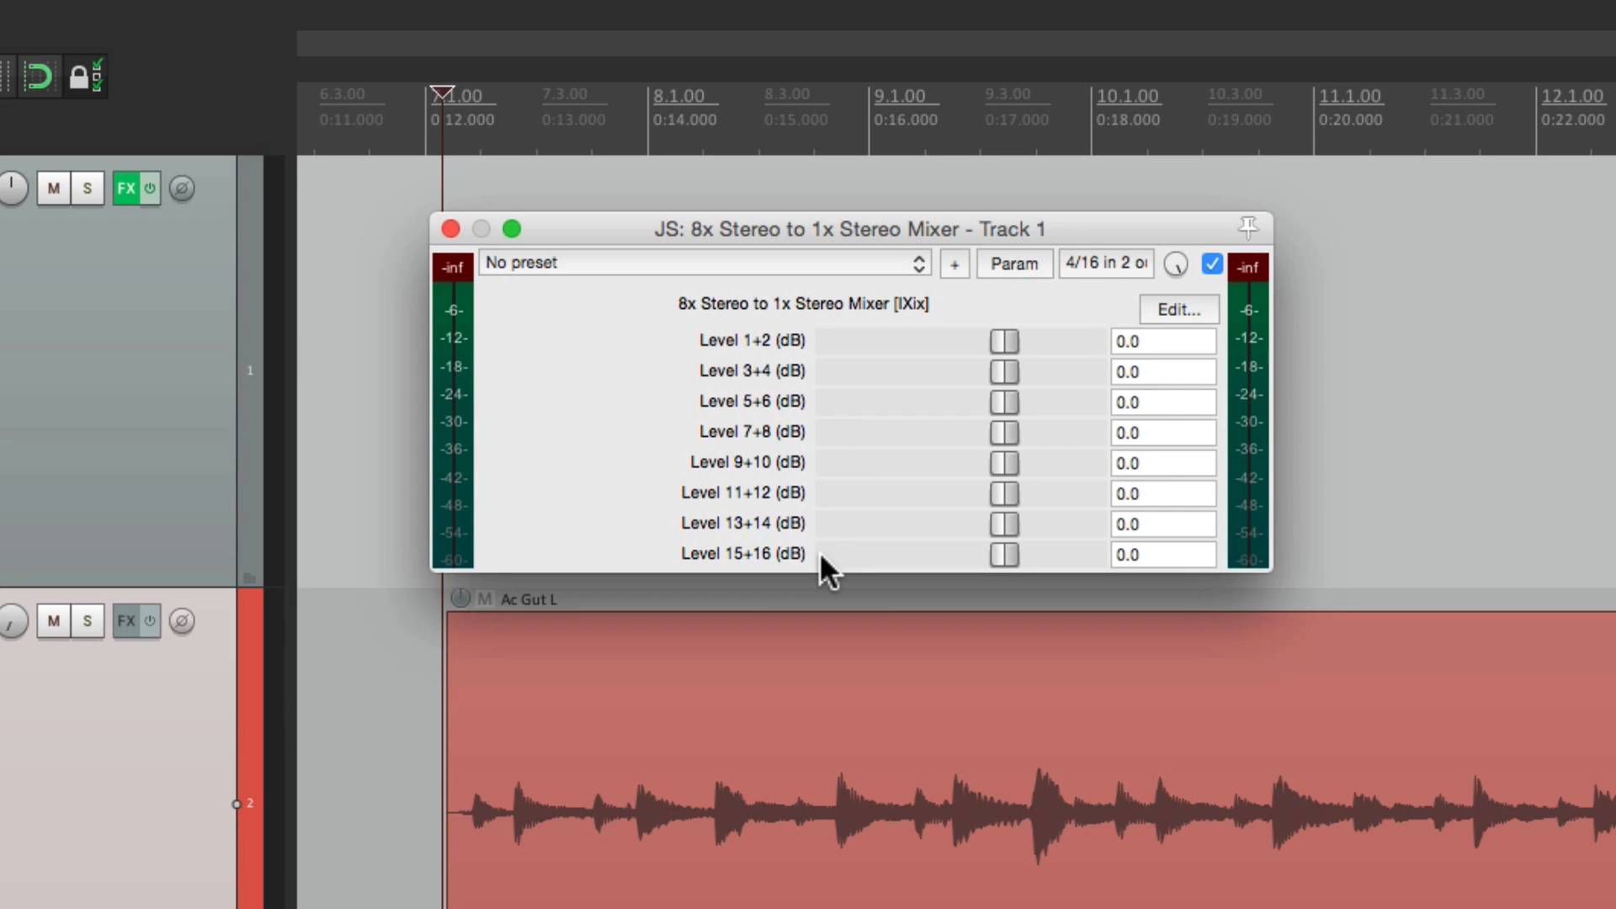
pyautogui.moveTo(854, 520)
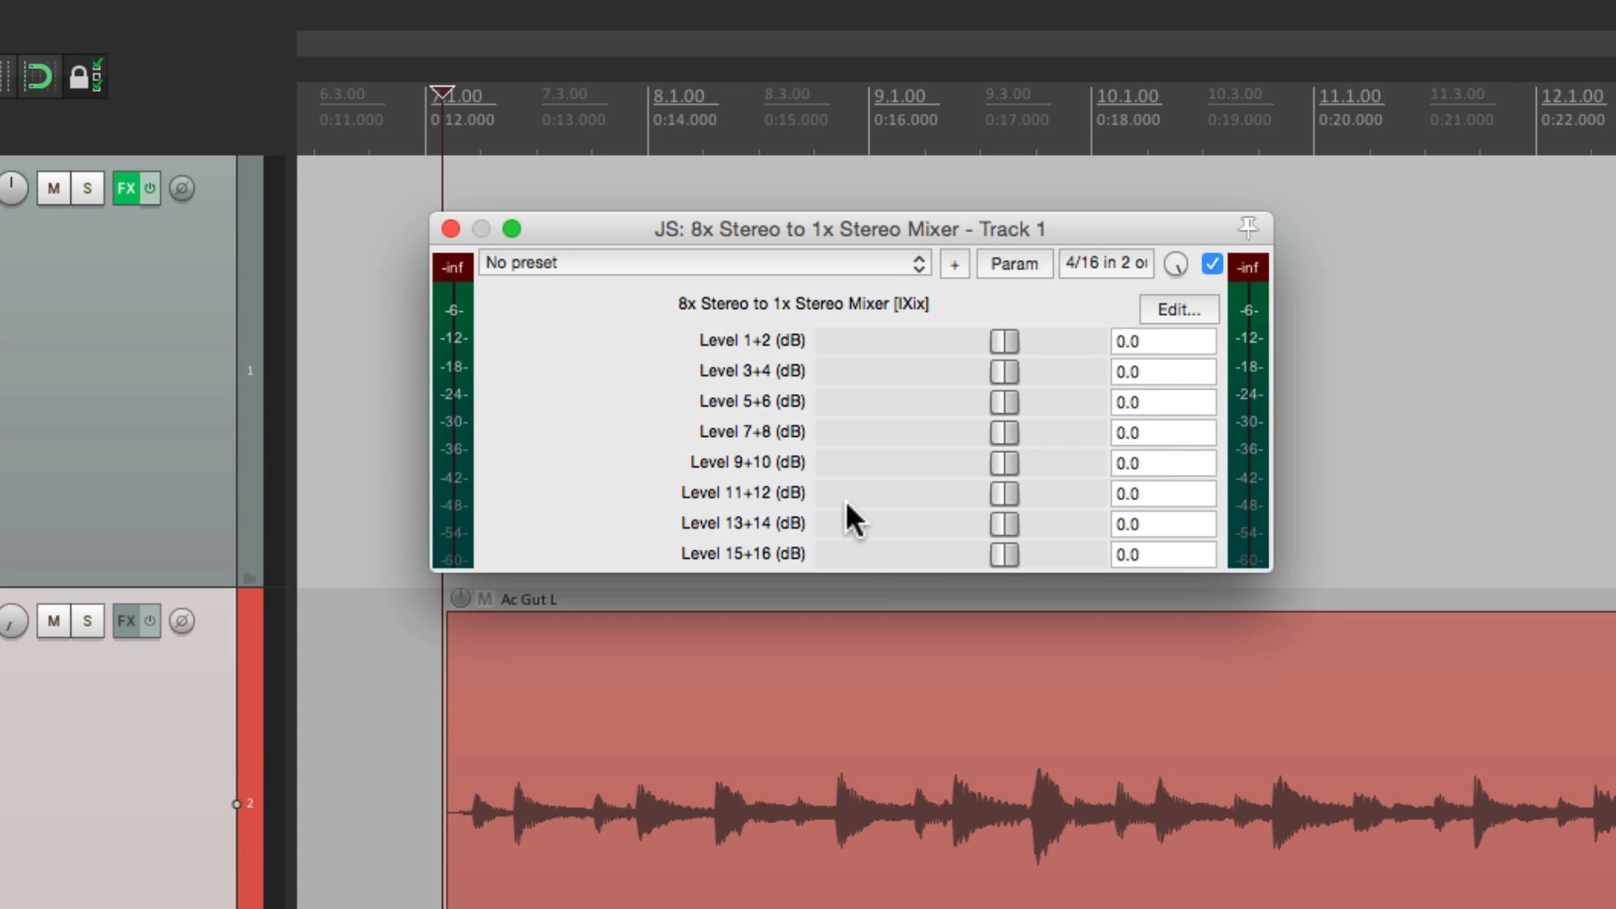
pyautogui.moveTo(858, 384)
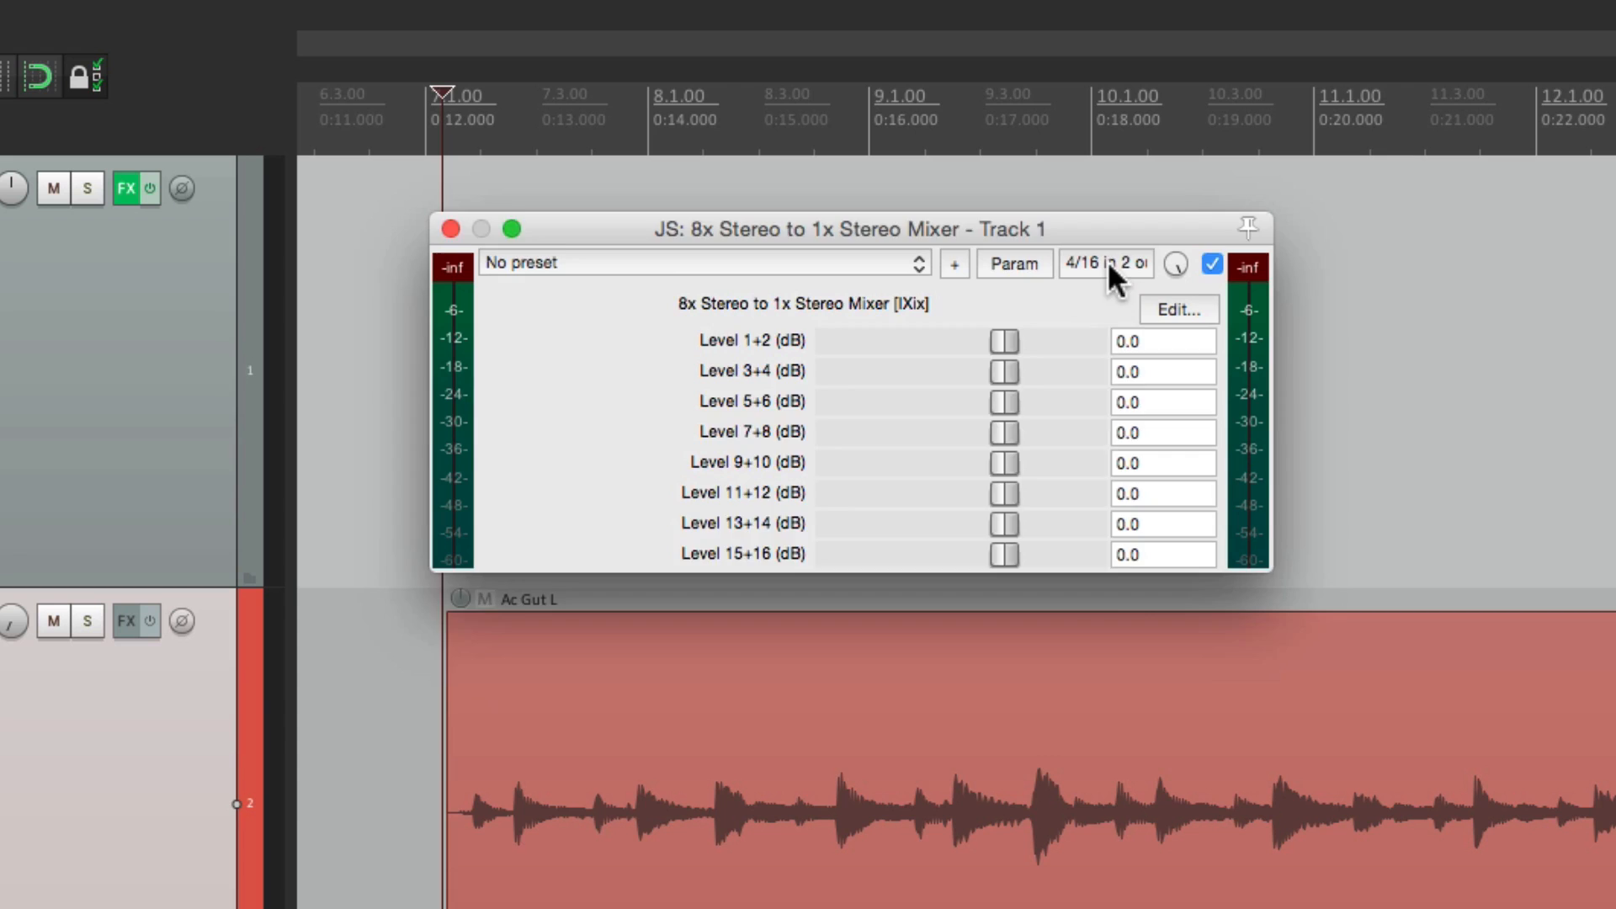
# - Inspect the mixer's plugin pin connector and its four mapped input channels
pyautogui.click(1176, 265)
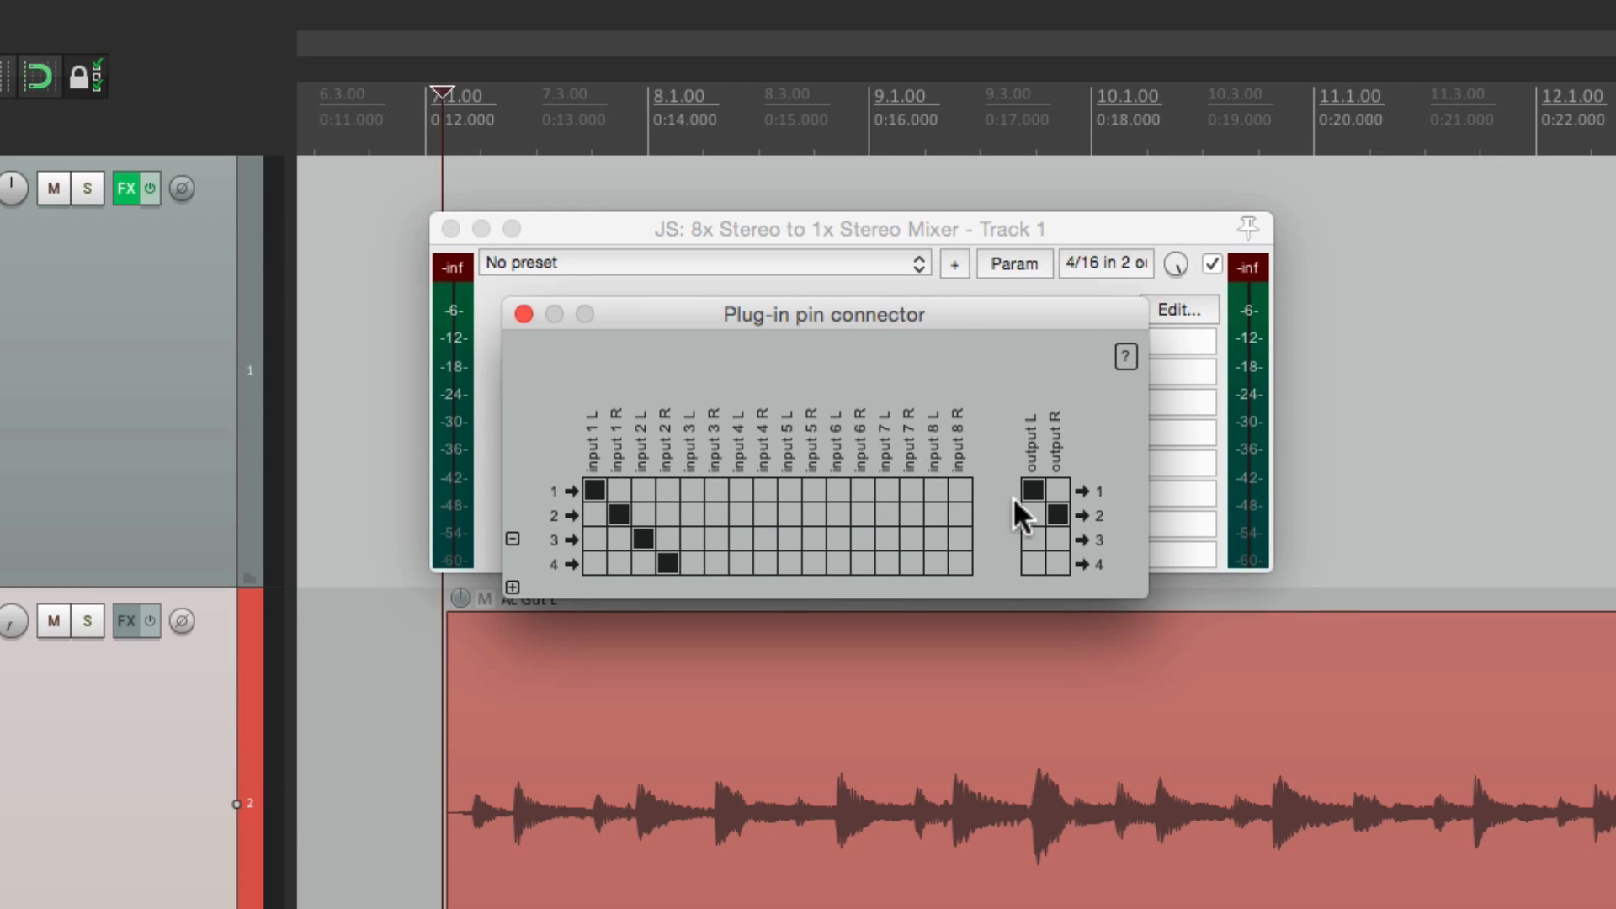
pyautogui.moveTo(1041, 515)
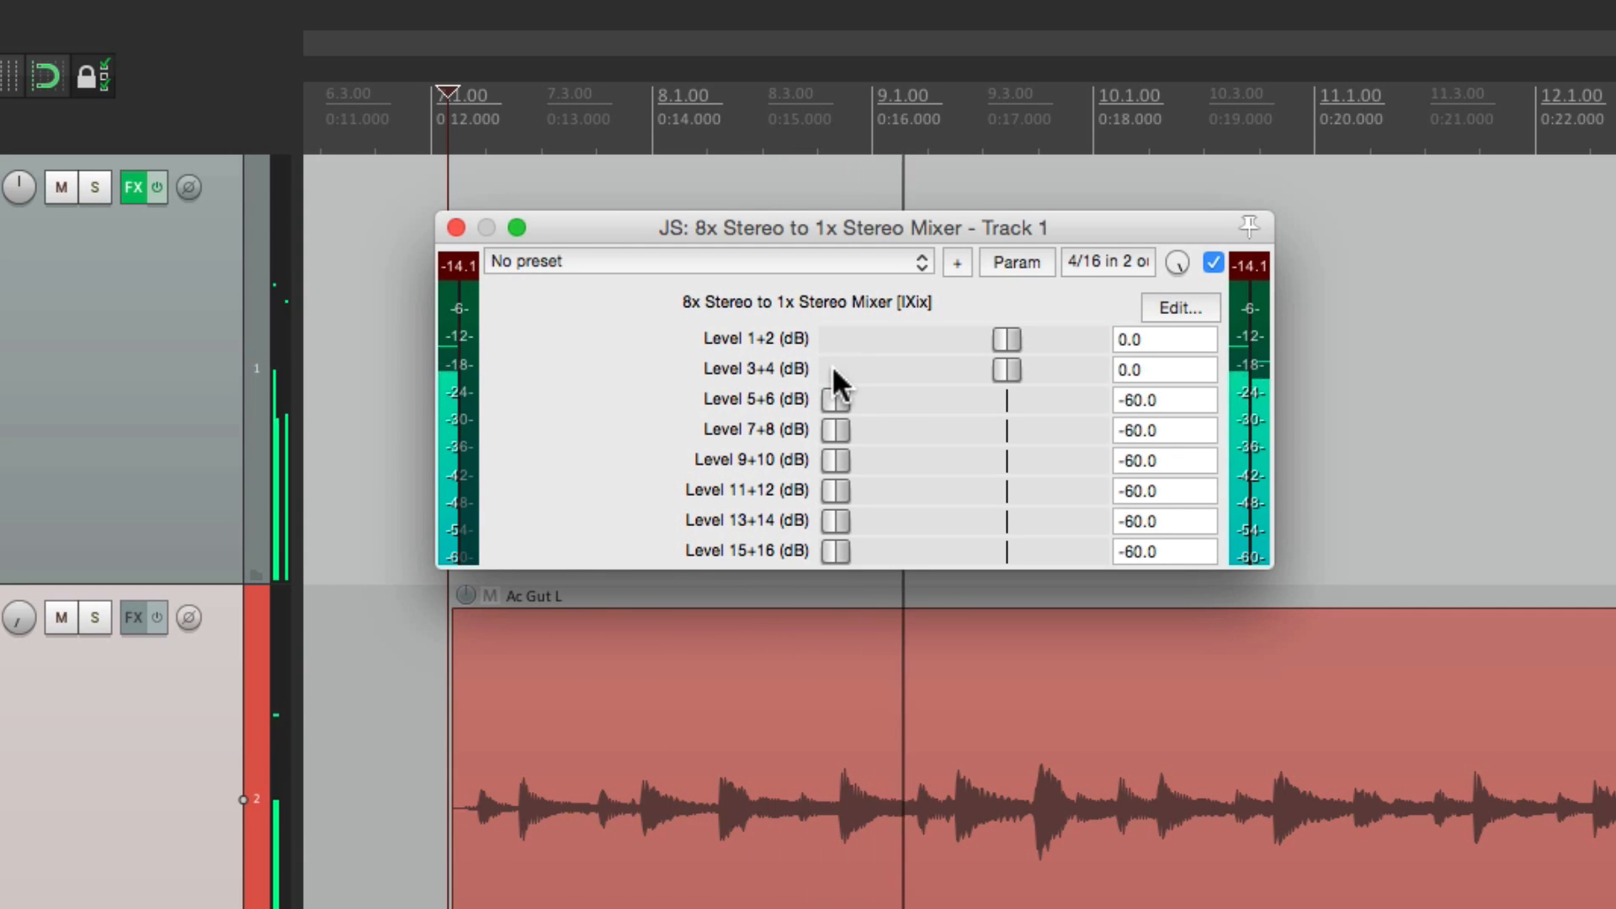
pyautogui.moveTo(943, 418)
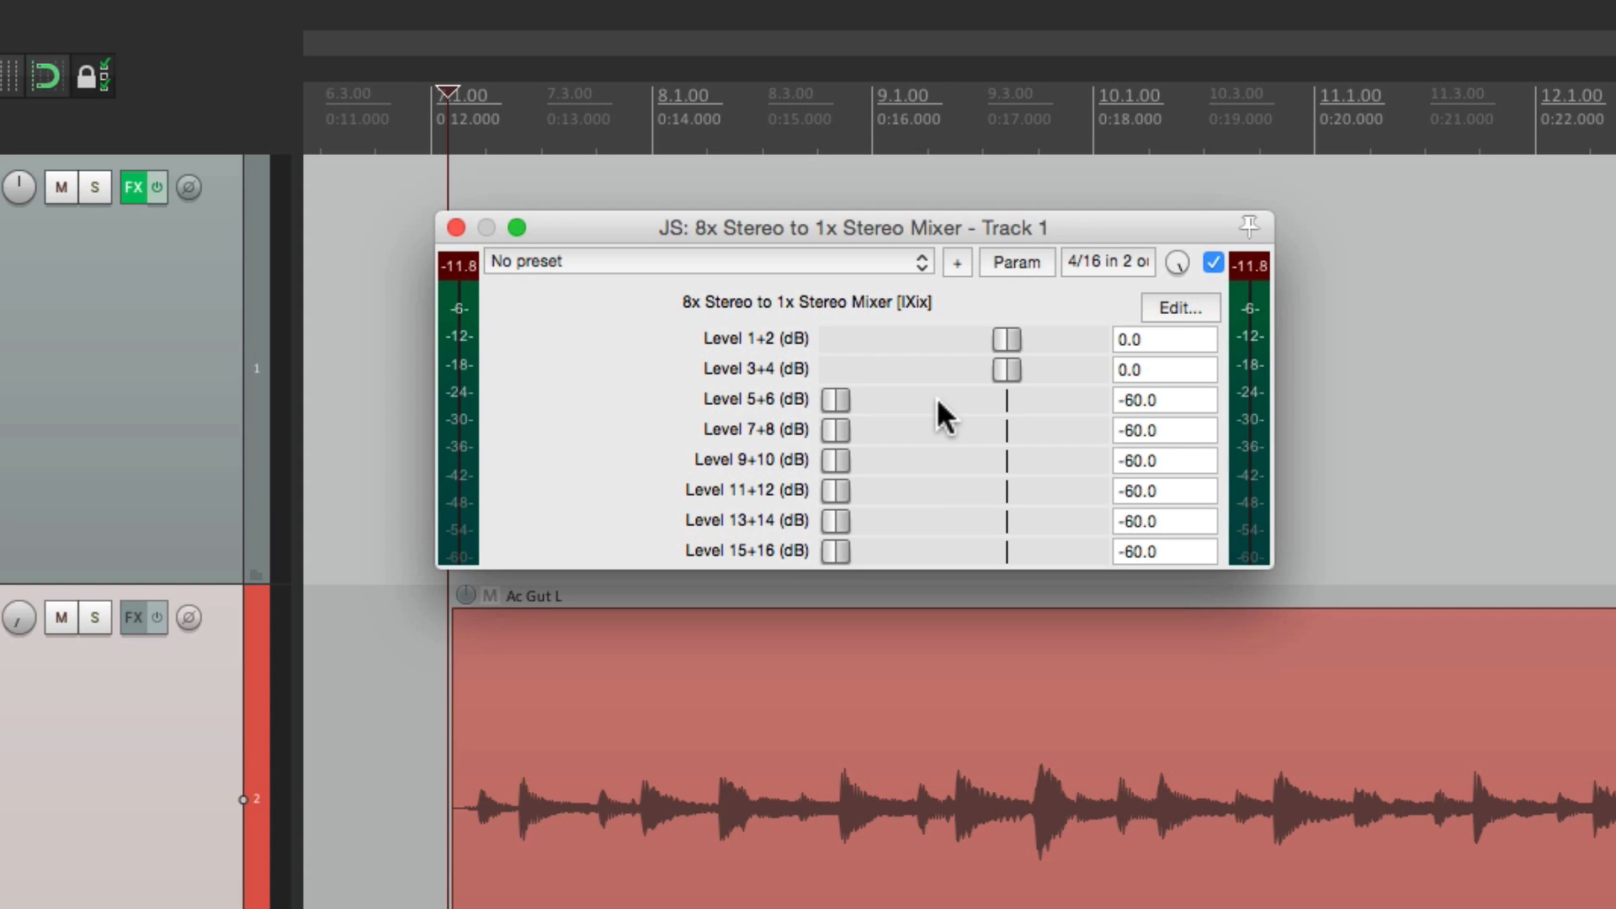
pyautogui.moveTo(814, 345)
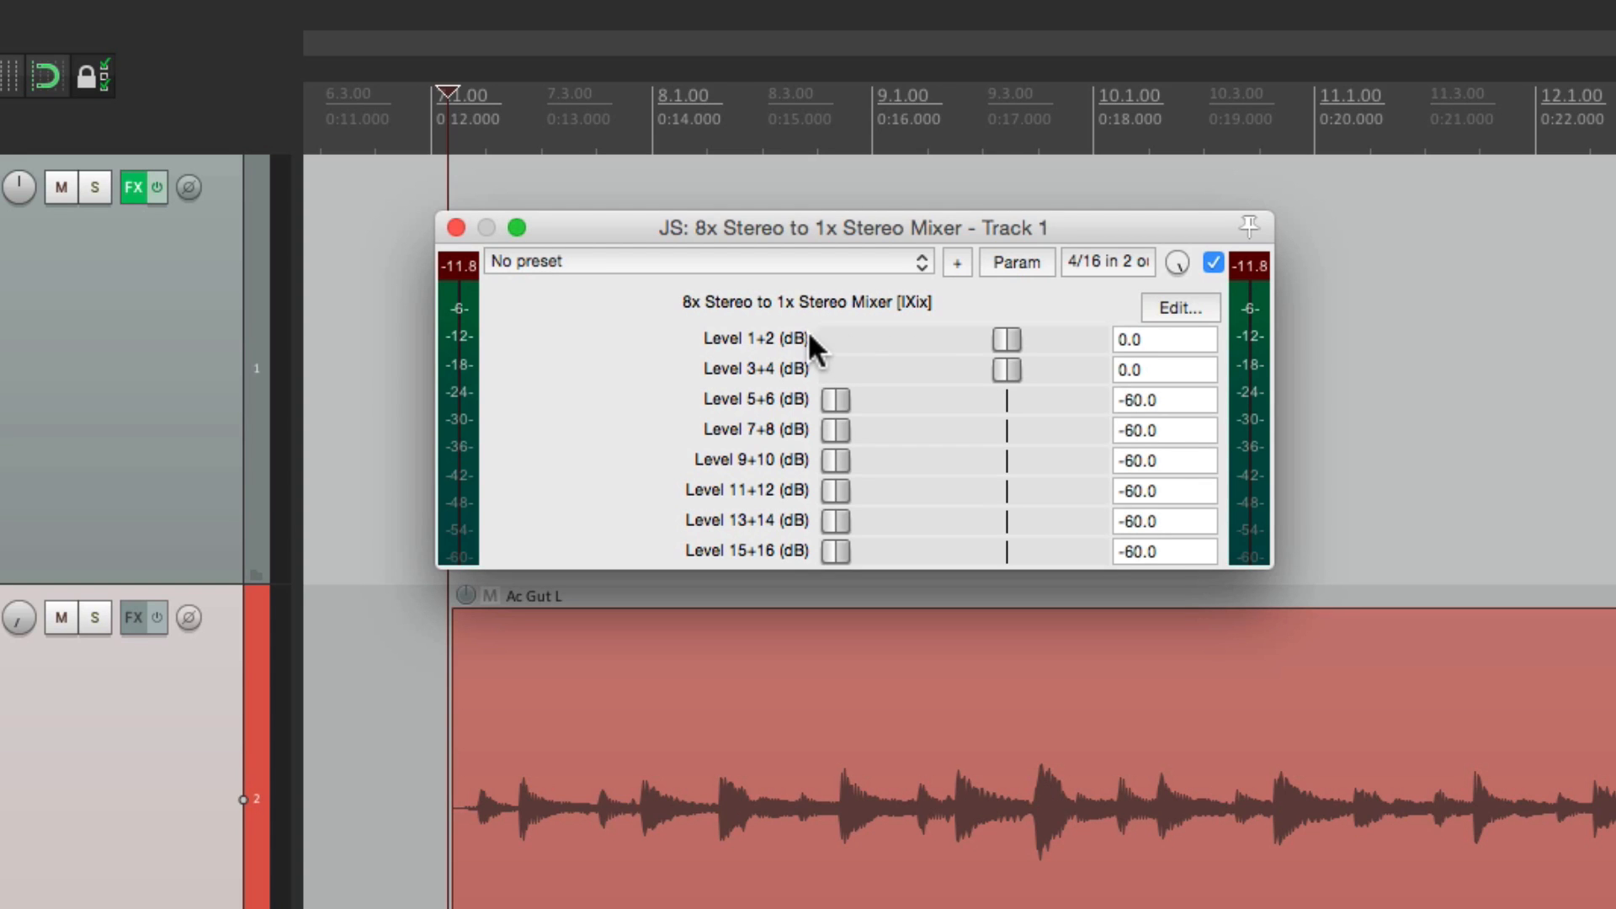
pyautogui.moveTo(849, 384)
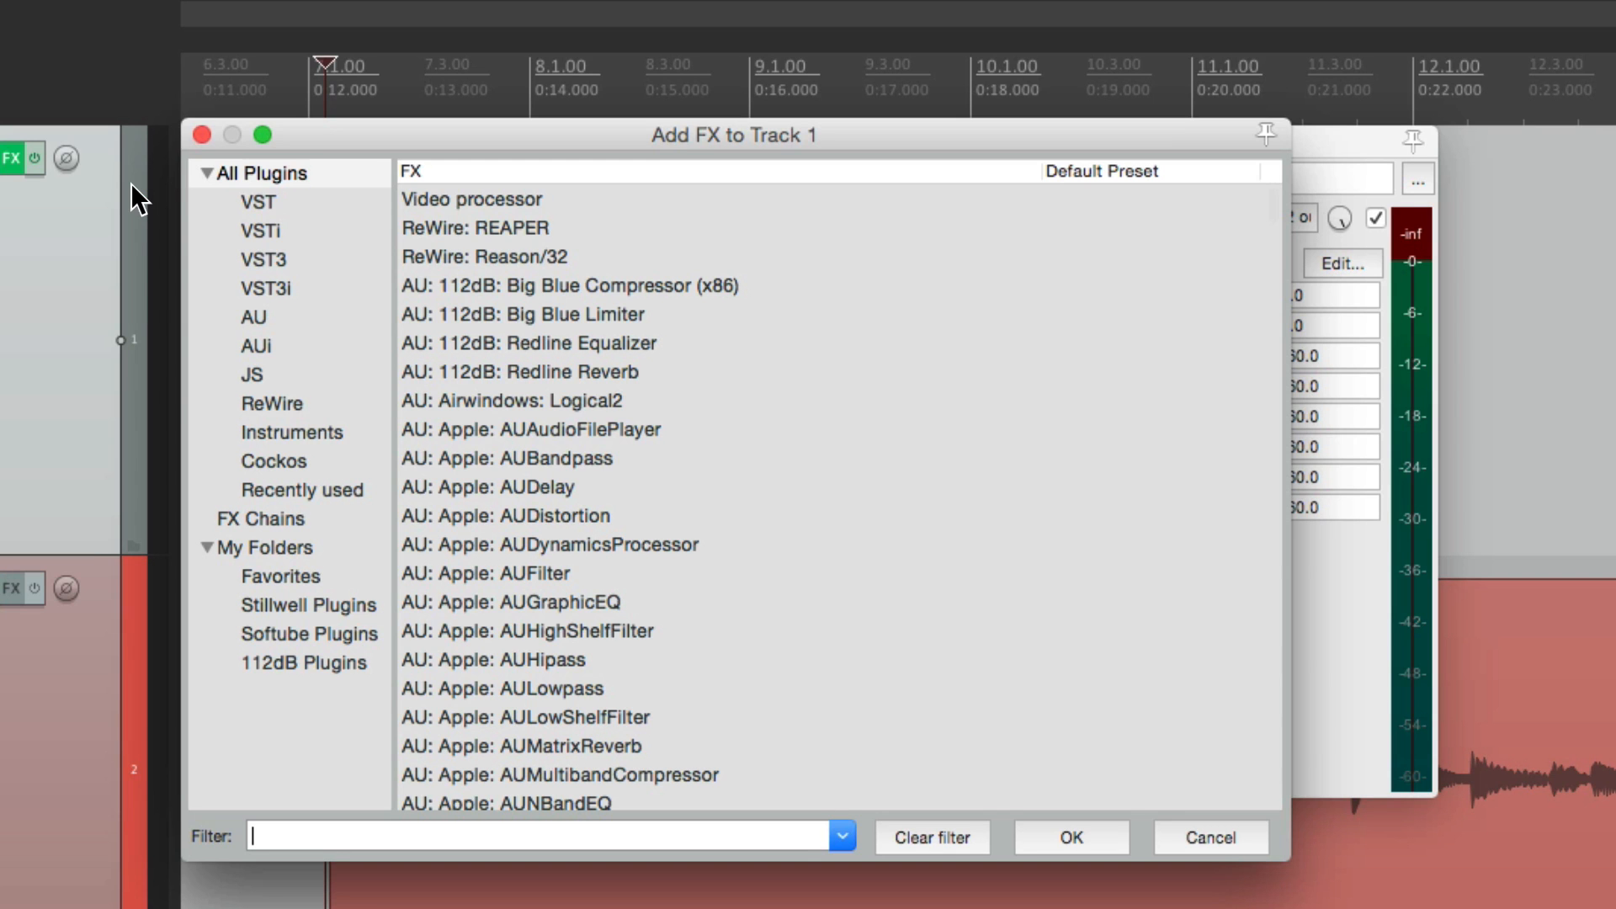
# - Add ReaComp to track 1 and move it above the stereo mixer in the chain
pyautogui.click(273, 461)
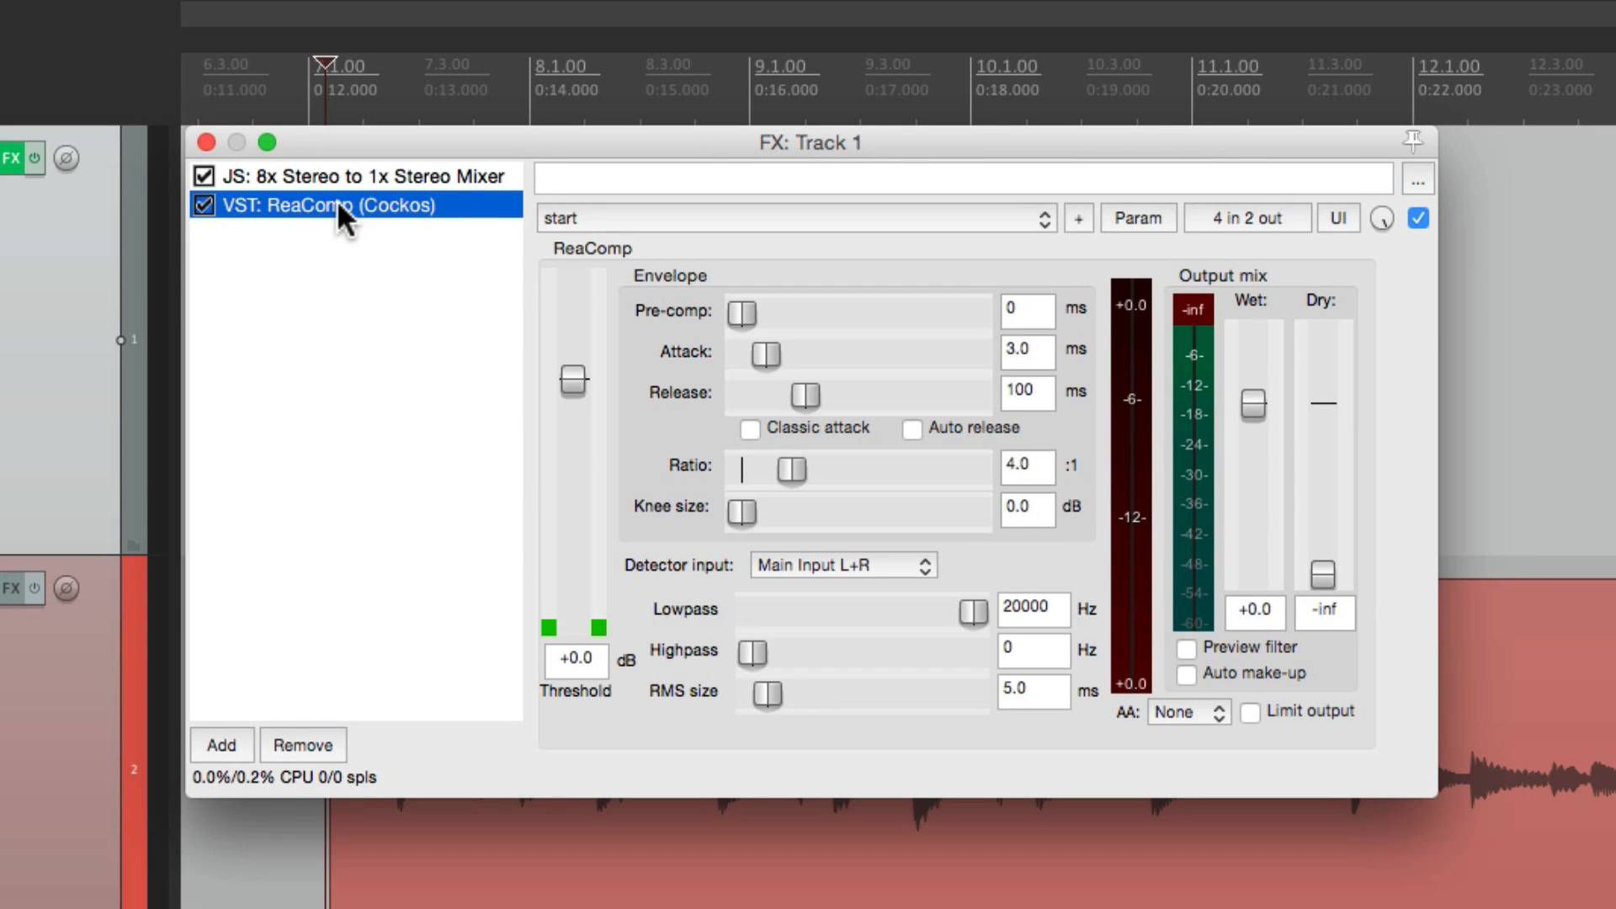
pyautogui.moveTo(351, 205); pyautogui.dragTo(350, 175)
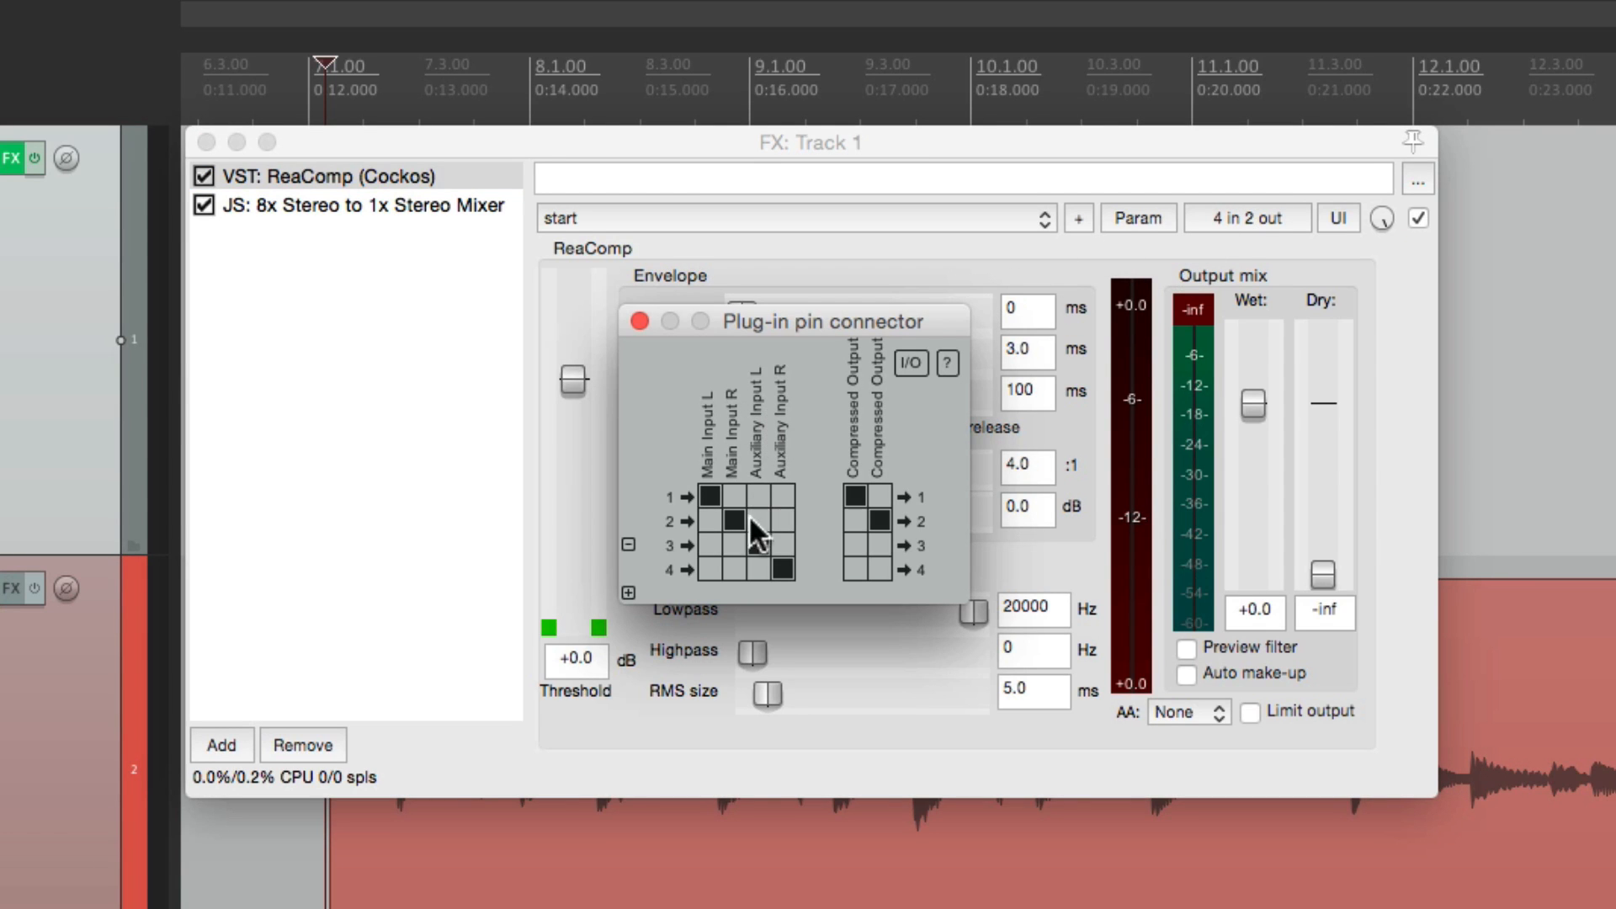
pyautogui.moveTo(786, 570)
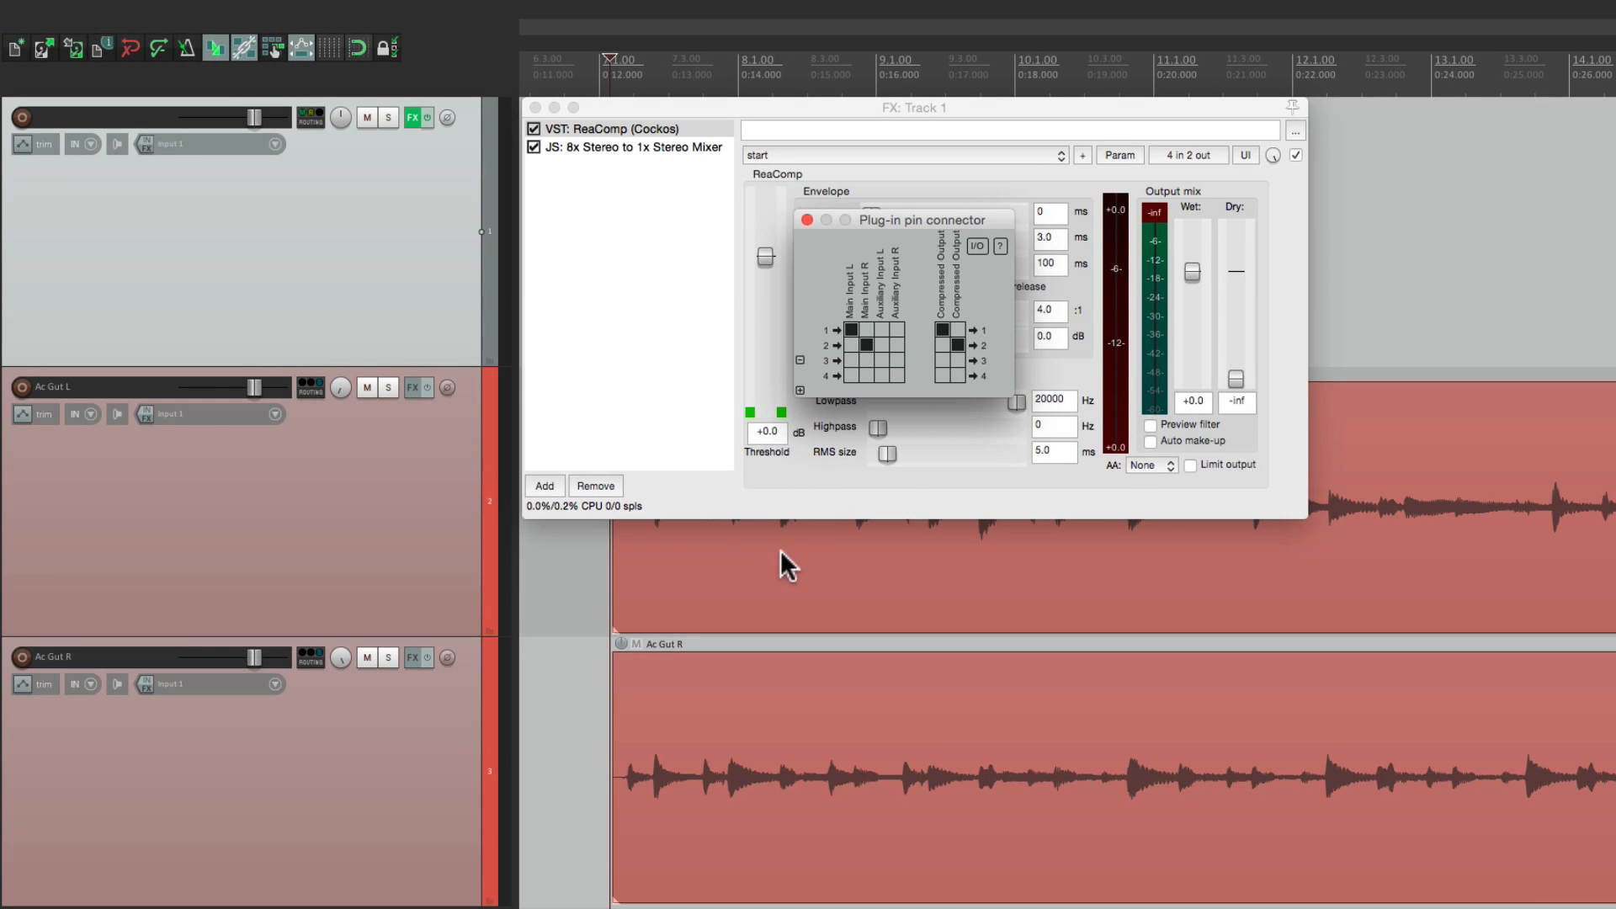
# - Close ReaComp's pin view, mute Ac Gut L, and set the threshold to about -25.3 dB
pyautogui.click(808, 220)
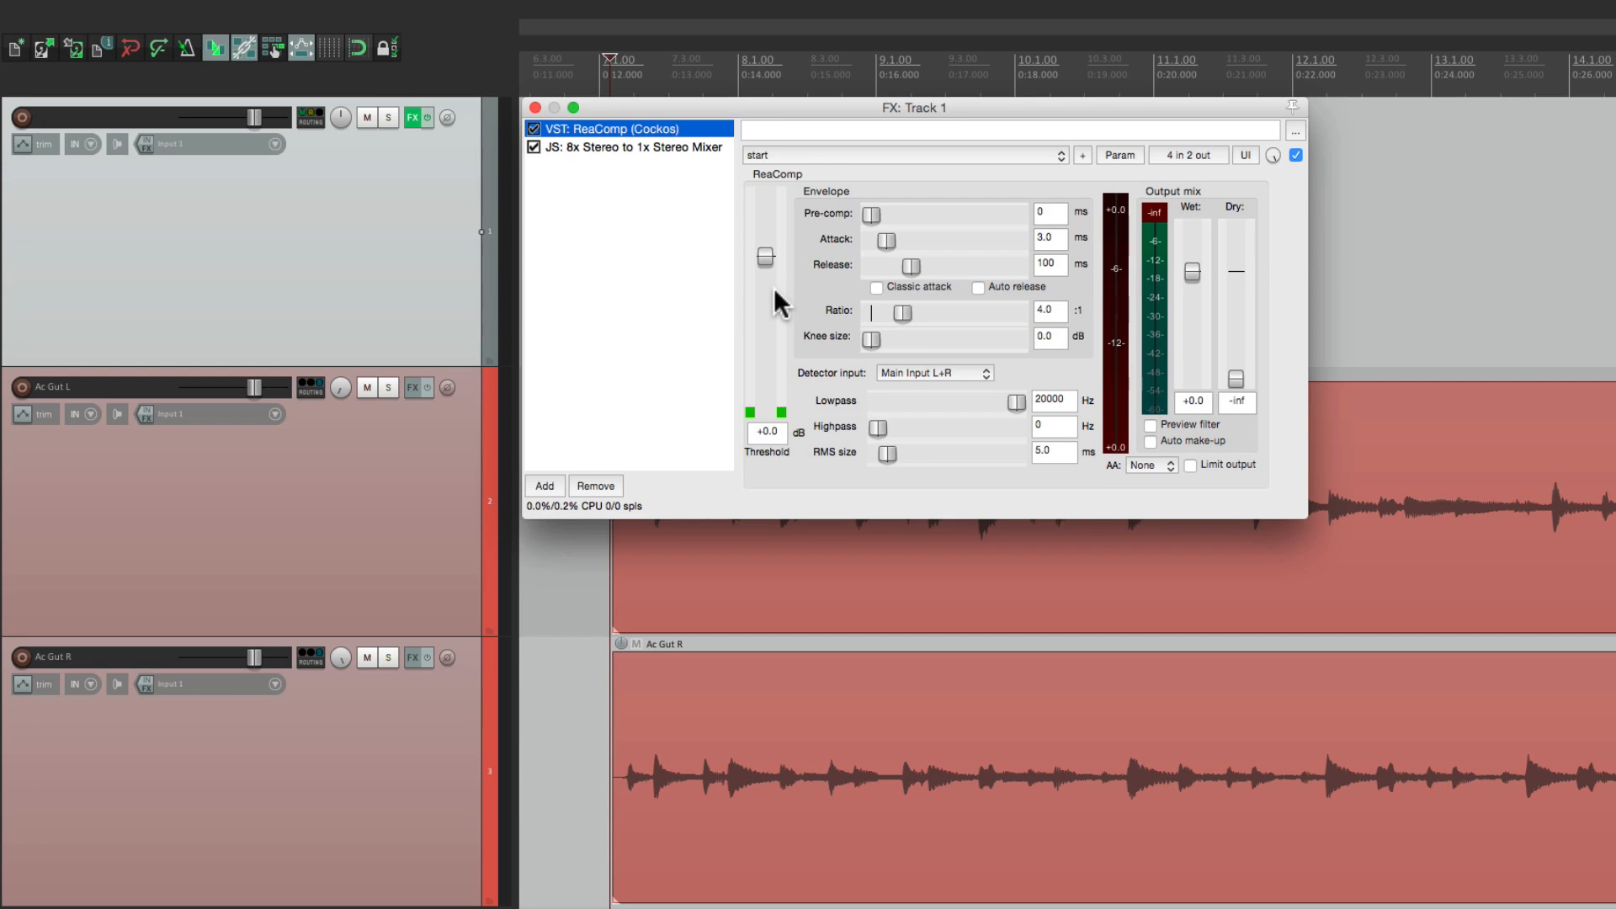
pyautogui.click(366, 386)
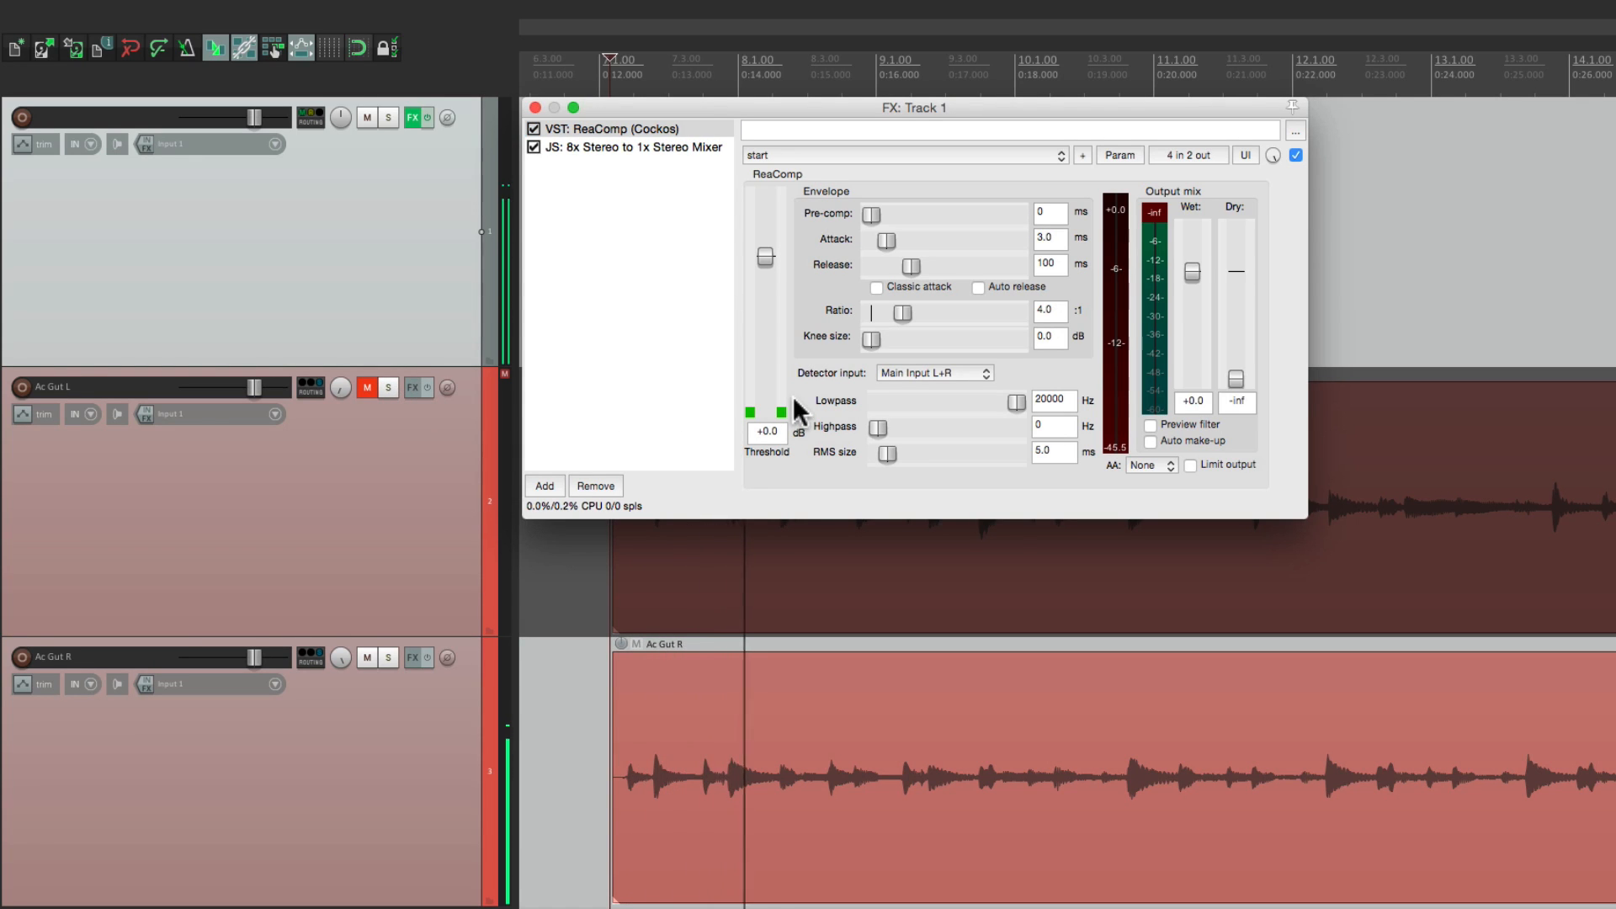
pyautogui.moveTo(760, 413)
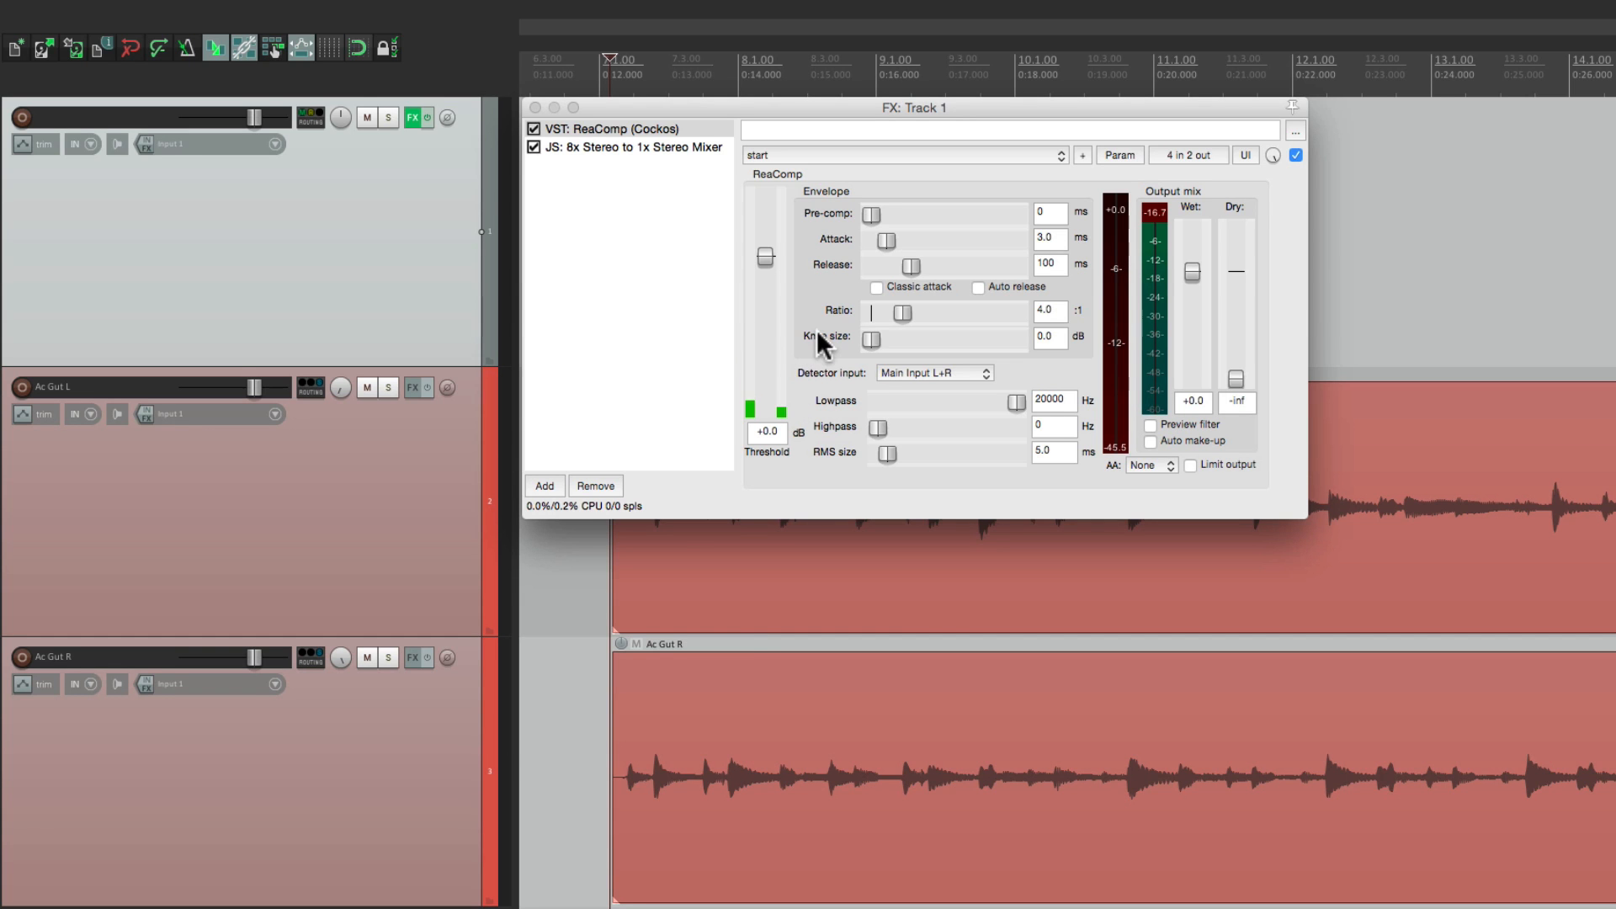
pyautogui.moveTo(763, 572)
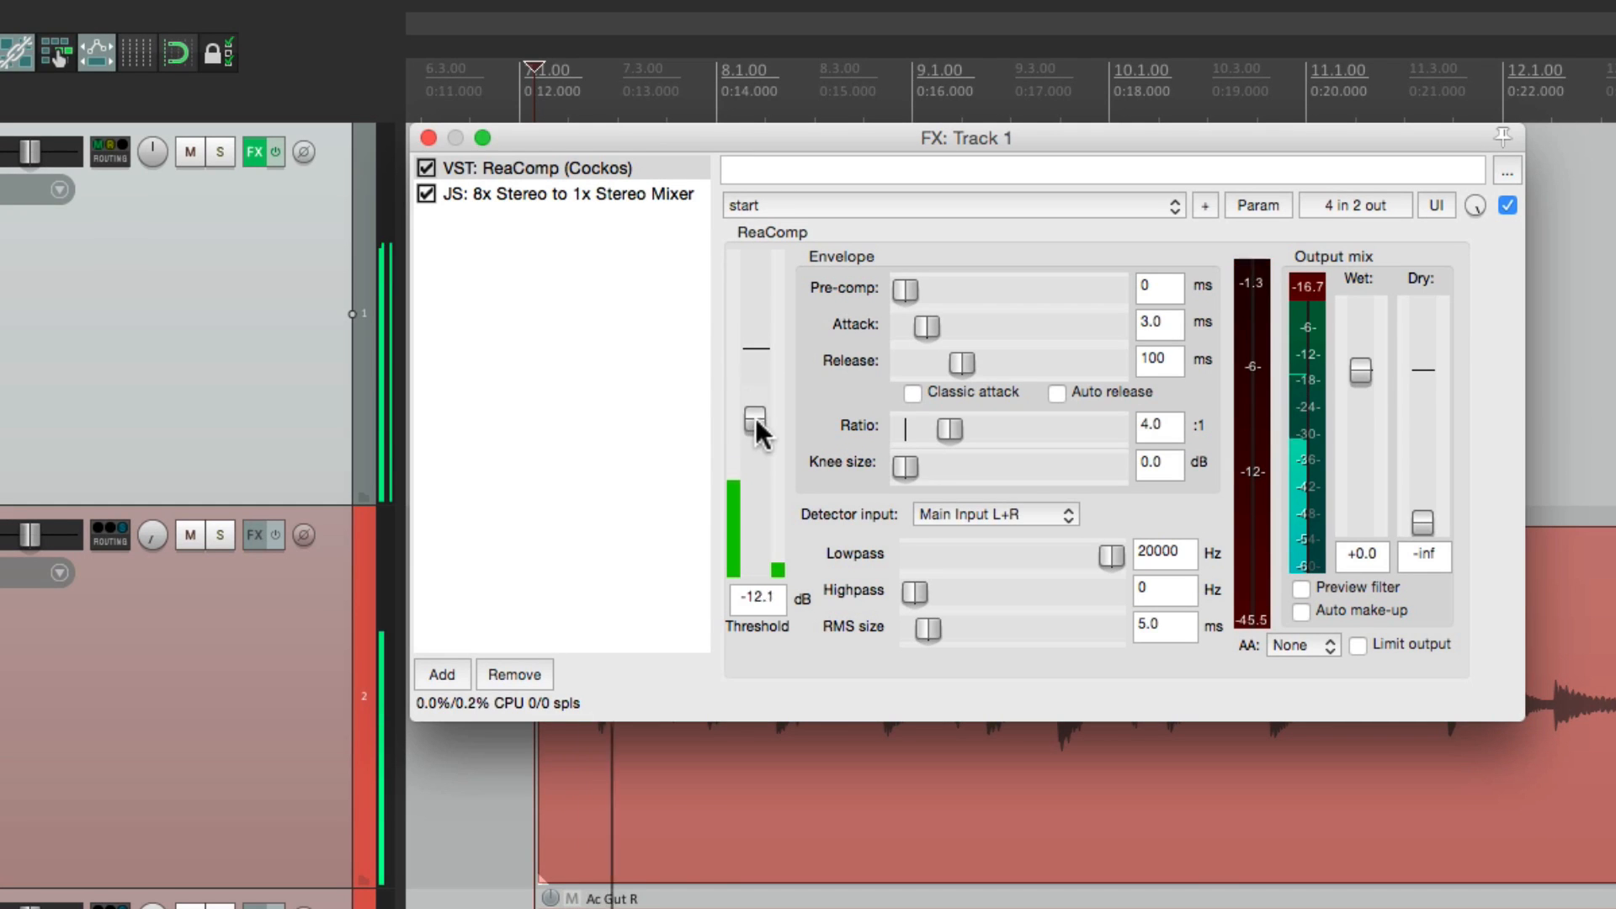
pyautogui.moveTo(752, 422); pyautogui.dragTo(750, 485)
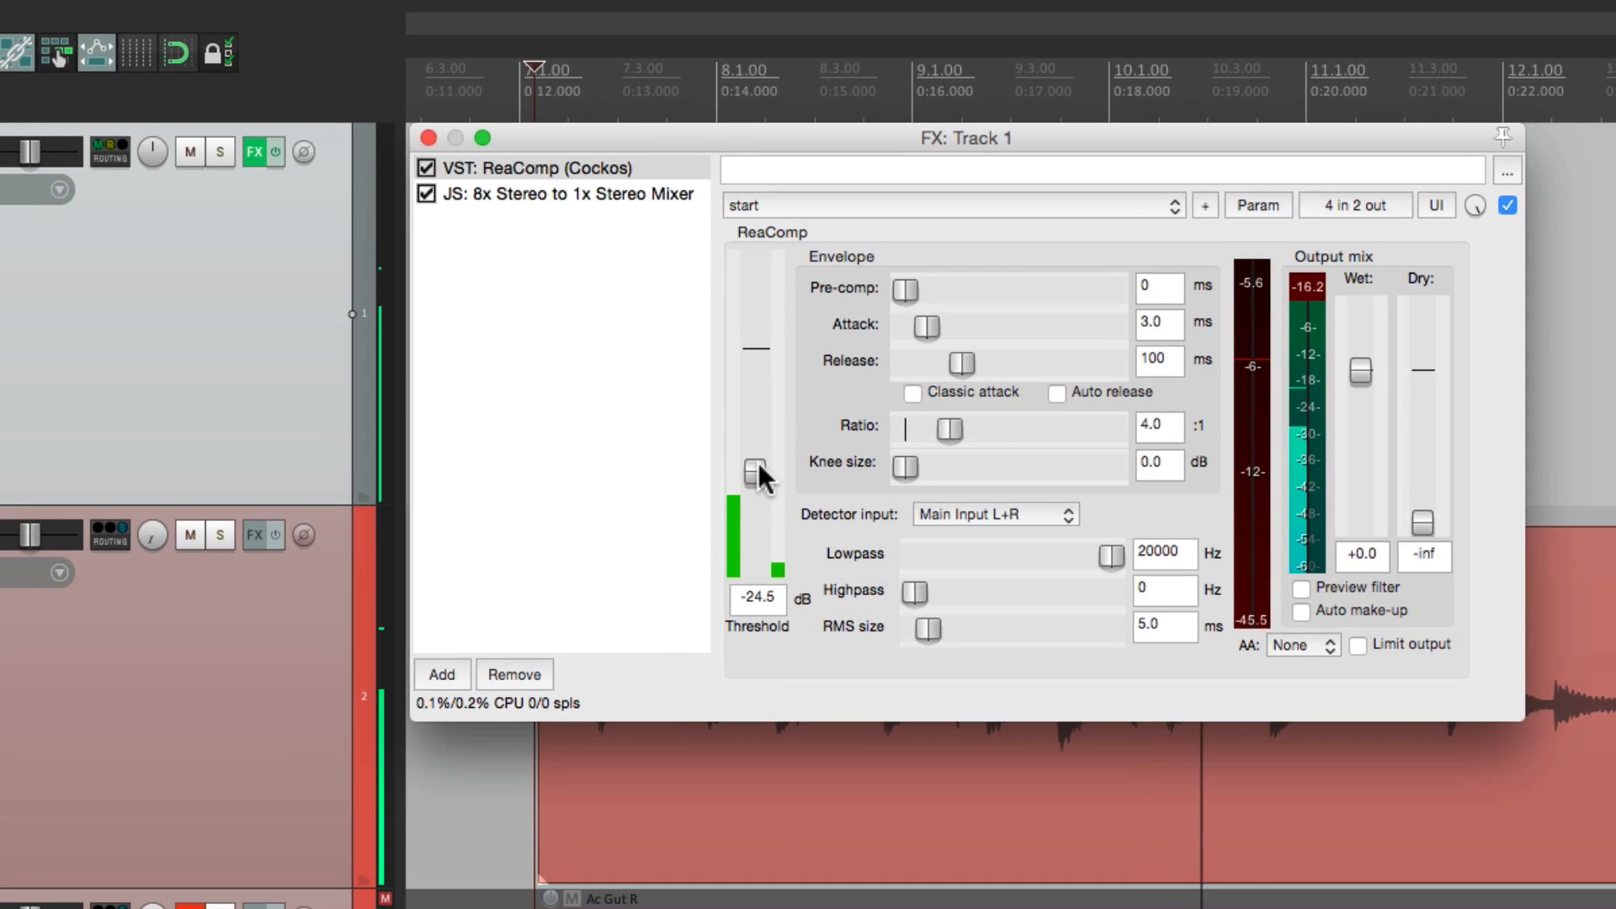
pyautogui.moveTo(742, 481); pyautogui.dragTo(742, 469)
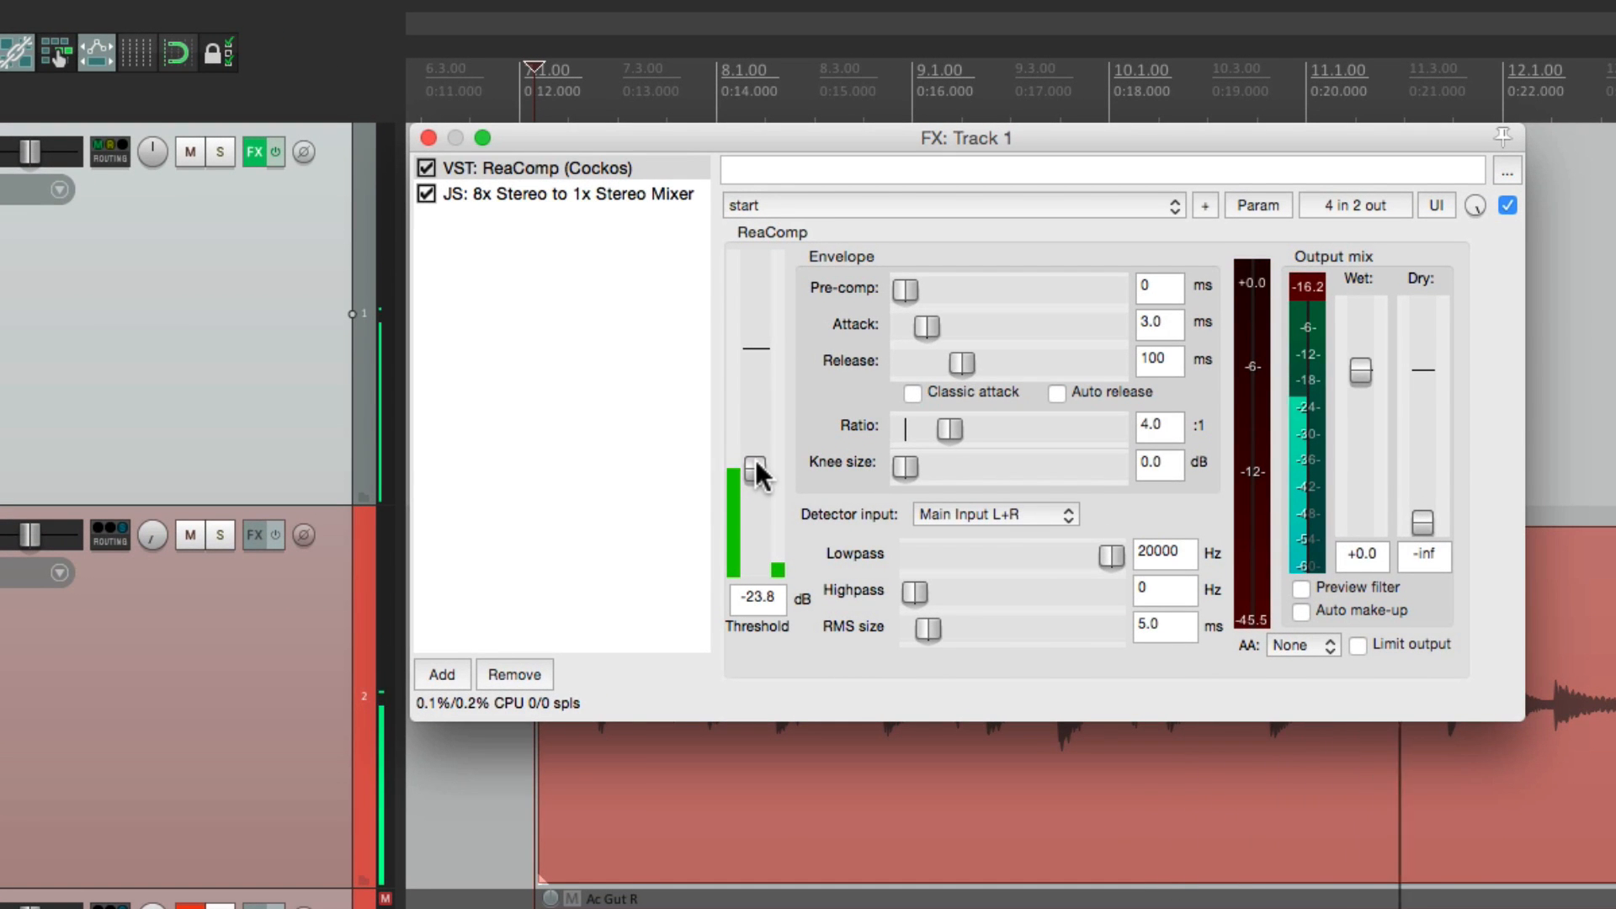
pyautogui.moveTo(748, 469); pyautogui.dragTo(752, 477)
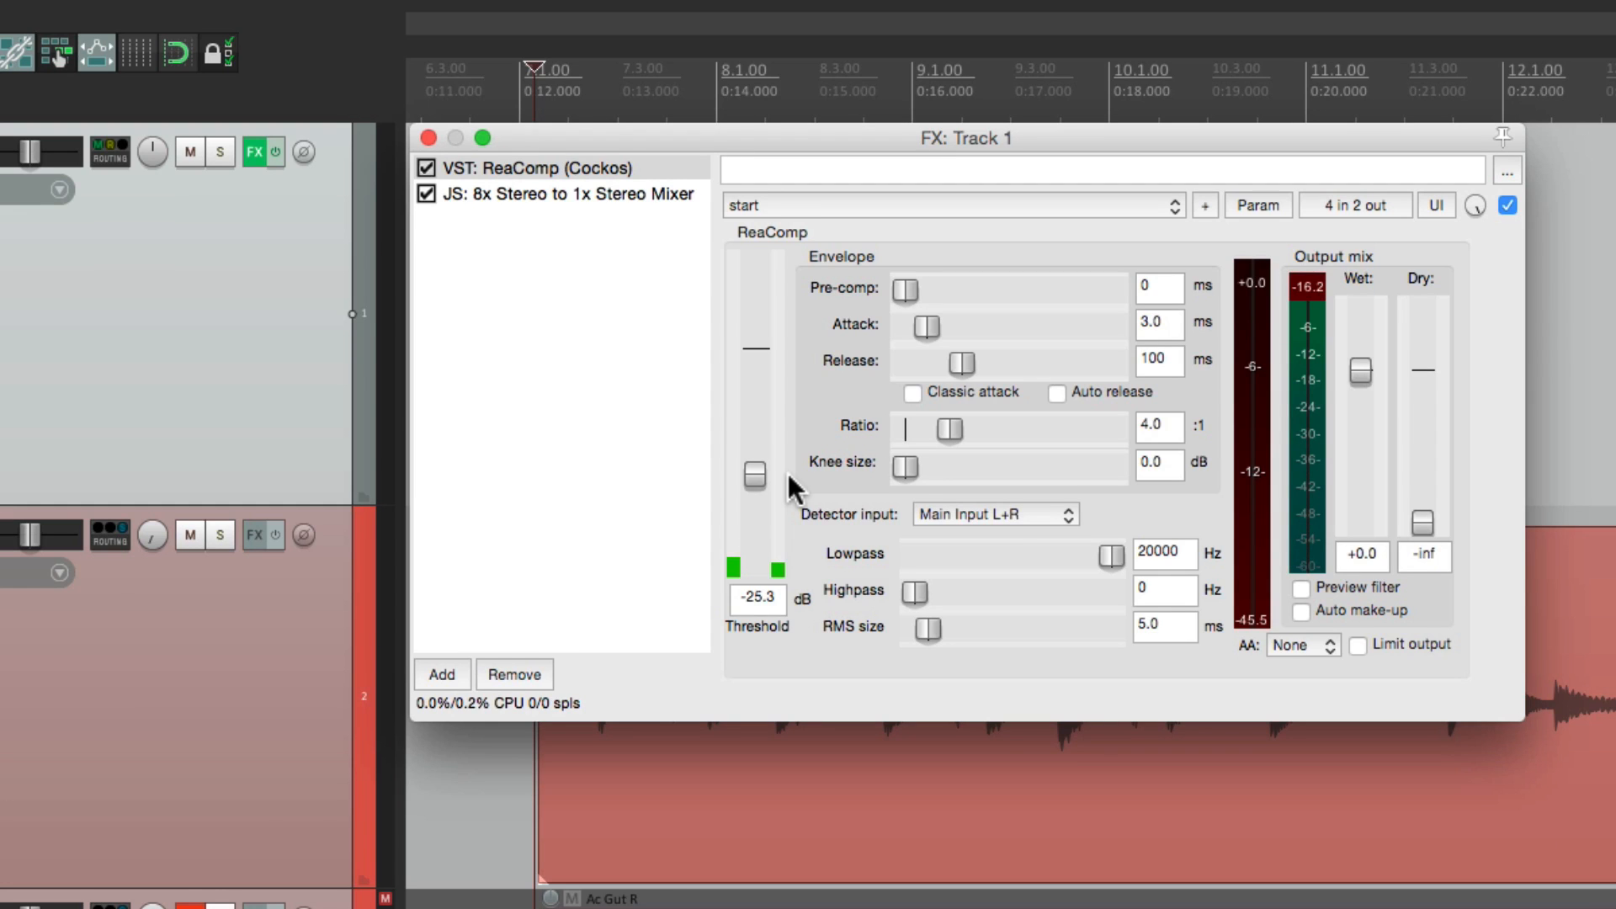
pyautogui.moveTo(577, 171)
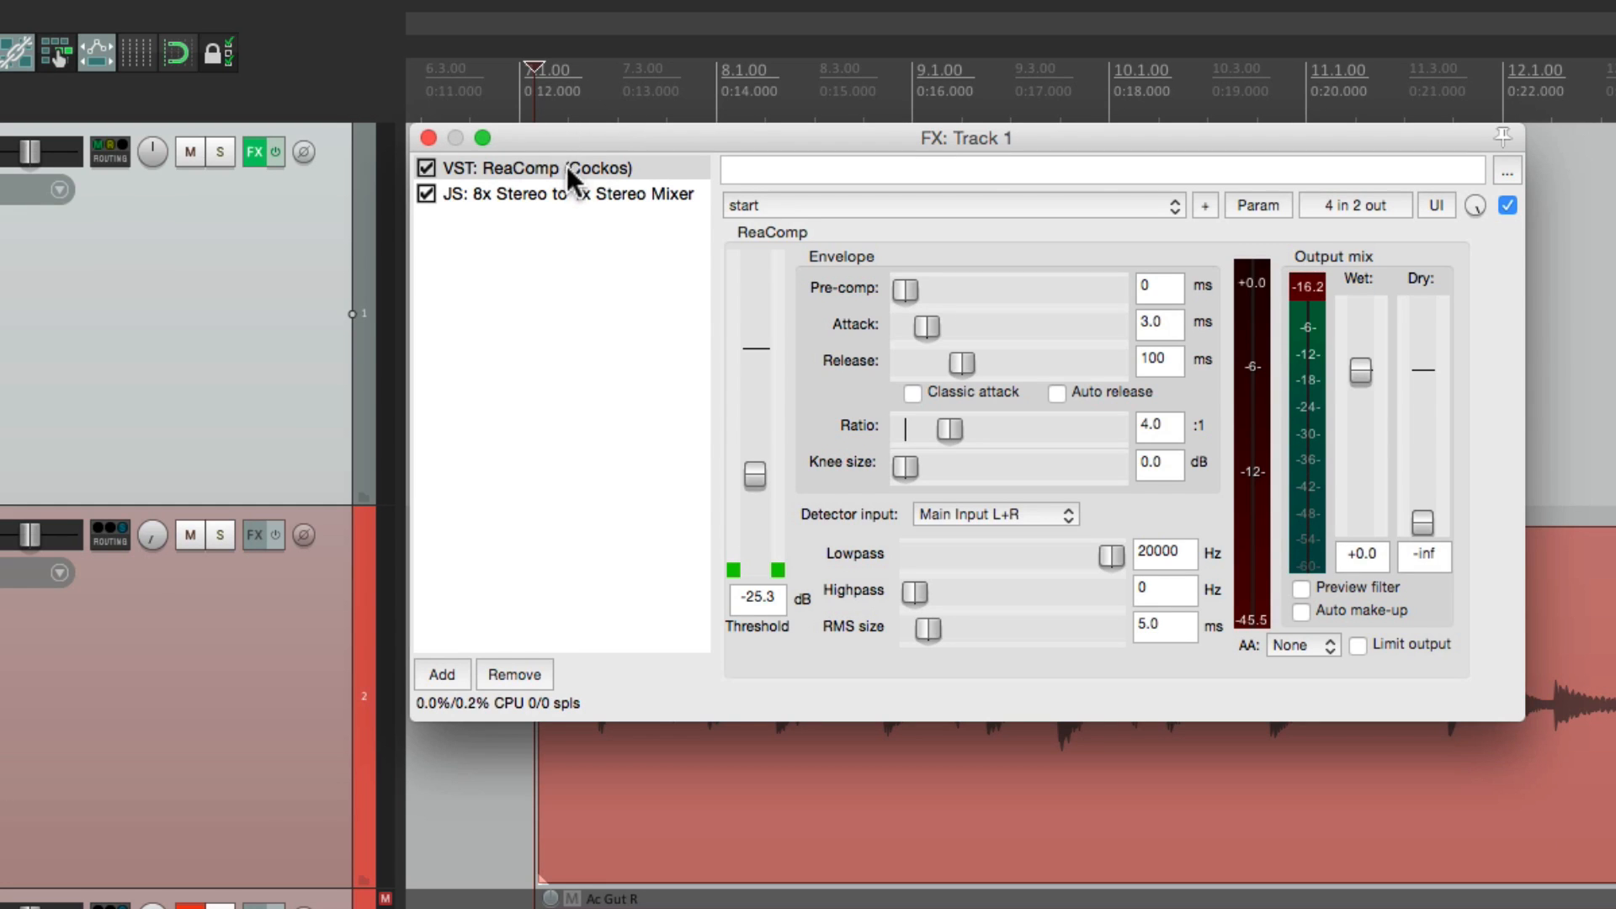
# - Duplicate ReaComp and move the copy above the stereo mixer
pyautogui.click(531, 169)
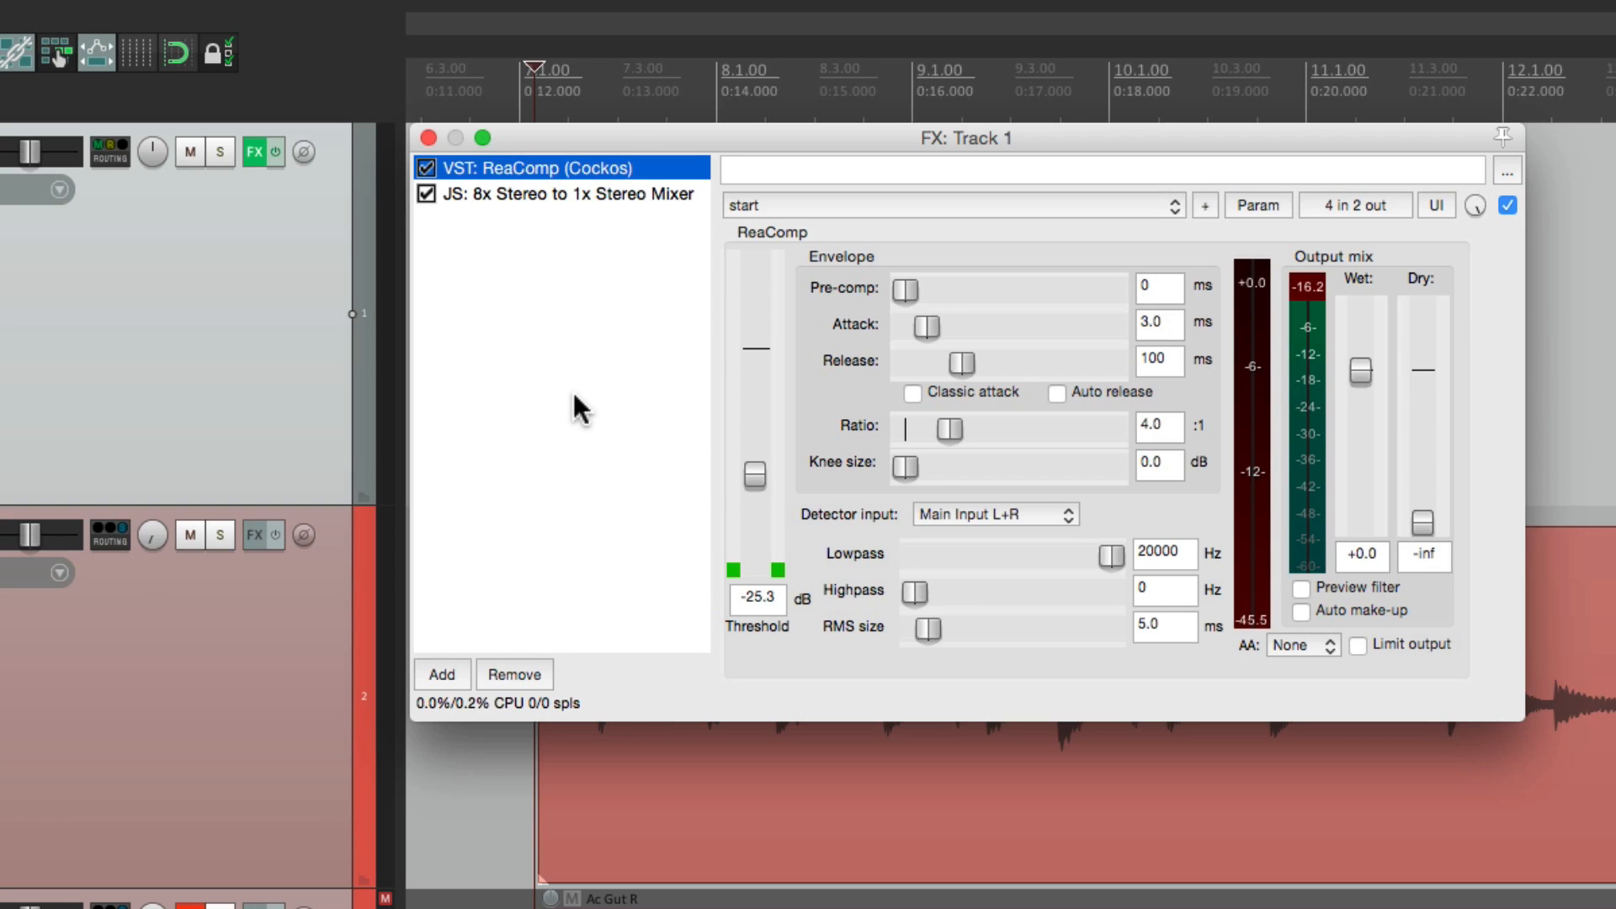
pyautogui.click(441, 674)
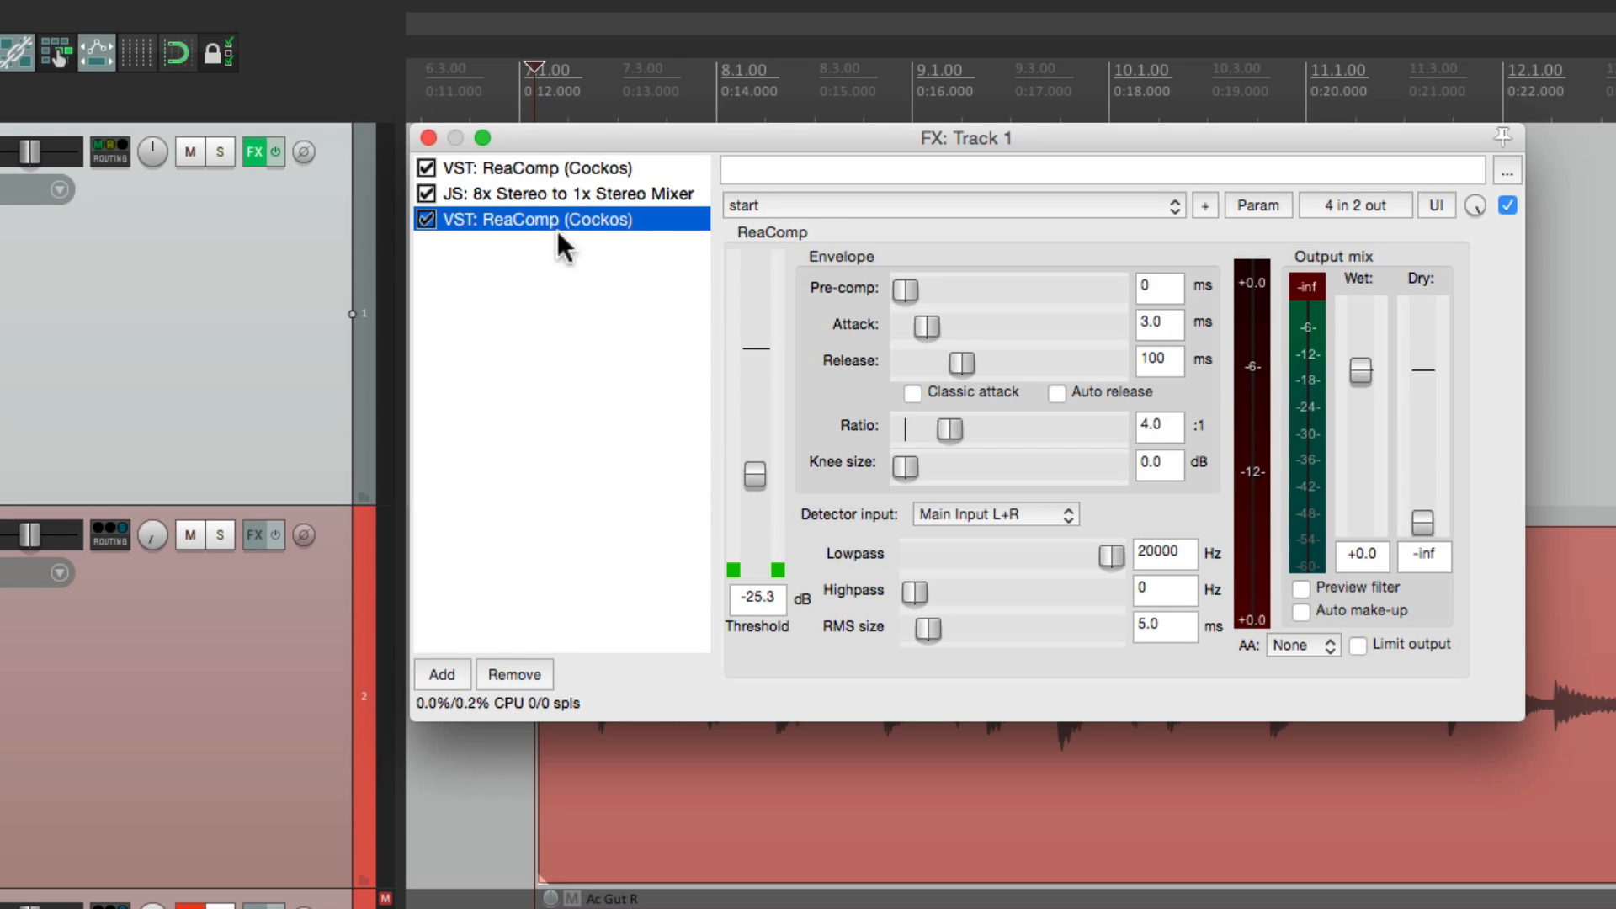
pyautogui.moveTo(561, 218); pyautogui.dragTo(561, 192)
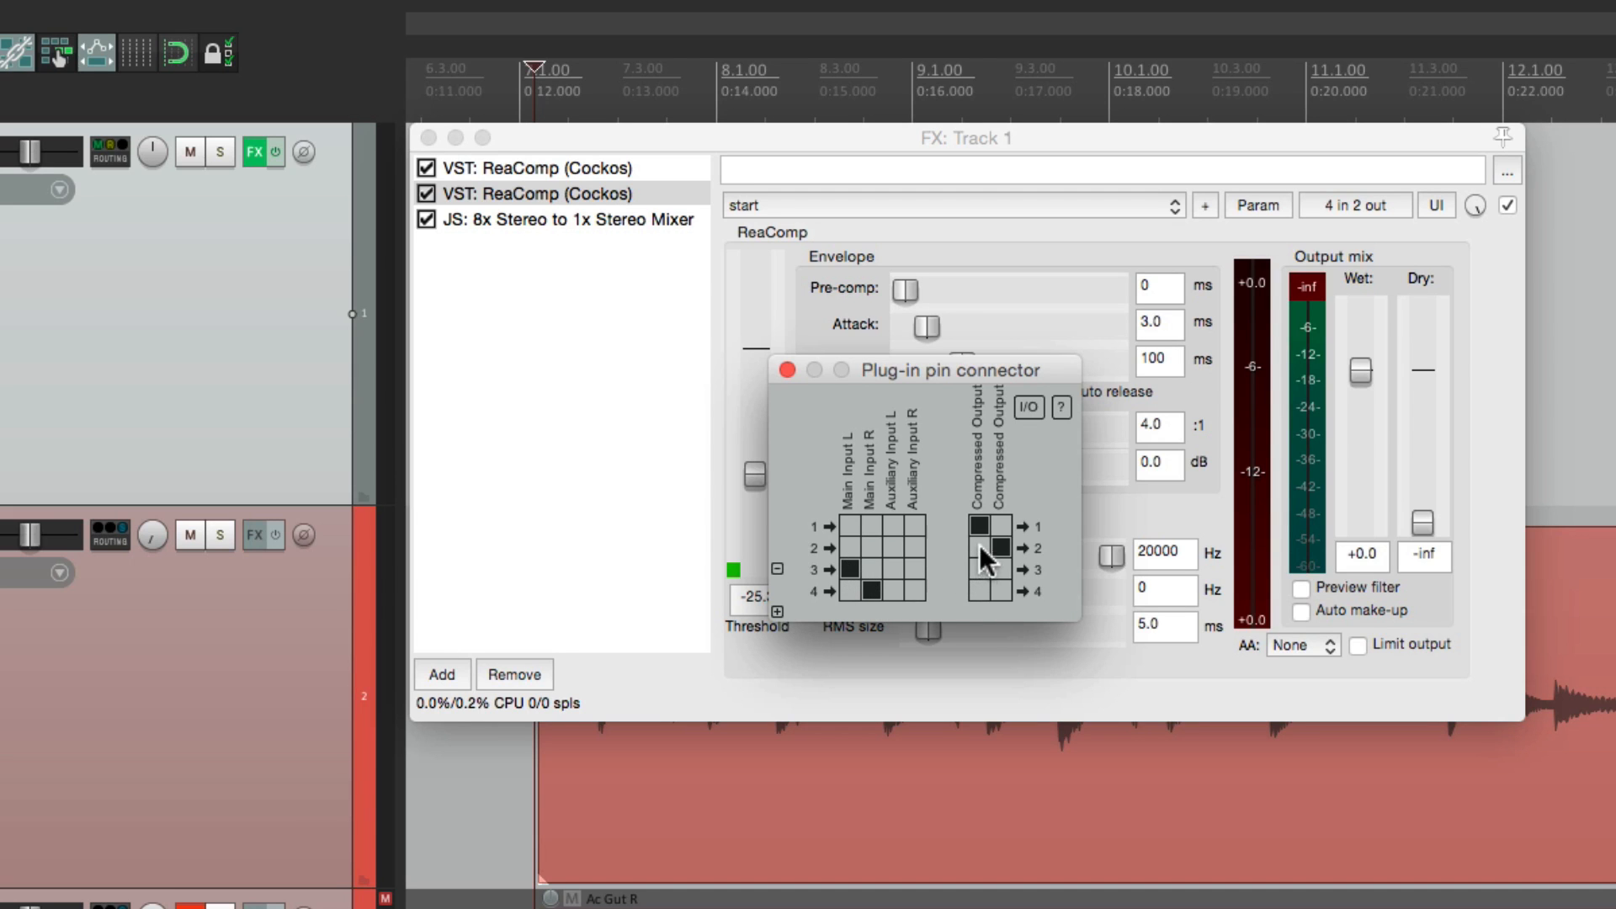
# - Set the second ReaComp's pins to channels 3/4 and its threshold near -26 dB
pyautogui.click(980, 566)
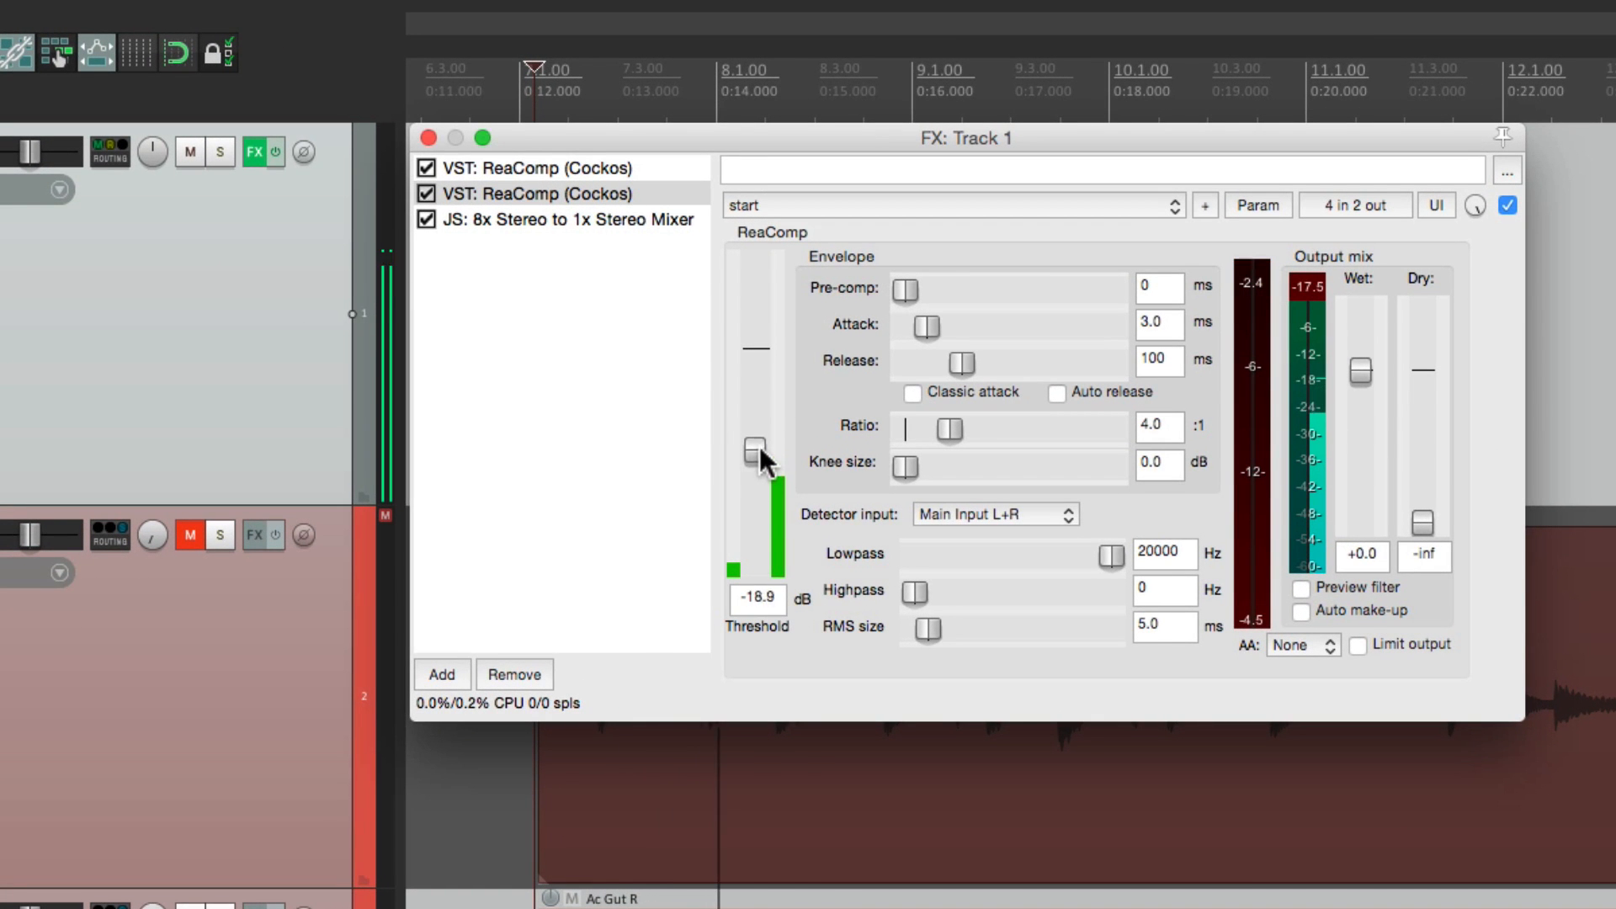
pyautogui.moveTo(751, 452); pyautogui.dragTo(753, 485)
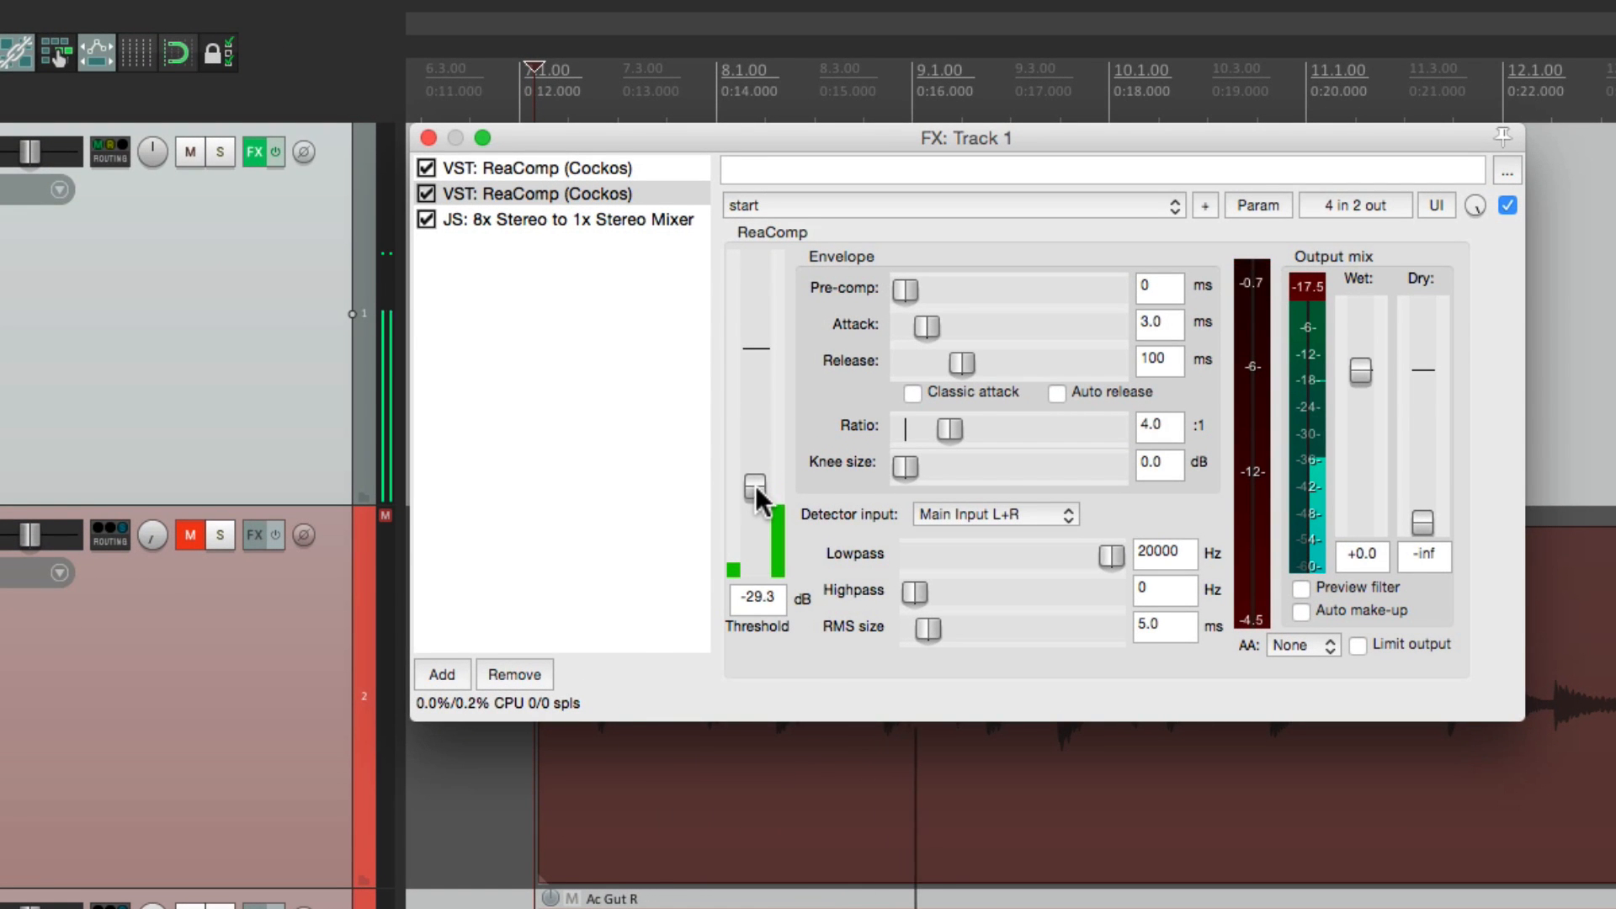
pyautogui.moveTo(752, 486); pyautogui.dragTo(752, 451)
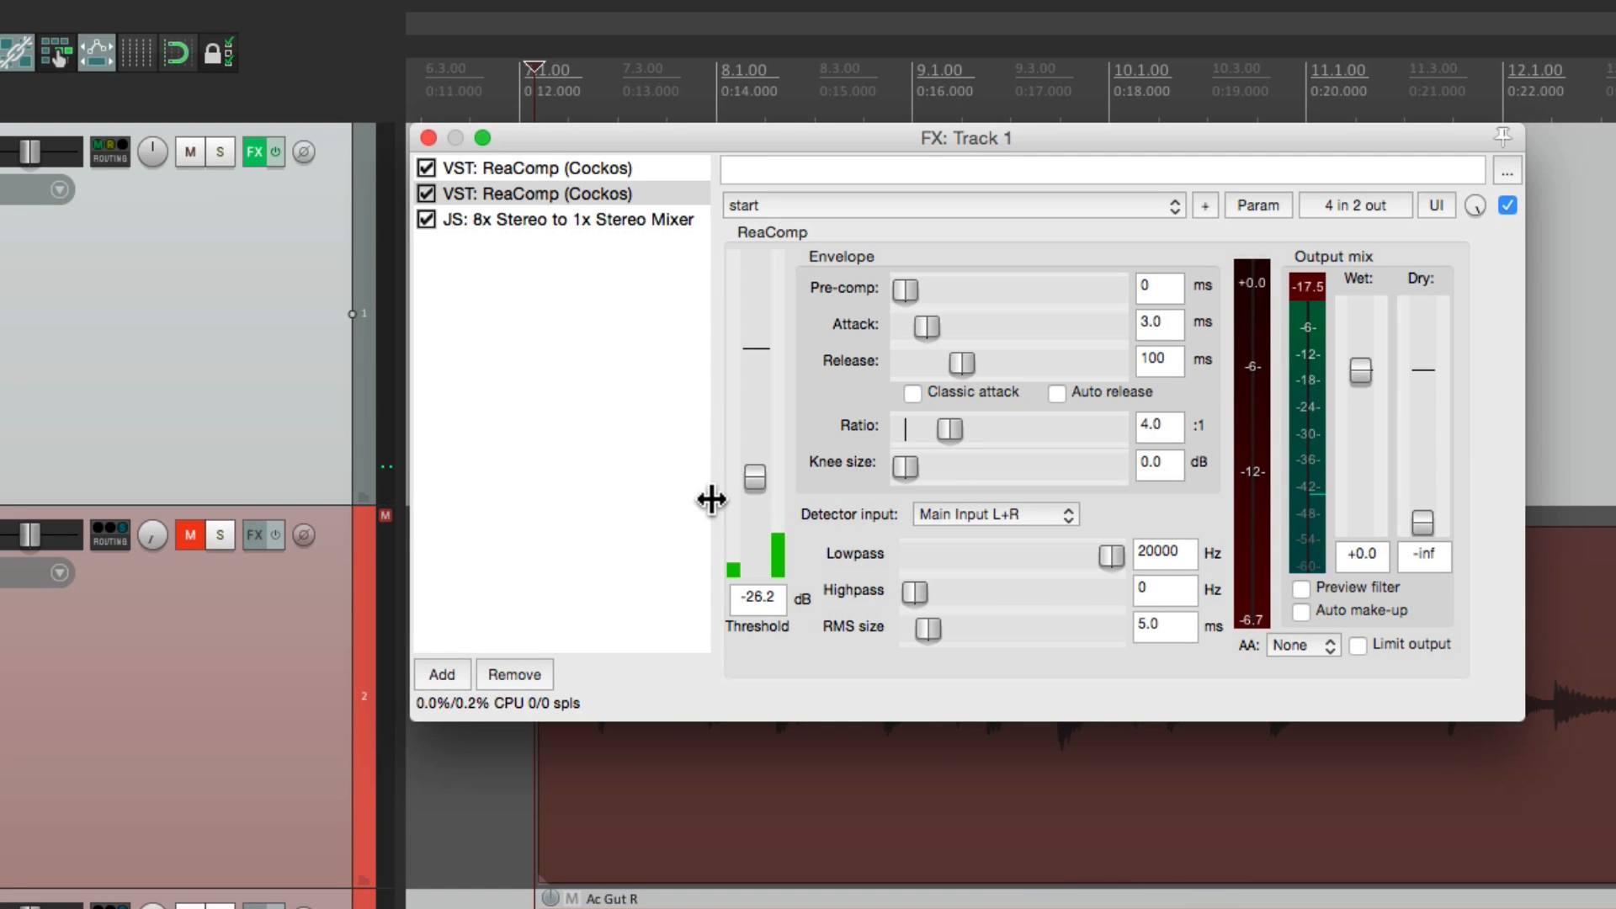
# - Float both track 1 ReaComp instances in their own separate plugin windows
pyautogui.click(556, 166)
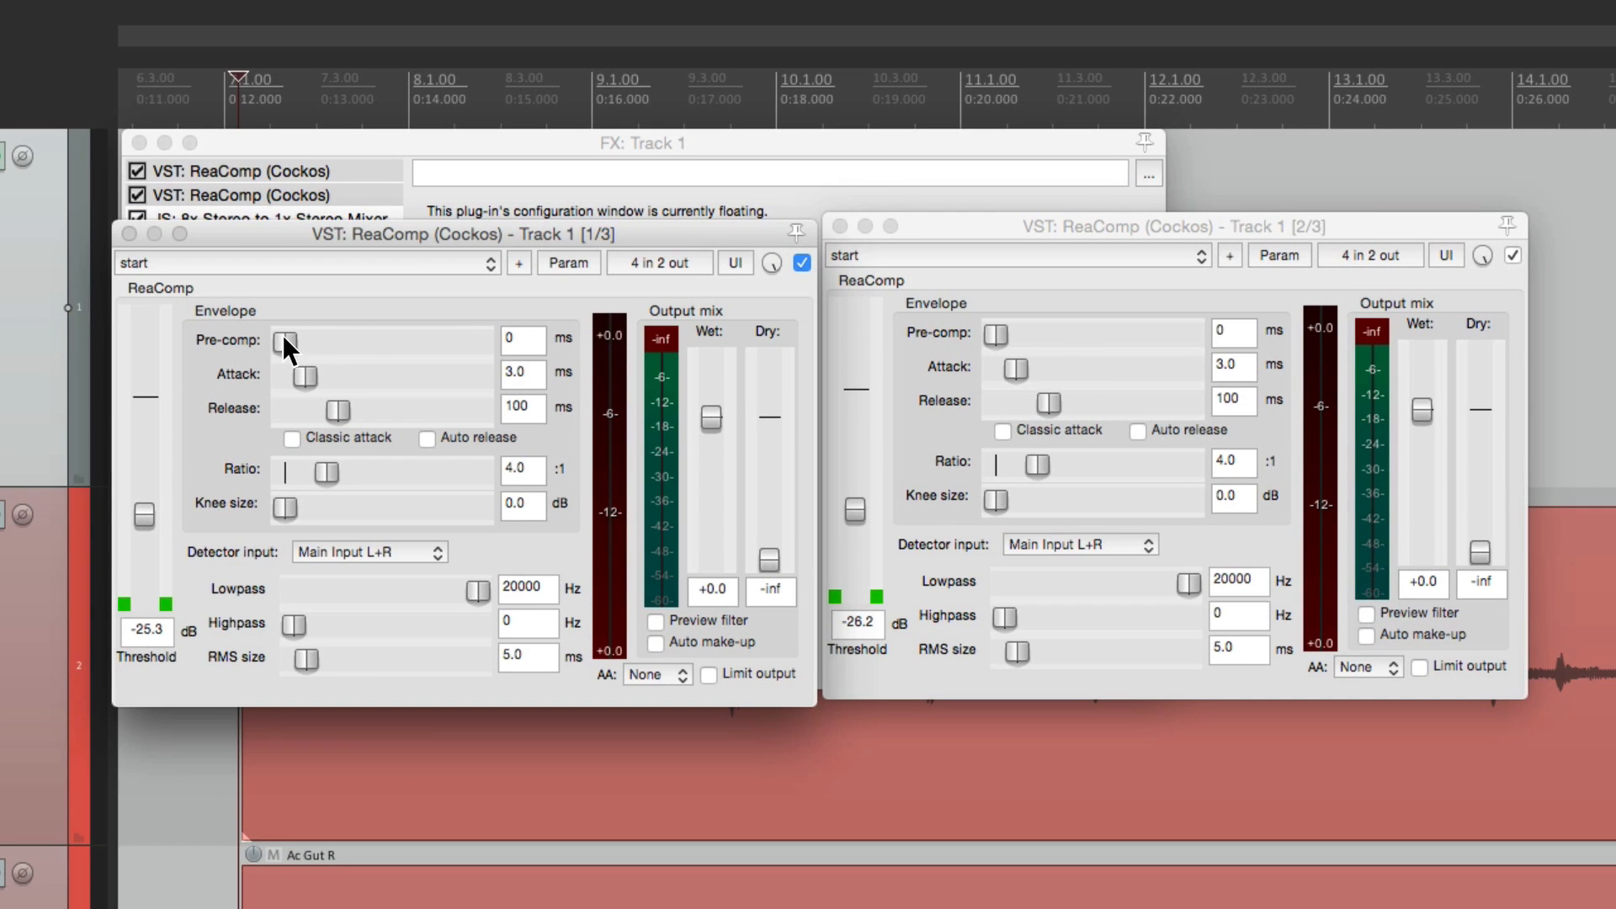
pyautogui.moveTo(1203, 345)
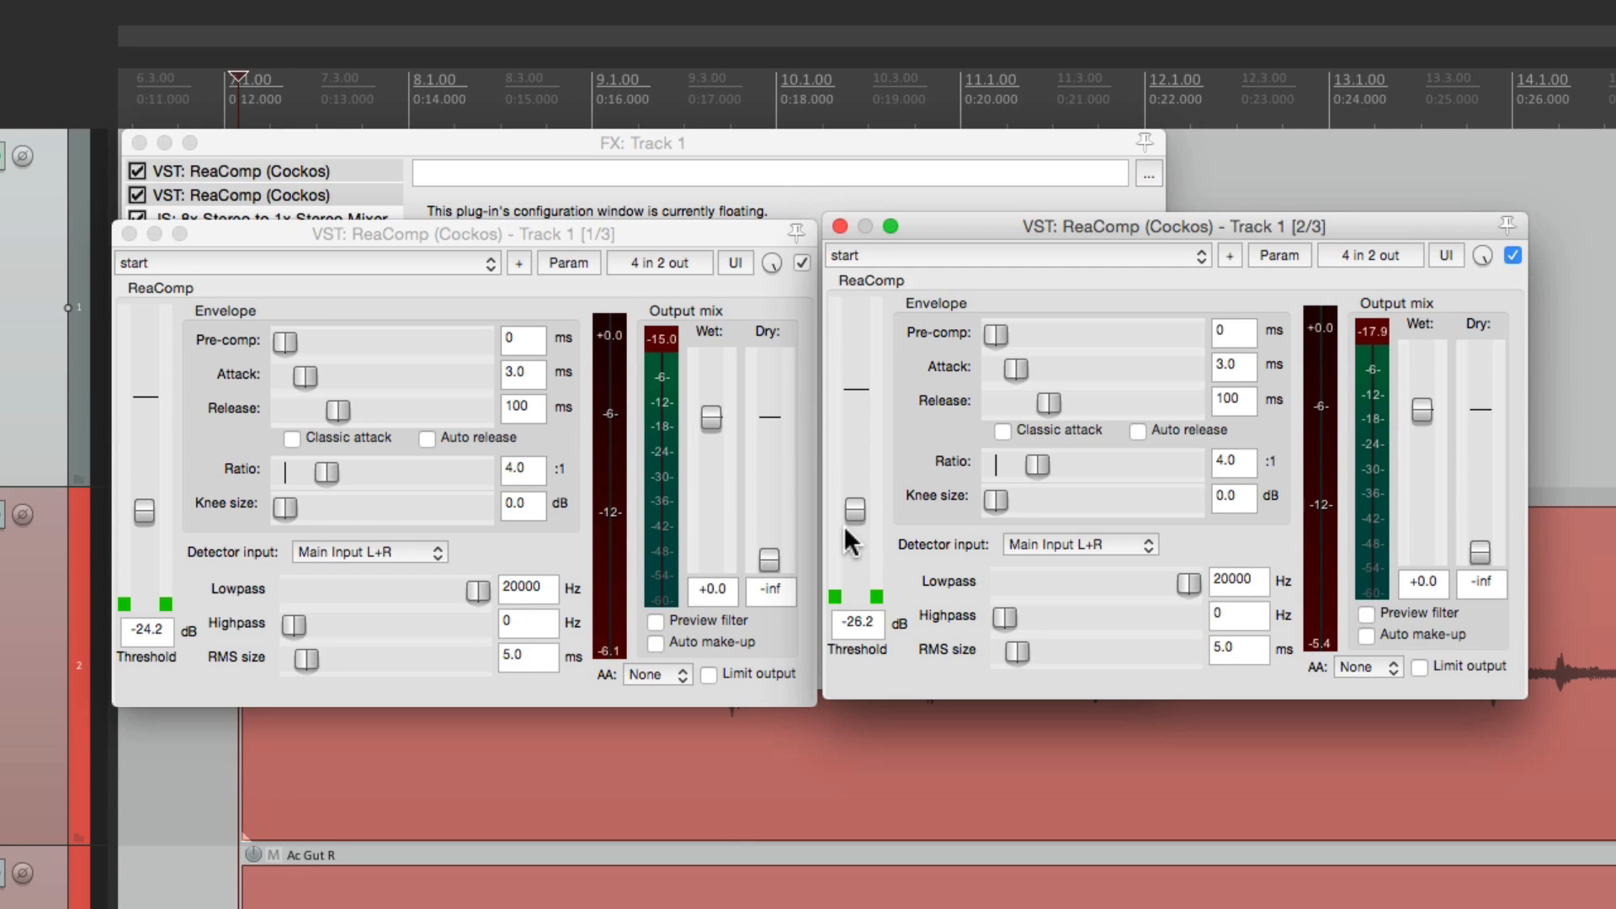
pyautogui.moveTo(933, 469)
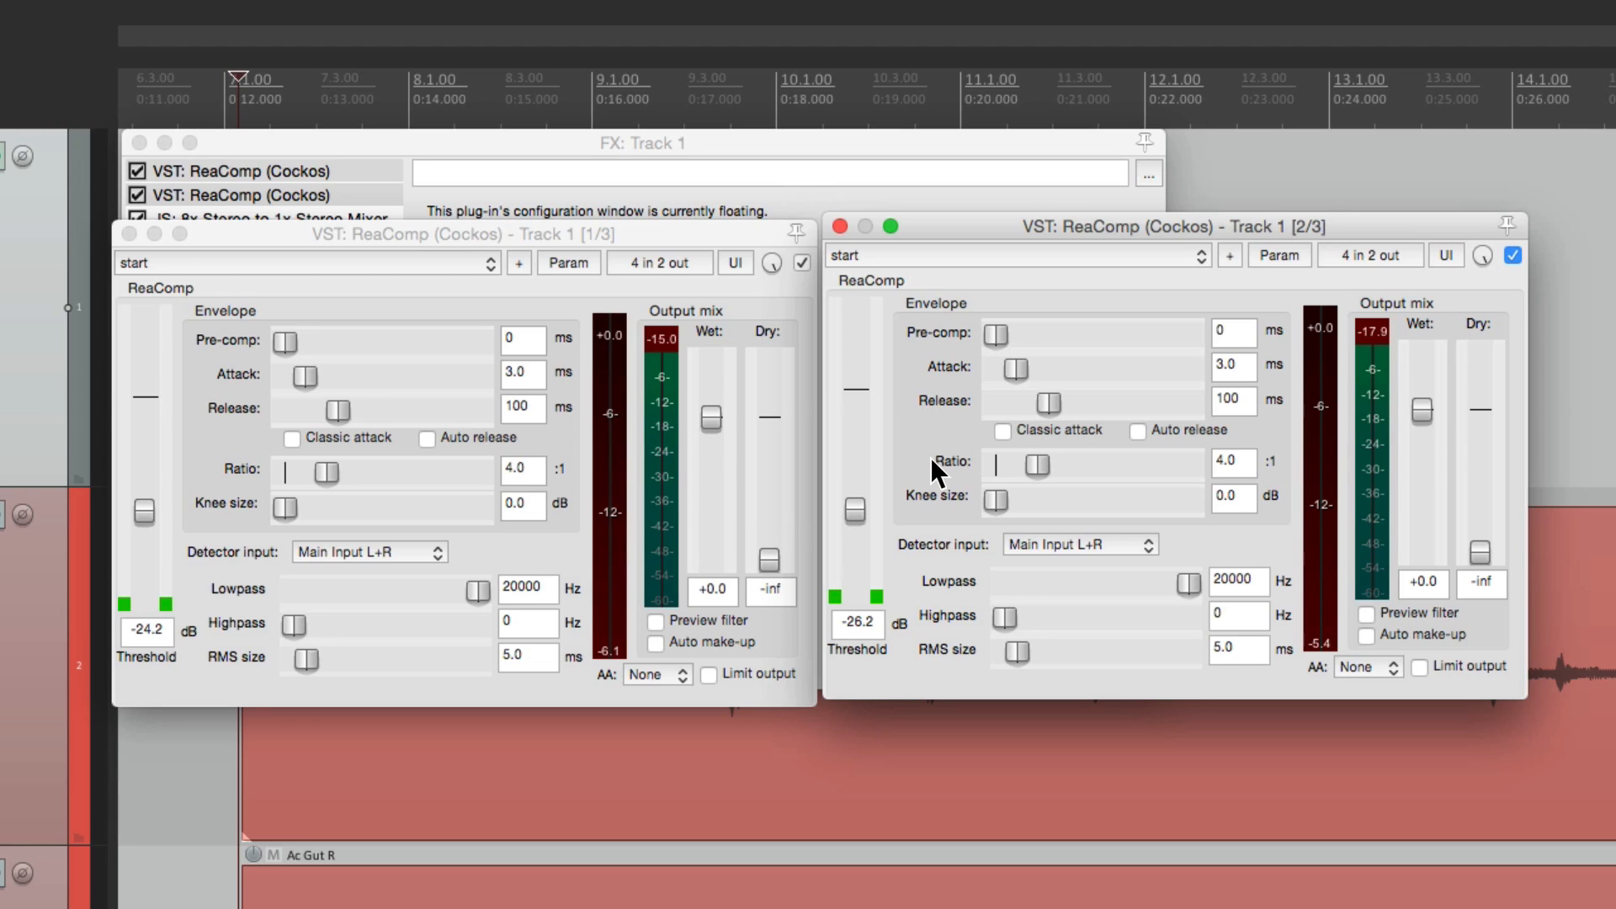
pyautogui.moveTo(859, 520)
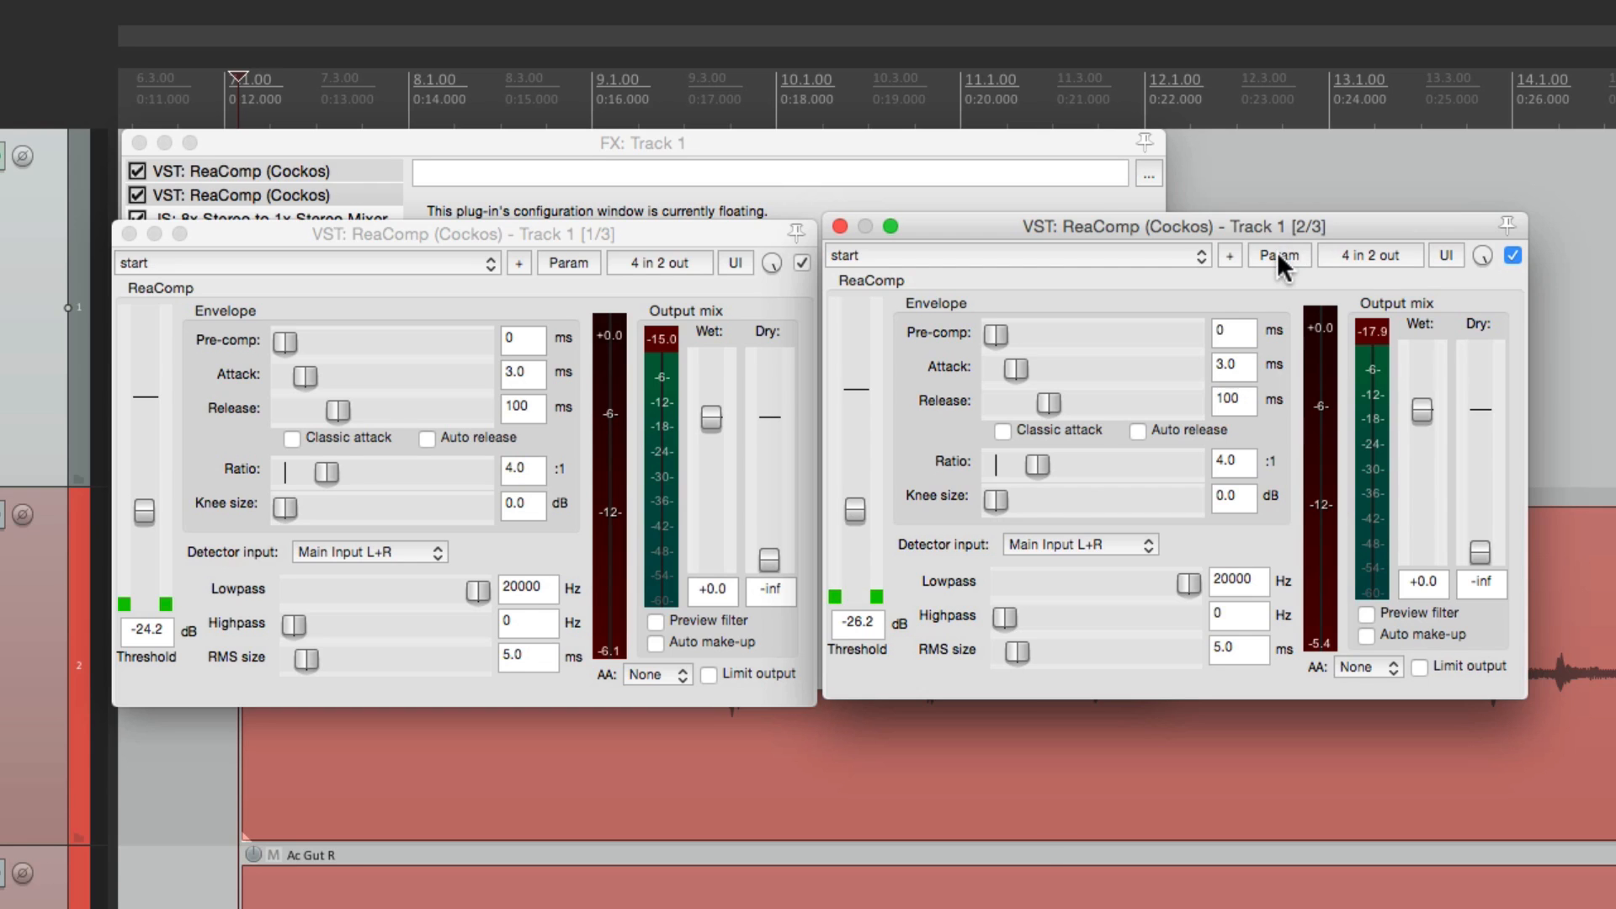
# - Link the second ReaComp's Thresh to '1: ReaComp: Thresh' through parameter modulation
pyautogui.click(1278, 254)
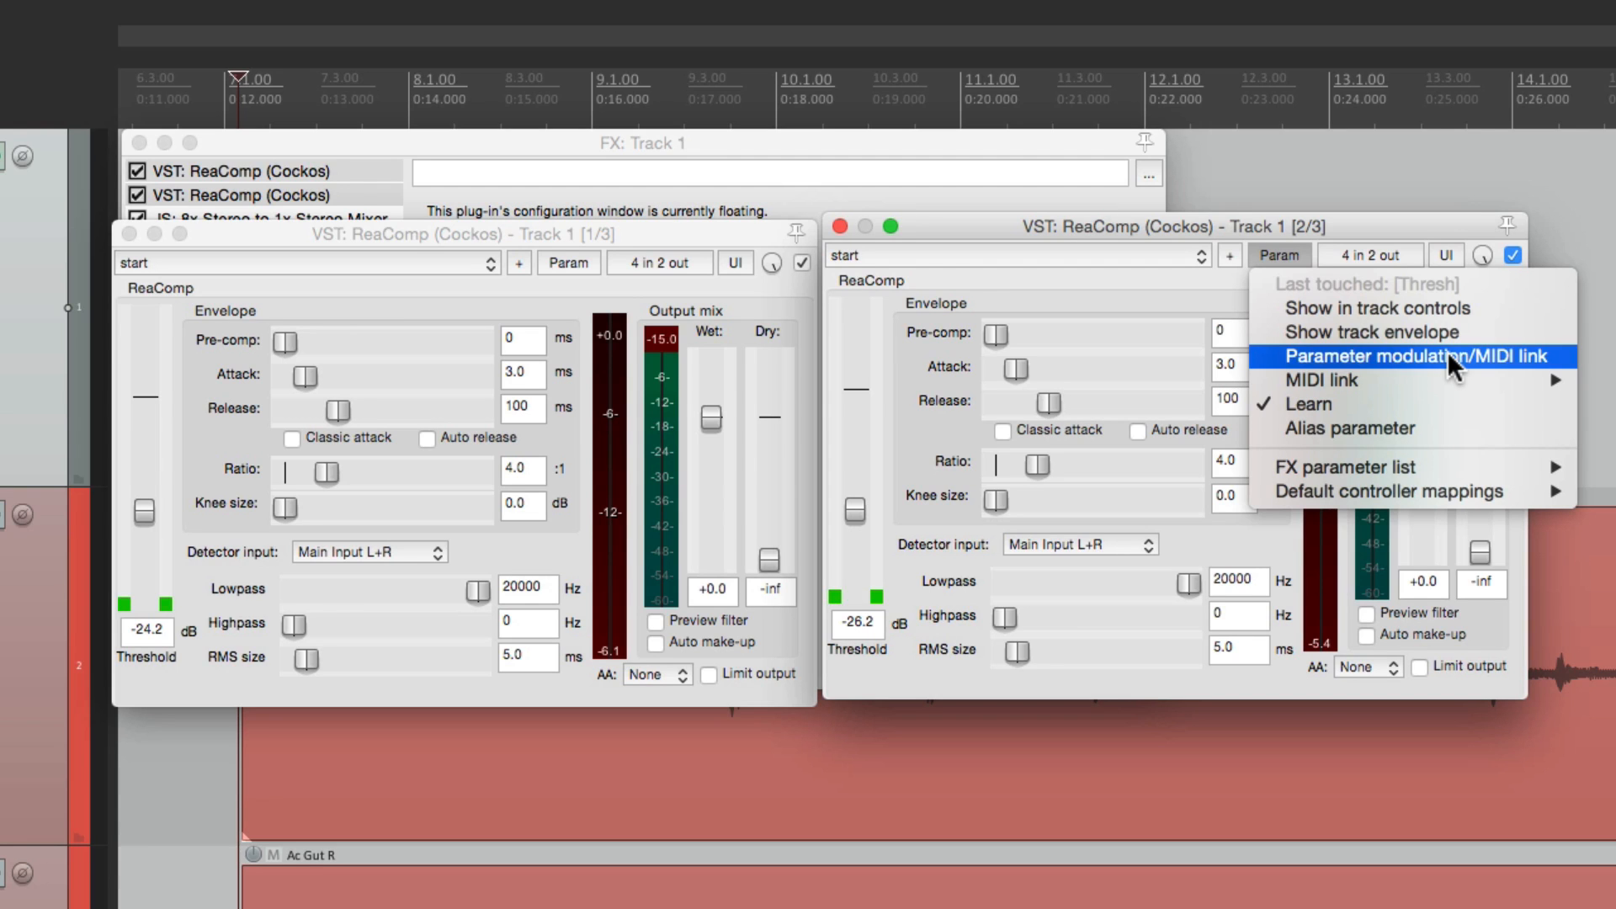
pyautogui.click(1394, 356)
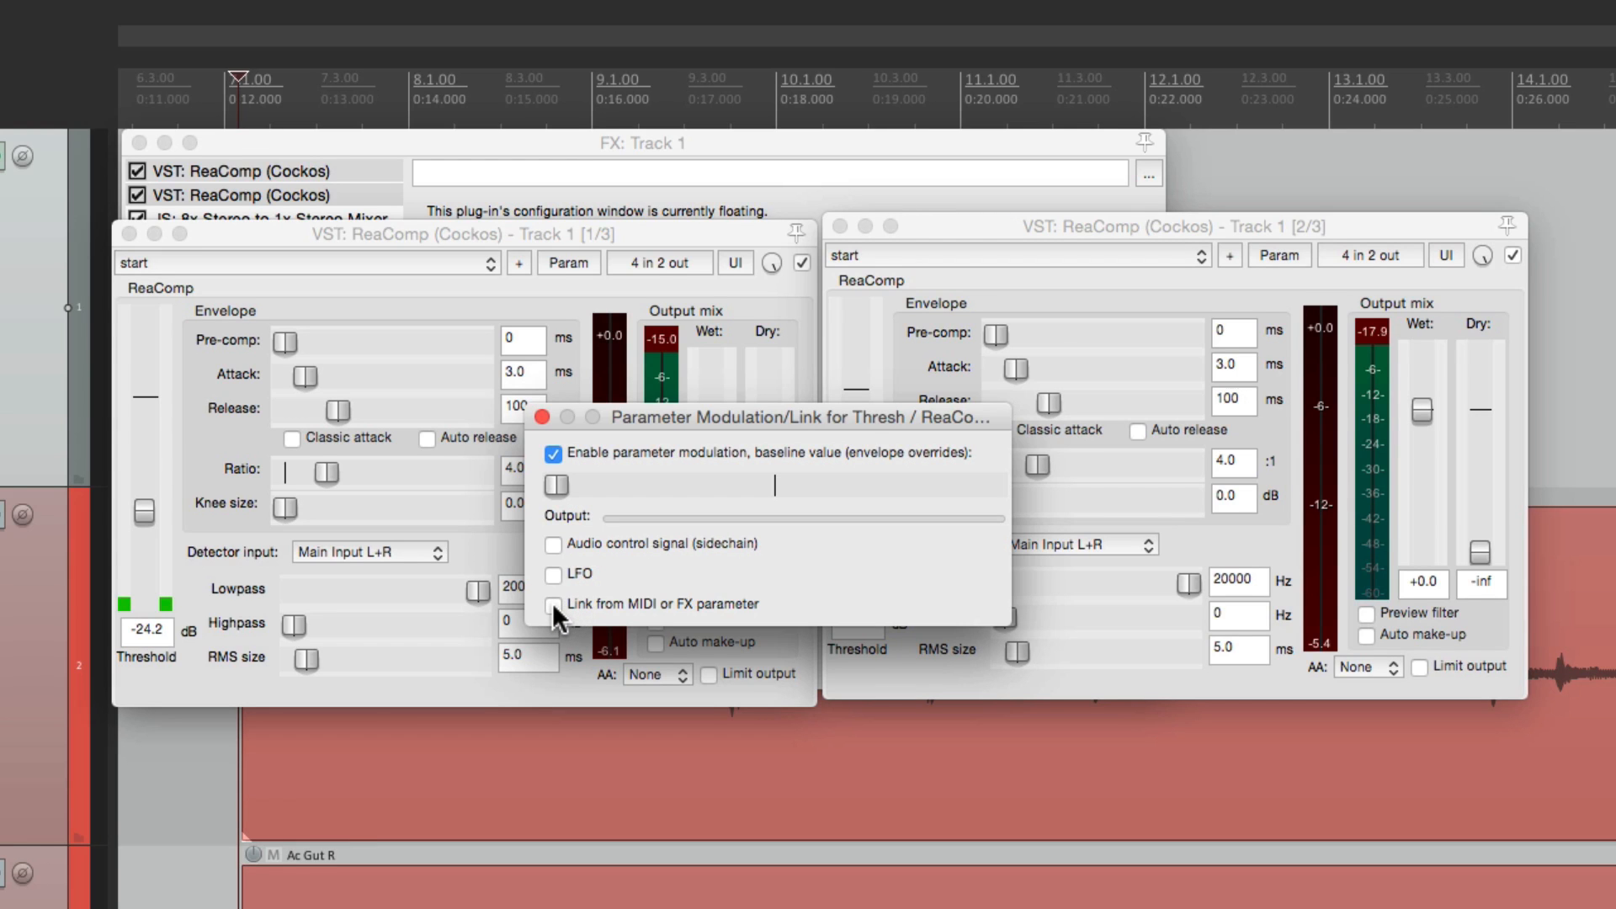
pyautogui.click(554, 604)
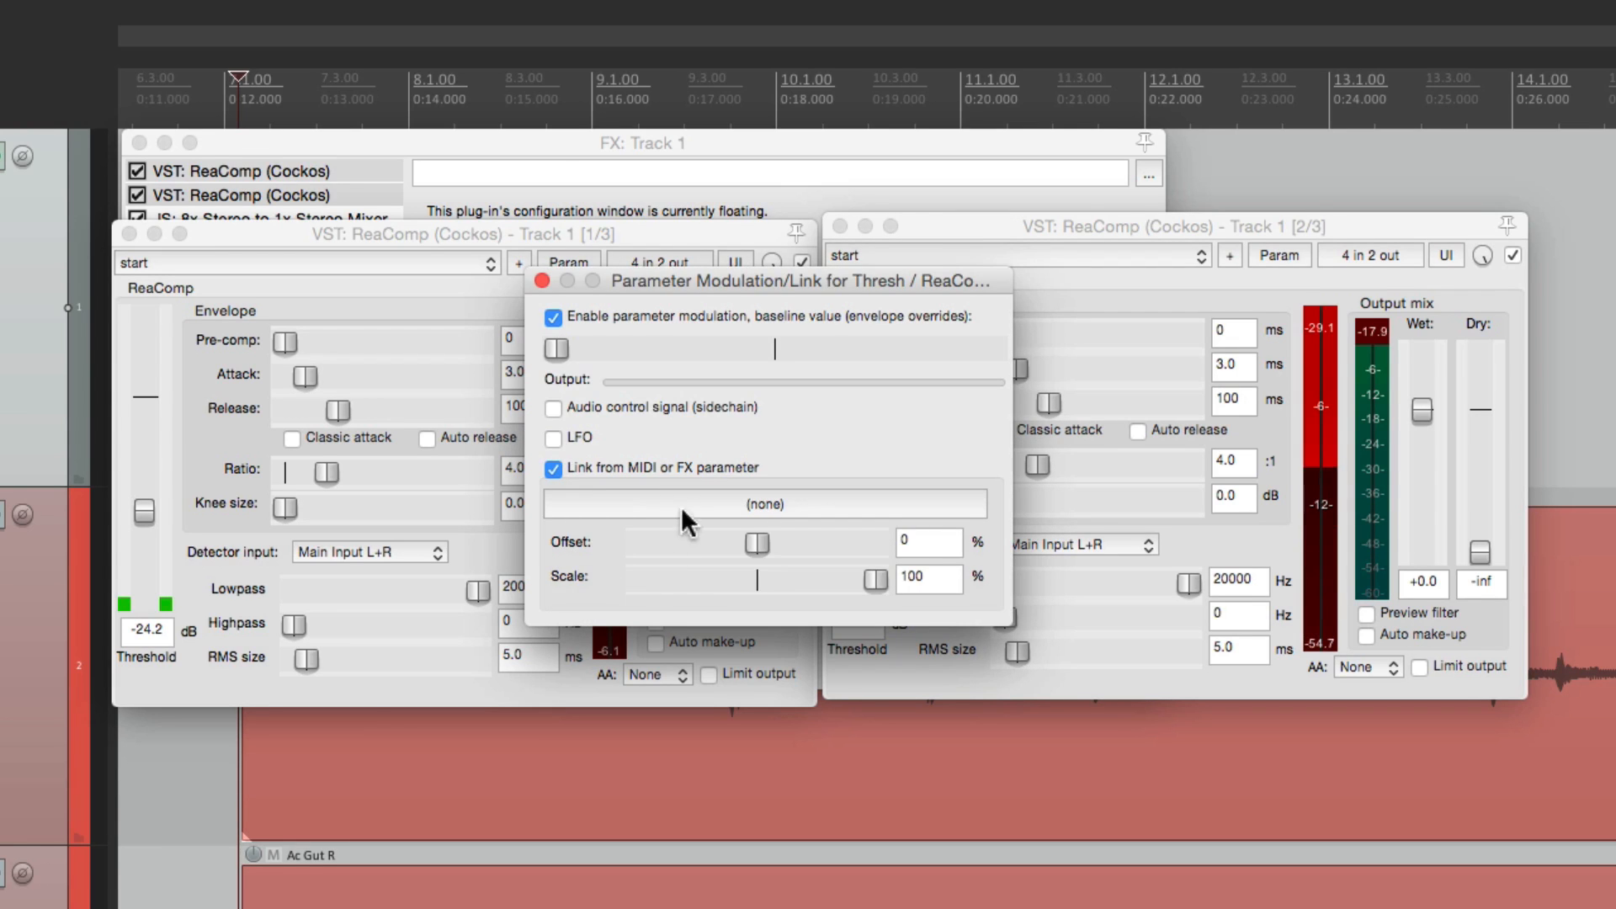
pyautogui.click(765, 504)
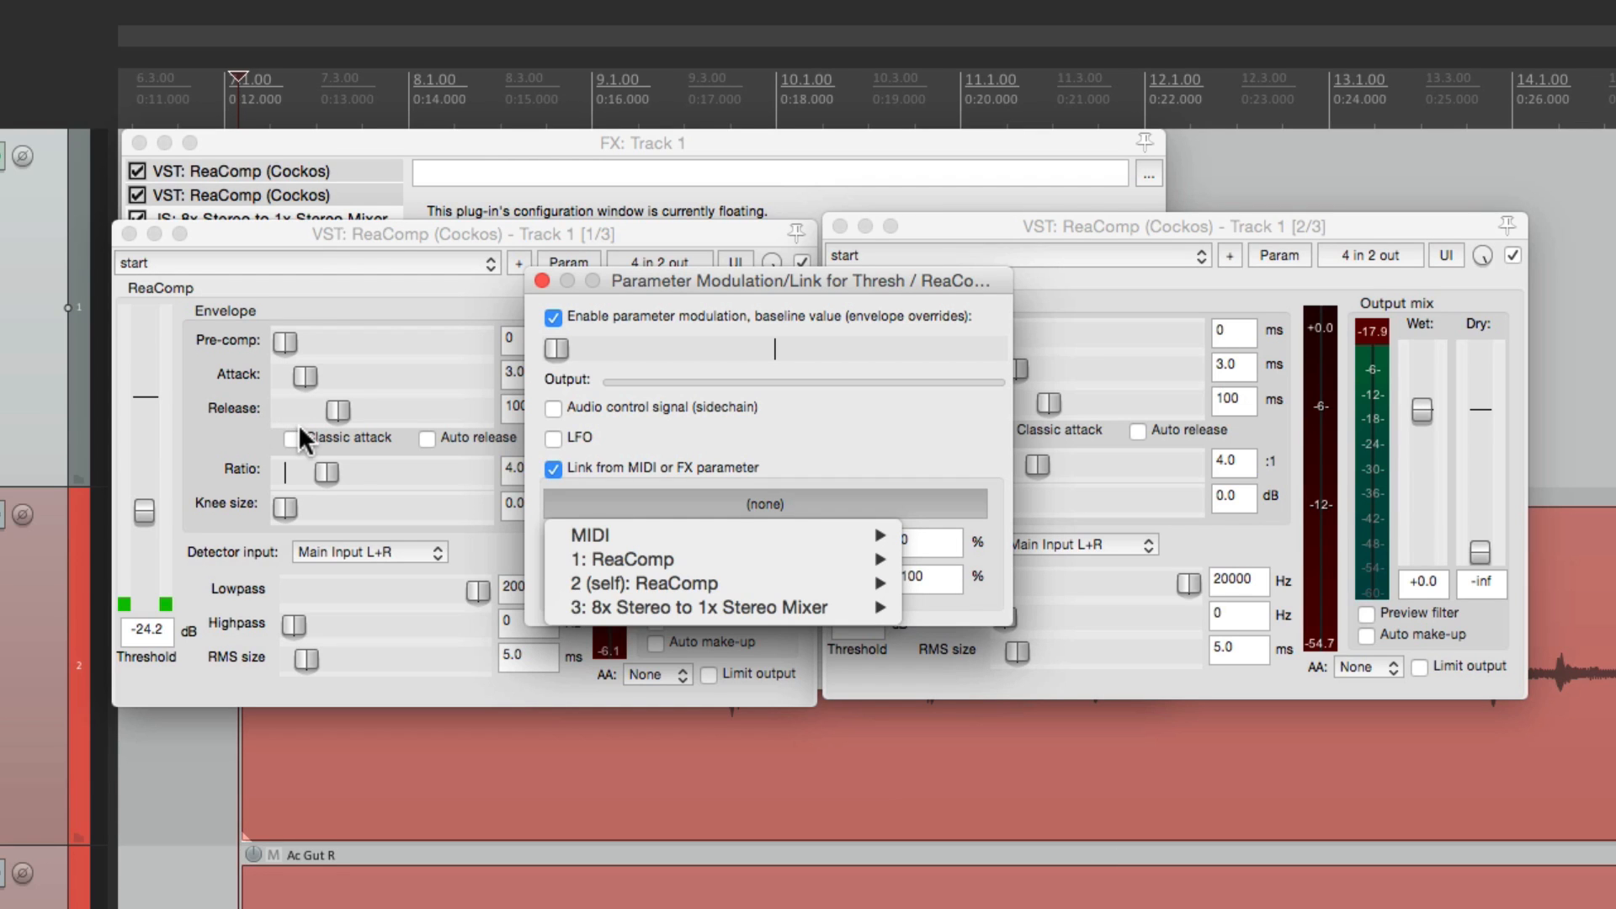
pyautogui.moveTo(623, 560)
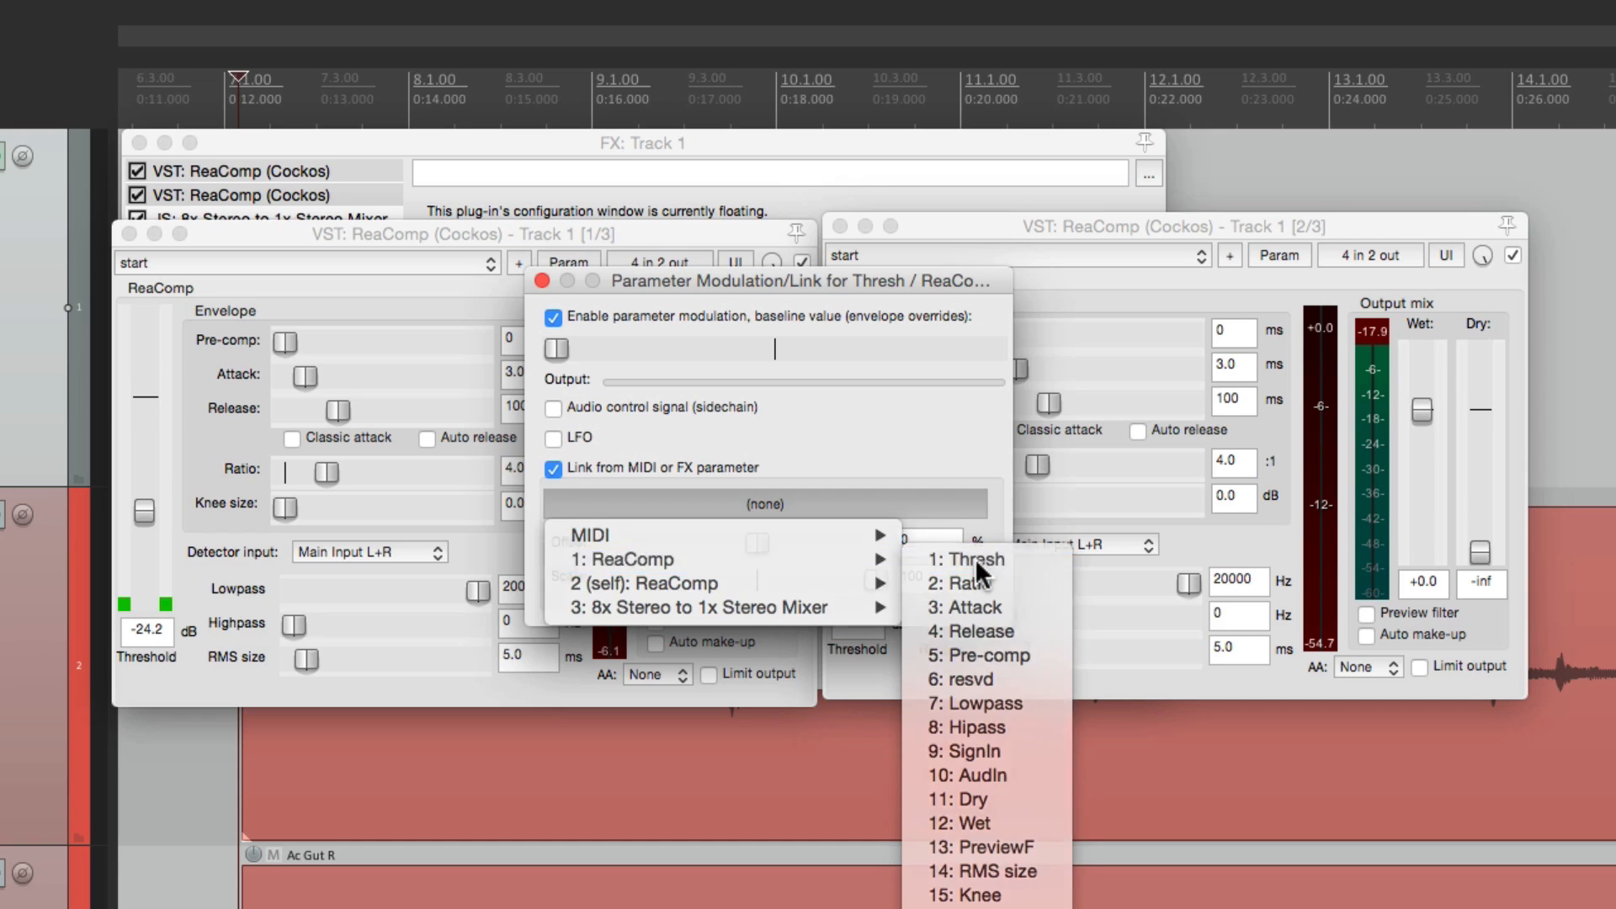
pyautogui.click(956, 560)
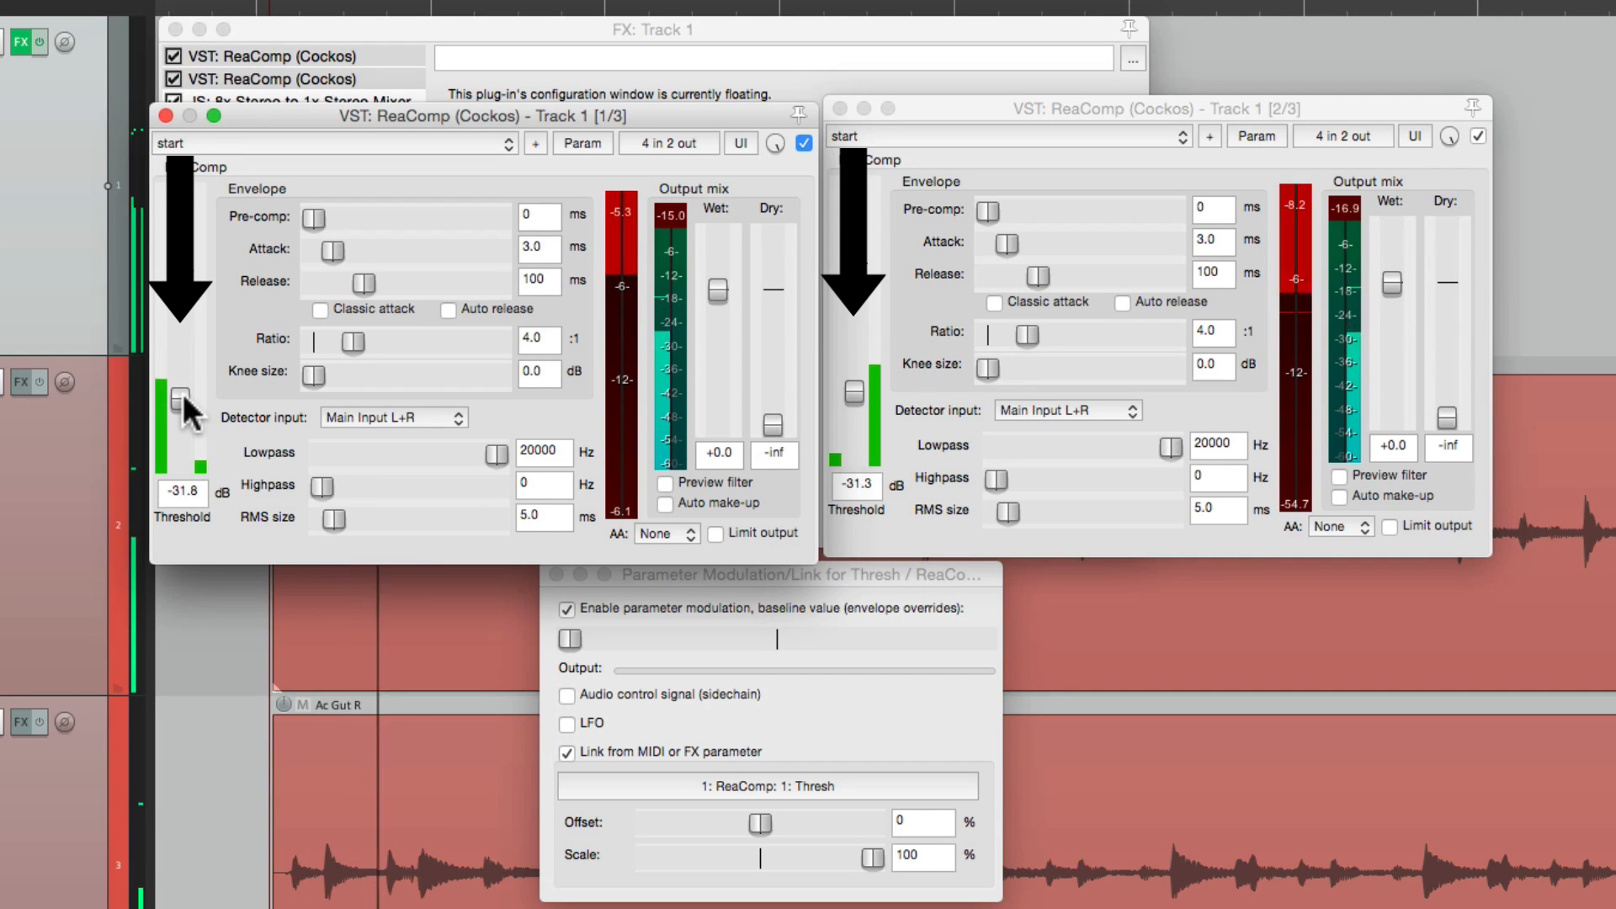
# - Move the first compressor's threshold up and down to confirm the second one follows
pyautogui.moveTo(178, 402); pyautogui.dragTo(178, 371)
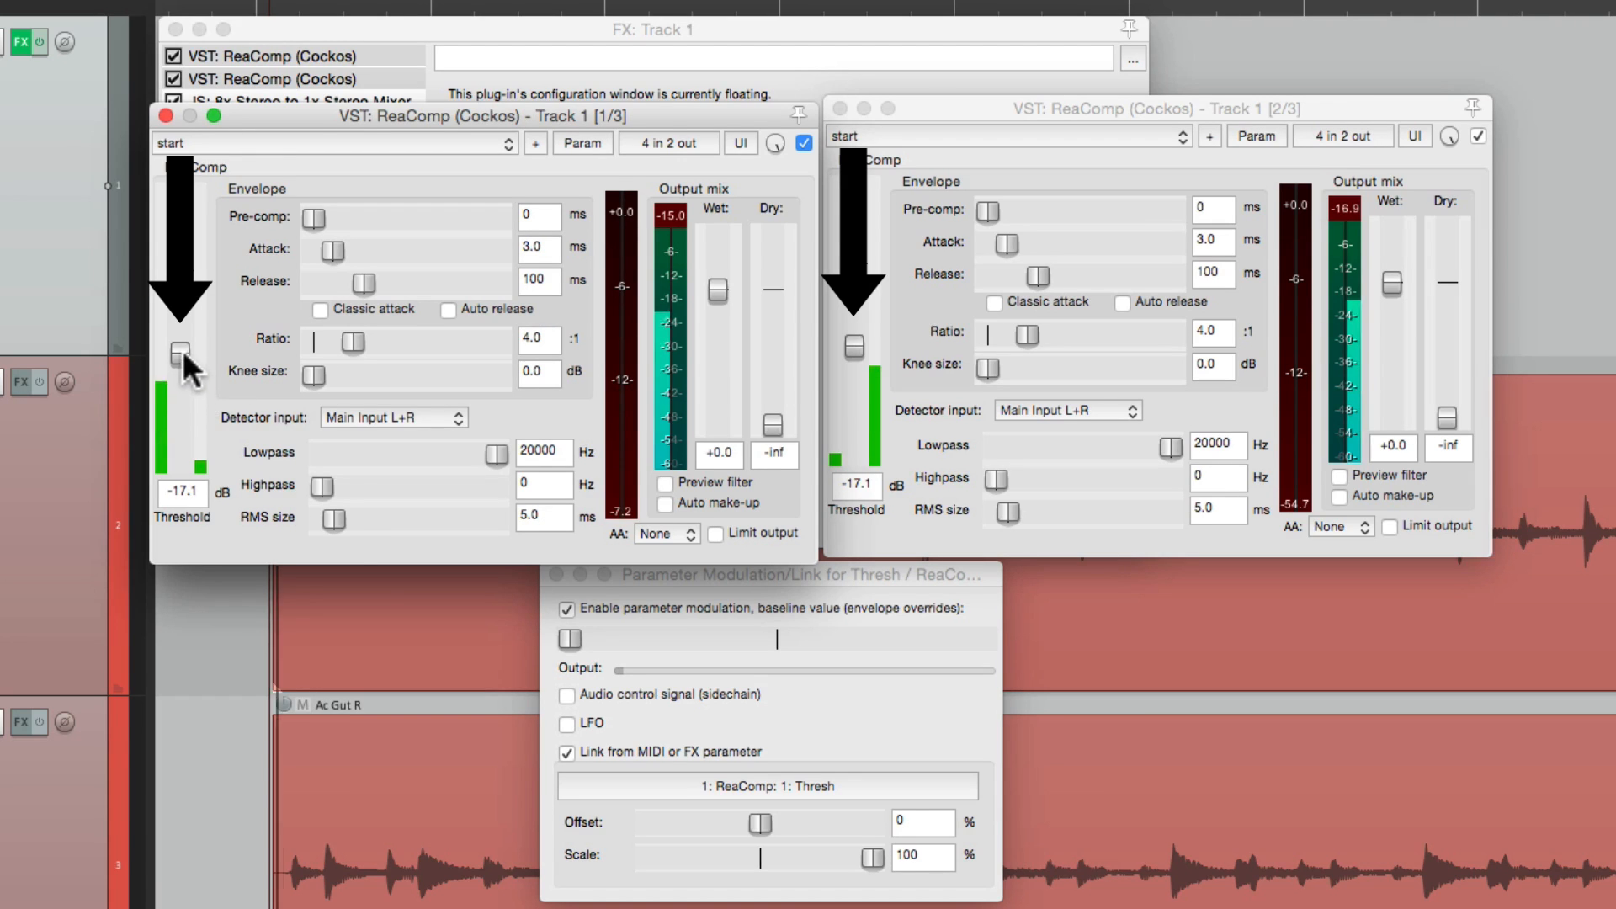
pyautogui.moveTo(176, 373); pyautogui.dragTo(176, 348)
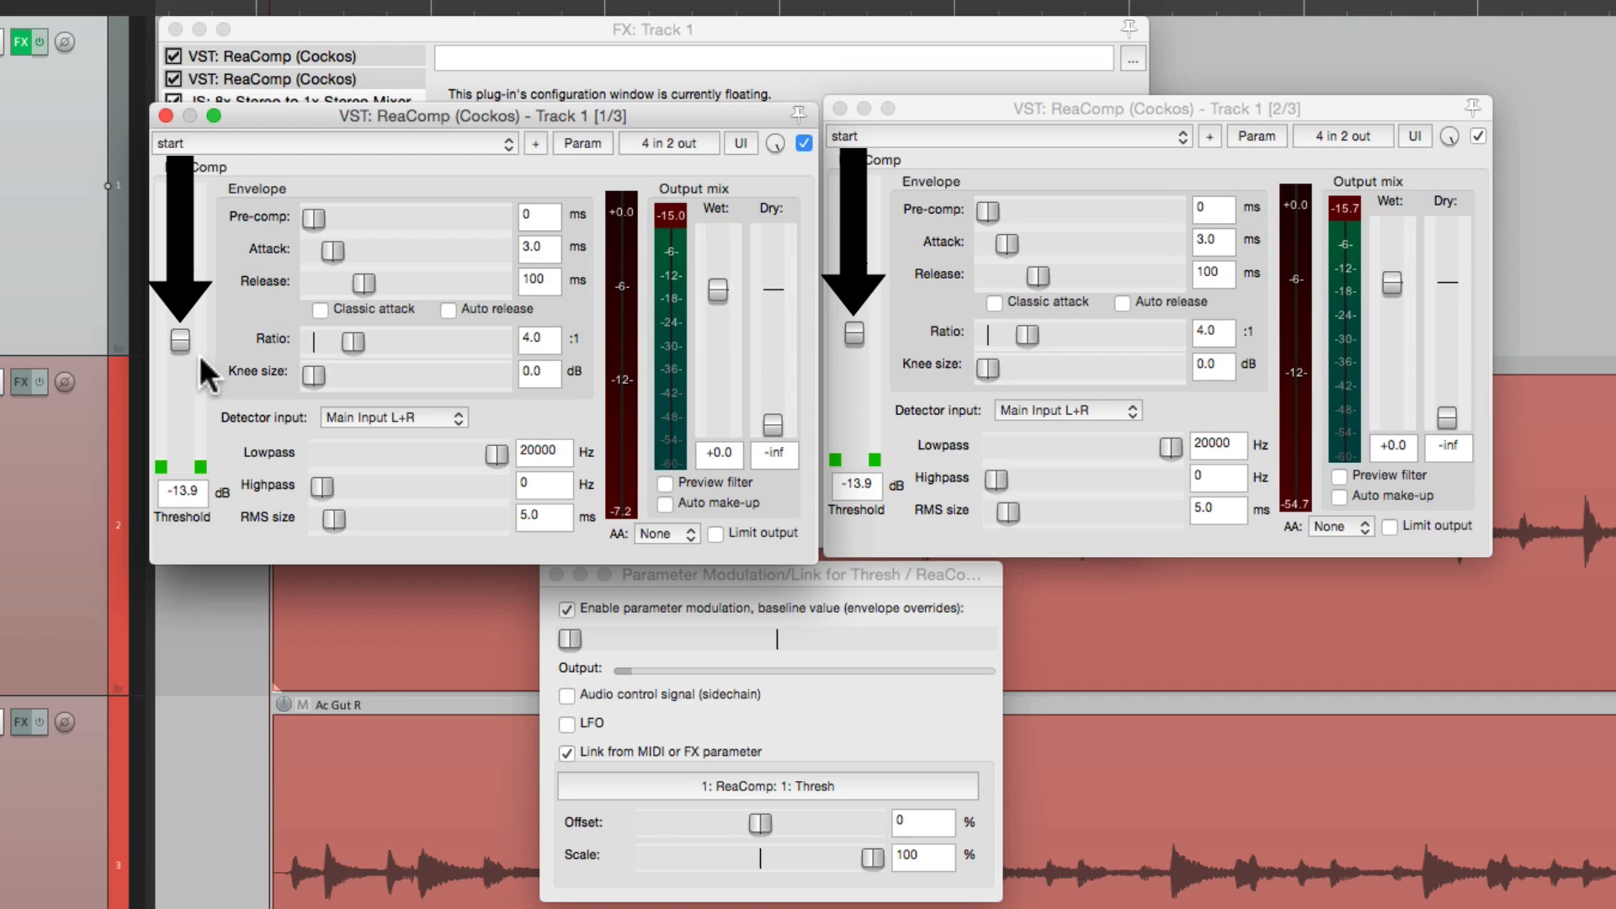
pyautogui.moveTo(182, 340); pyautogui.dragTo(182, 397)
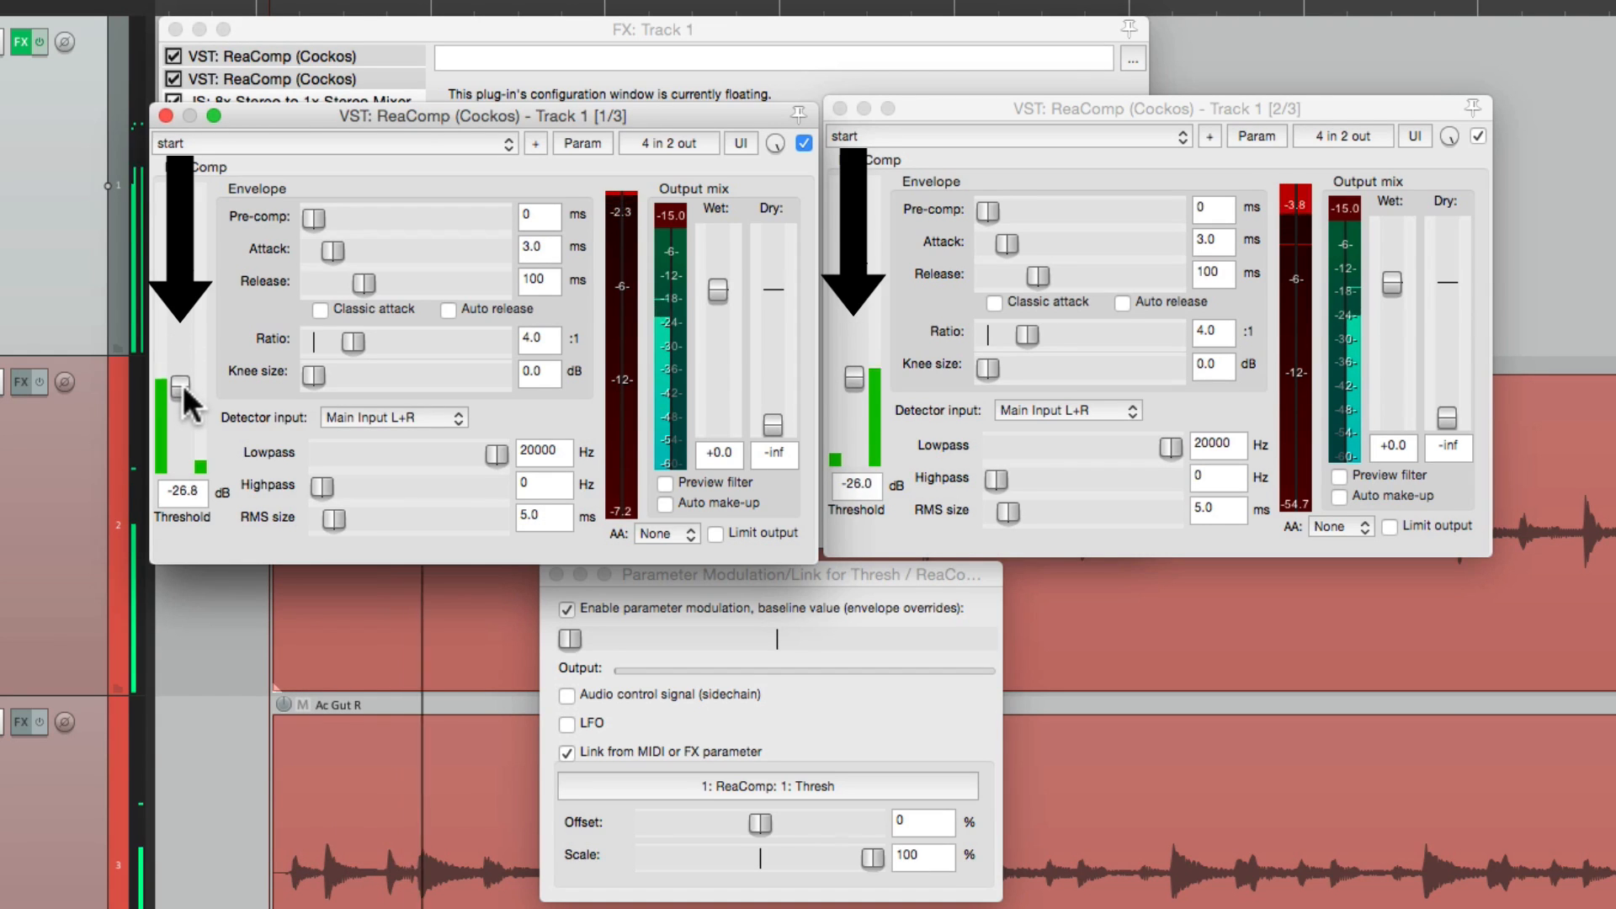
pyautogui.moveTo(180, 384); pyautogui.dragTo(180, 382)
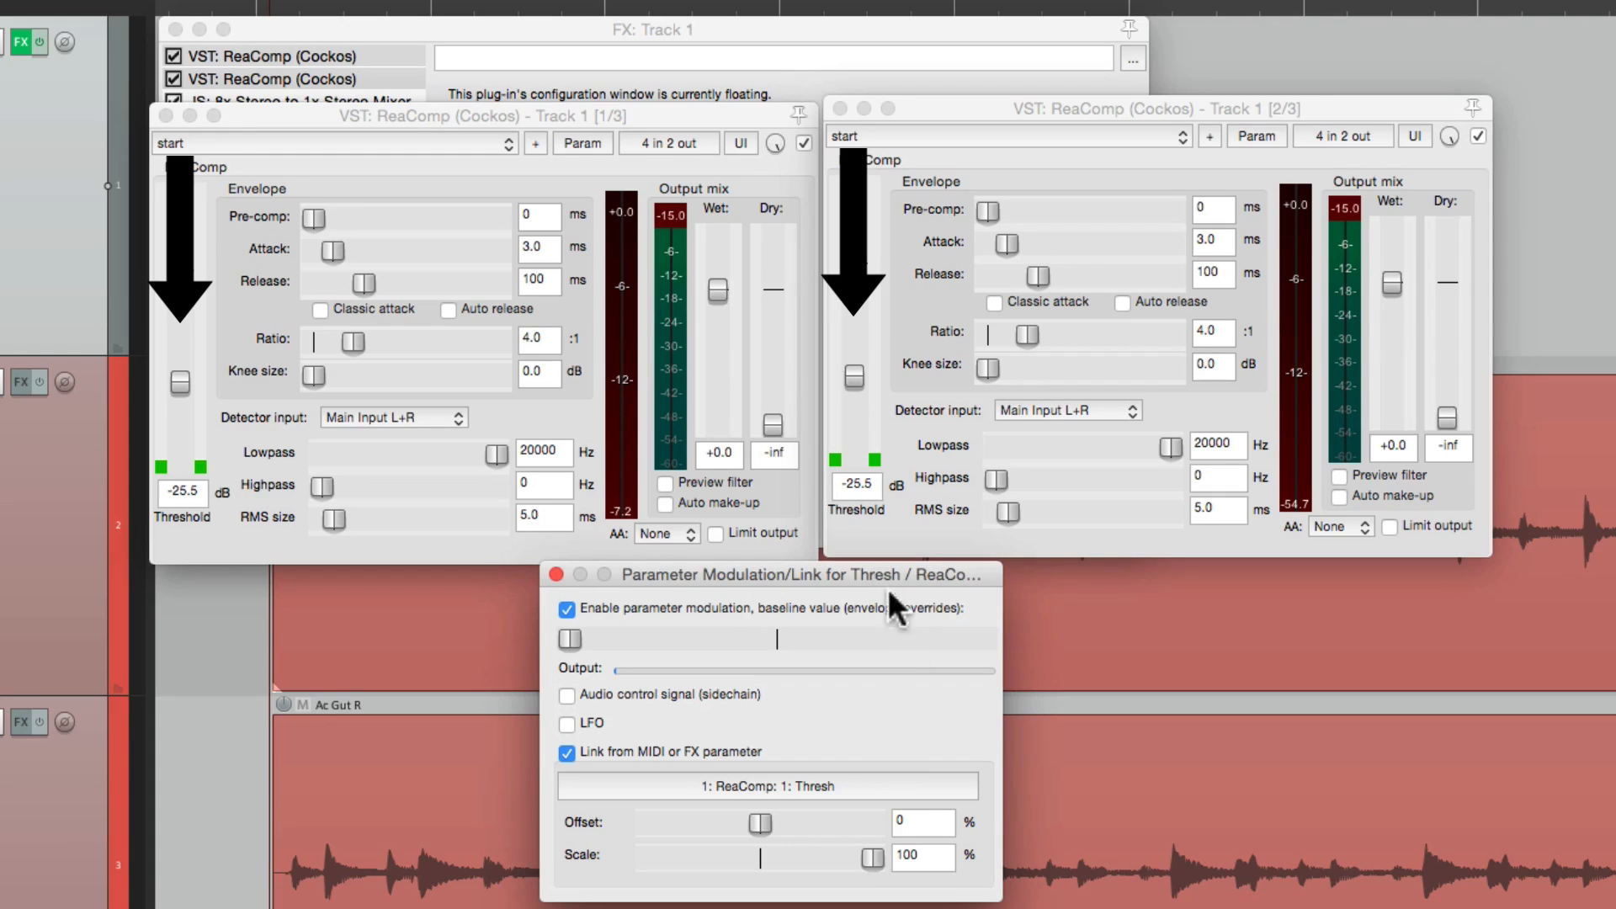
pyautogui.moveTo(860, 712)
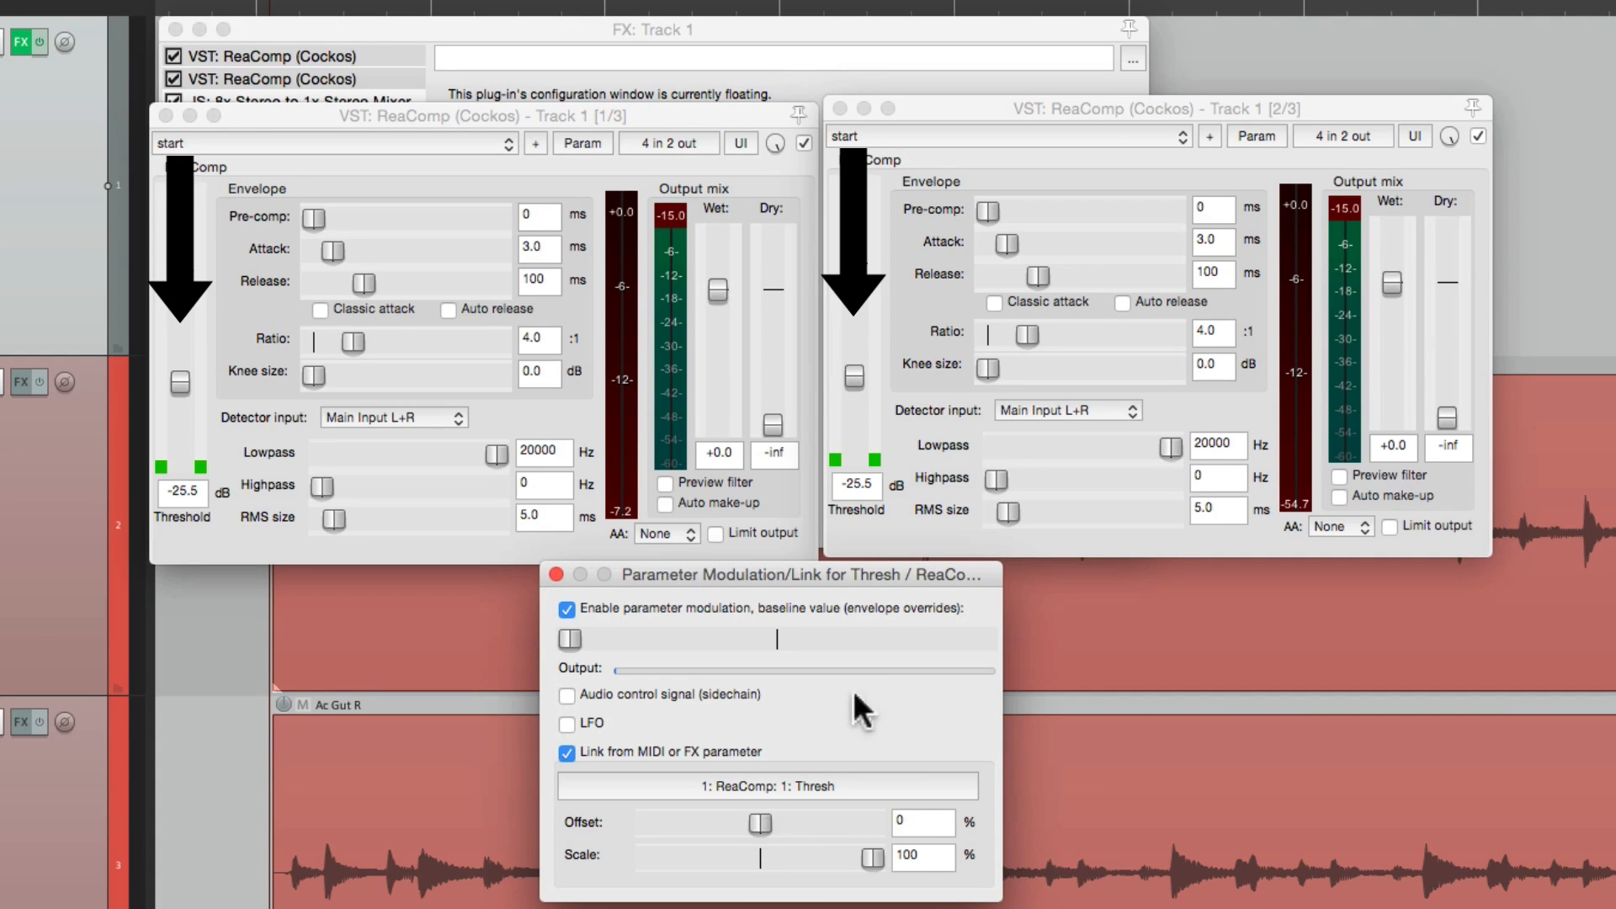
# - Try different threshold link offsets, then return the offset to 0% and close the link settings
pyautogui.moveTo(771, 823); pyautogui.dragTo(761, 823)
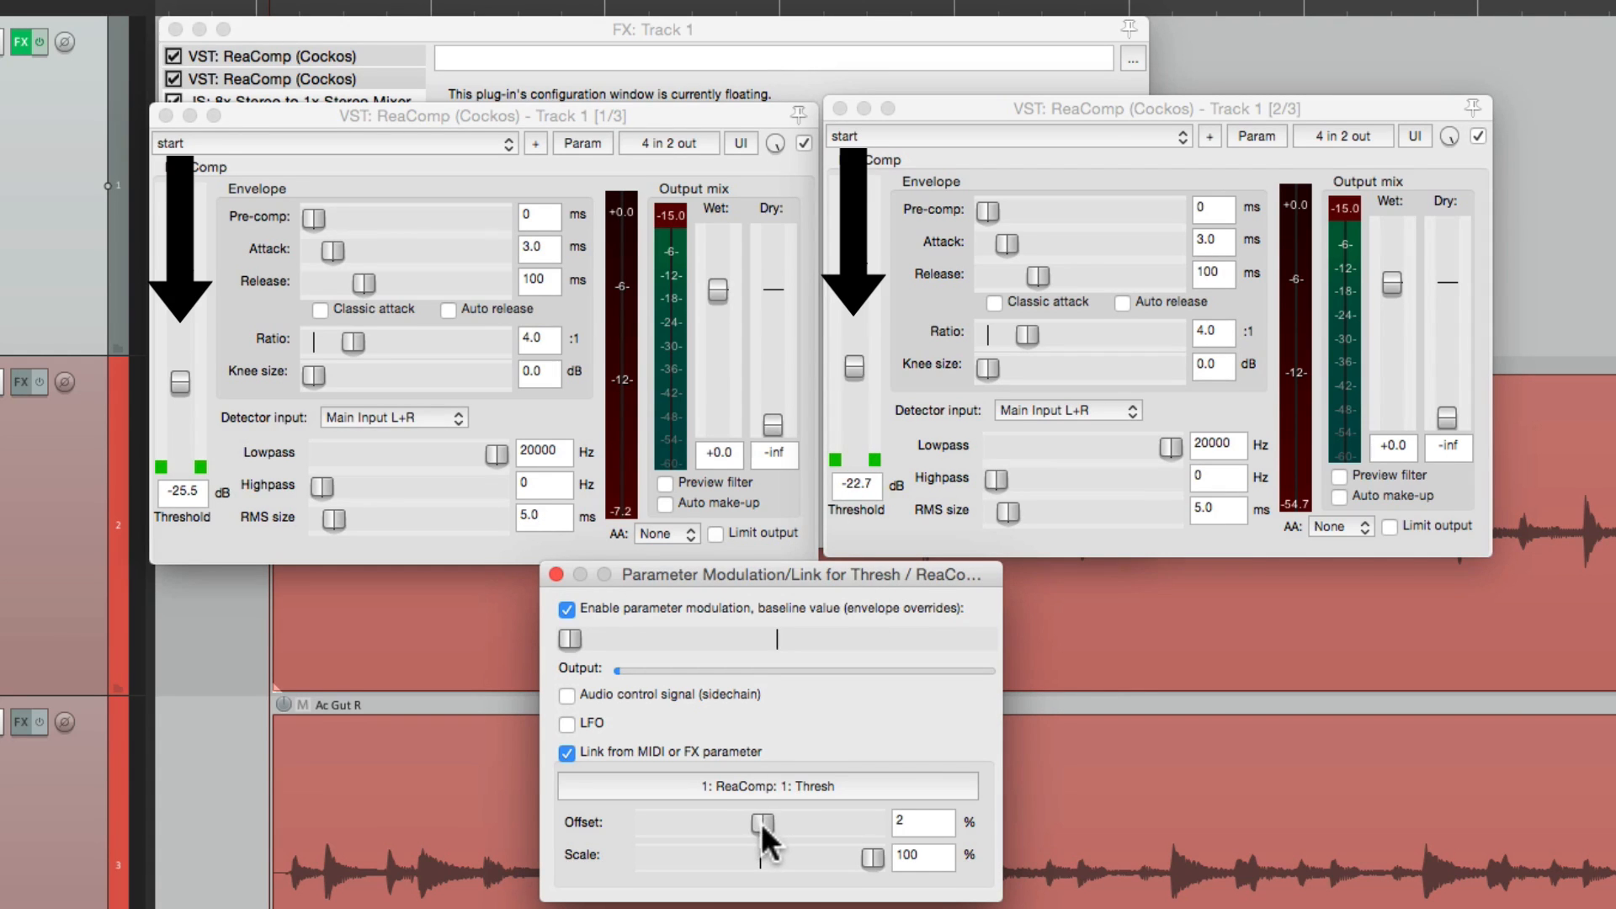
pyautogui.moveTo(783, 822); pyautogui.dragTo(761, 821)
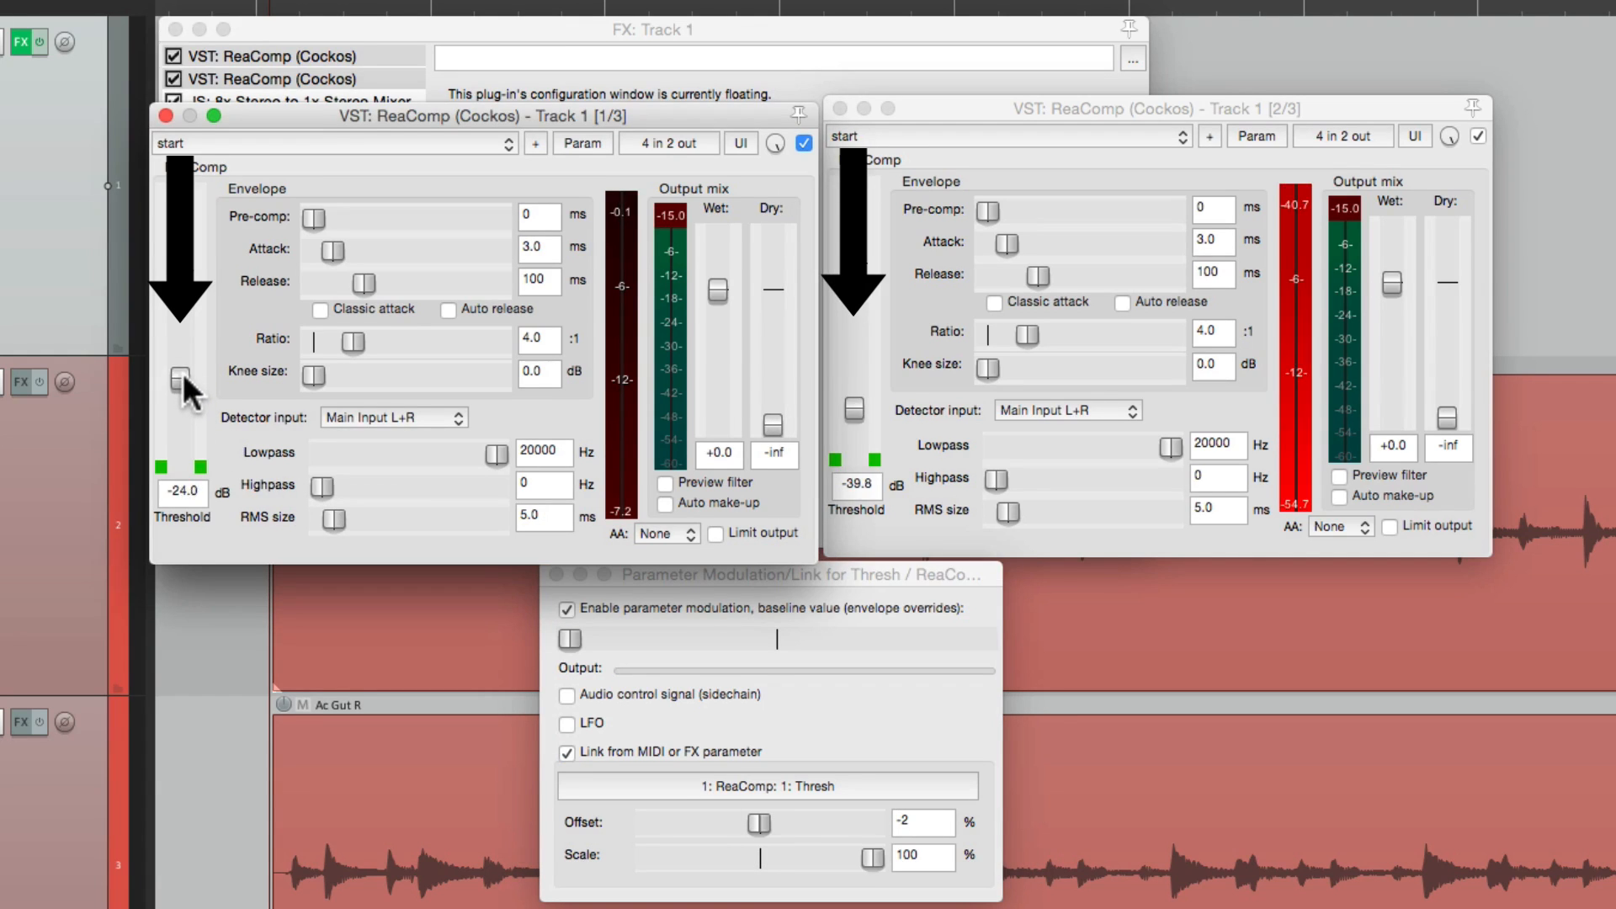
pyautogui.moveTo(173, 392); pyautogui.dragTo(174, 404)
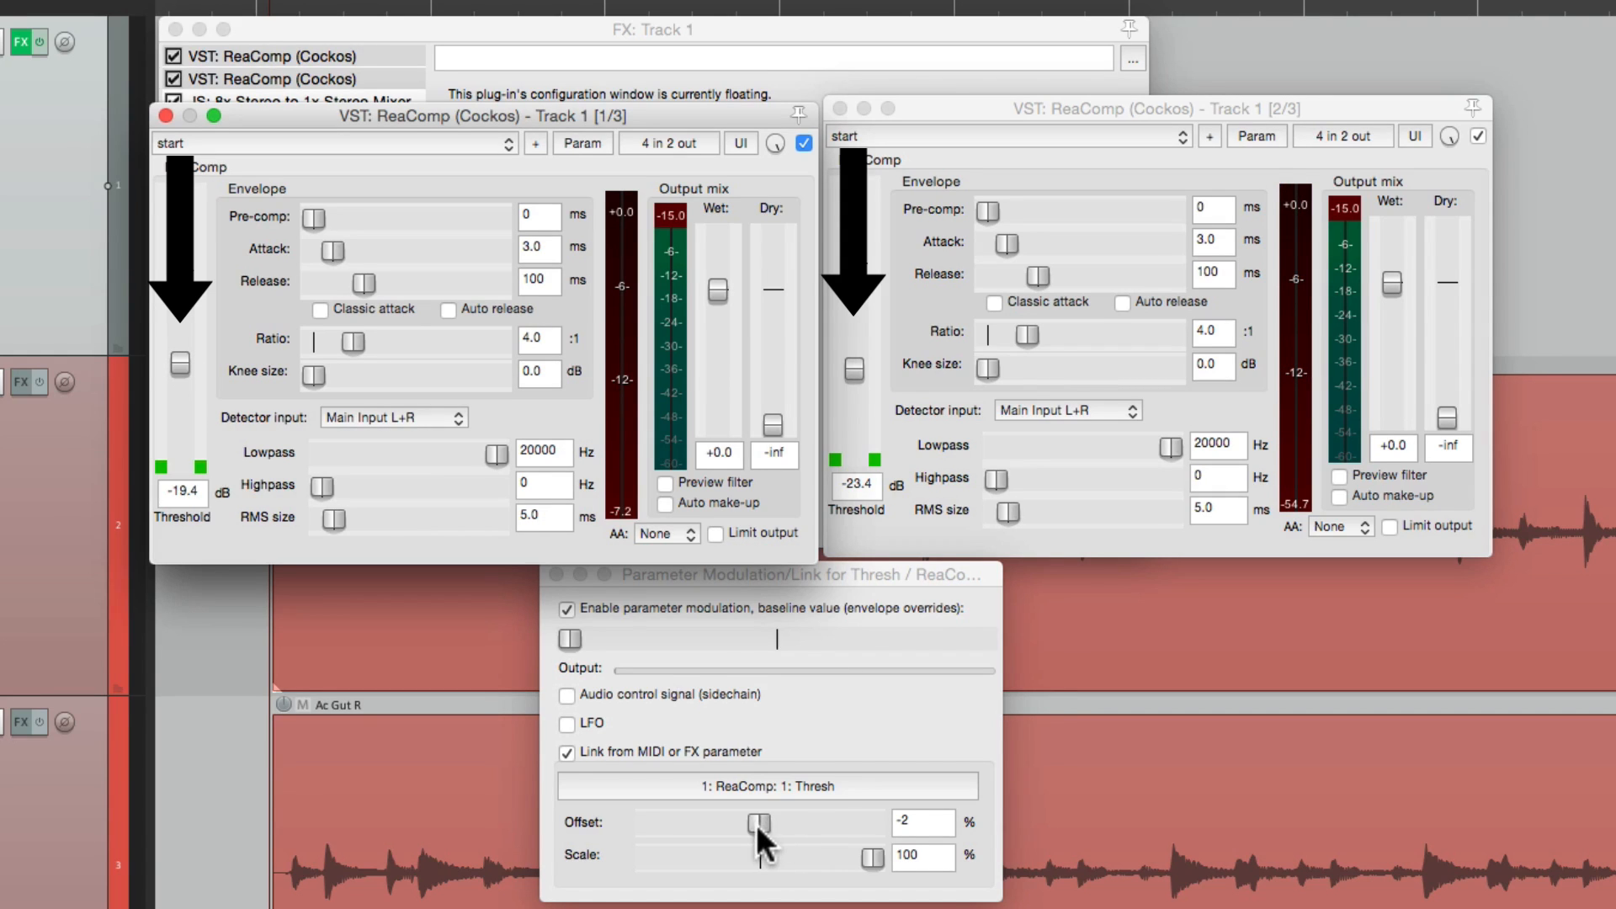
pyautogui.moveTo(757, 821); pyautogui.dragTo(760, 822)
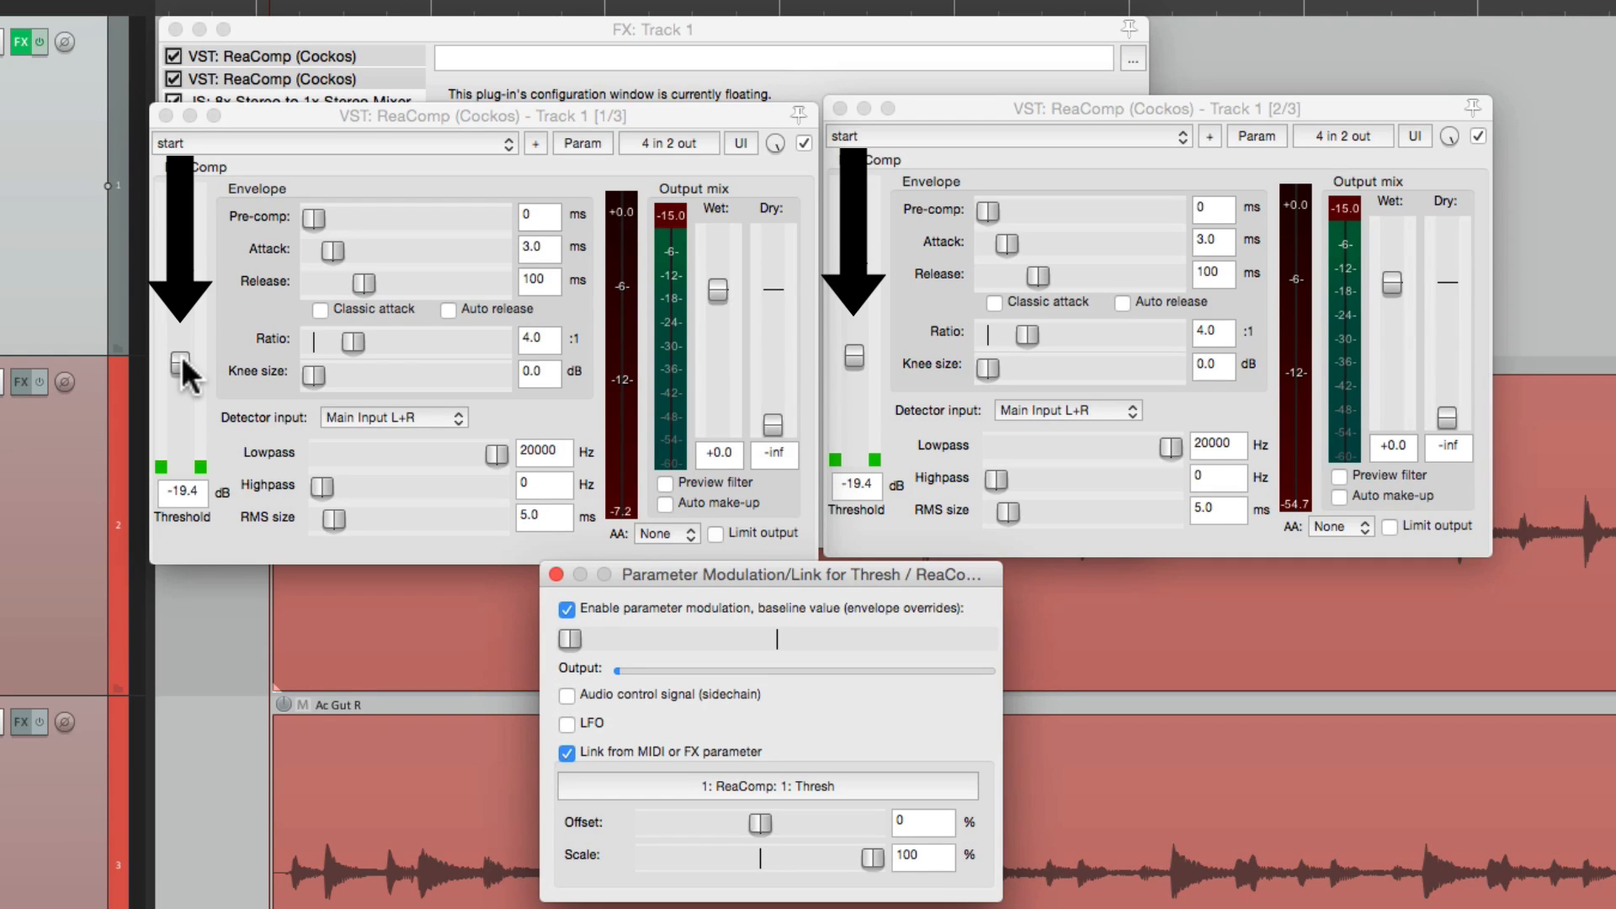
pyautogui.click(555, 574)
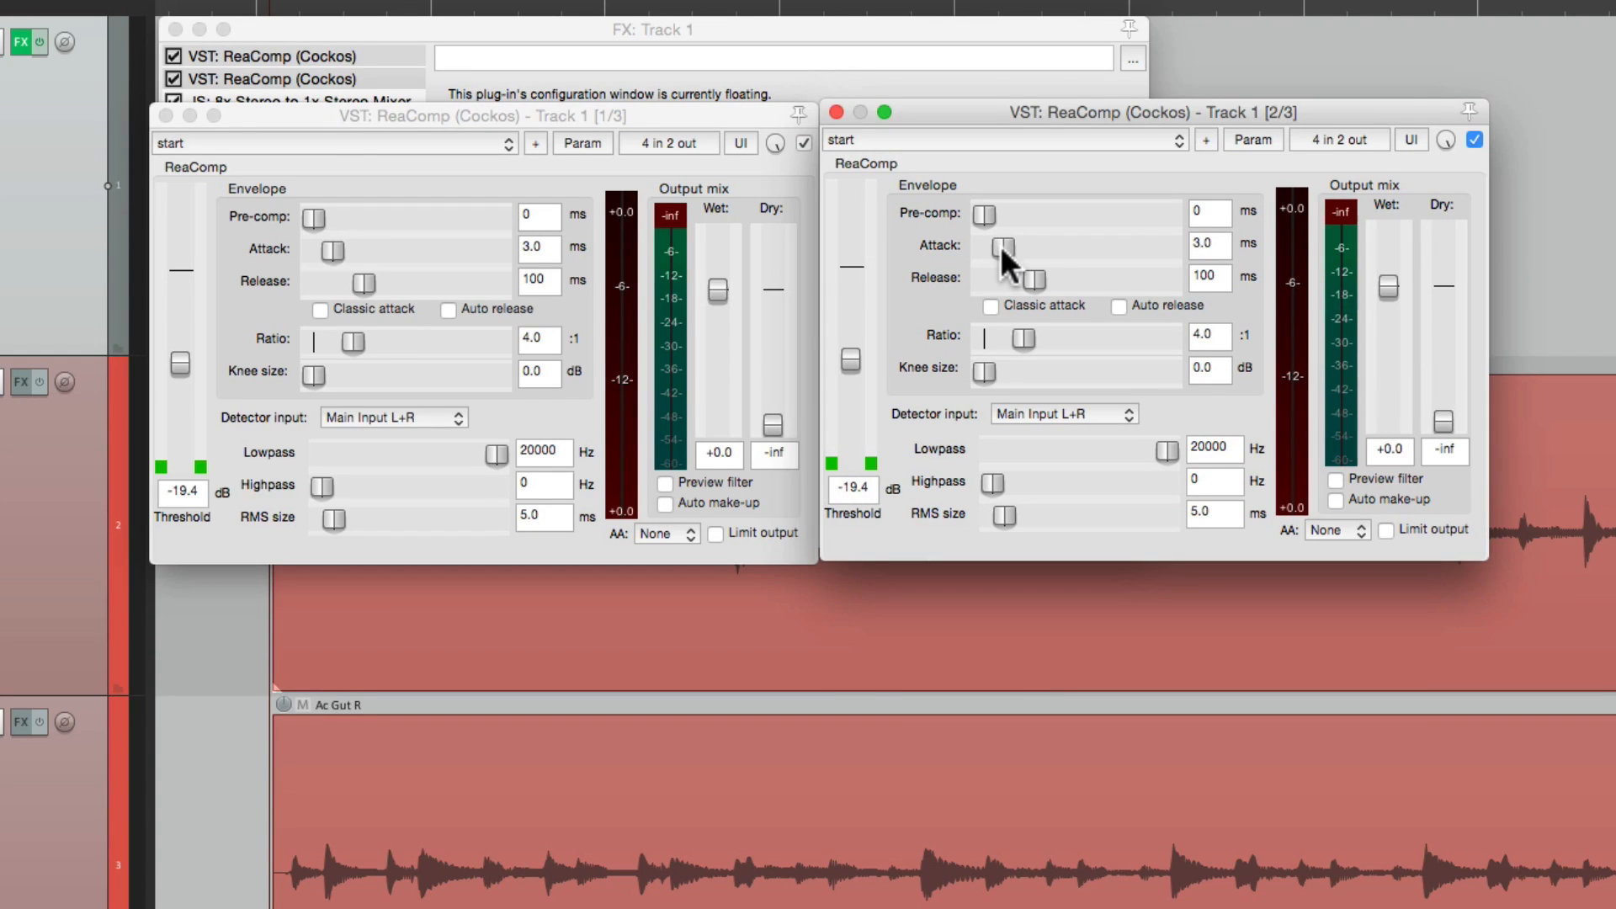
# - Link the second ReaComp's Attack to '1: ReaComp: Attack'
pyautogui.click(1253, 138)
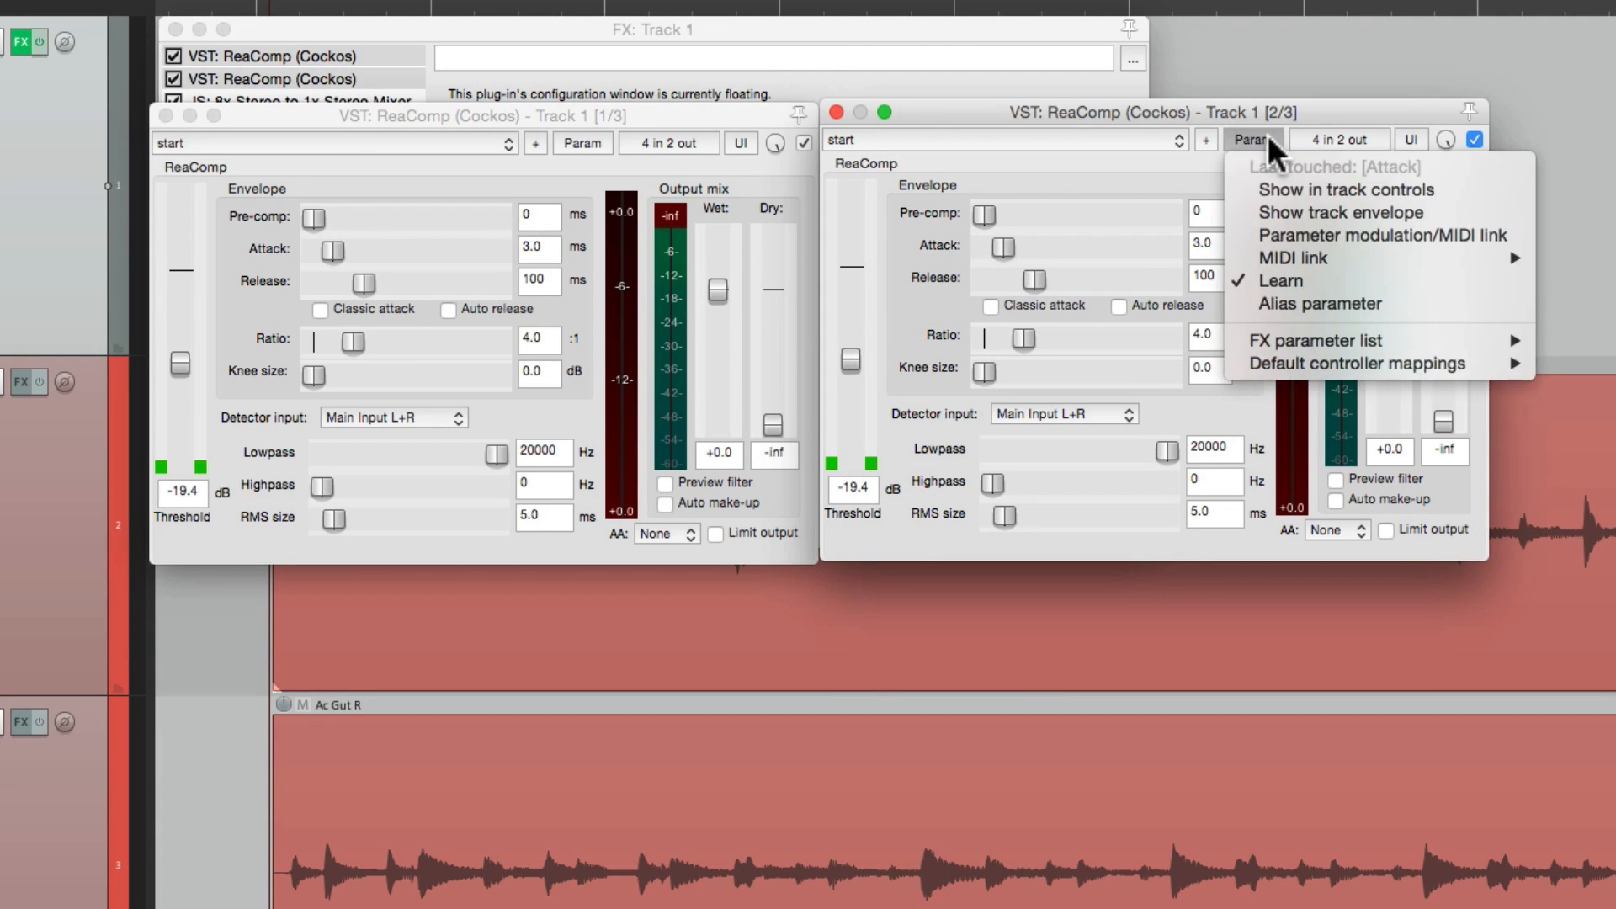
pyautogui.click(1384, 235)
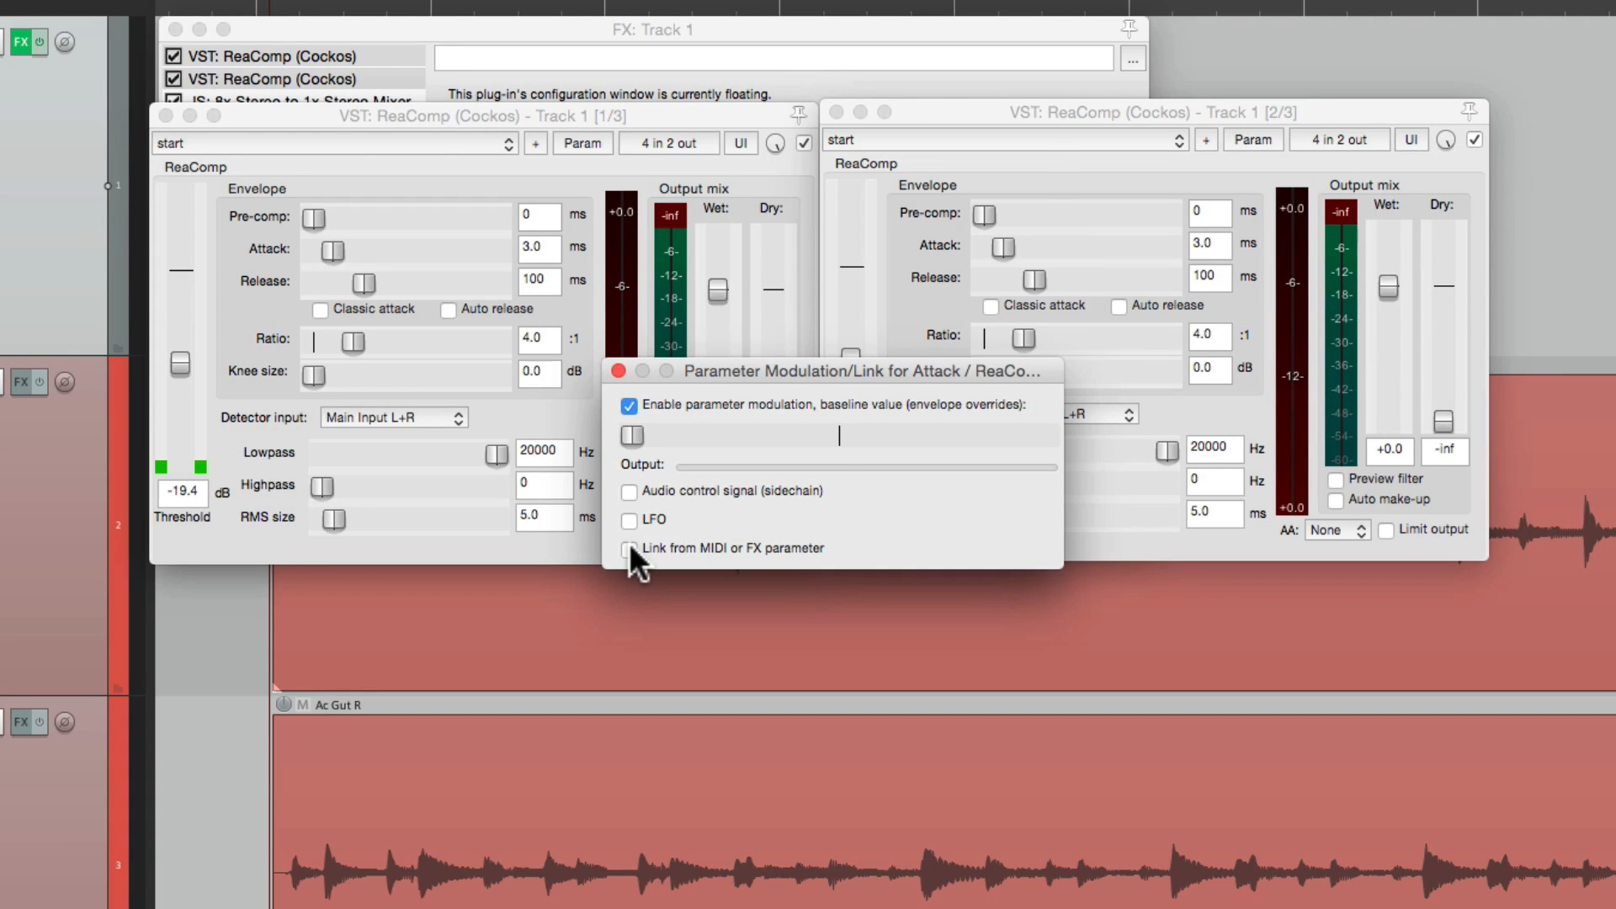
pyautogui.click(630, 547)
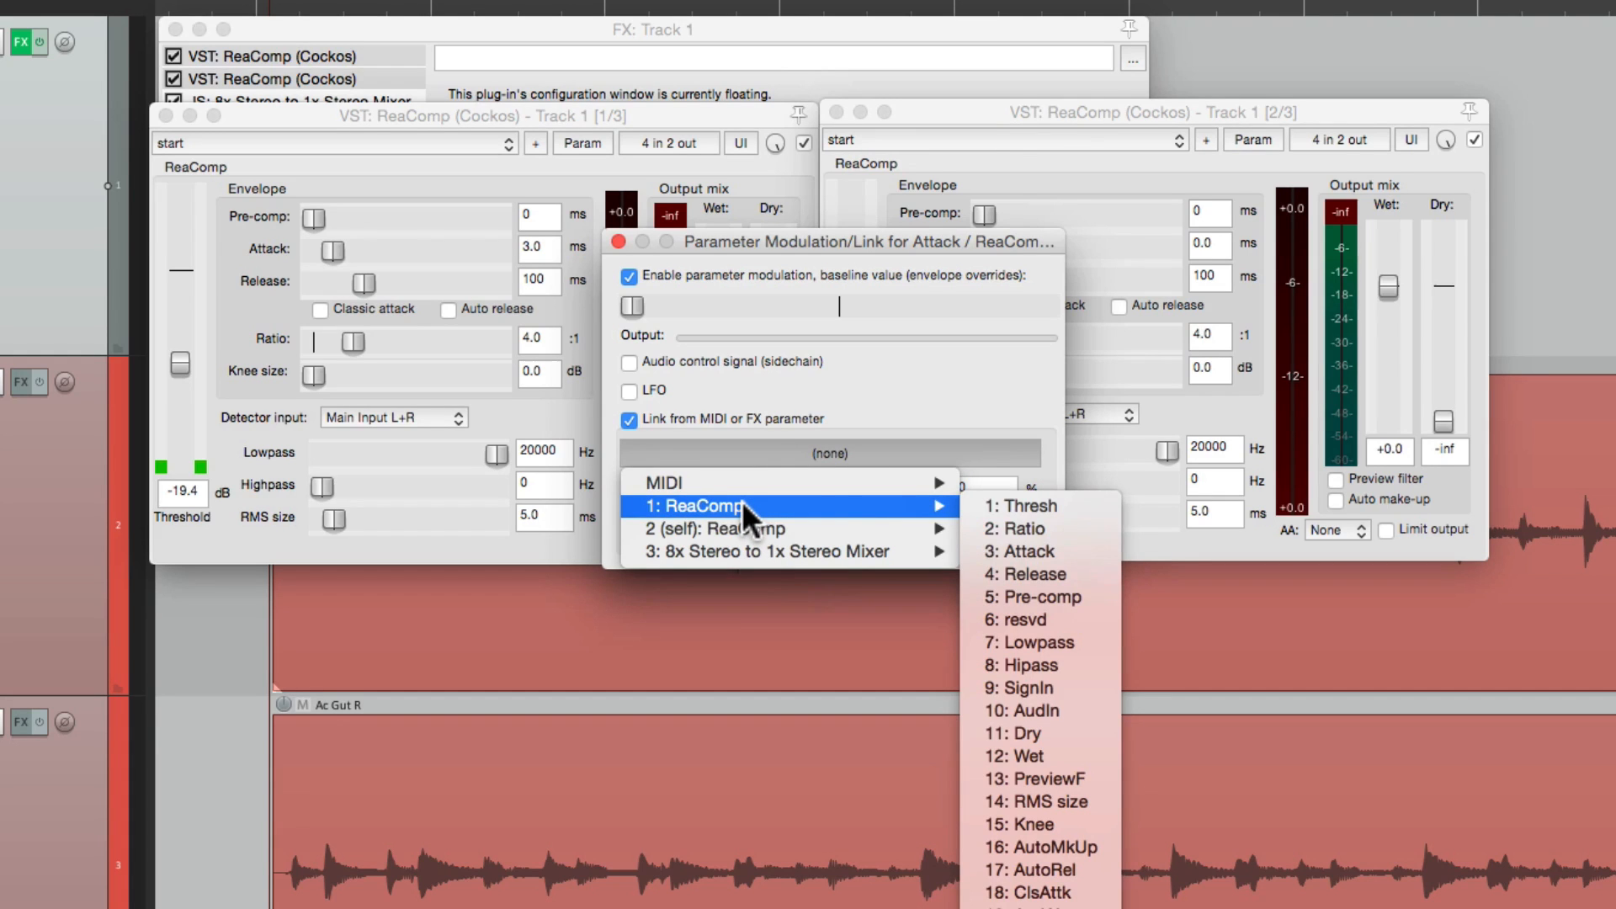
pyautogui.click(1027, 551)
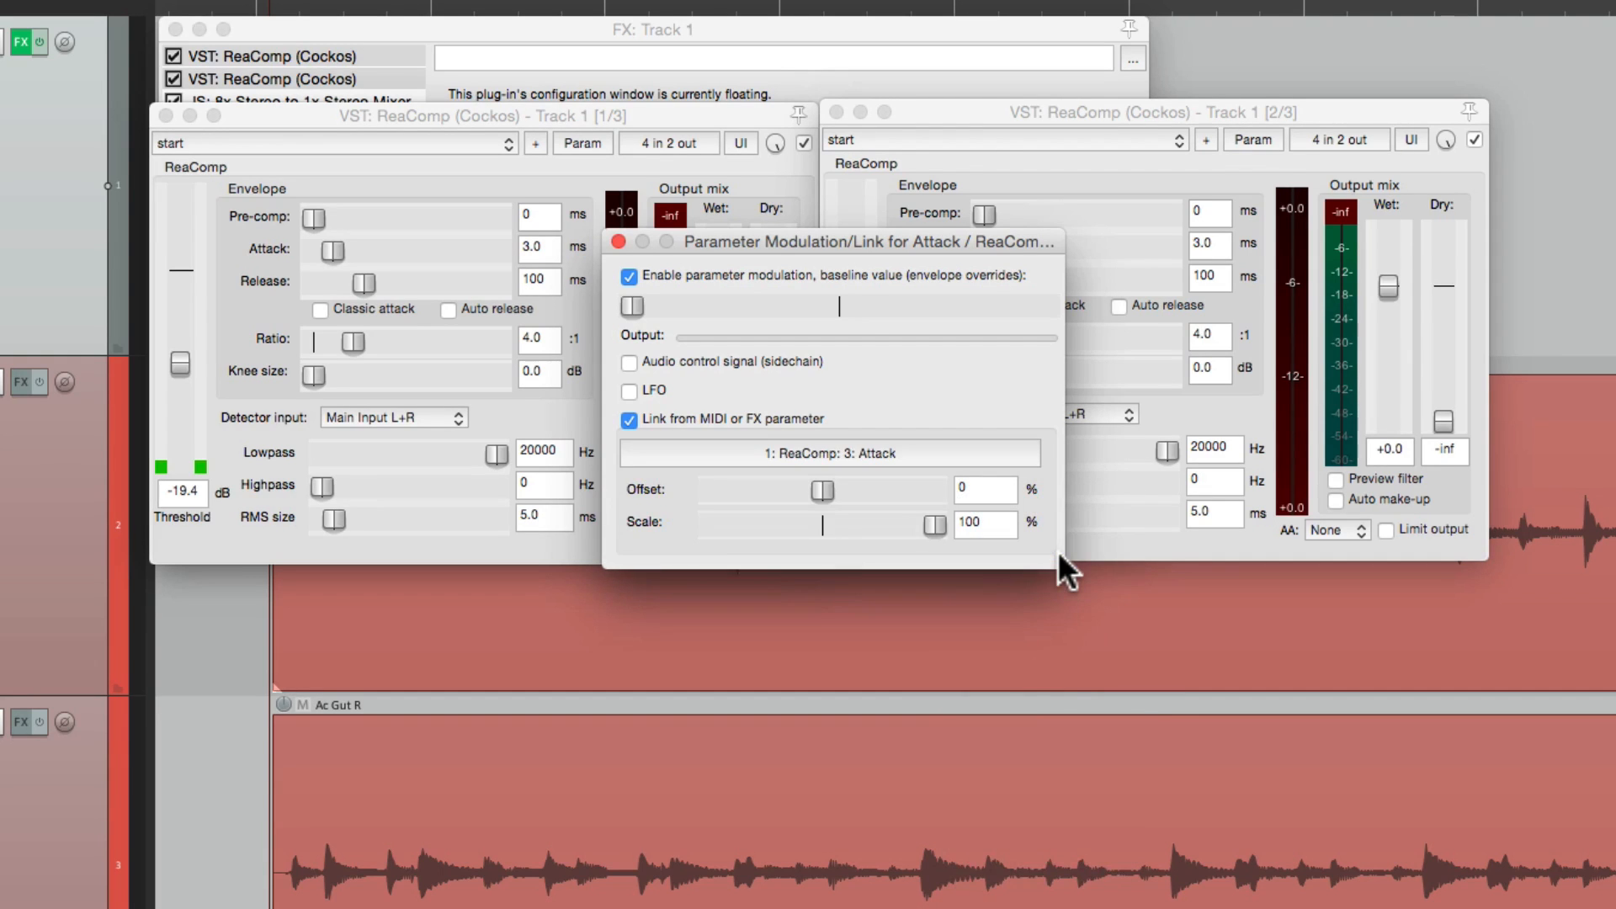
pyautogui.click(619, 242)
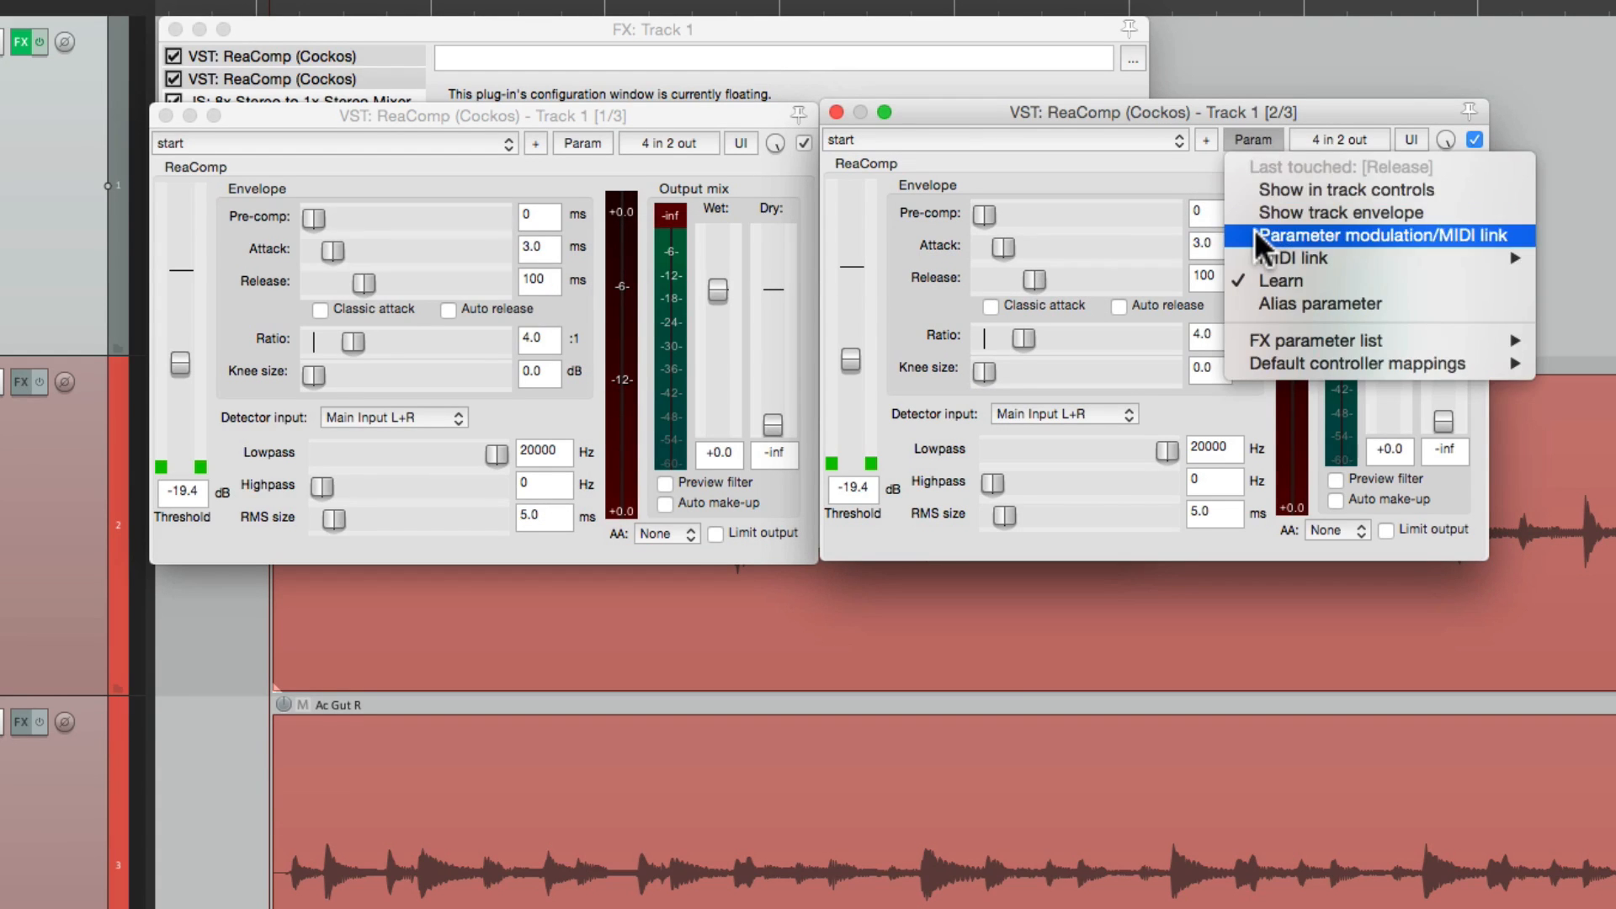
# - Link the second ReaComp's Release to '1: ReaComp: Release'
pyautogui.click(1385, 236)
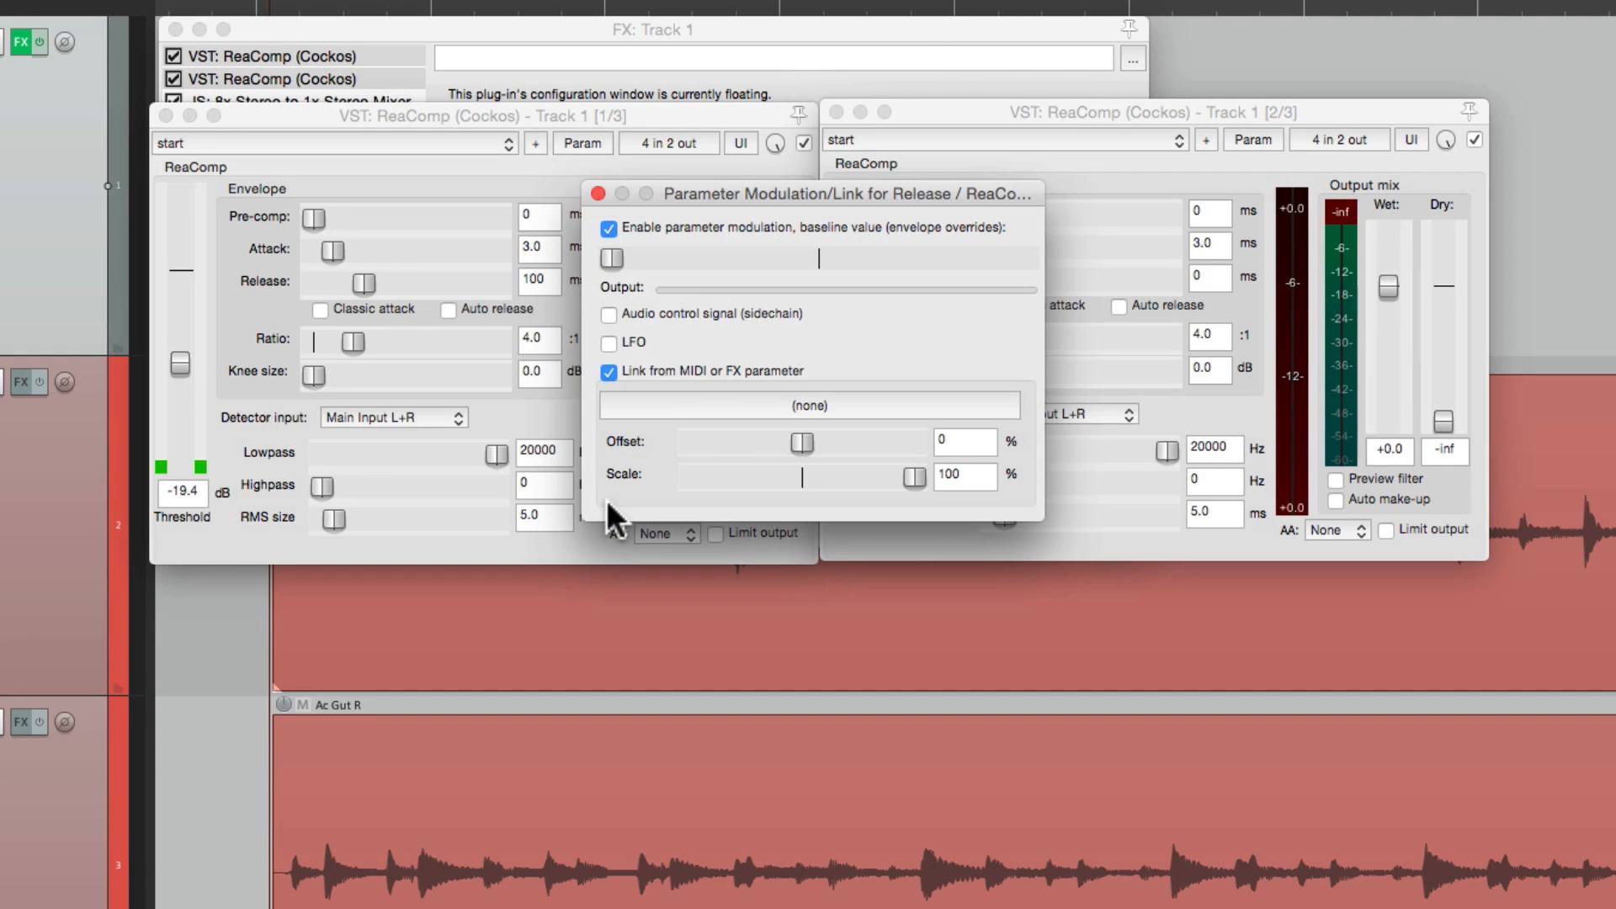
pyautogui.click(810, 405)
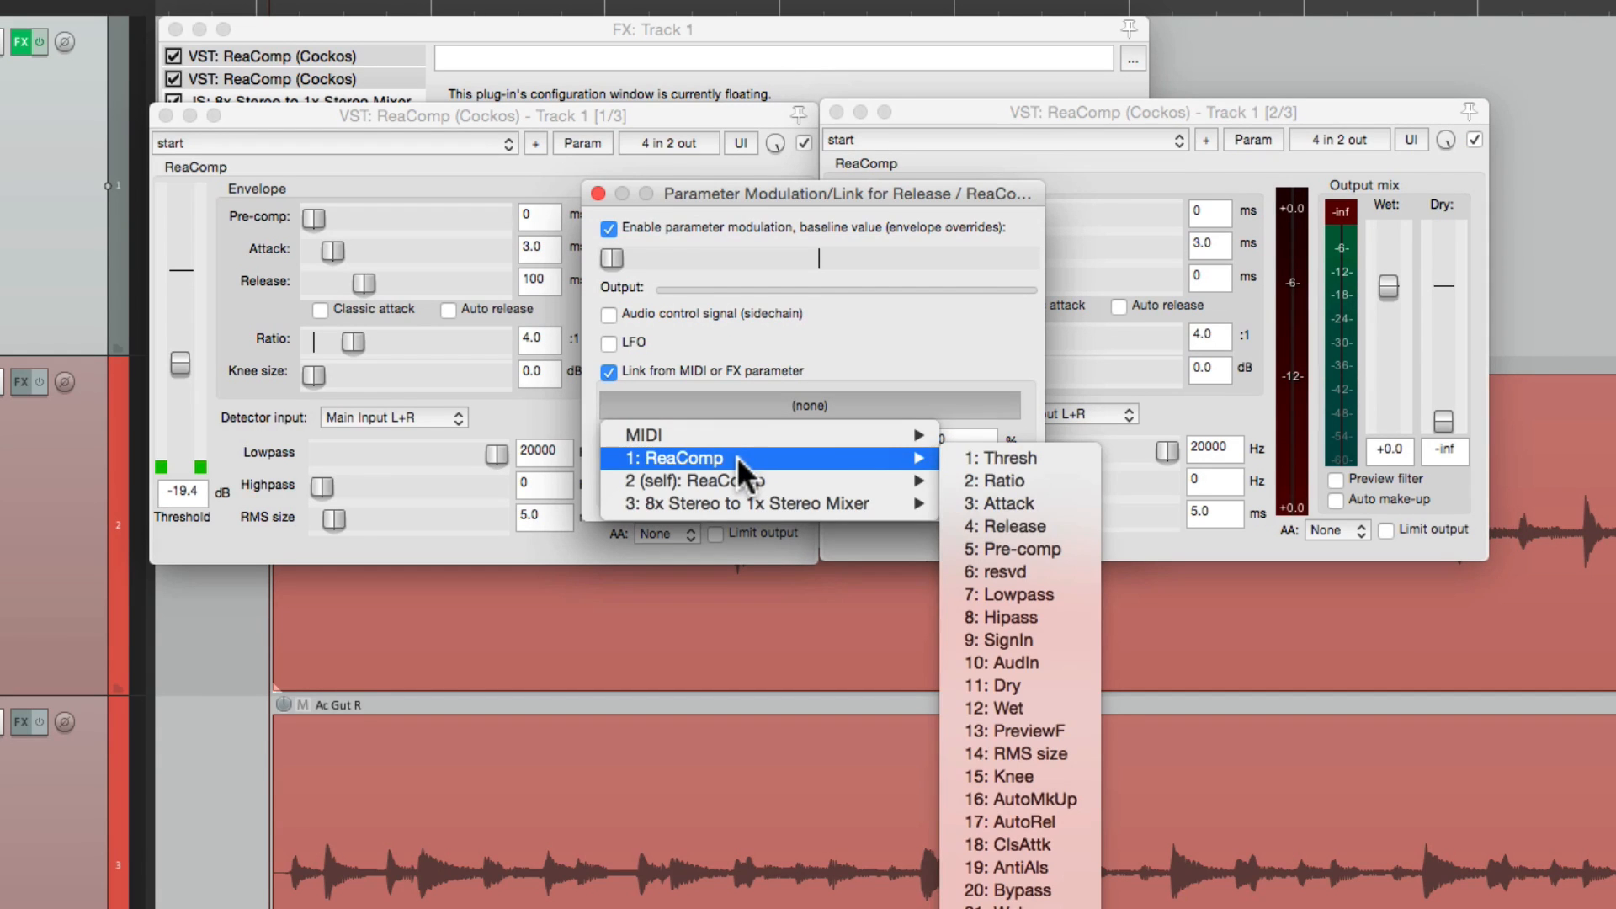
pyautogui.click(1005, 525)
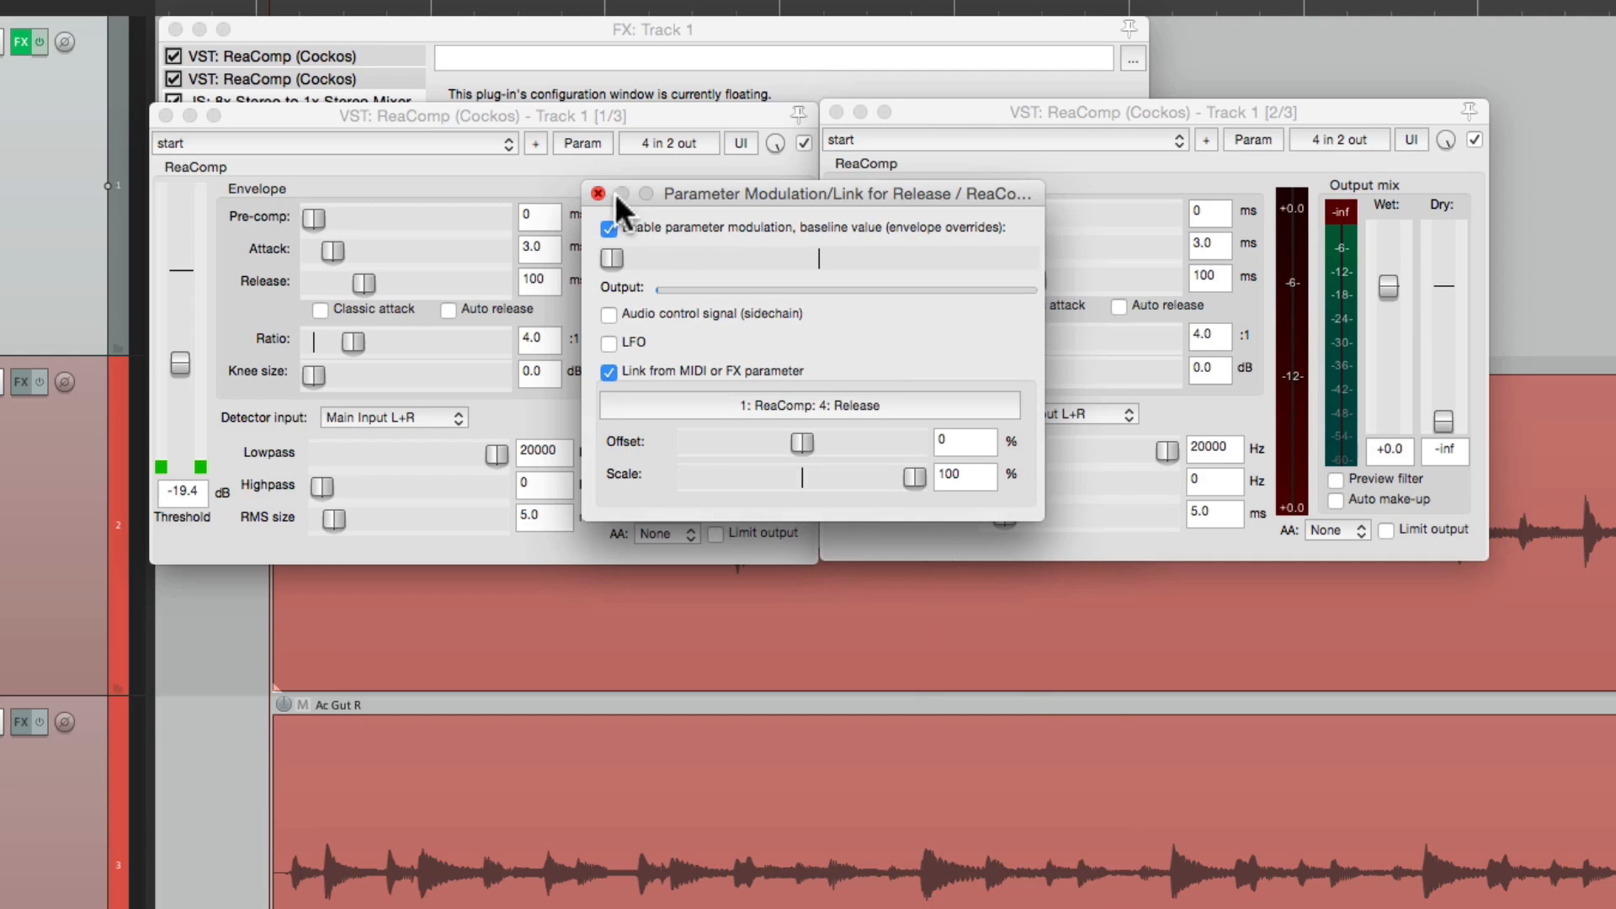
pyautogui.click(597, 194)
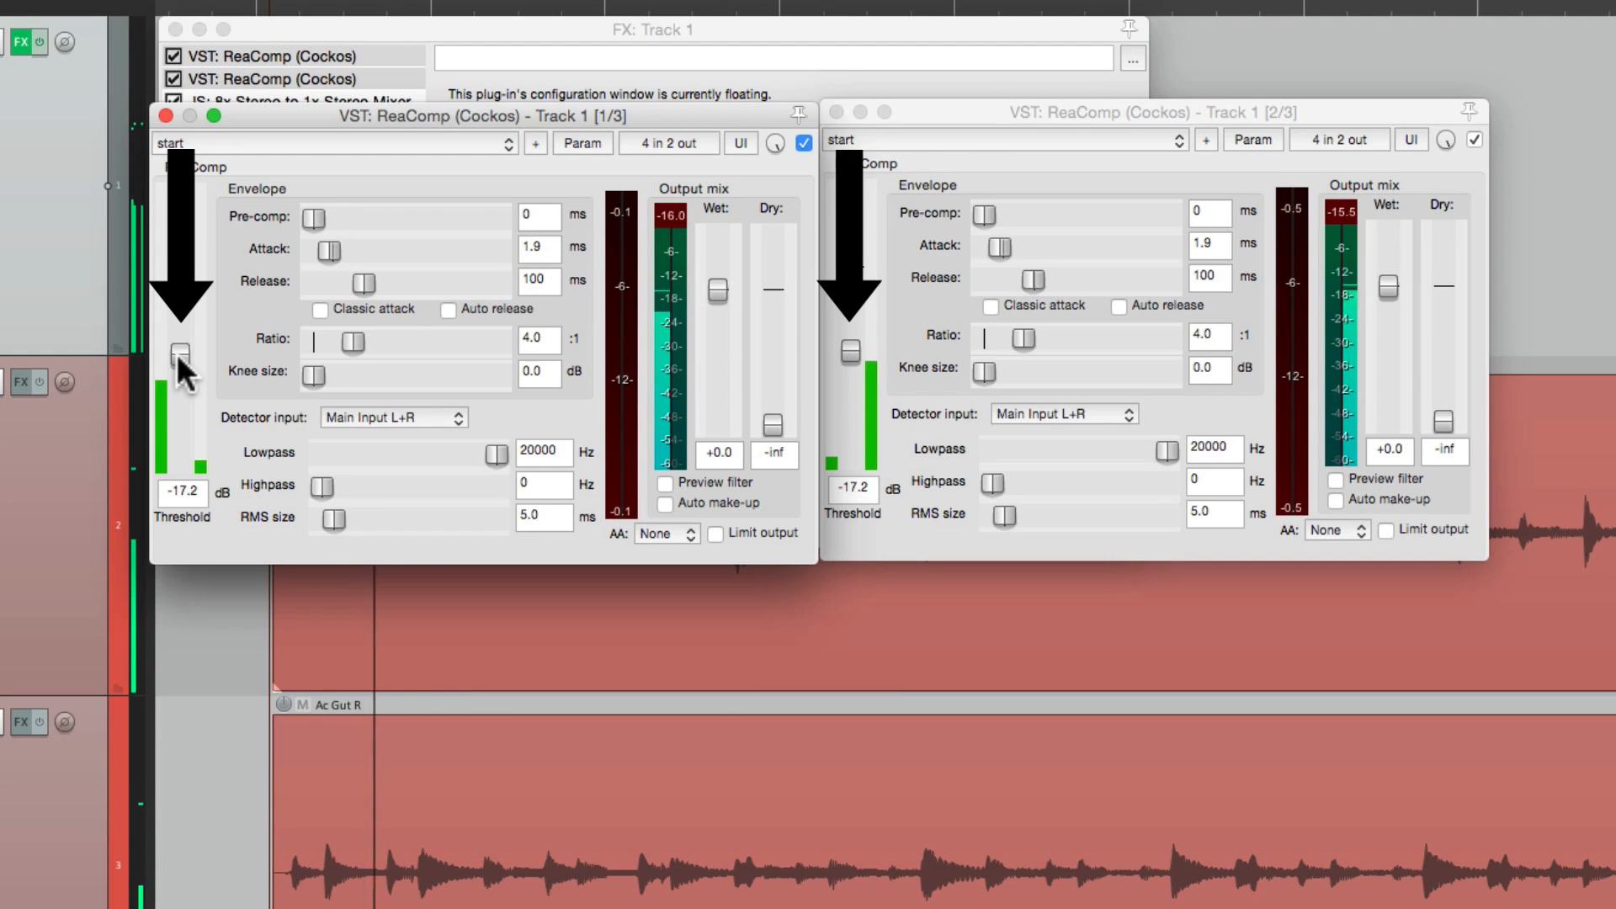
# - Drag the first ReaComp's threshold repeatedly to confirm the linked compressor tracks it
pyautogui.moveTo(329, 251); pyautogui.dragTo(345, 253)
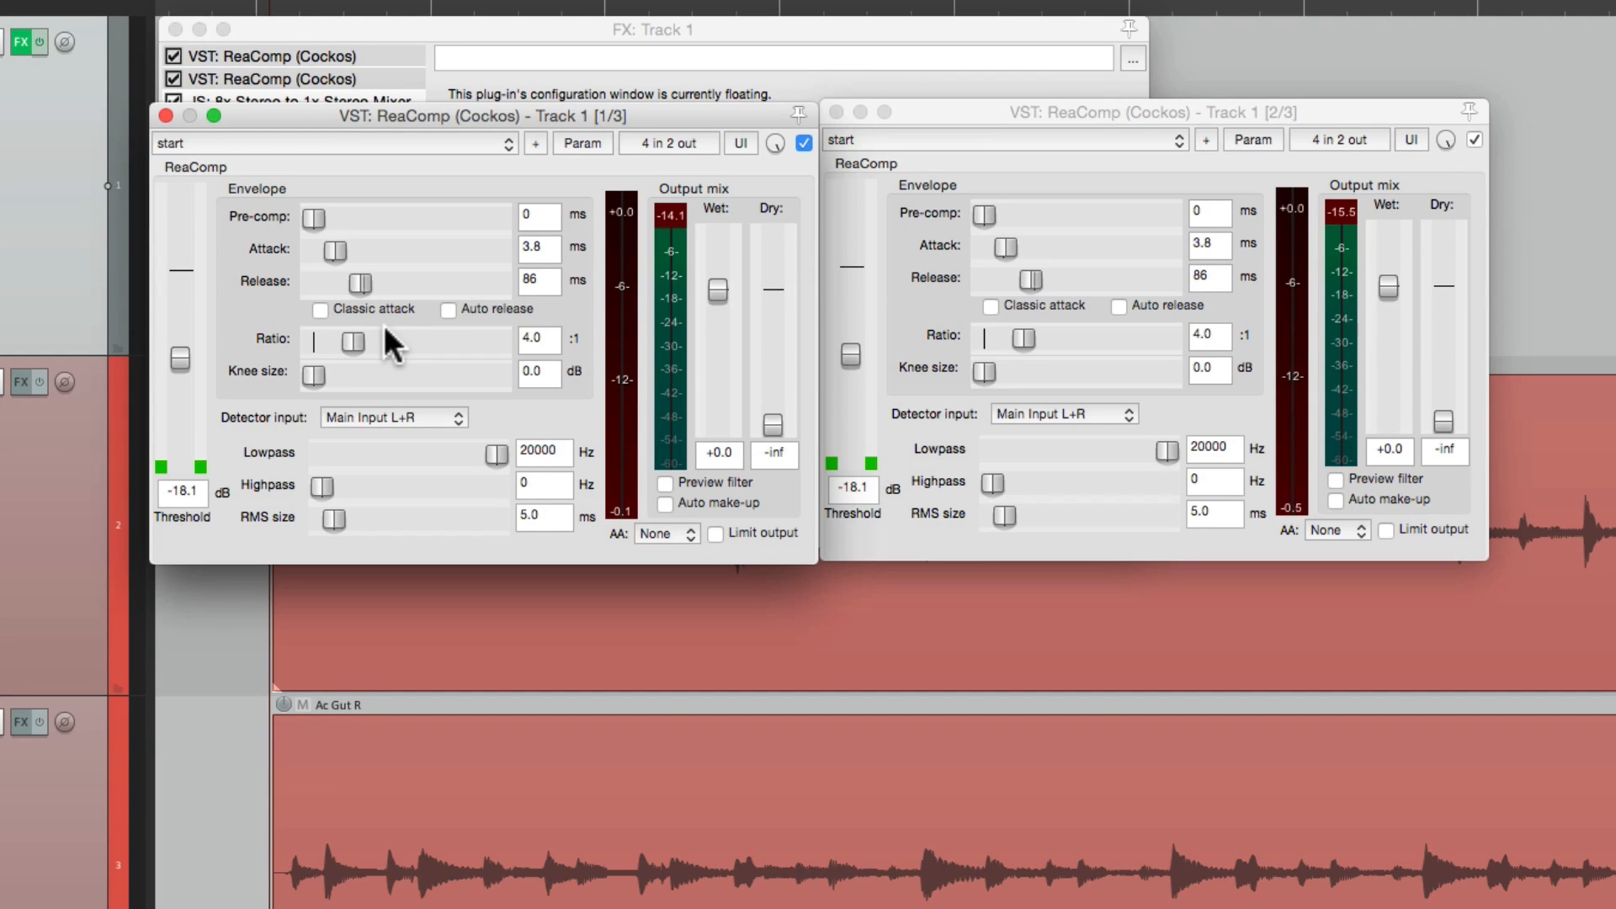
pyautogui.moveTo(895, 276)
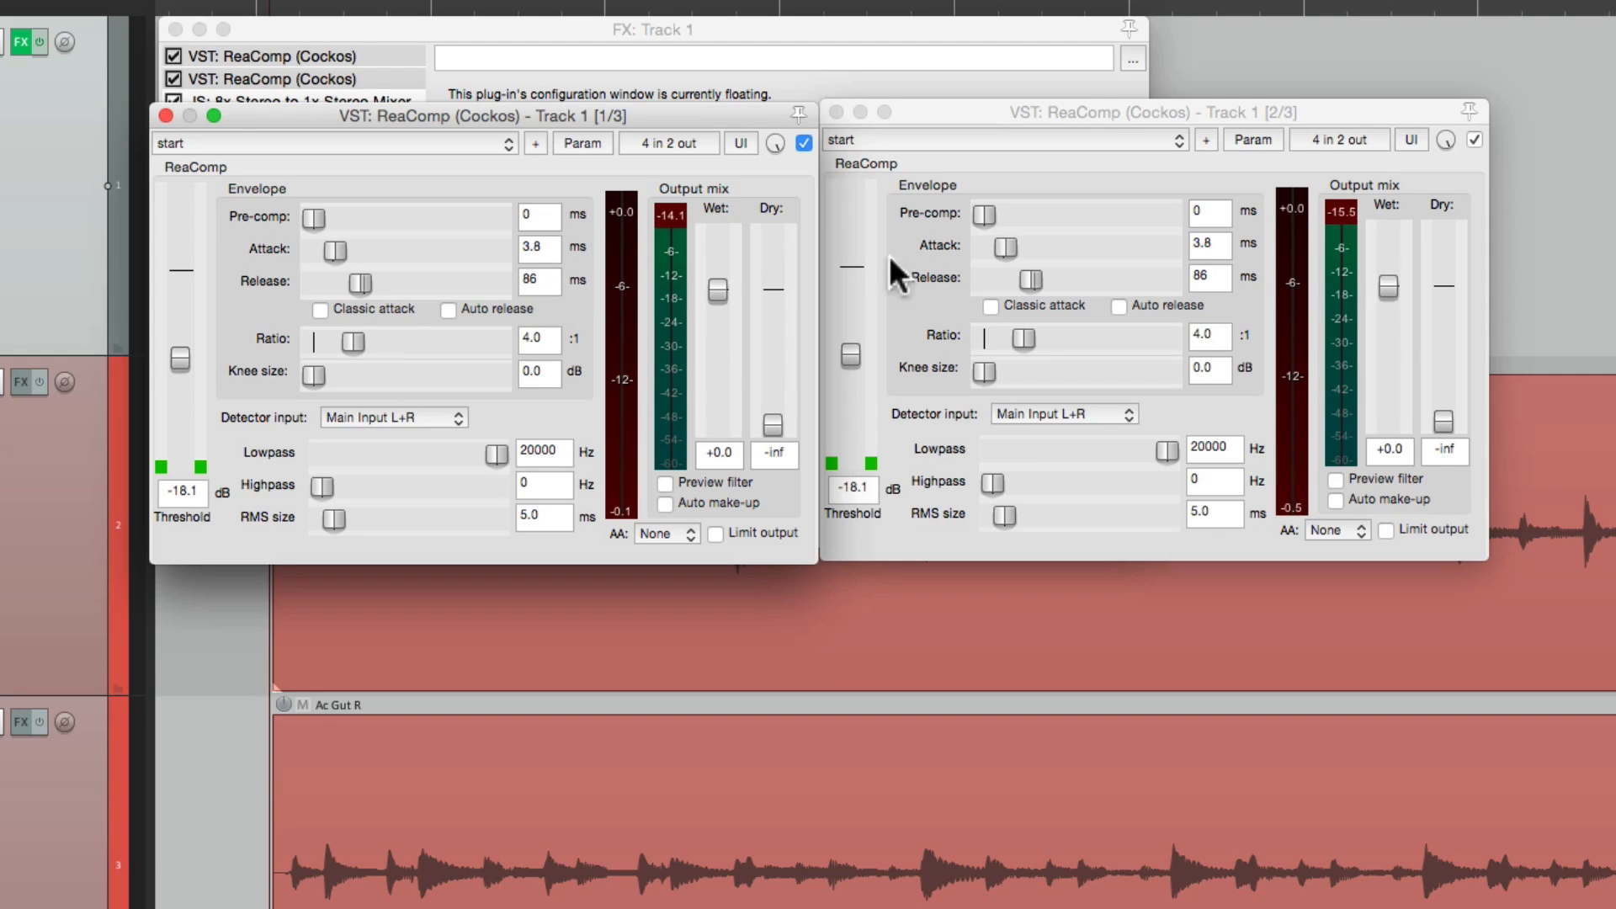
pyautogui.moveTo(958, 273)
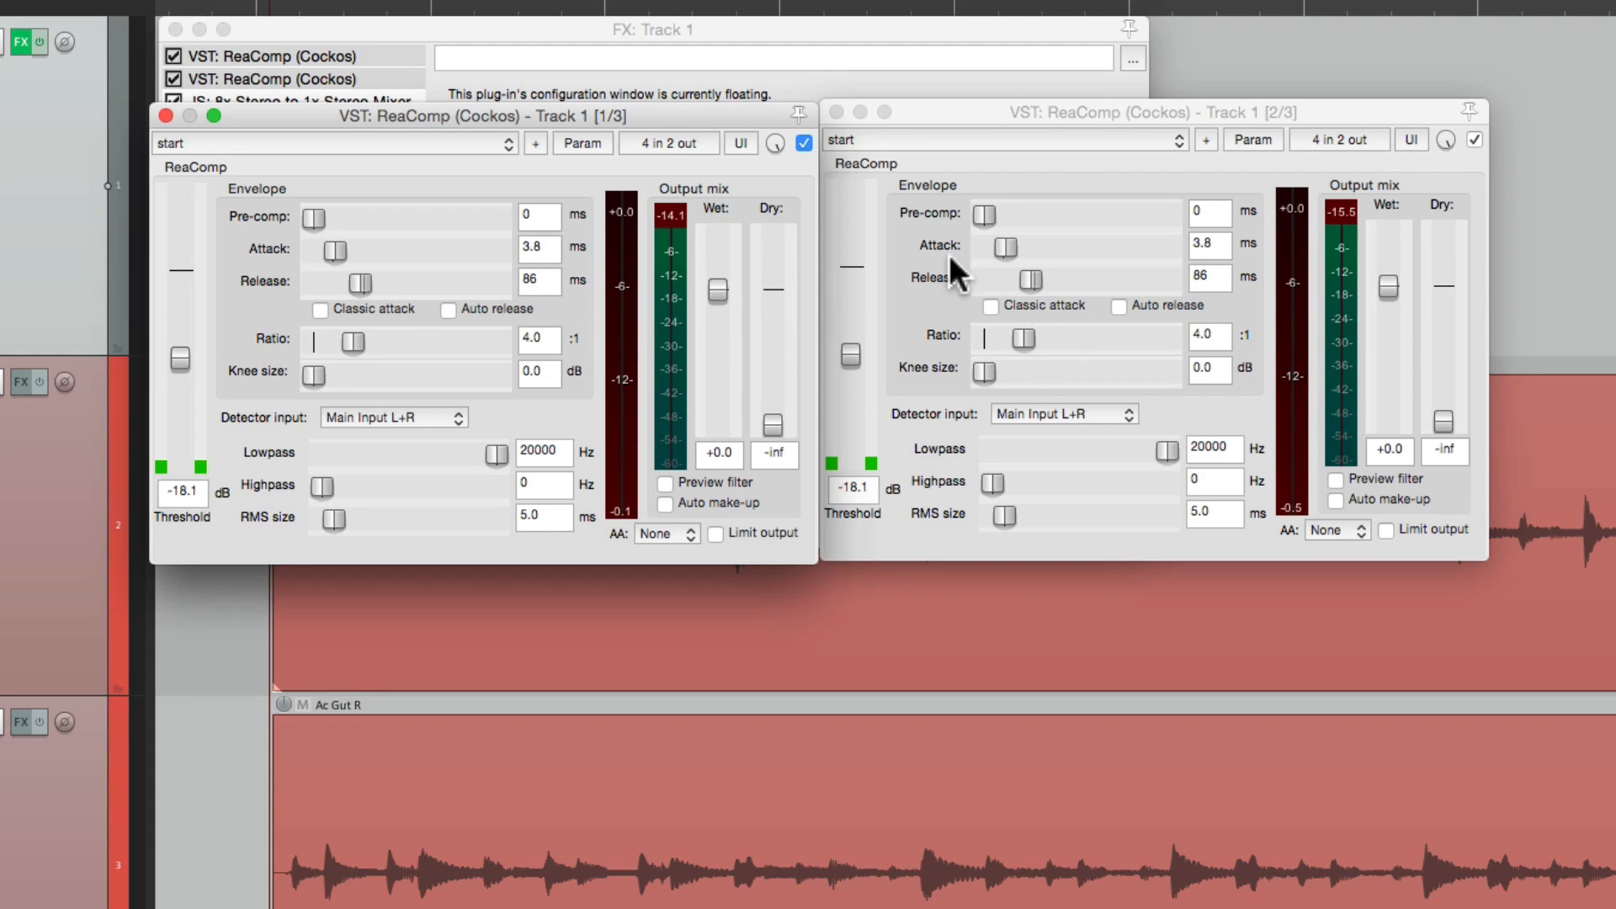
pyautogui.moveTo(507, 387)
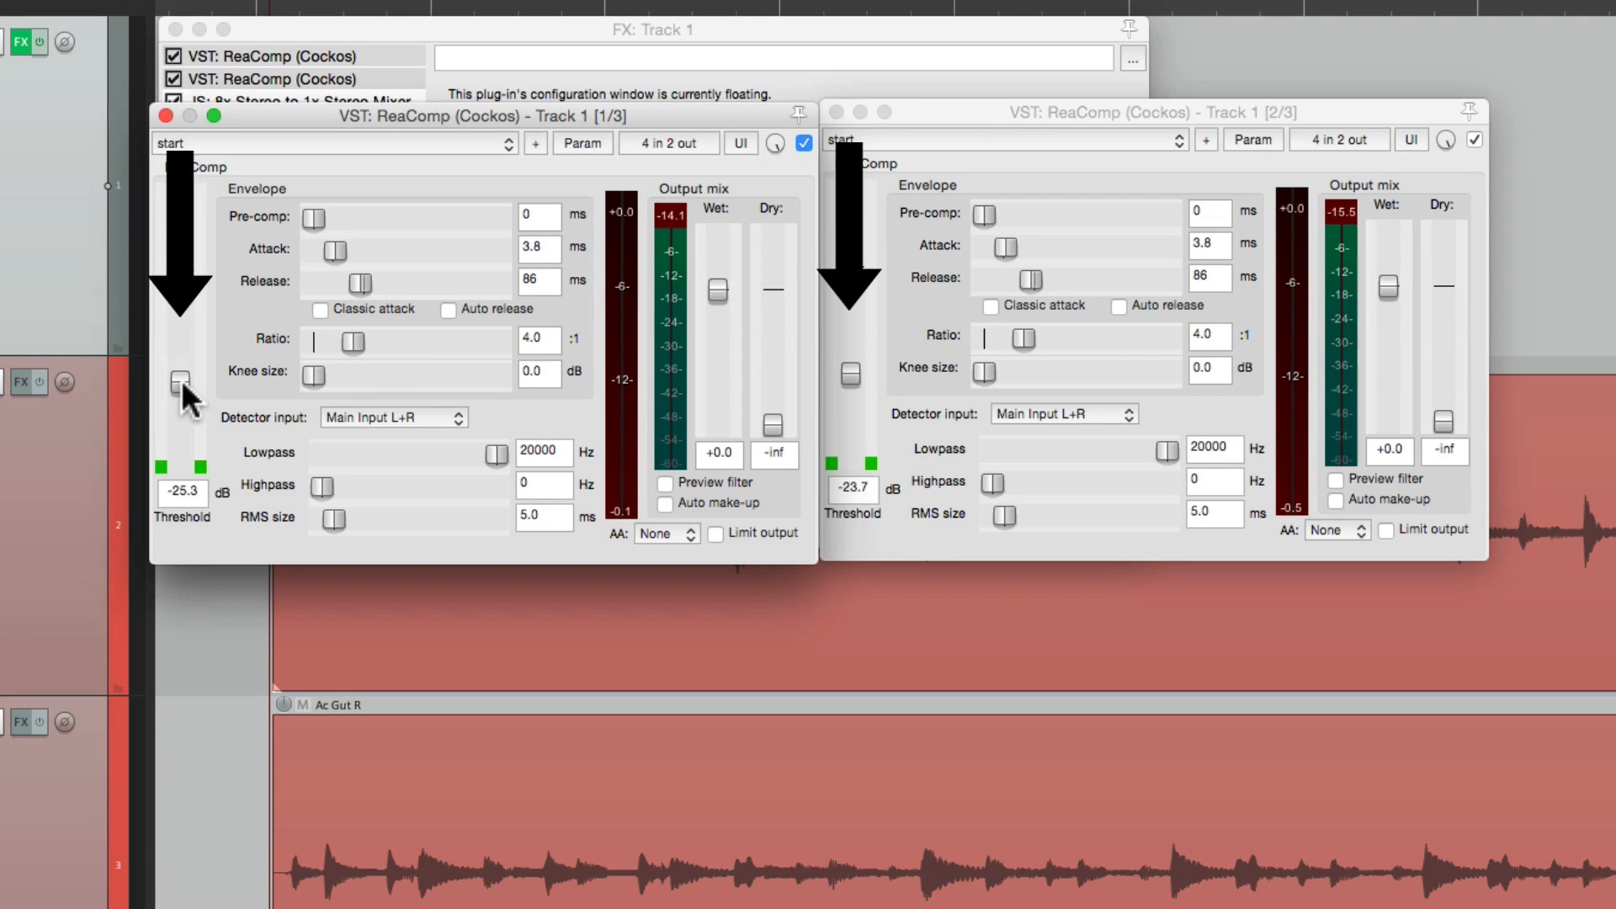
pyautogui.moveTo(178, 407); pyautogui.dragTo(178, 345)
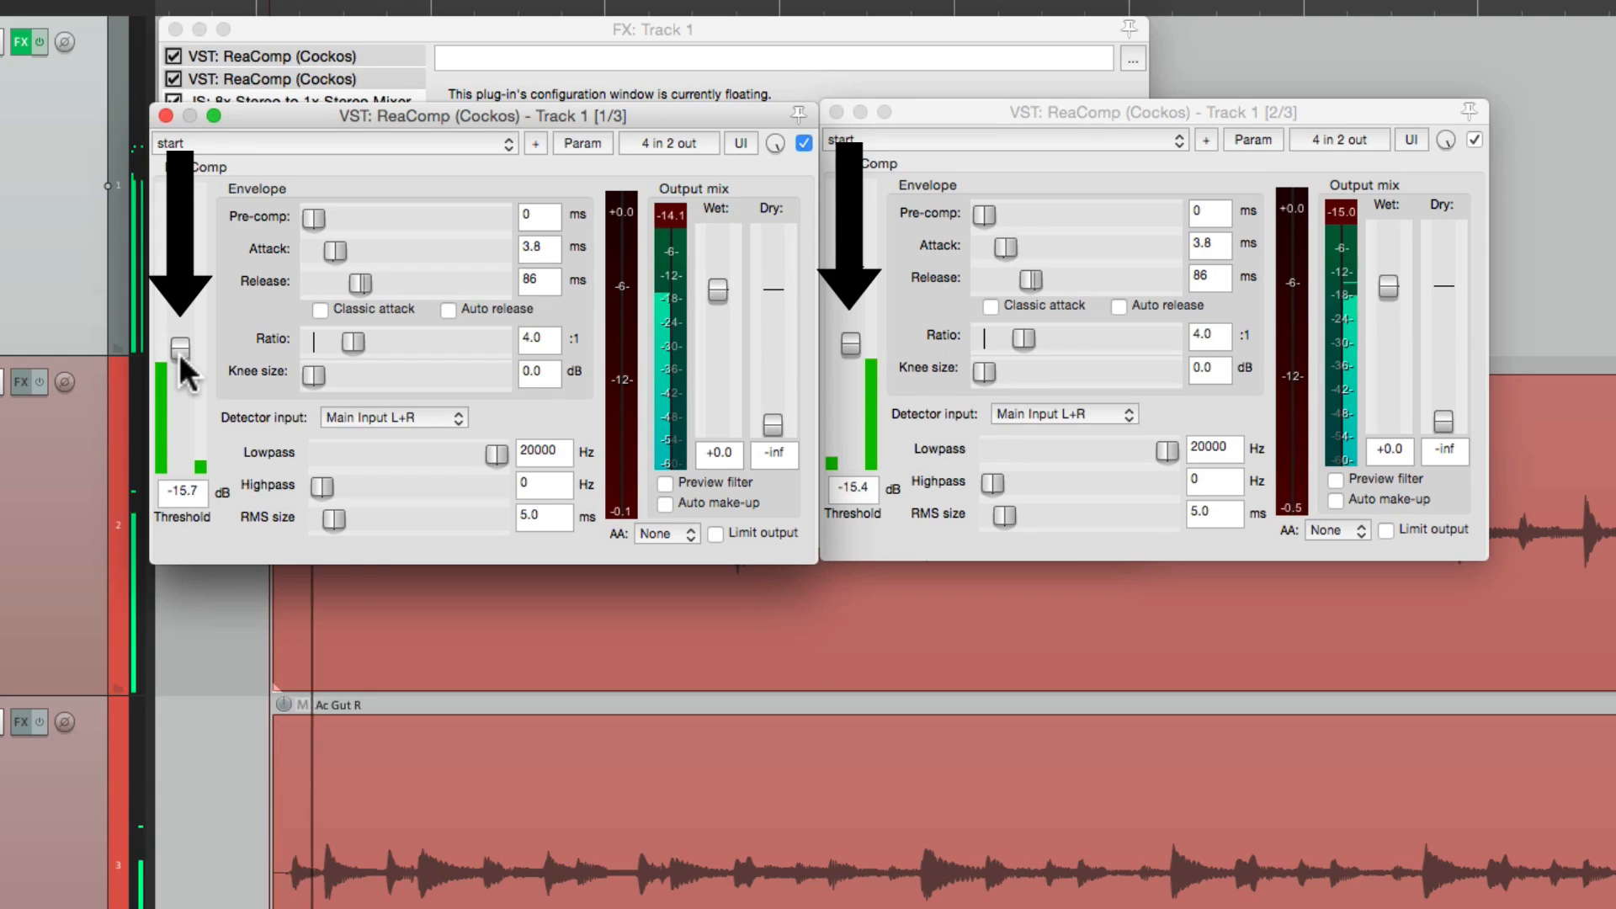
pyautogui.moveTo(179, 350); pyautogui.dragTo(179, 338)
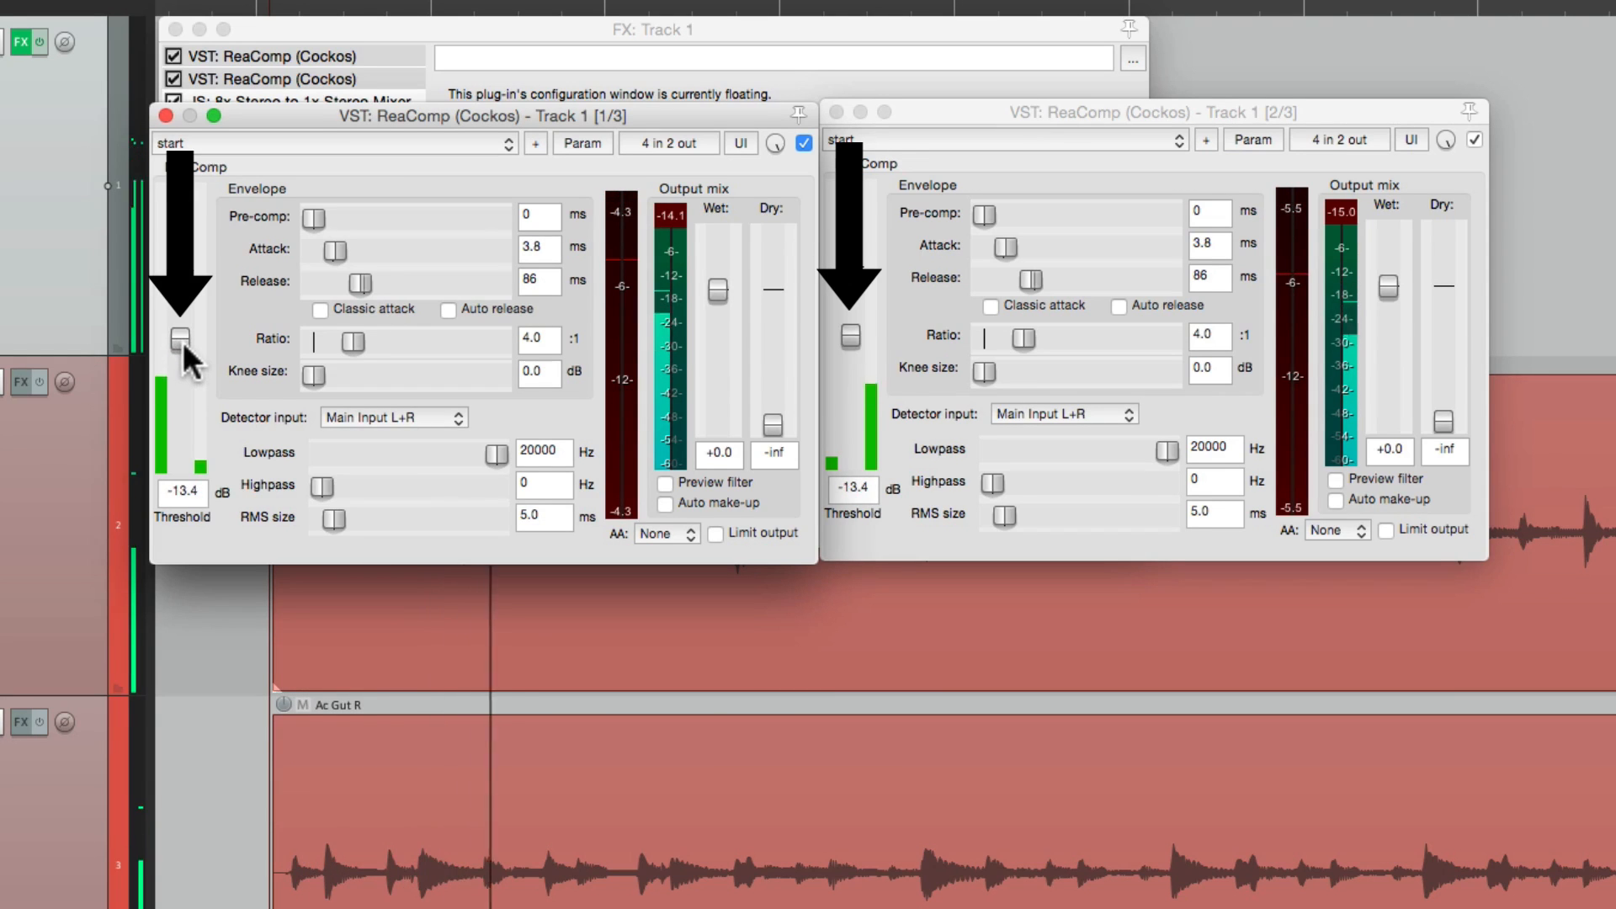
pyautogui.moveTo(182, 335); pyautogui.dragTo(181, 392)
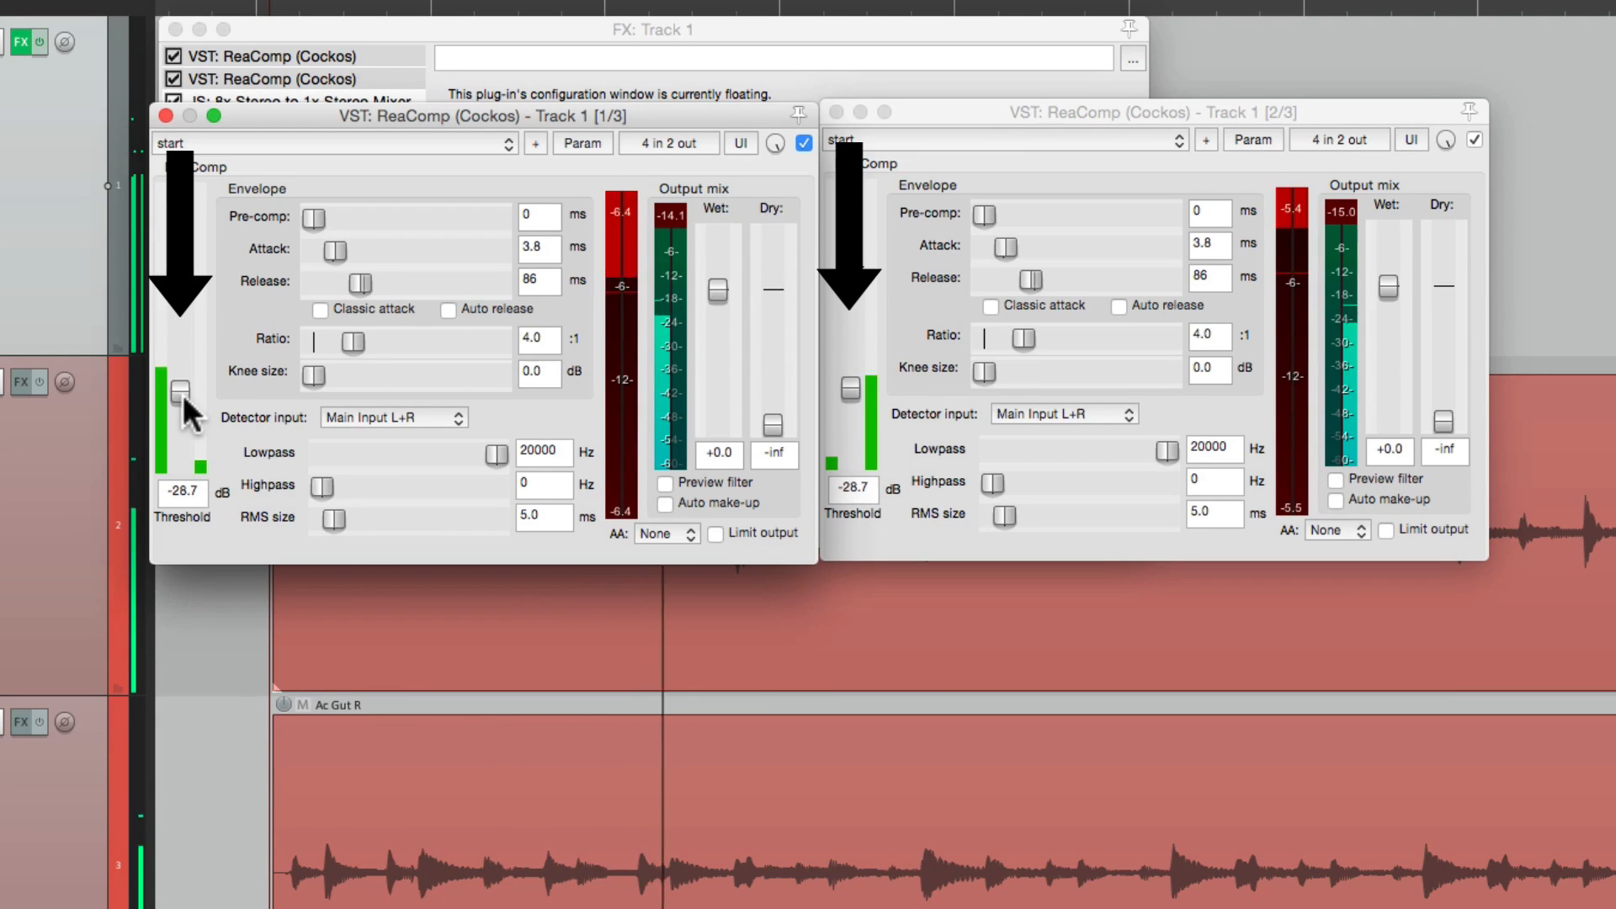
pyautogui.moveTo(180, 391); pyautogui.dragTo(180, 344)
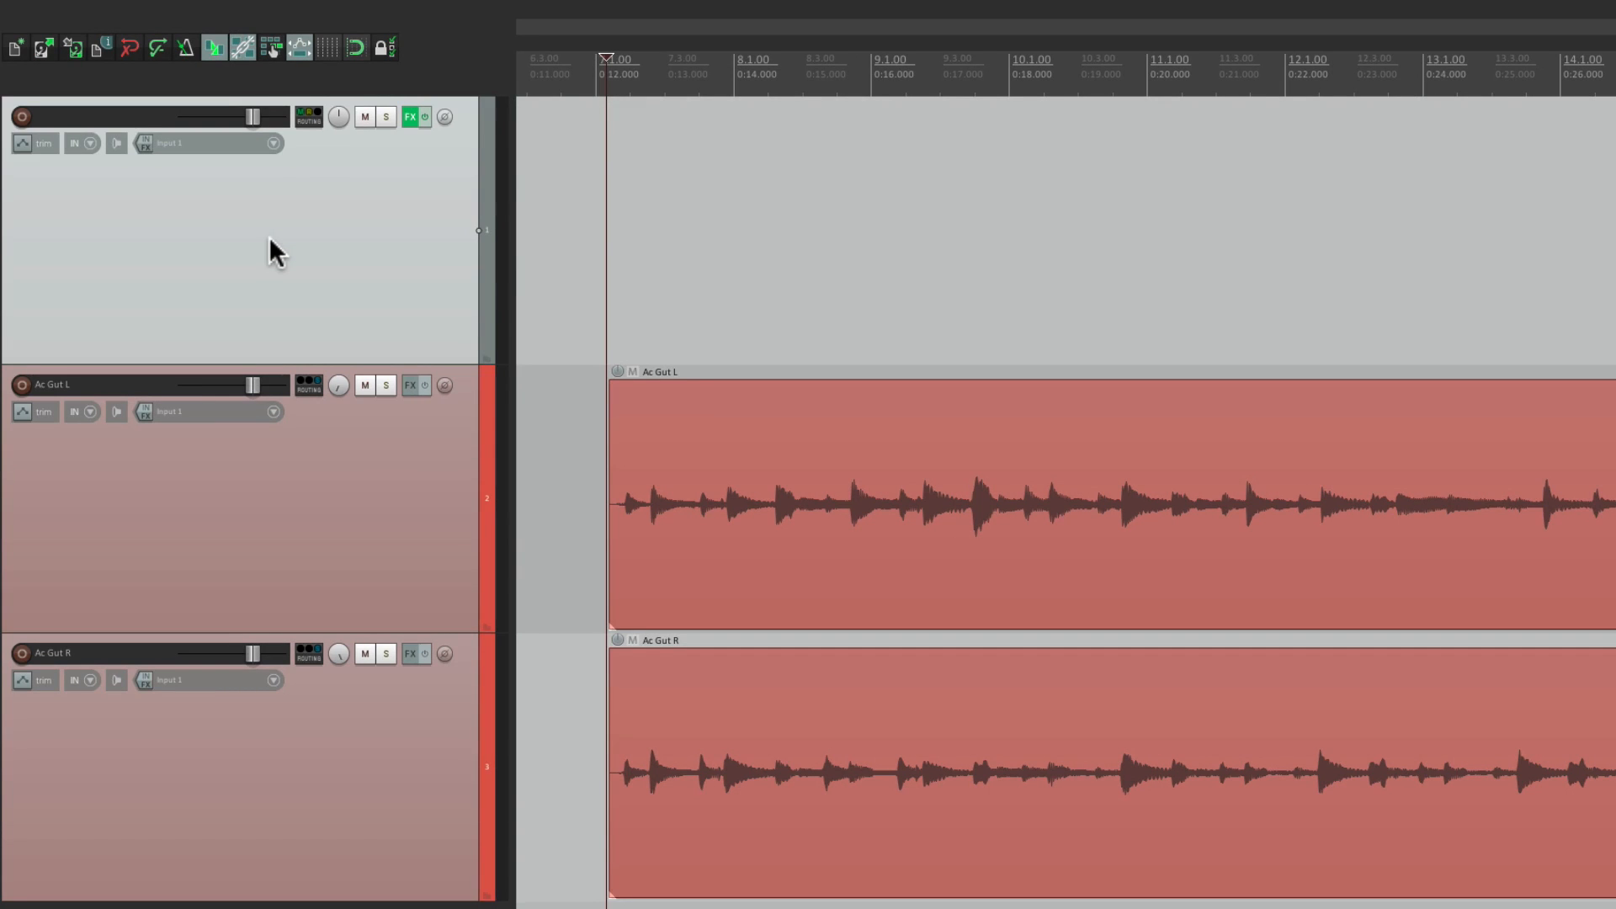
# - Save the bus track as the track template 'Linking 2 Compressors'
pyautogui.rightClick(273, 247)
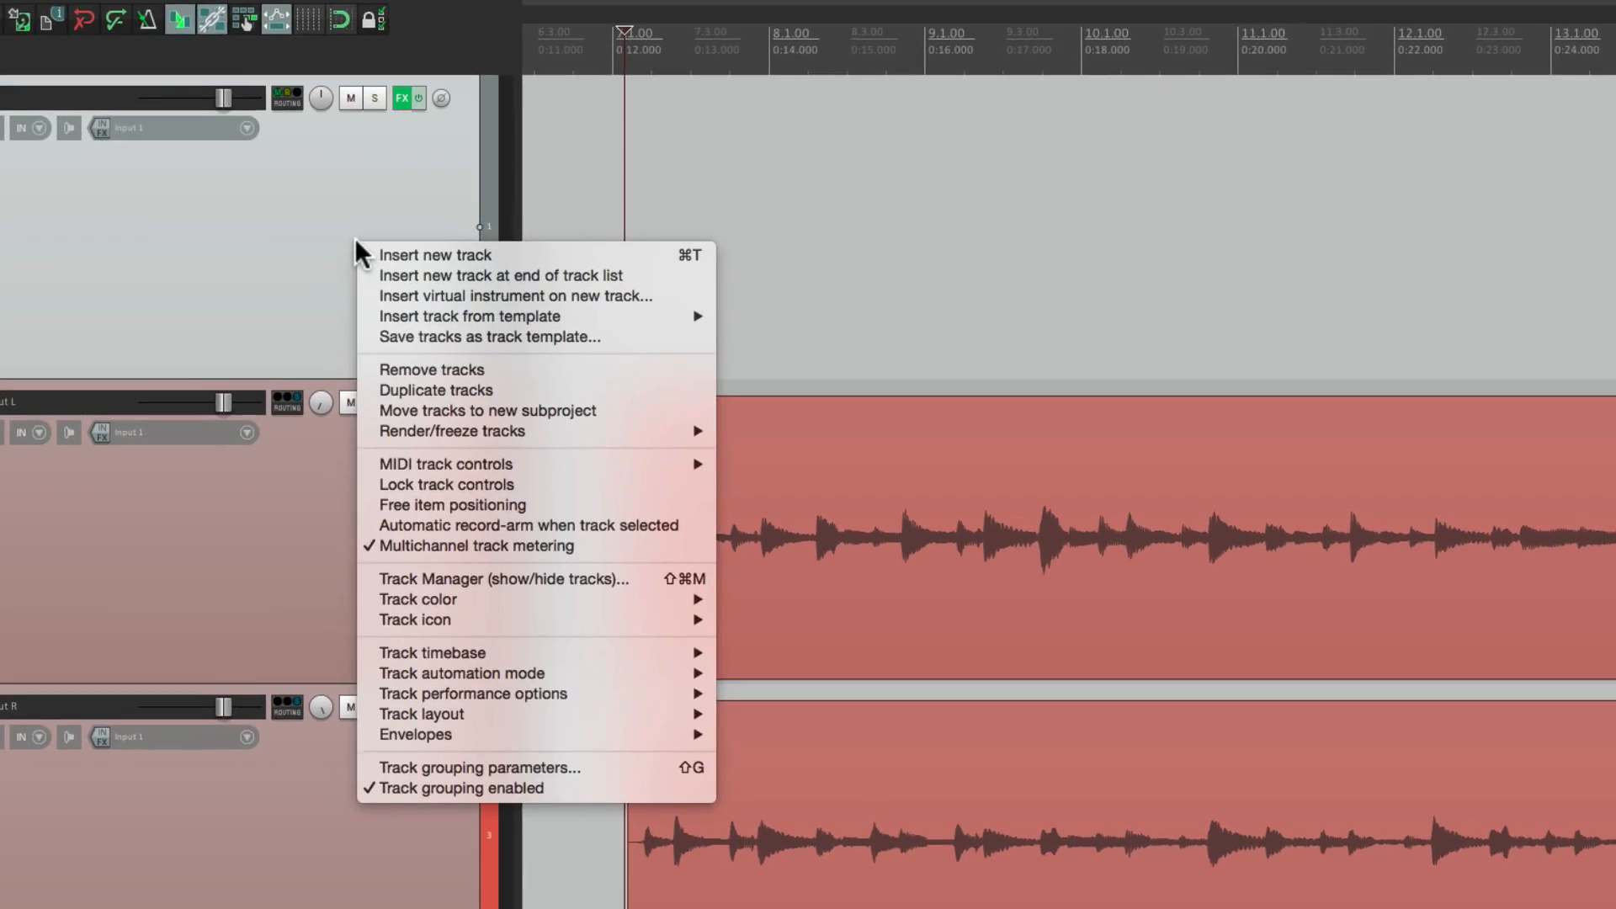
pyautogui.moveTo(492, 352)
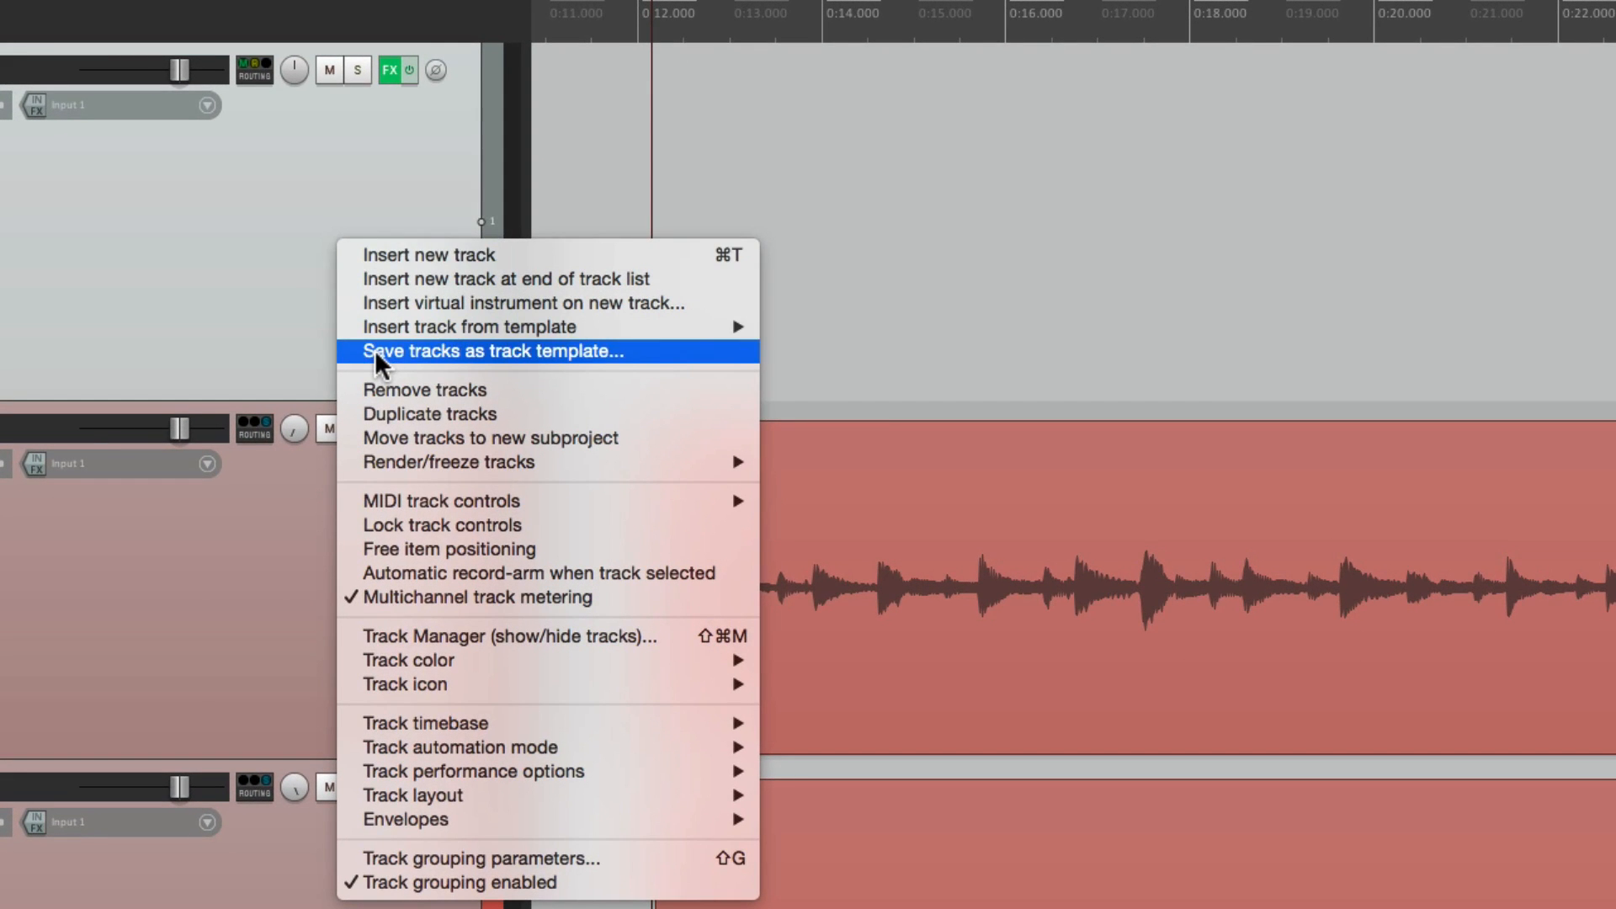
pyautogui.click(491, 352)
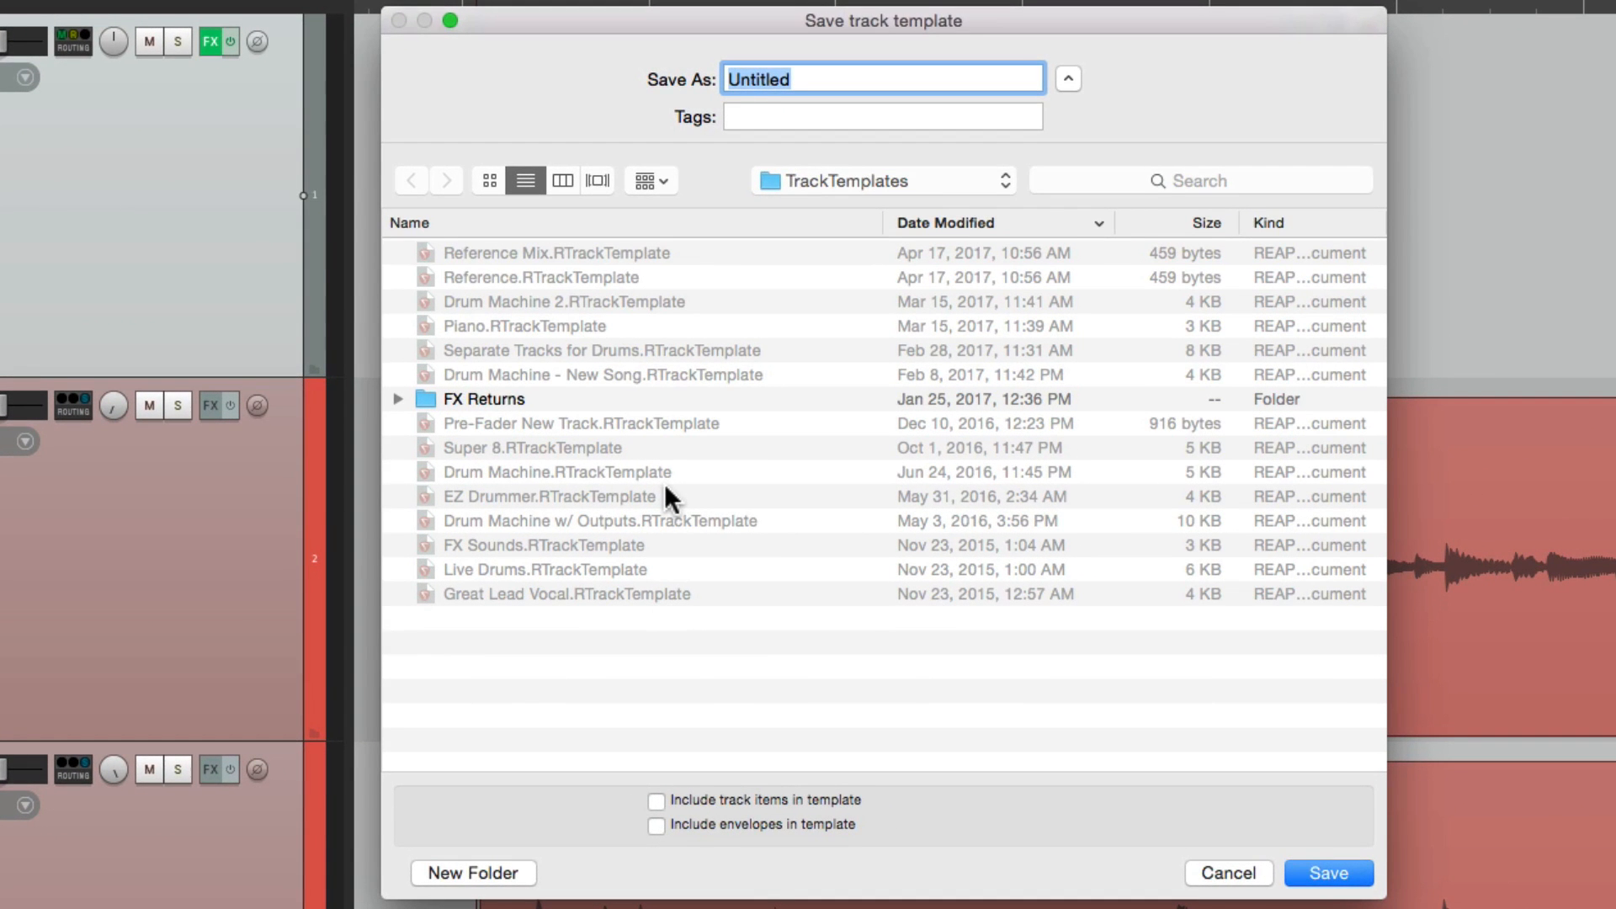
pyautogui.write('Linking 2 Compressors')
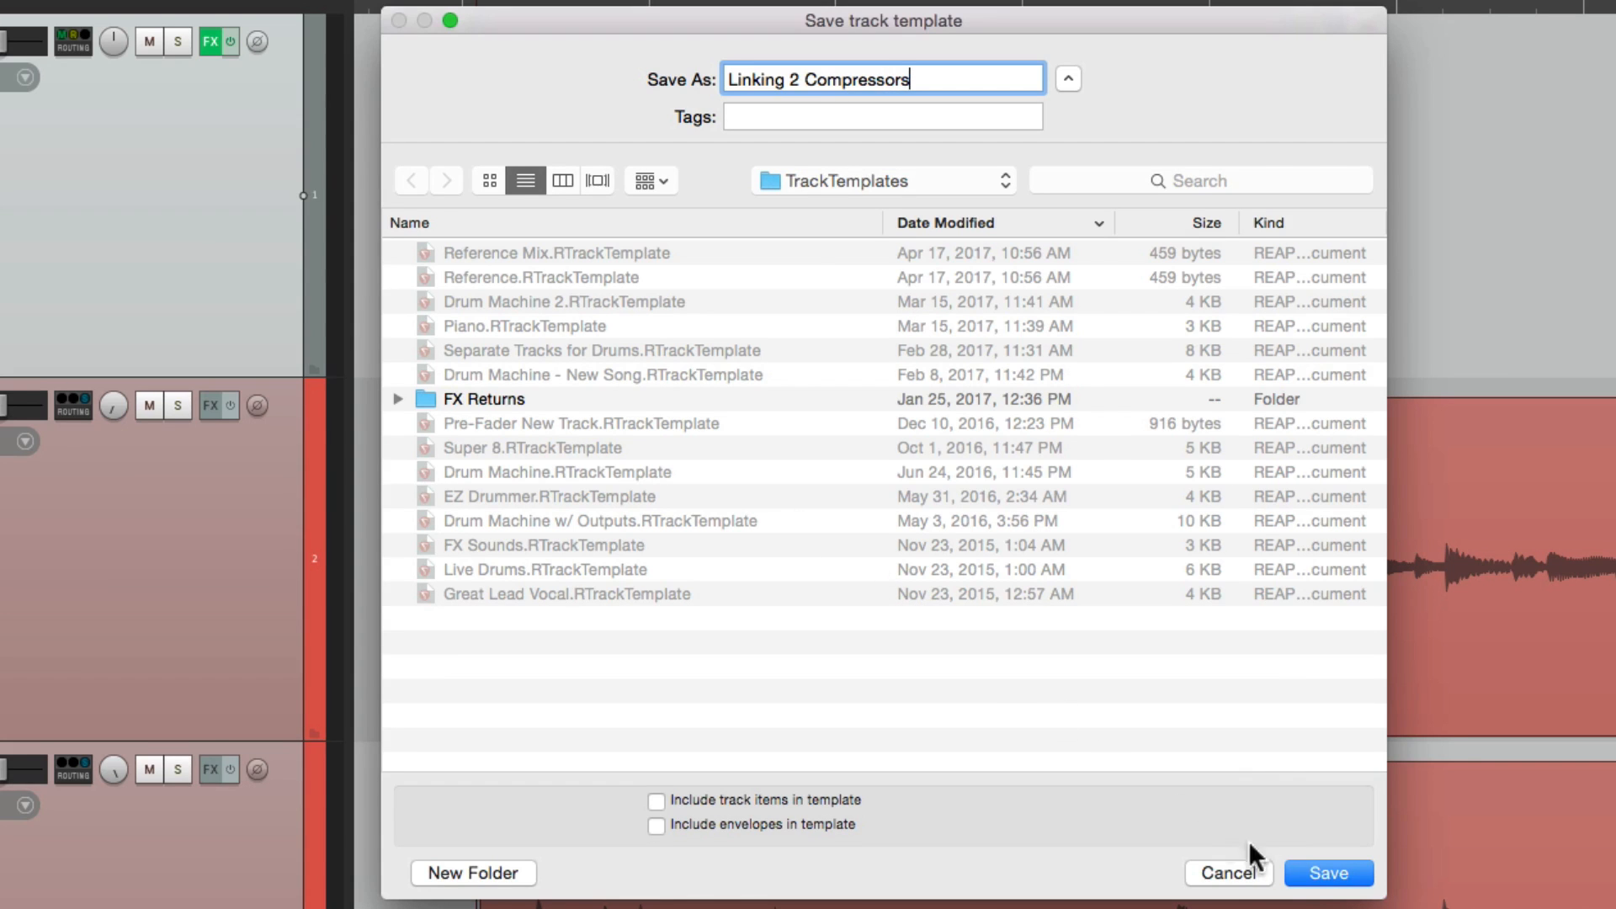
pyautogui.click(1327, 873)
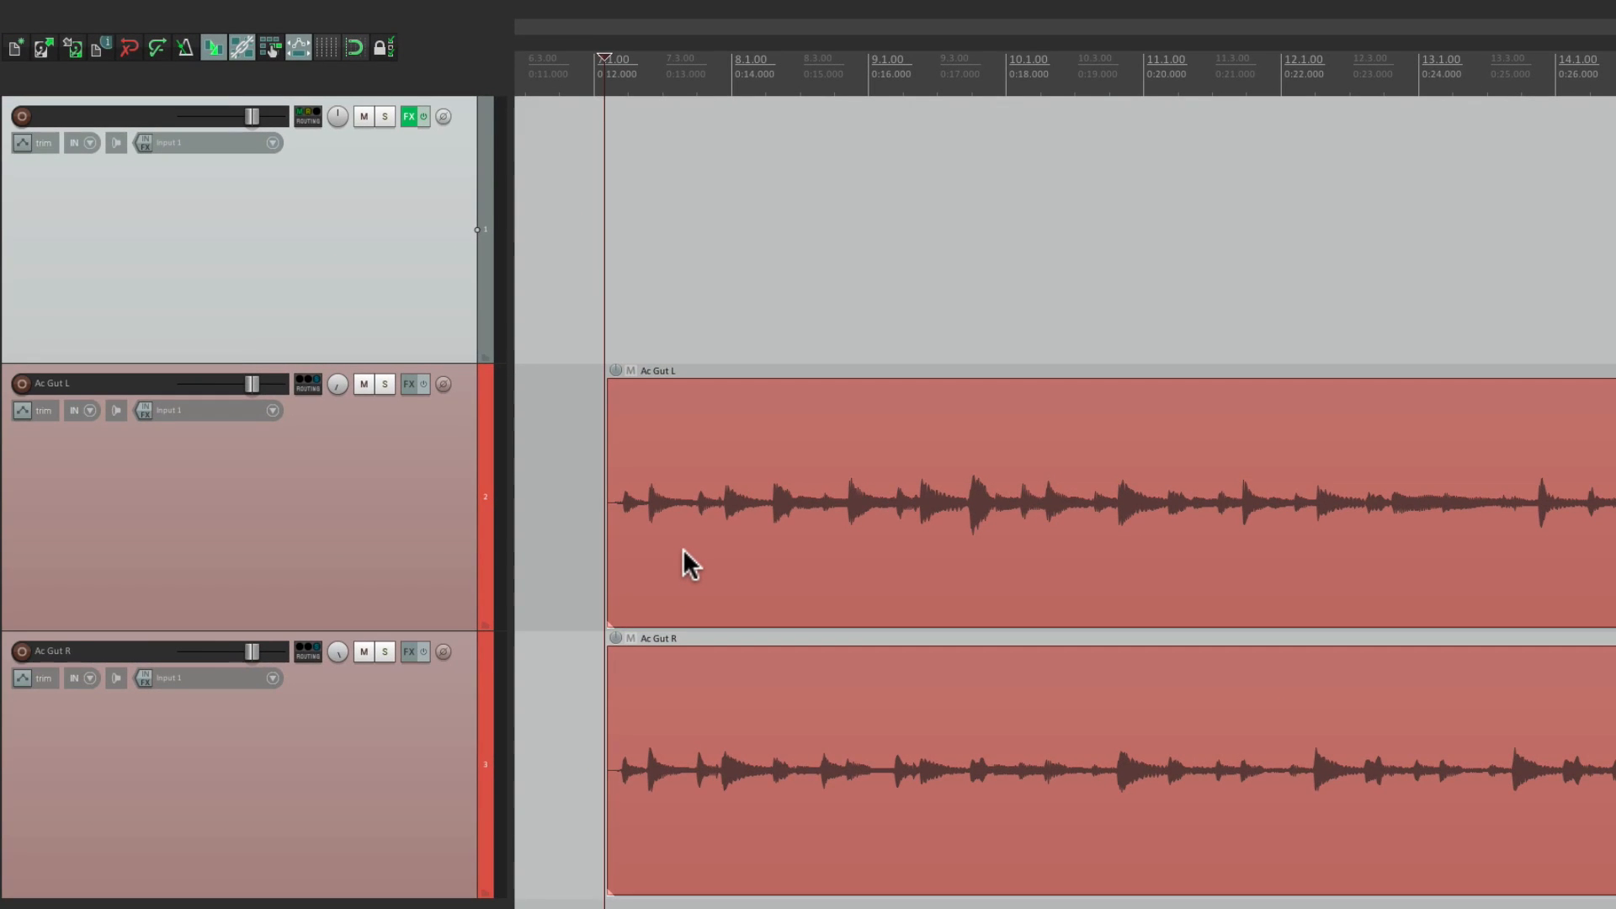
pyautogui.moveTo(367, 281)
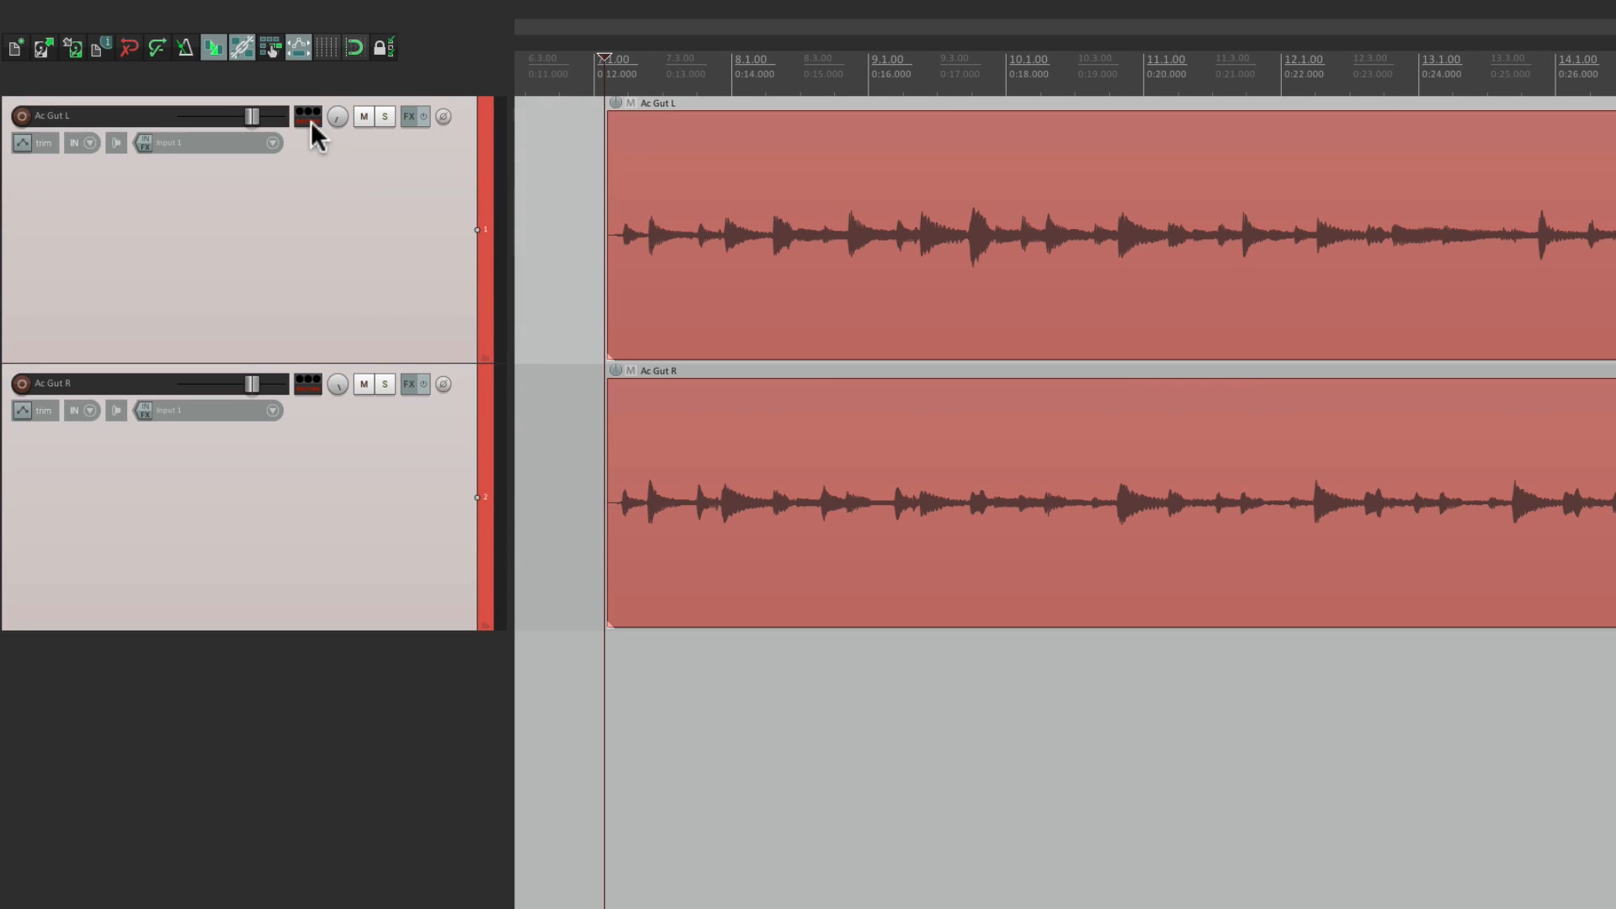
# - Delete the bus track and reinsert it from the 'Linking 2 Compressors' template
pyautogui.click(307, 114)
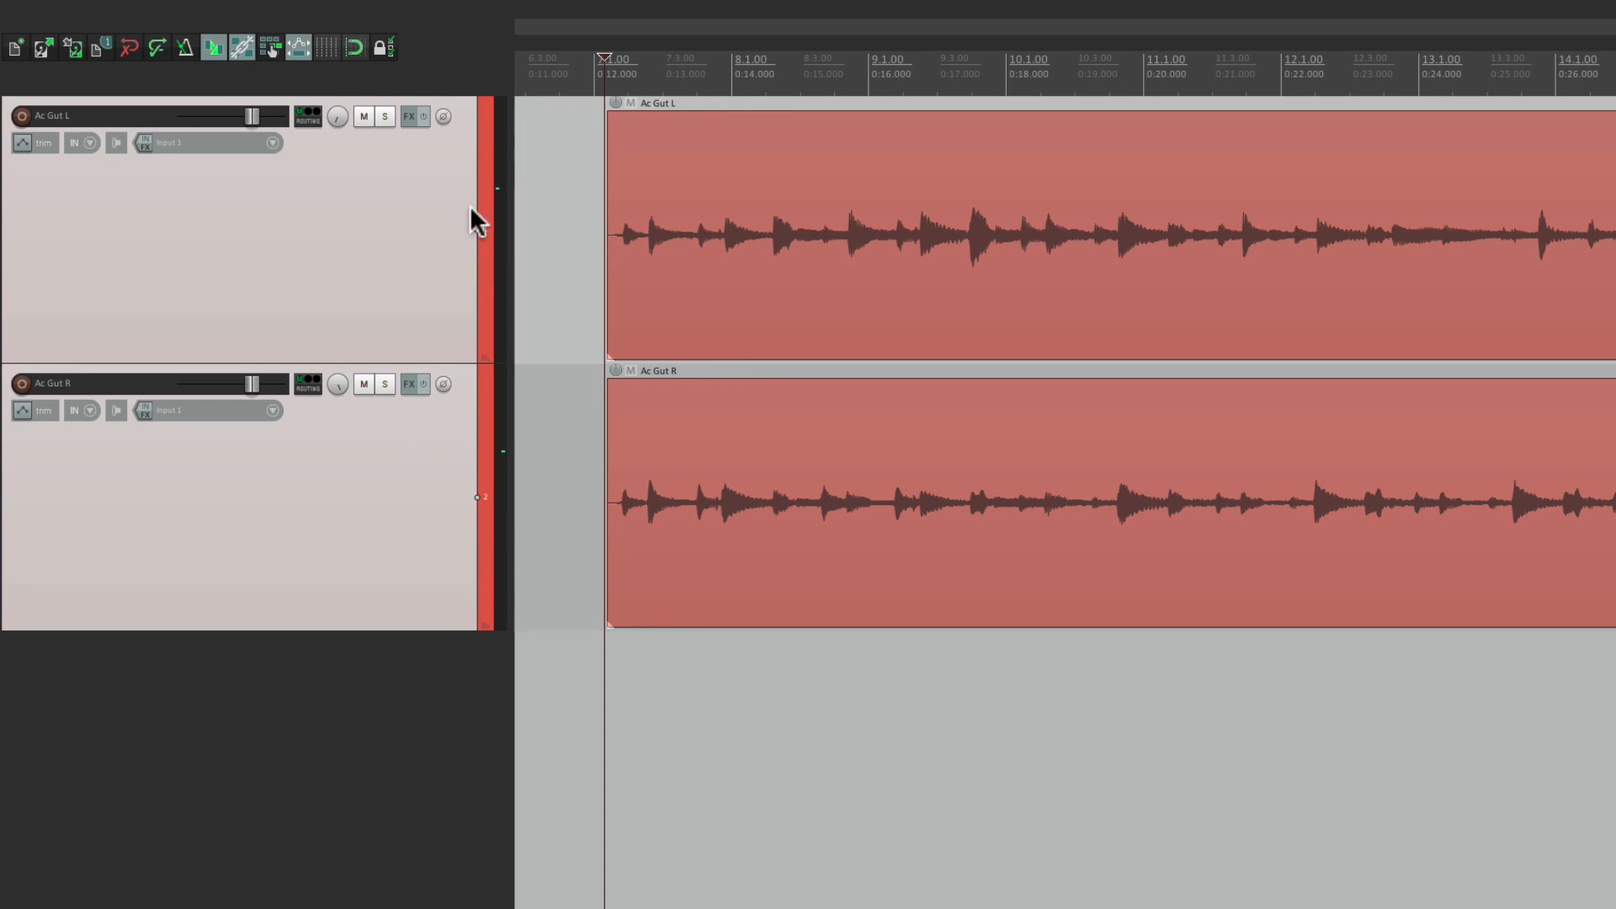
pyautogui.click(353, 14)
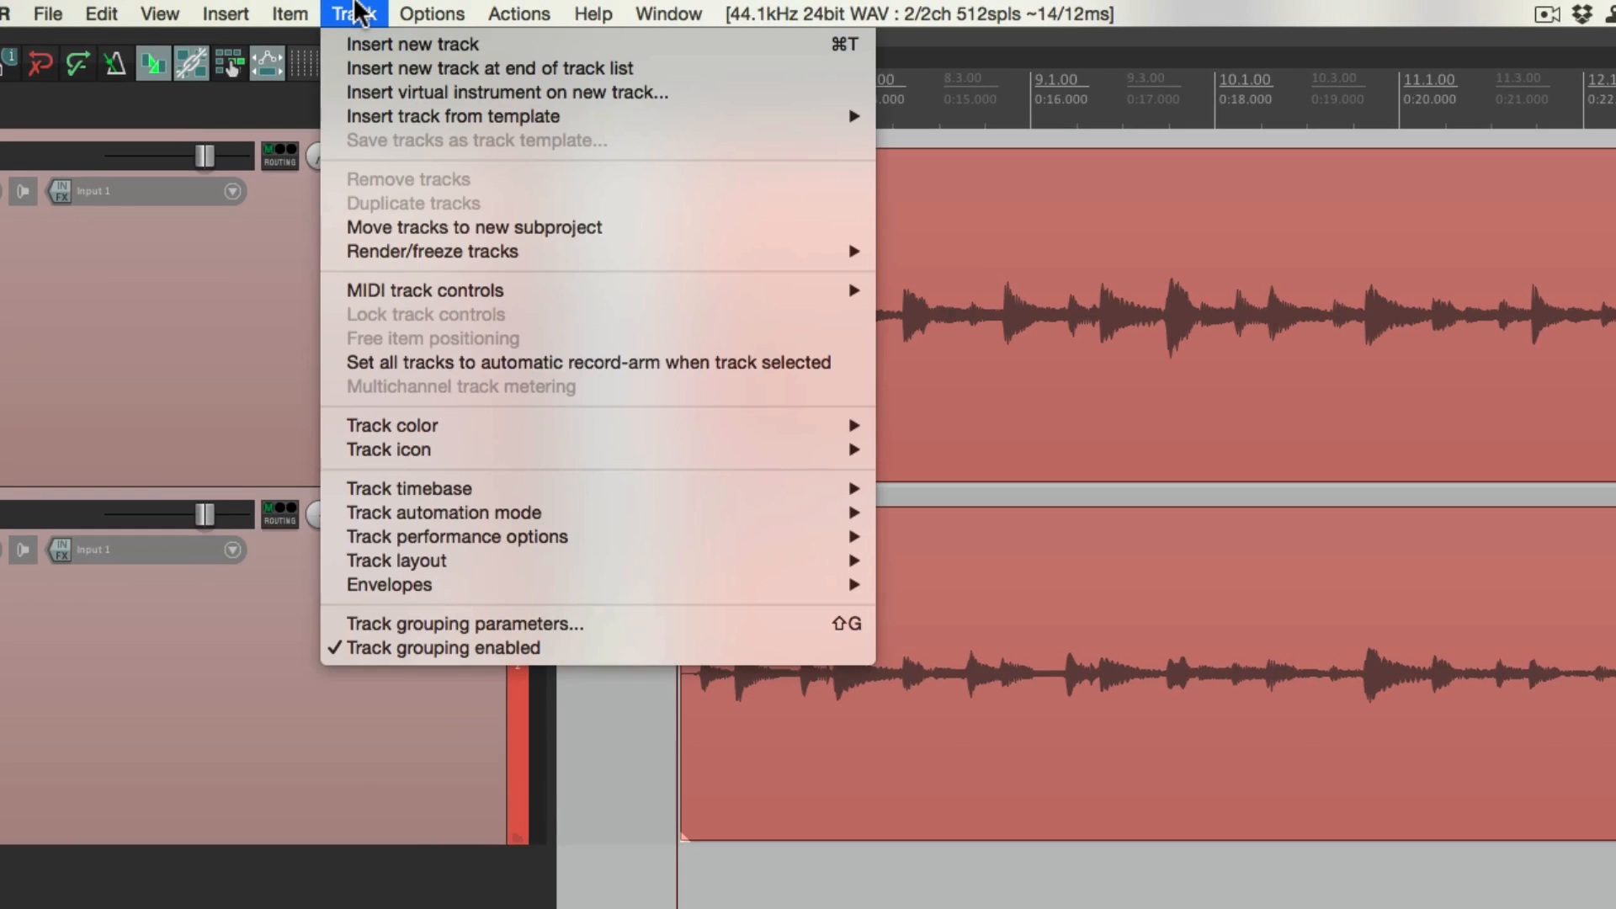
pyautogui.moveTo(451, 115)
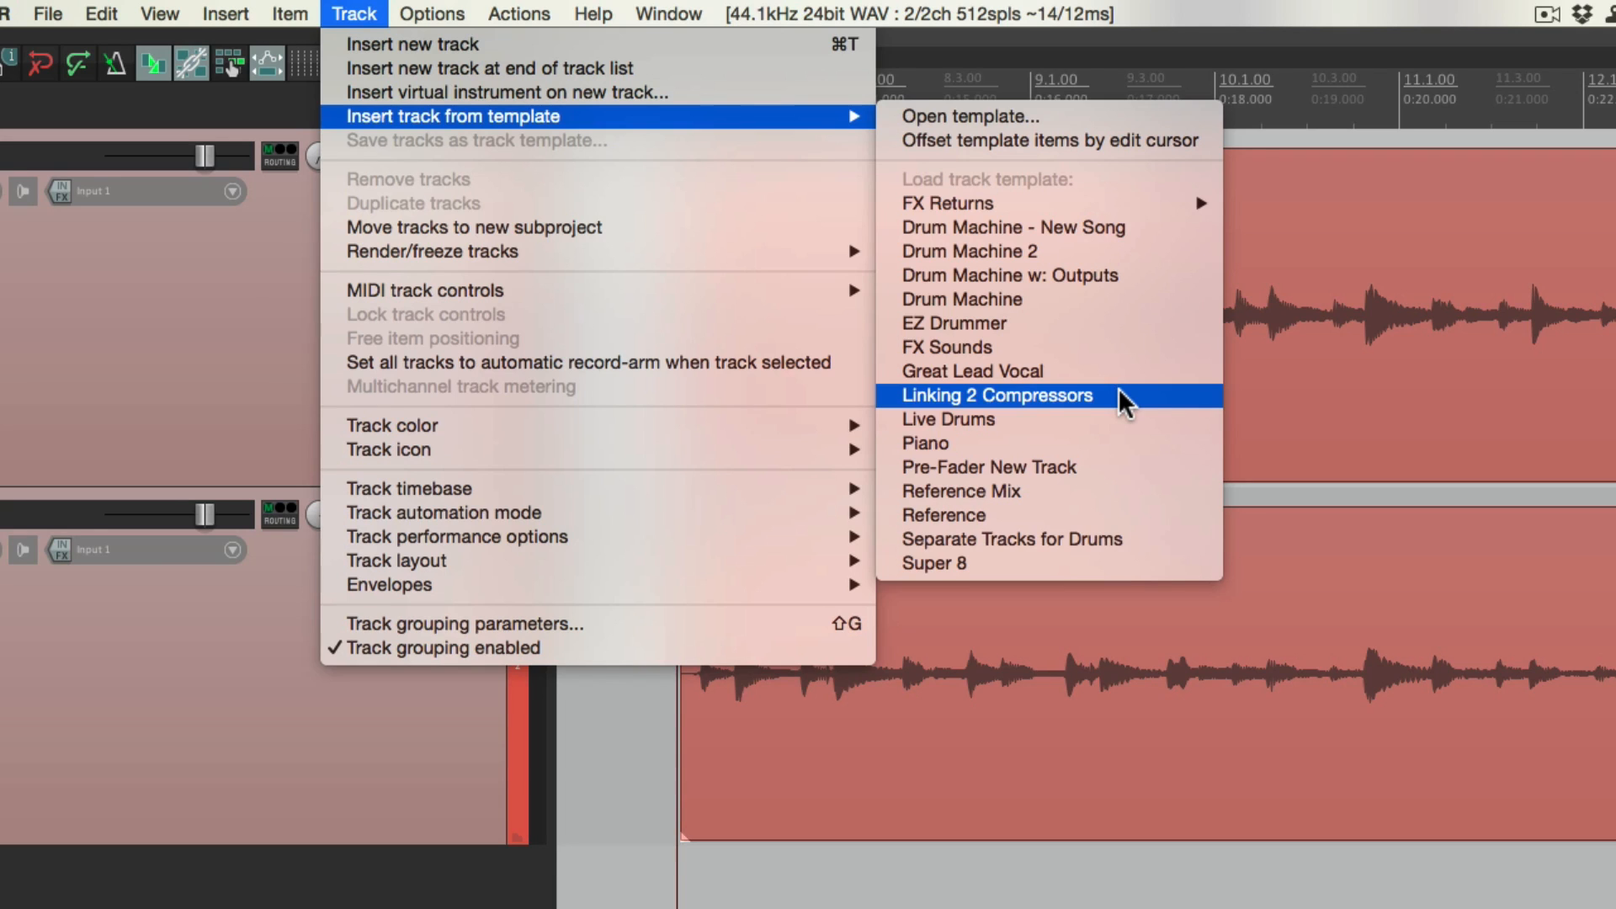
pyautogui.click(995, 401)
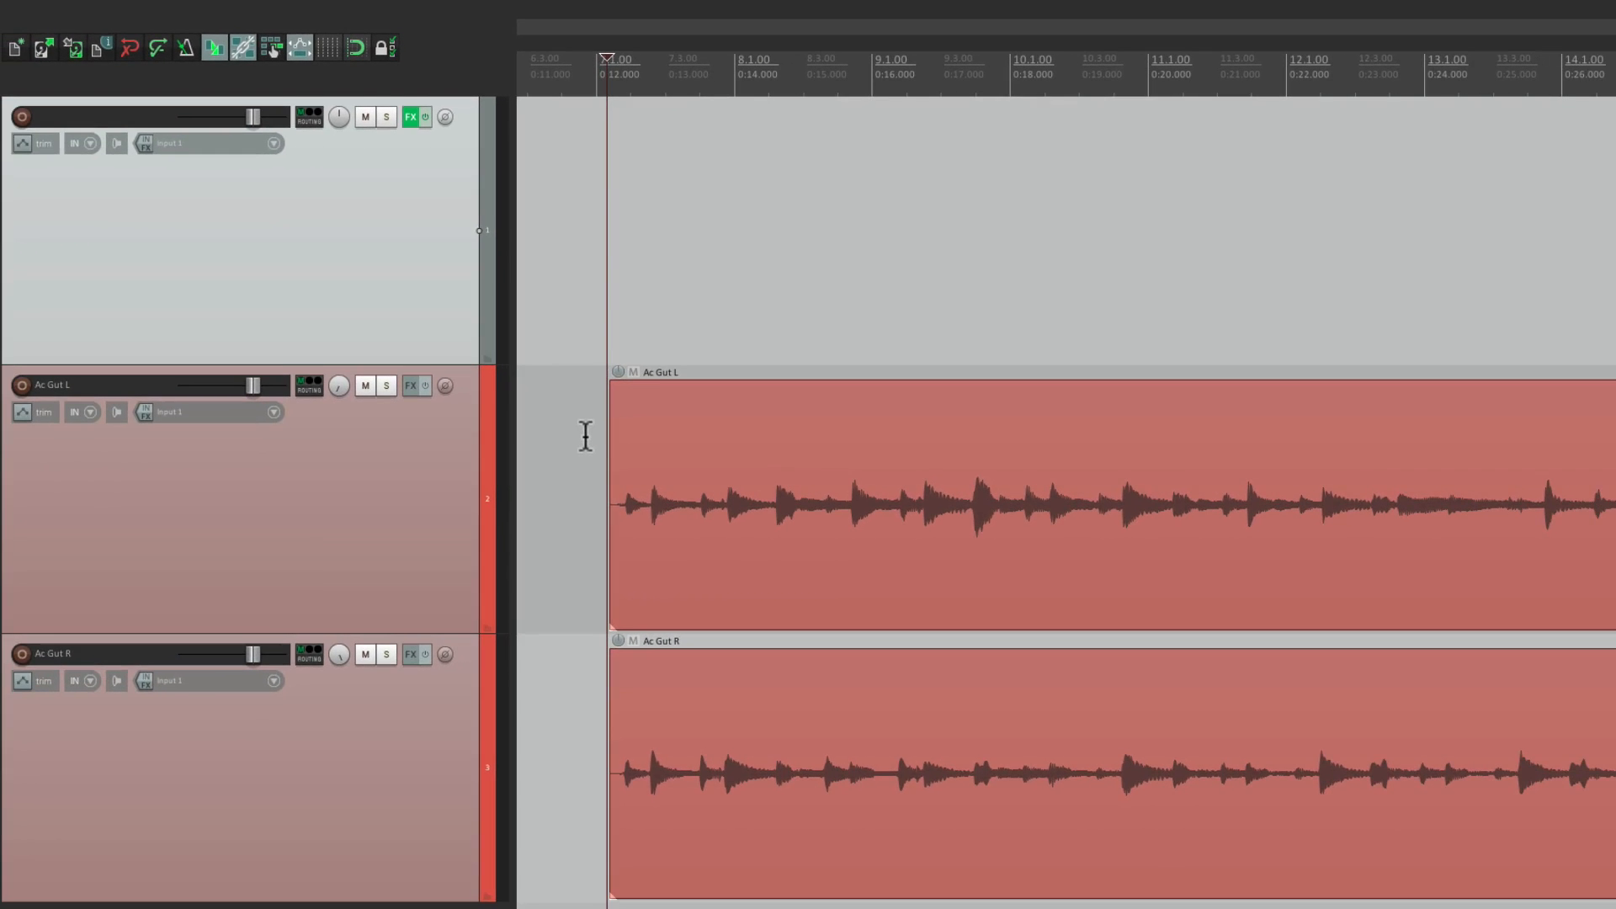
pyautogui.moveTo(453, 286)
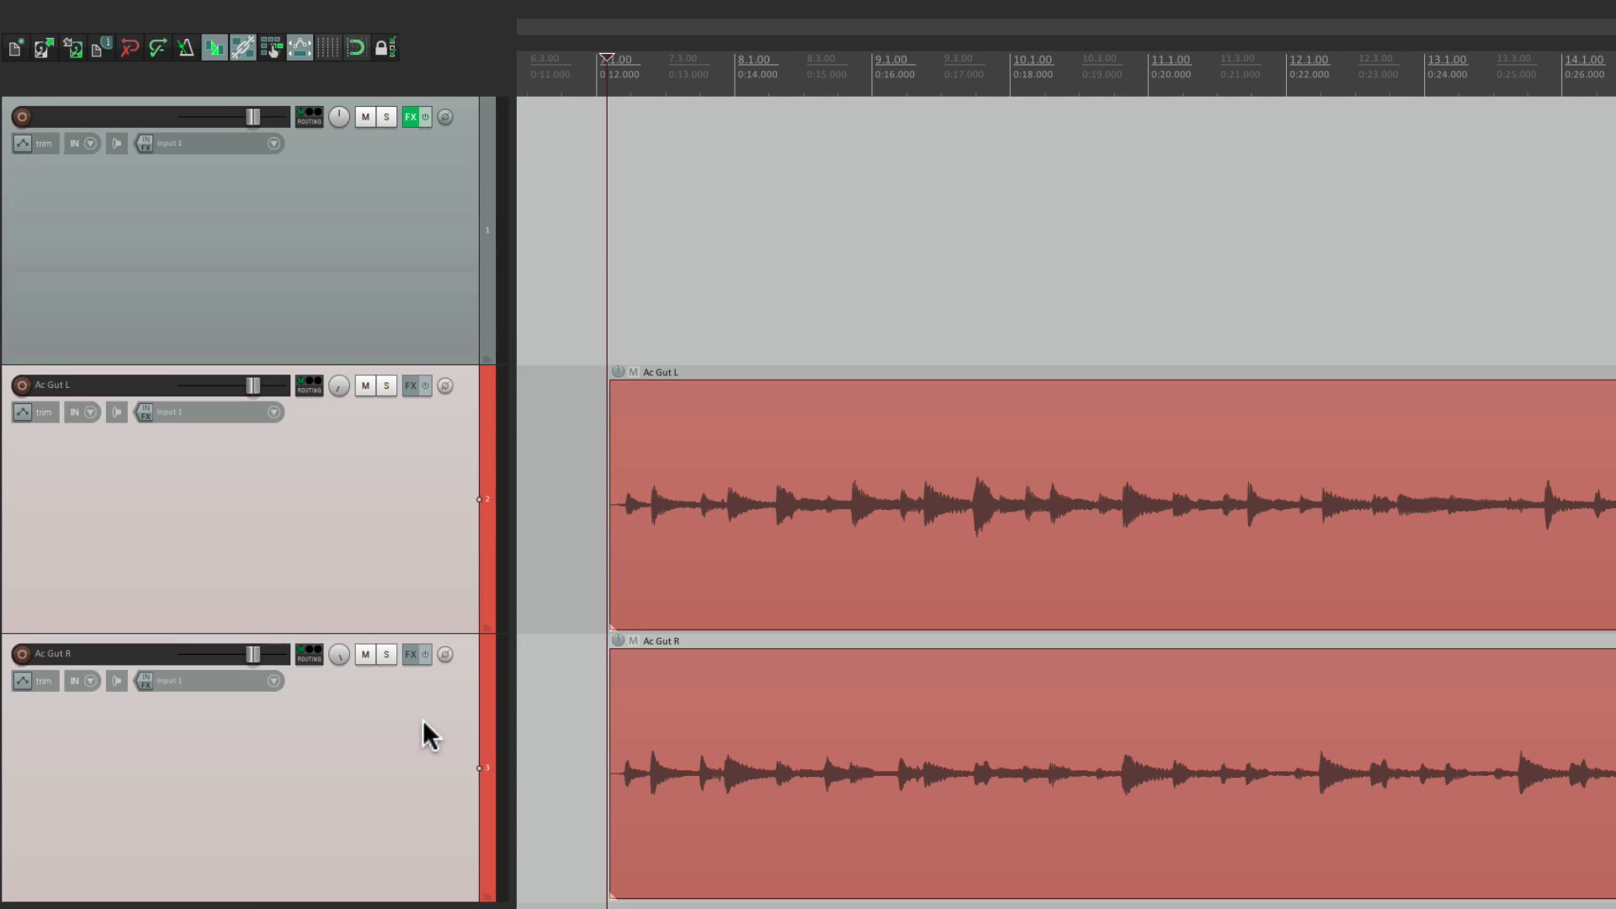
pyautogui.moveTo(309, 386)
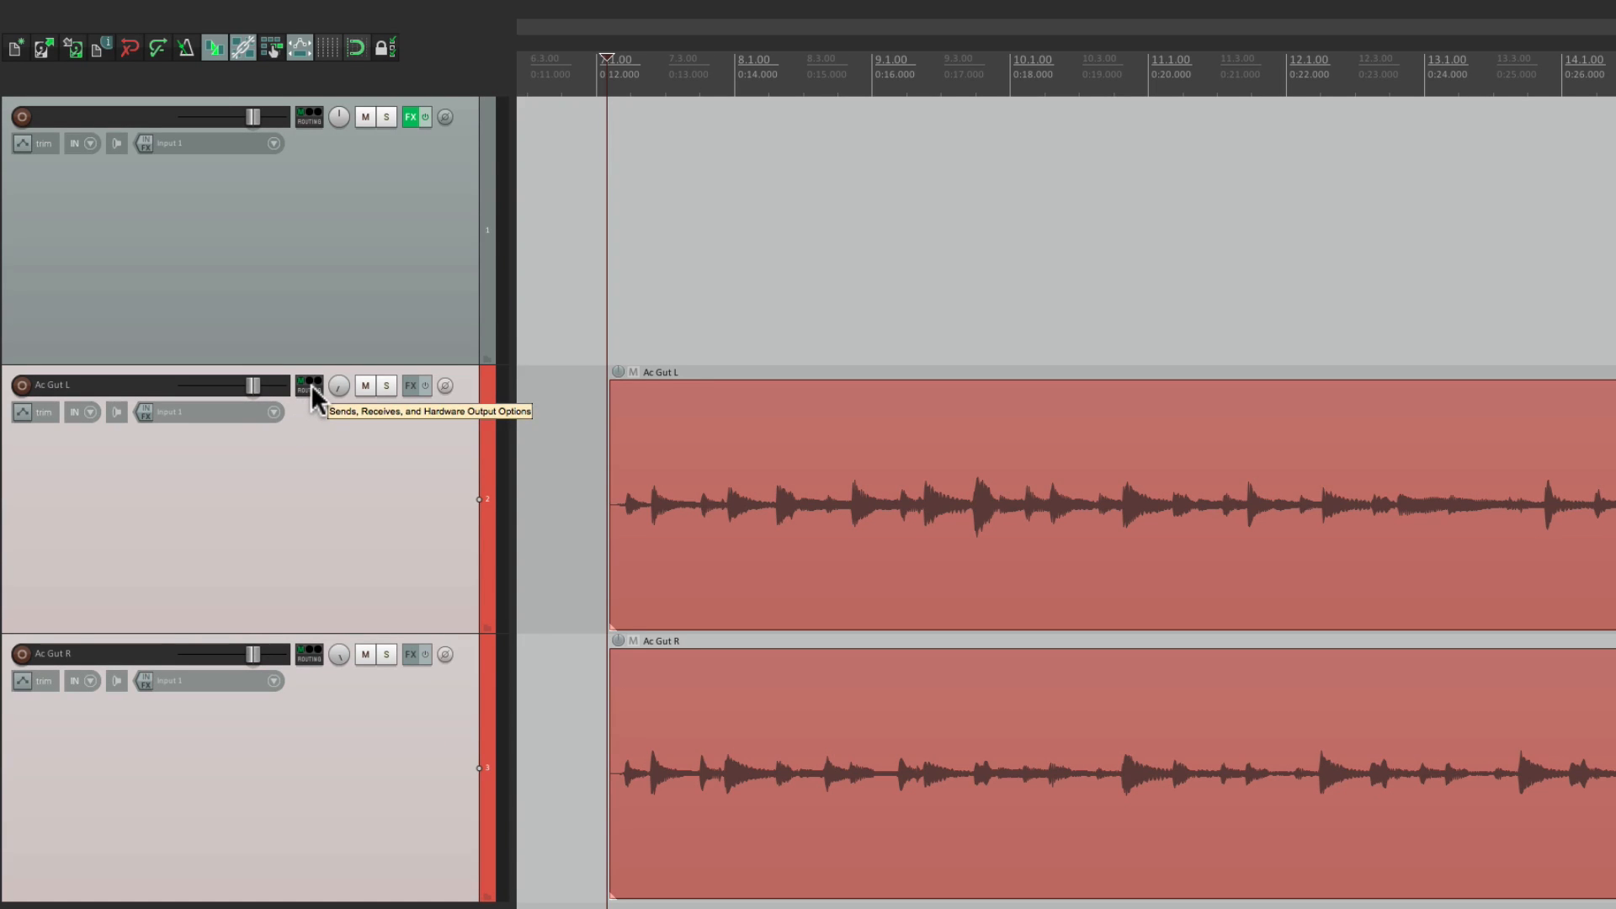
# - Disable the guitar tracks' master send and route Ac Gut R into bus channels 3/4
pyautogui.click(308, 385)
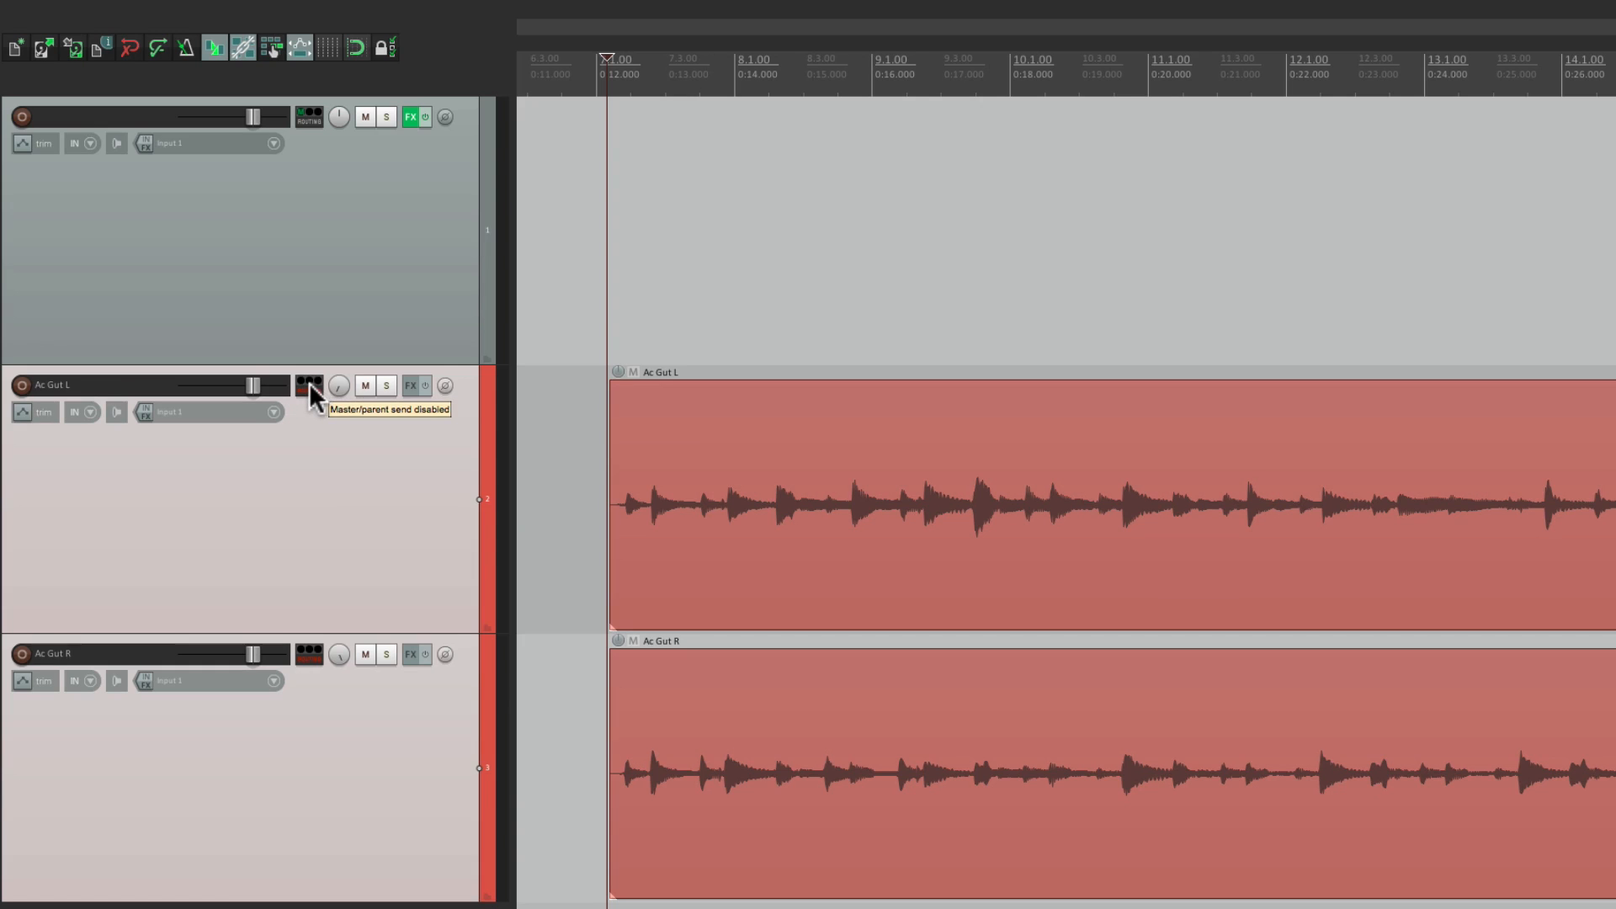
pyautogui.moveTo(431, 196)
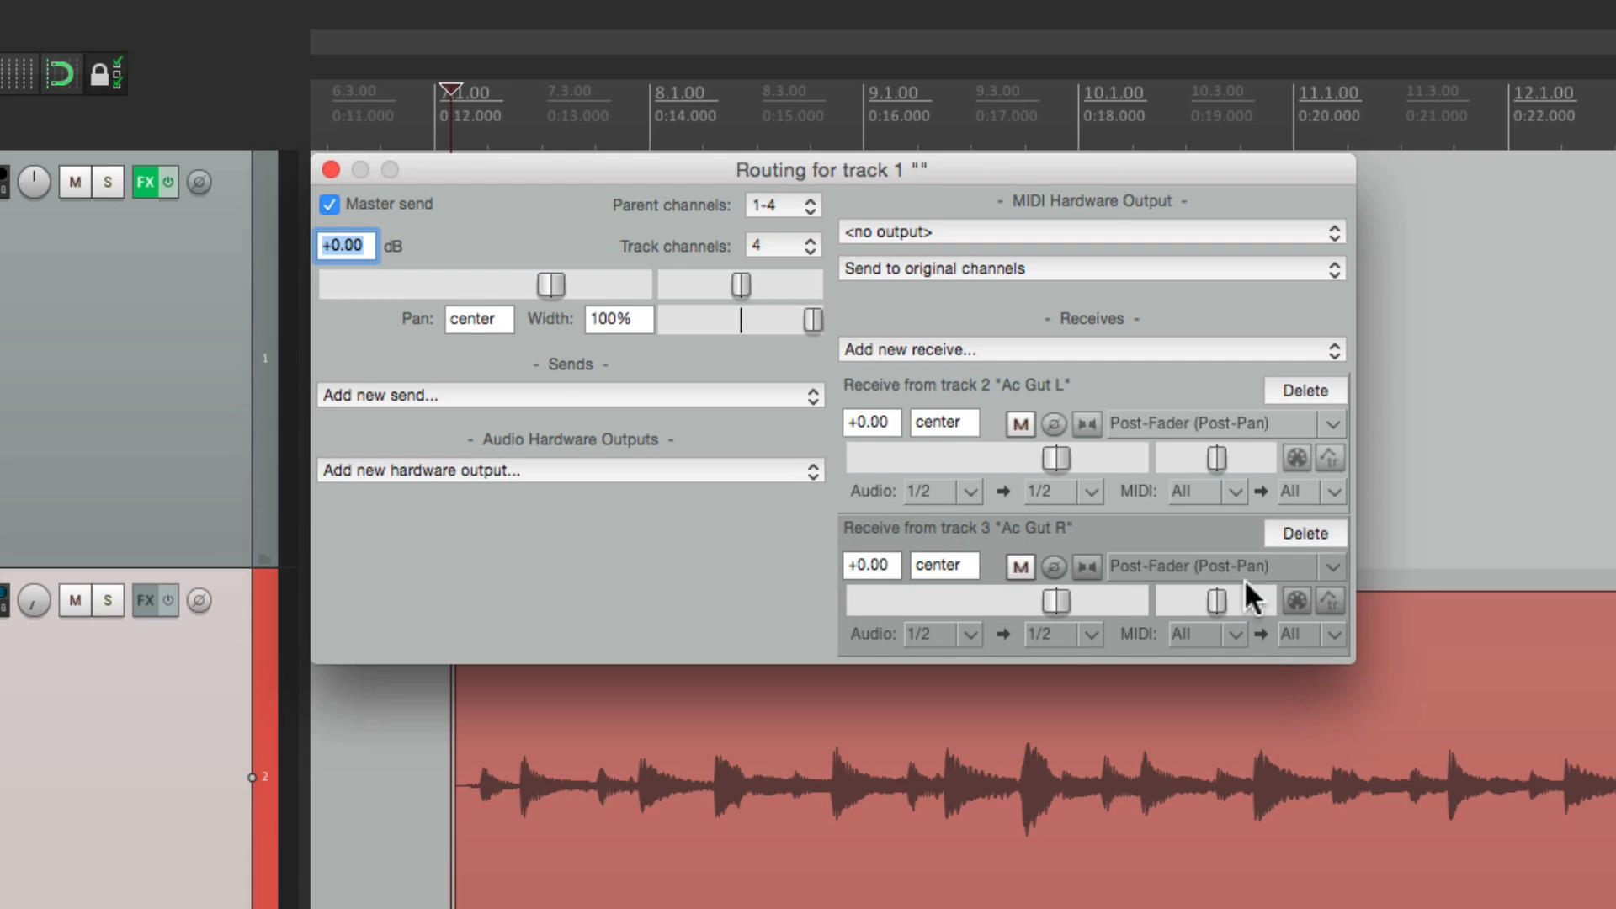
pyautogui.click(1042, 635)
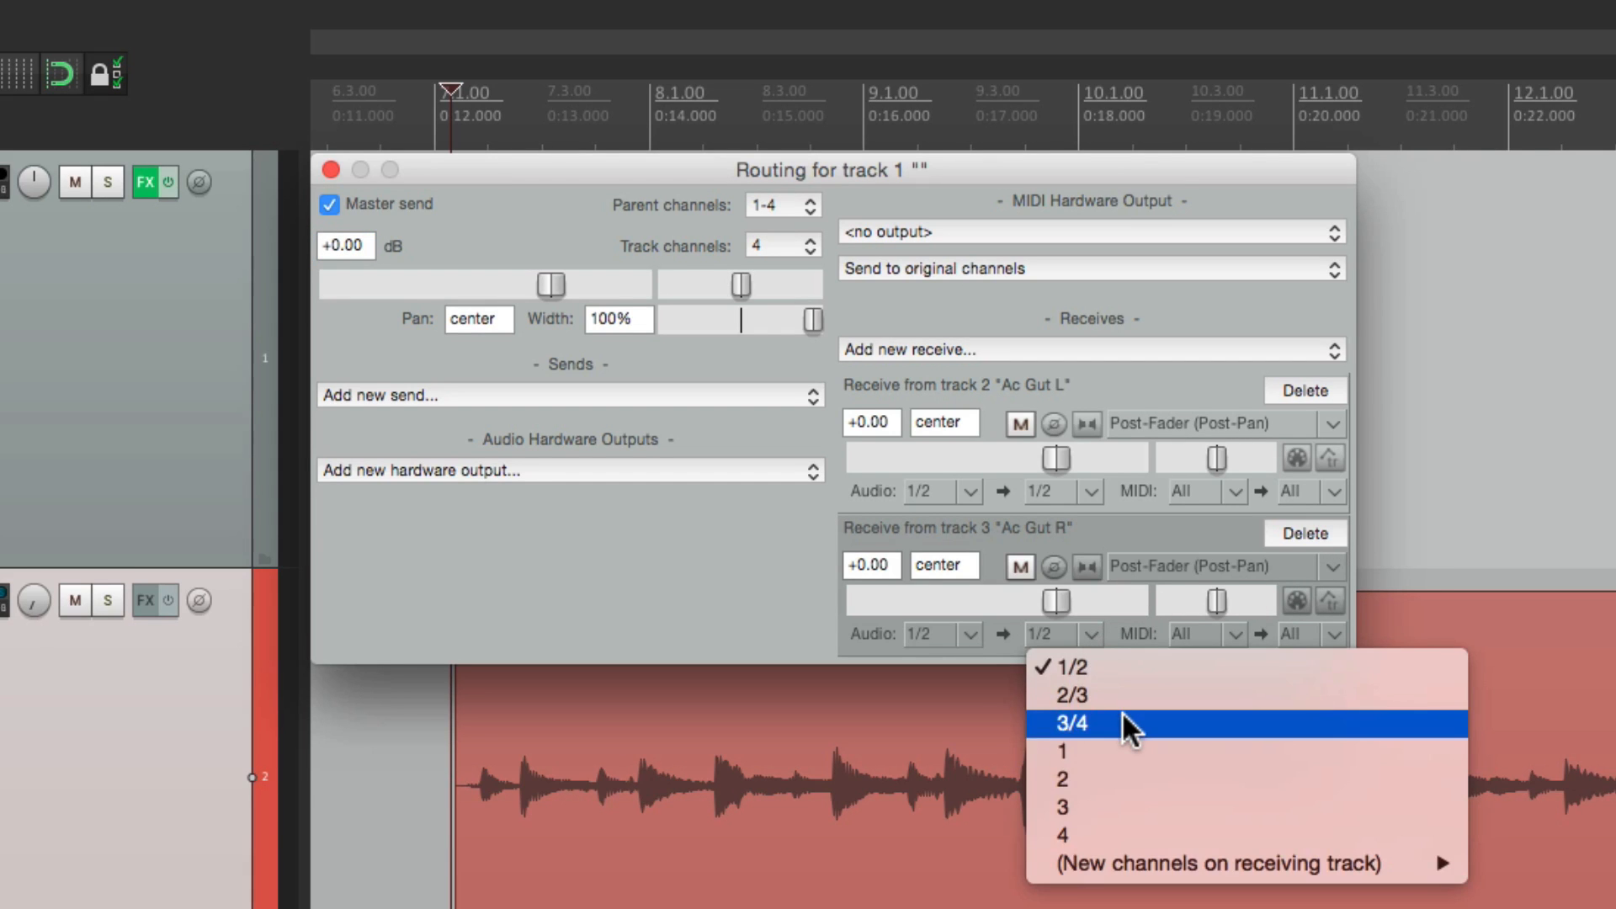
pyautogui.click(1071, 724)
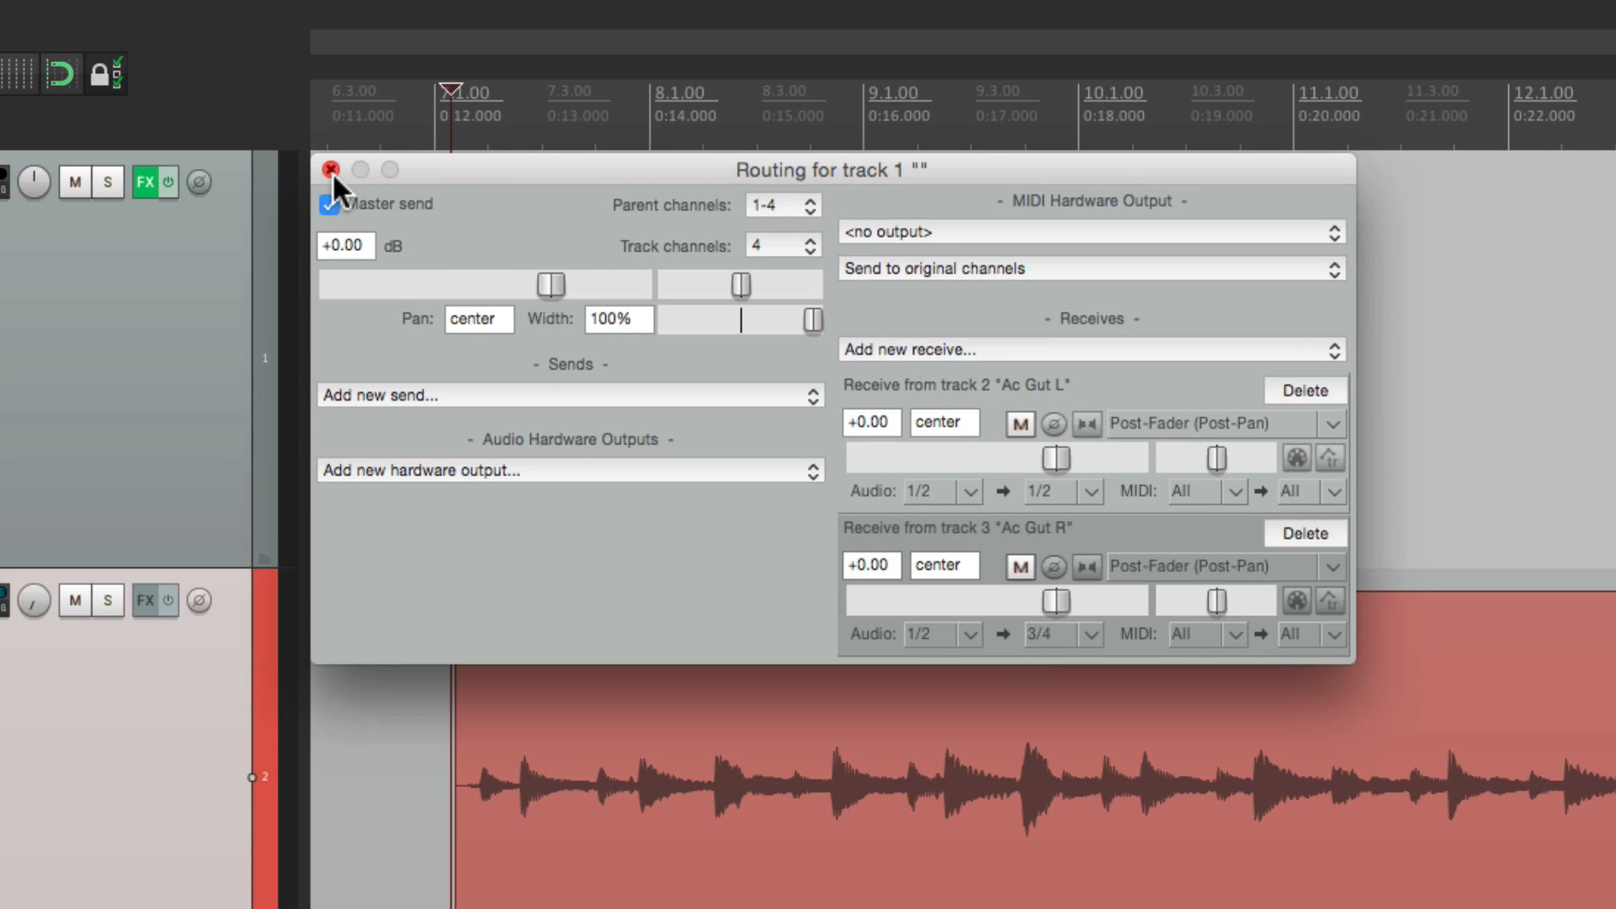
pyautogui.click(331, 170)
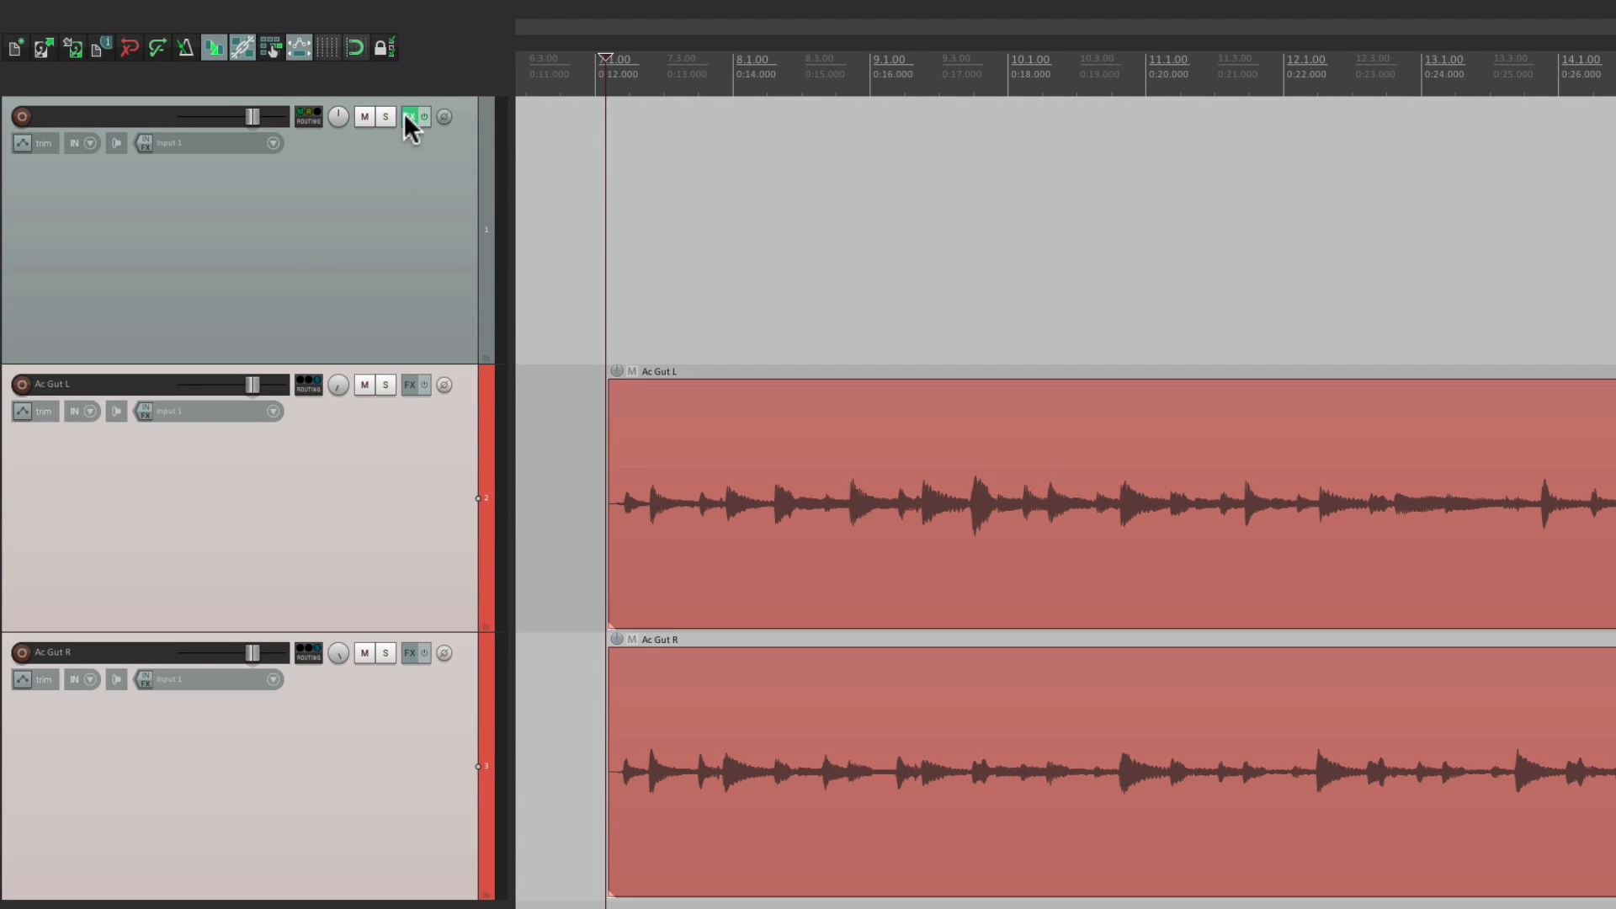
pyautogui.click(415, 115)
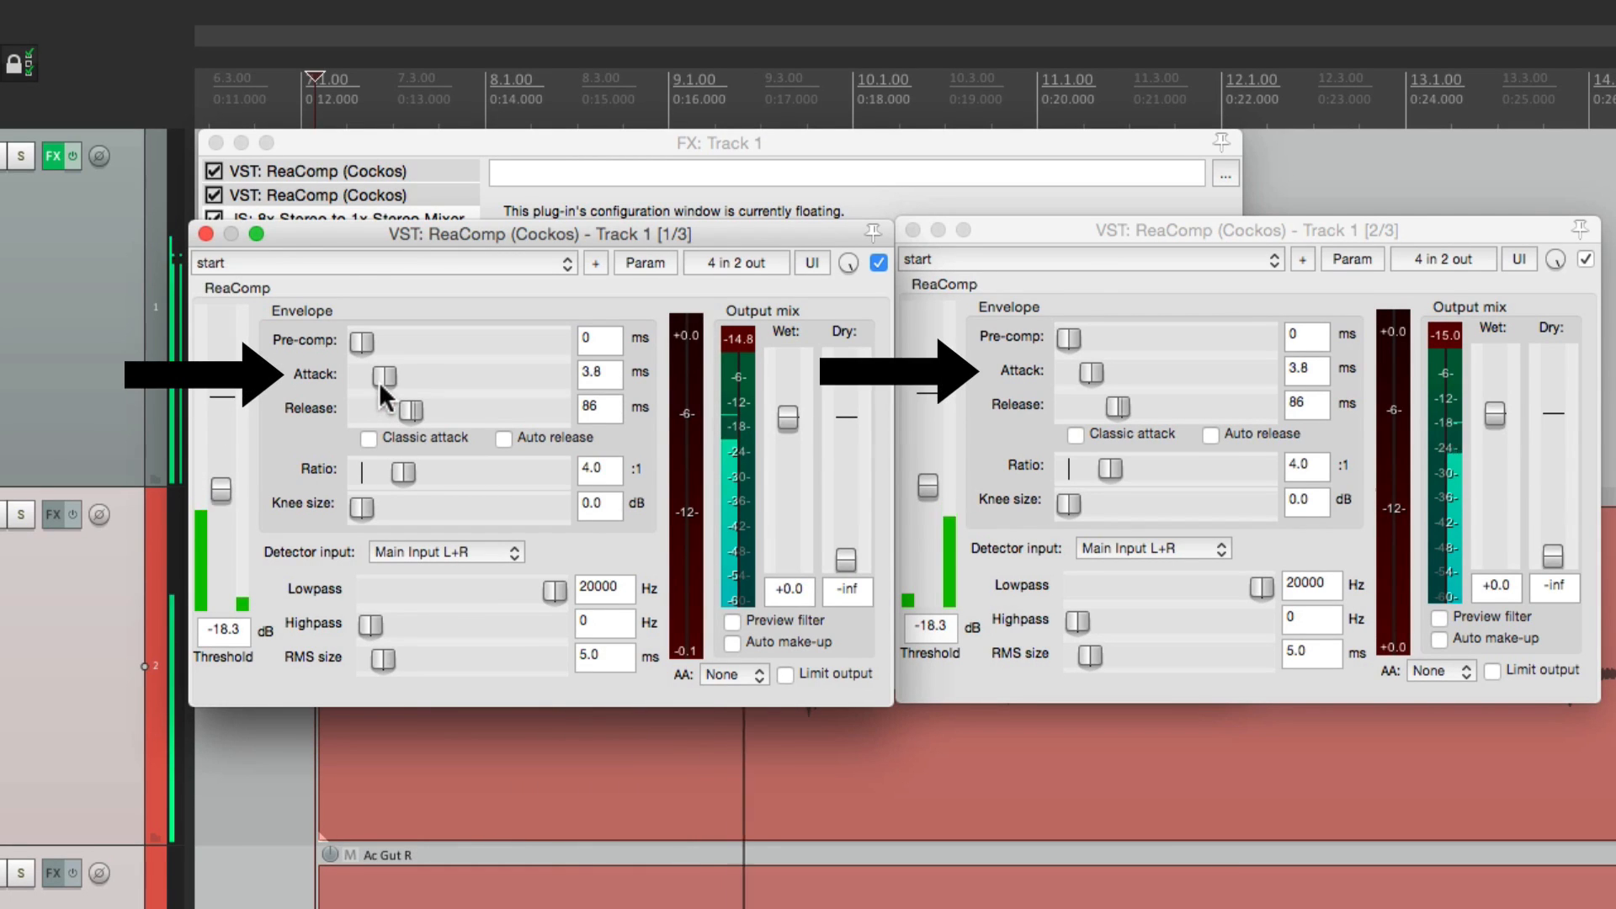
# - Drag the linked ReaComps' Attack slider to 2.2 ms and Release slider to 47 ms
pyautogui.moveTo(381, 376); pyautogui.dragTo(382, 377)
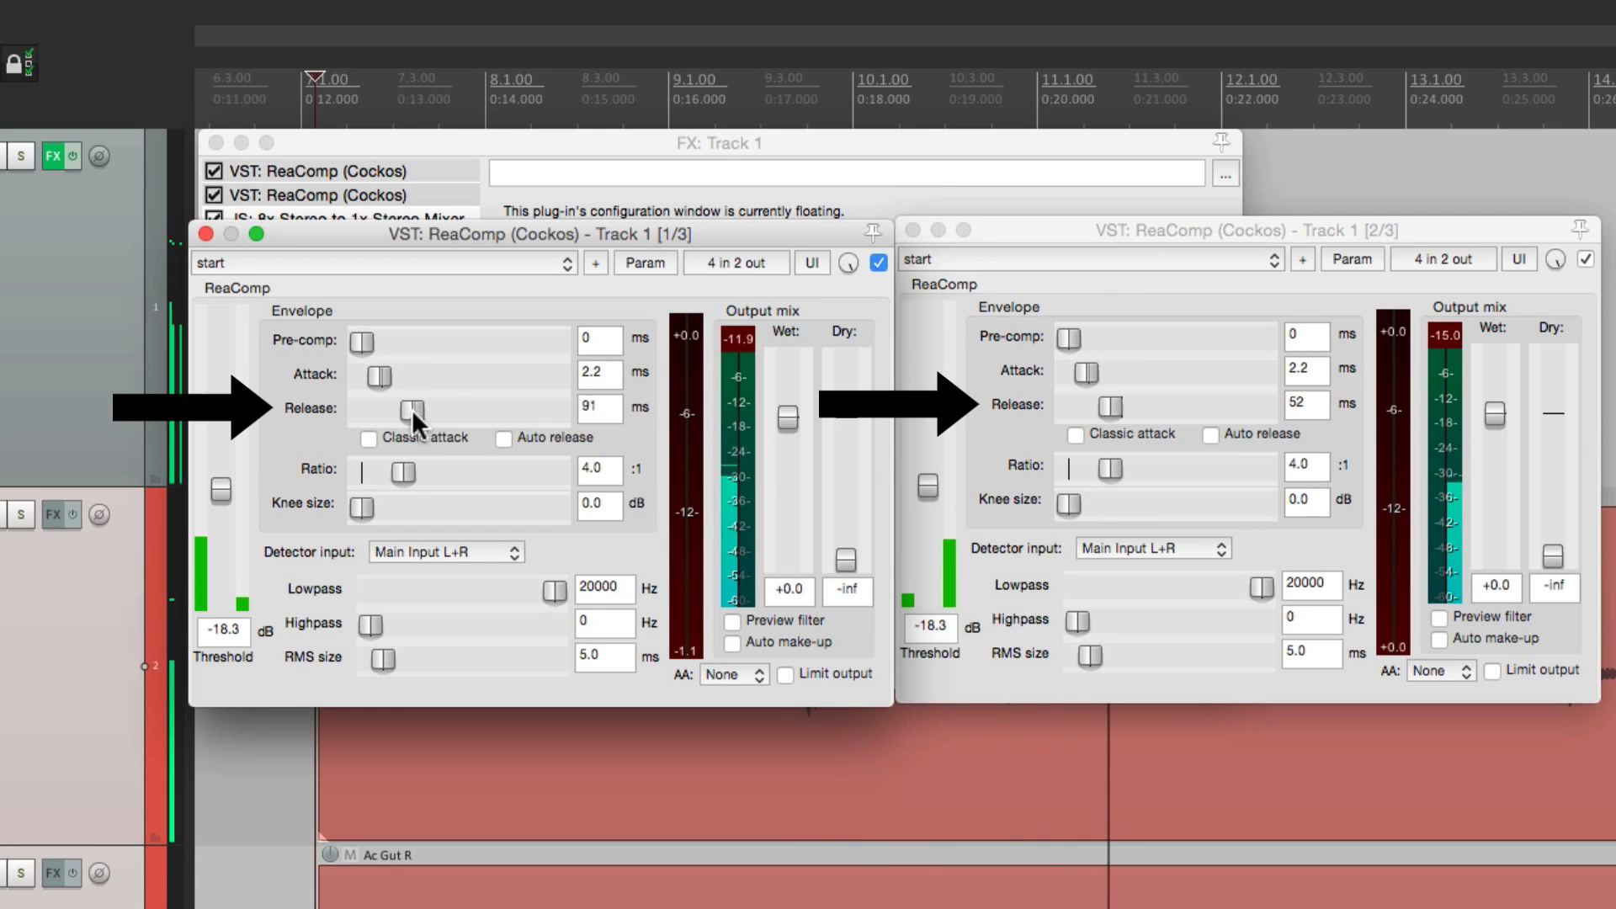
pyautogui.moveTo(410, 410); pyautogui.dragTo(390, 410)
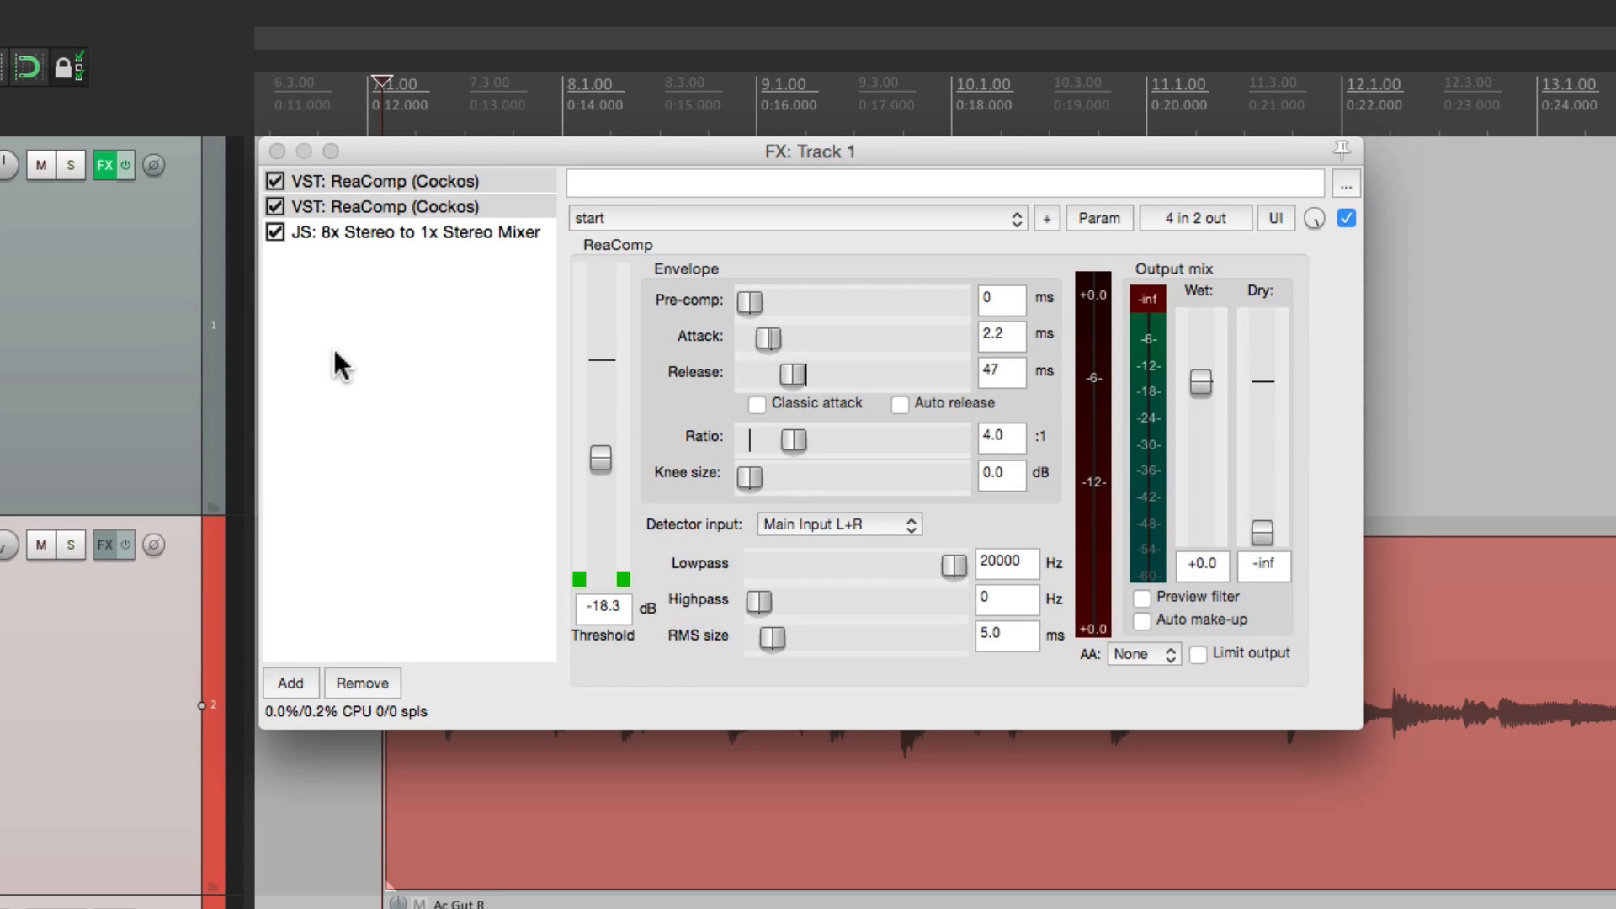
pyautogui.moveTo(399, 258)
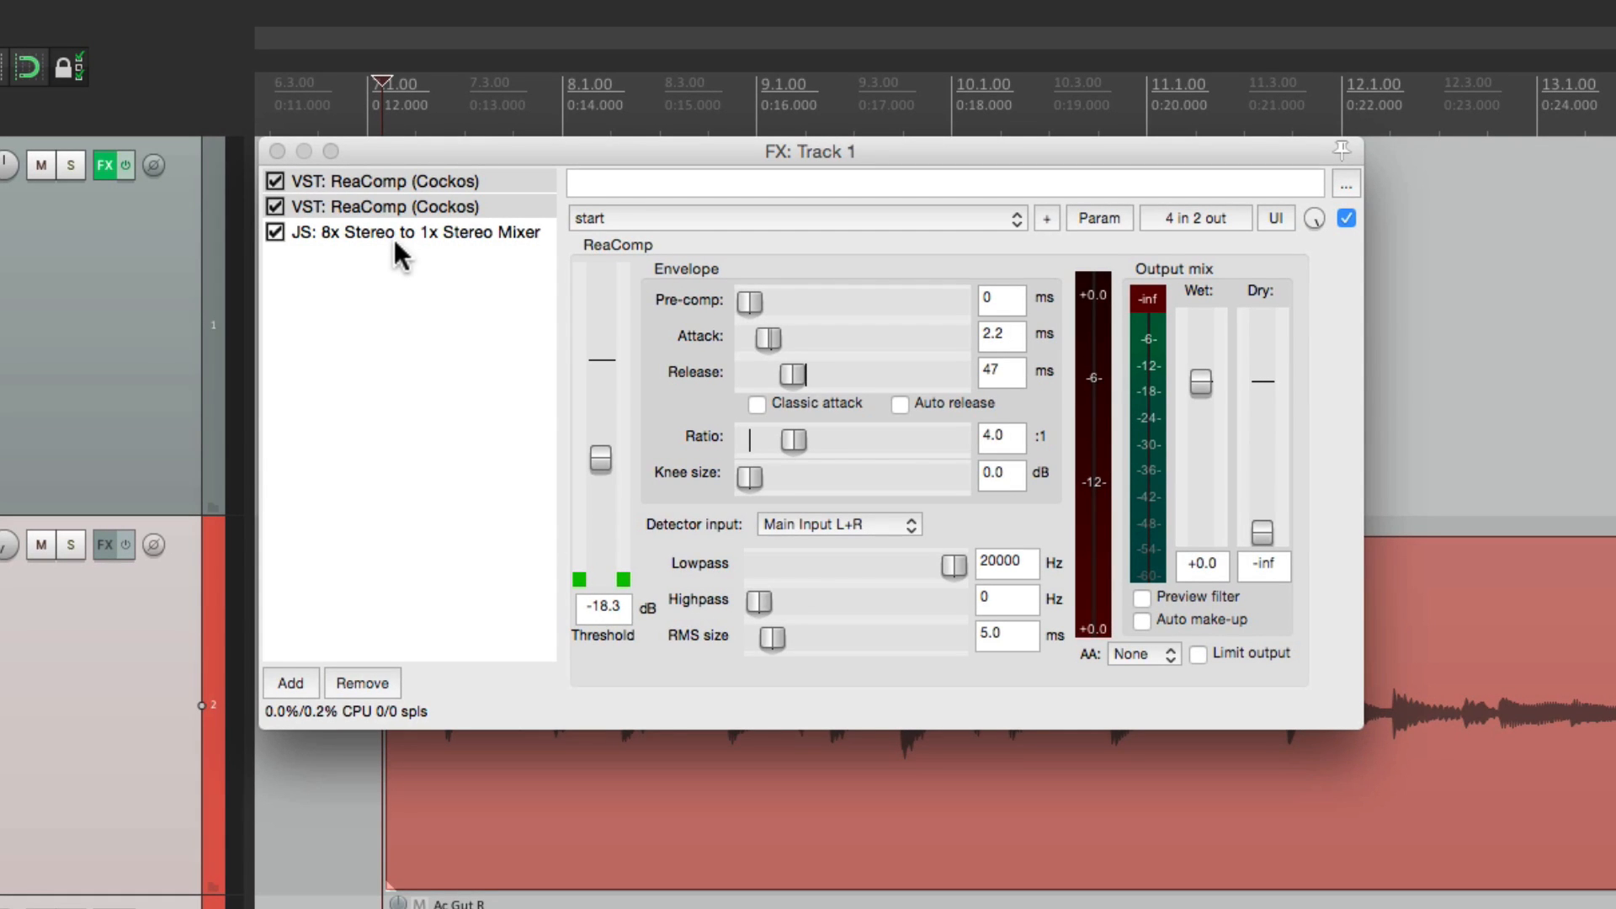
# - Insert ReaEQ after the JS stereo mixer with a ~72 Hz high-pass and ~-2.7 dB shelf near 200 Hz
pyautogui.click(291, 683)
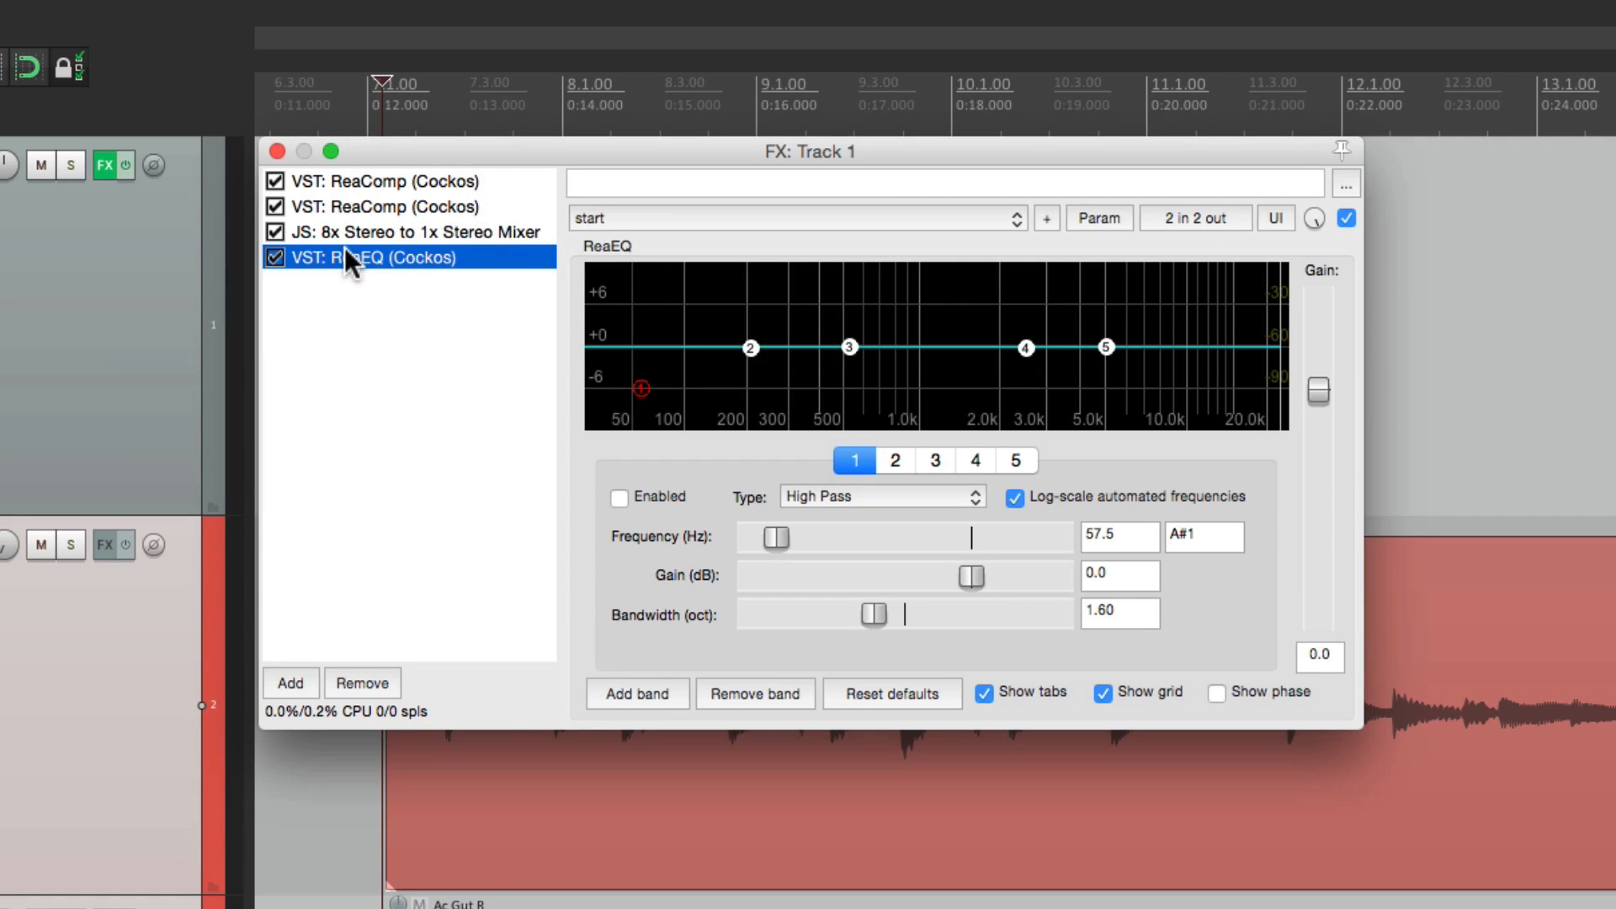
pyautogui.moveTo(690, 379)
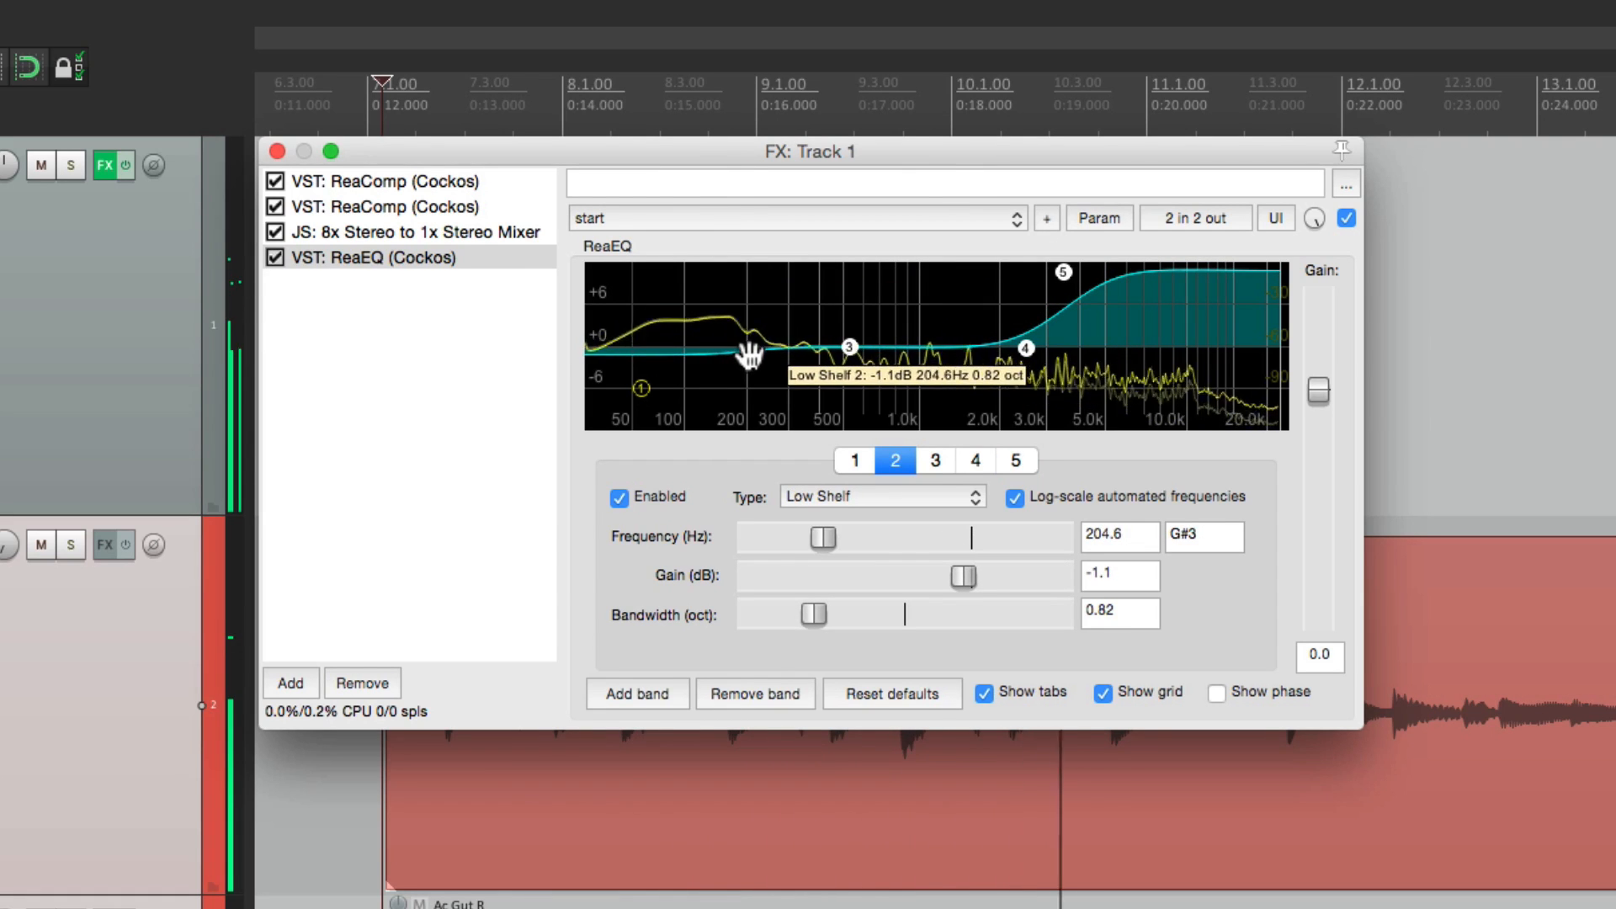
pyautogui.click(854, 460)
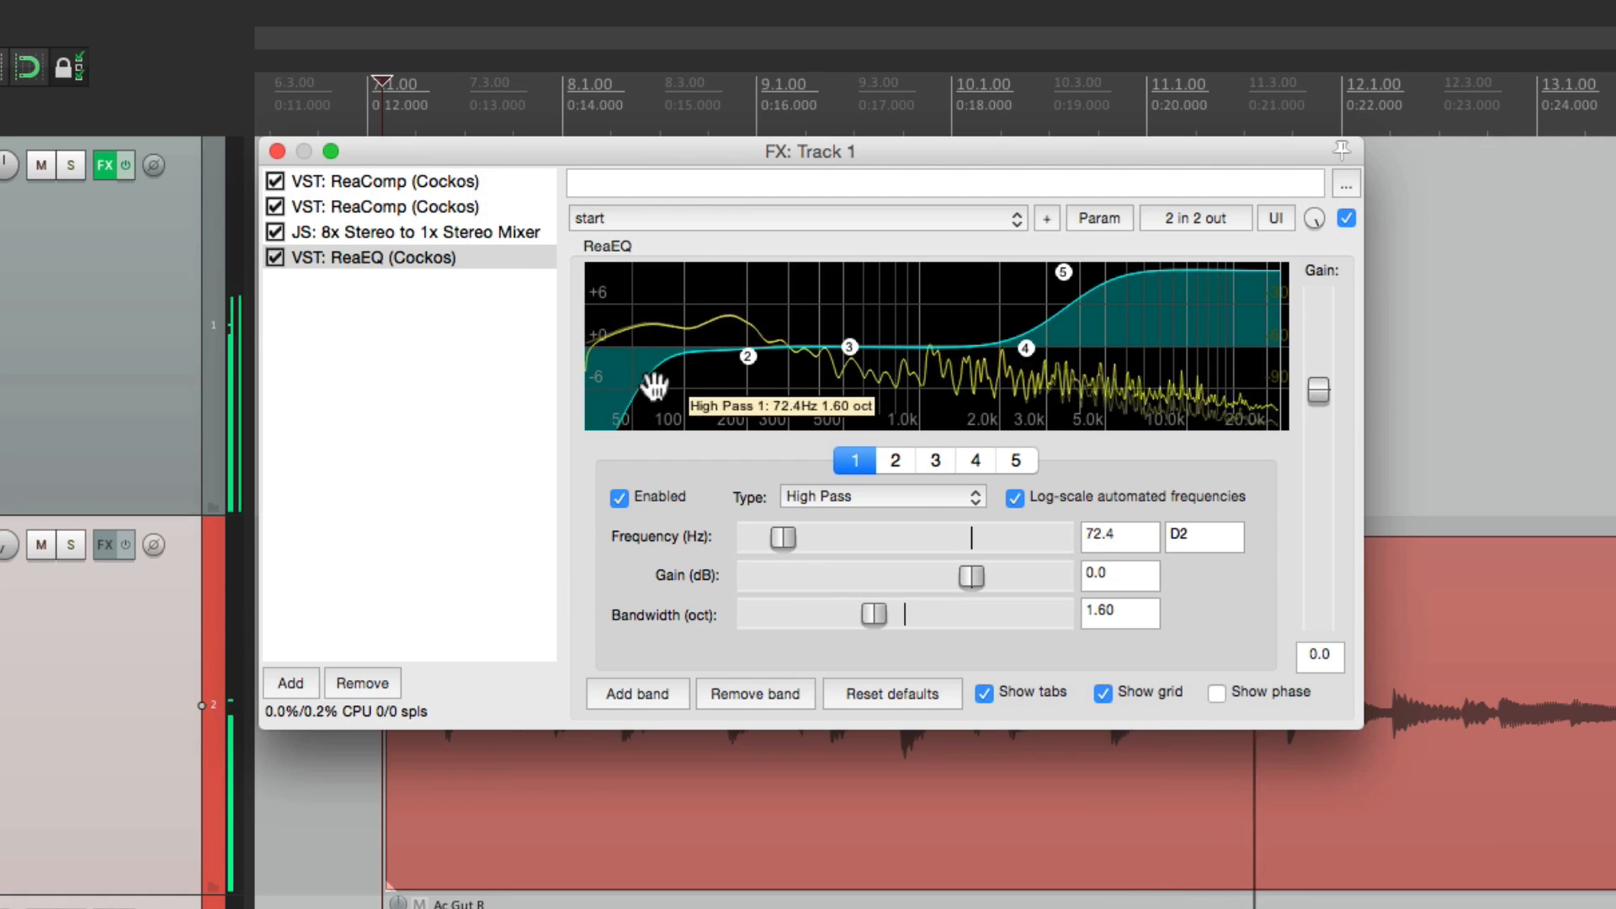
pyautogui.click(895, 461)
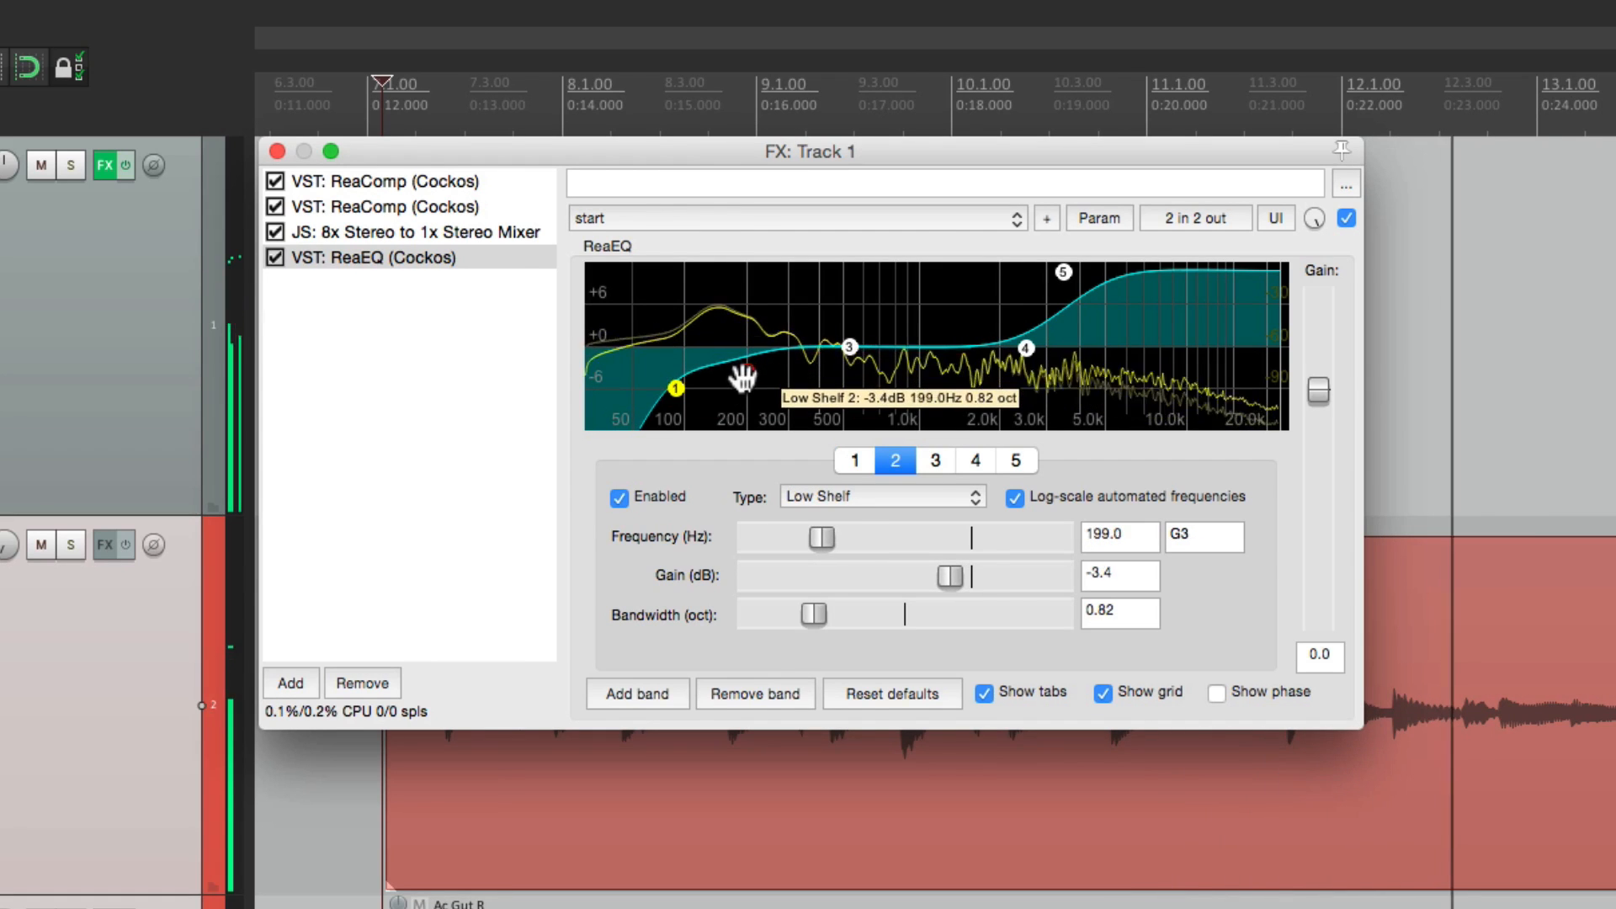
pyautogui.moveTo(675, 390); pyautogui.dragTo(748, 368)
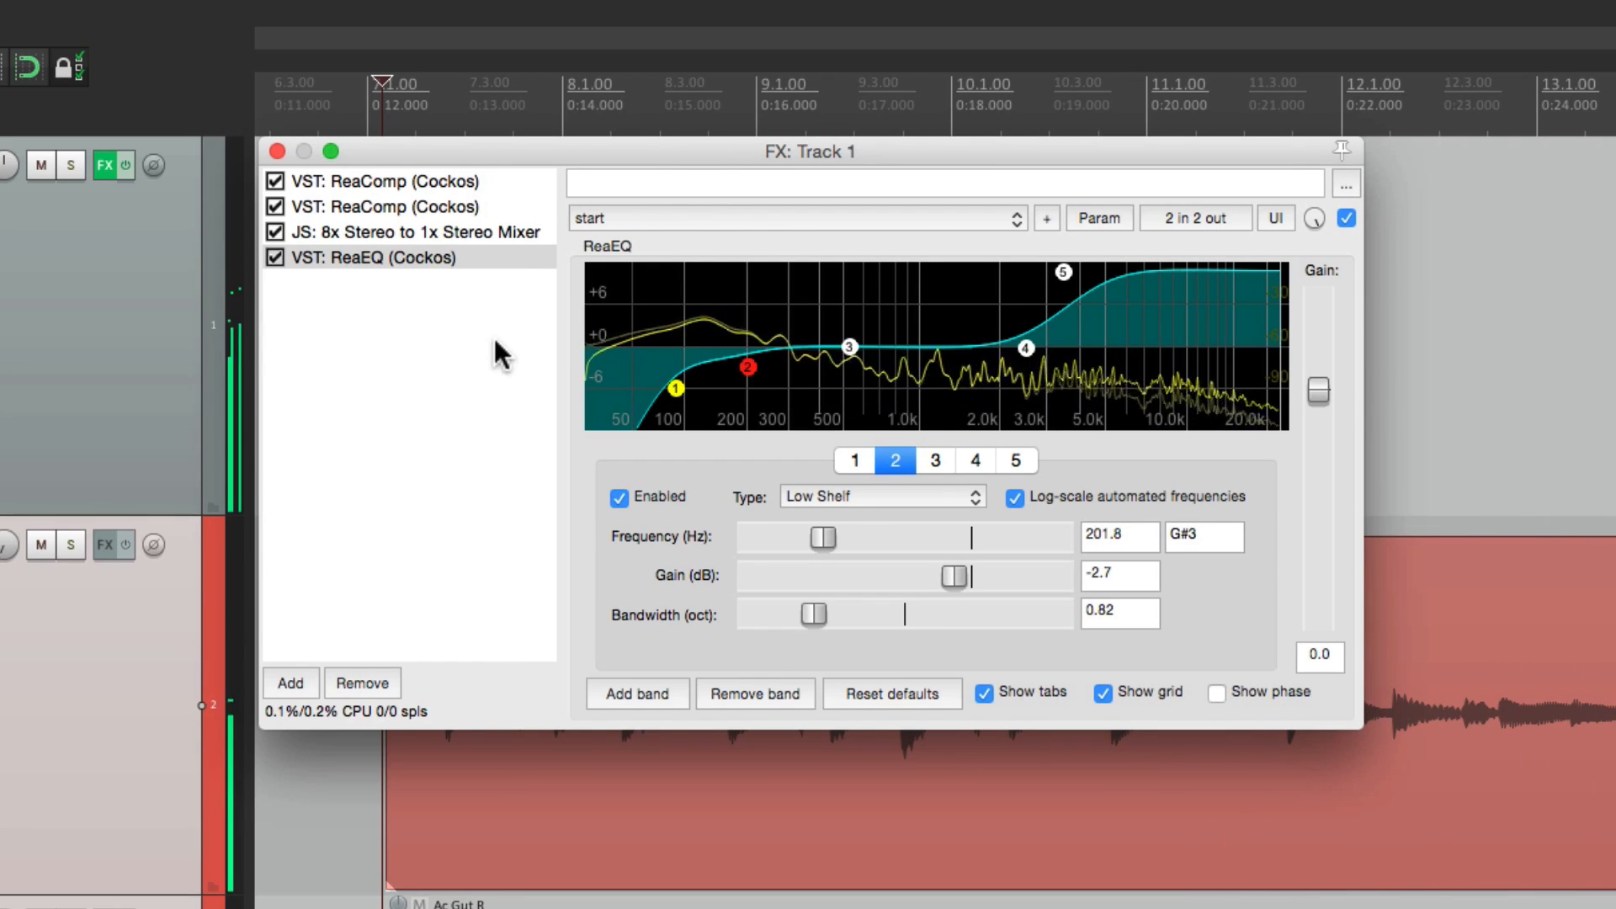
pyautogui.click(405, 207)
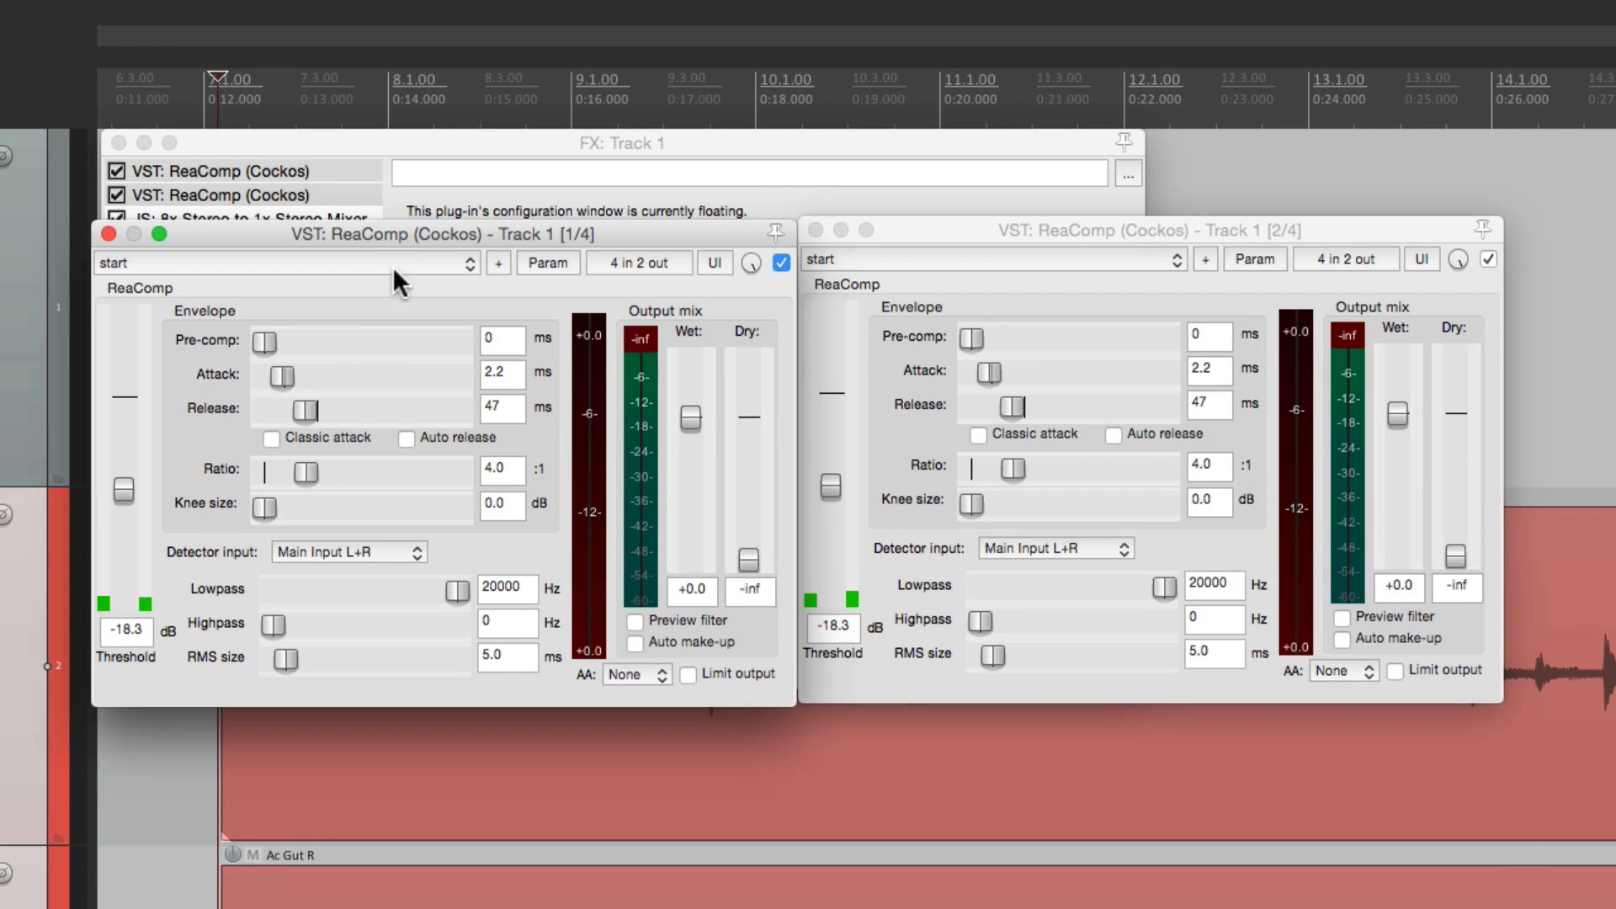
# - Drag the linked ReaComp threshold up, then down to about -19.4 dB on both compressors
pyautogui.moveTo(123, 493); pyautogui.dragTo(123, 474)
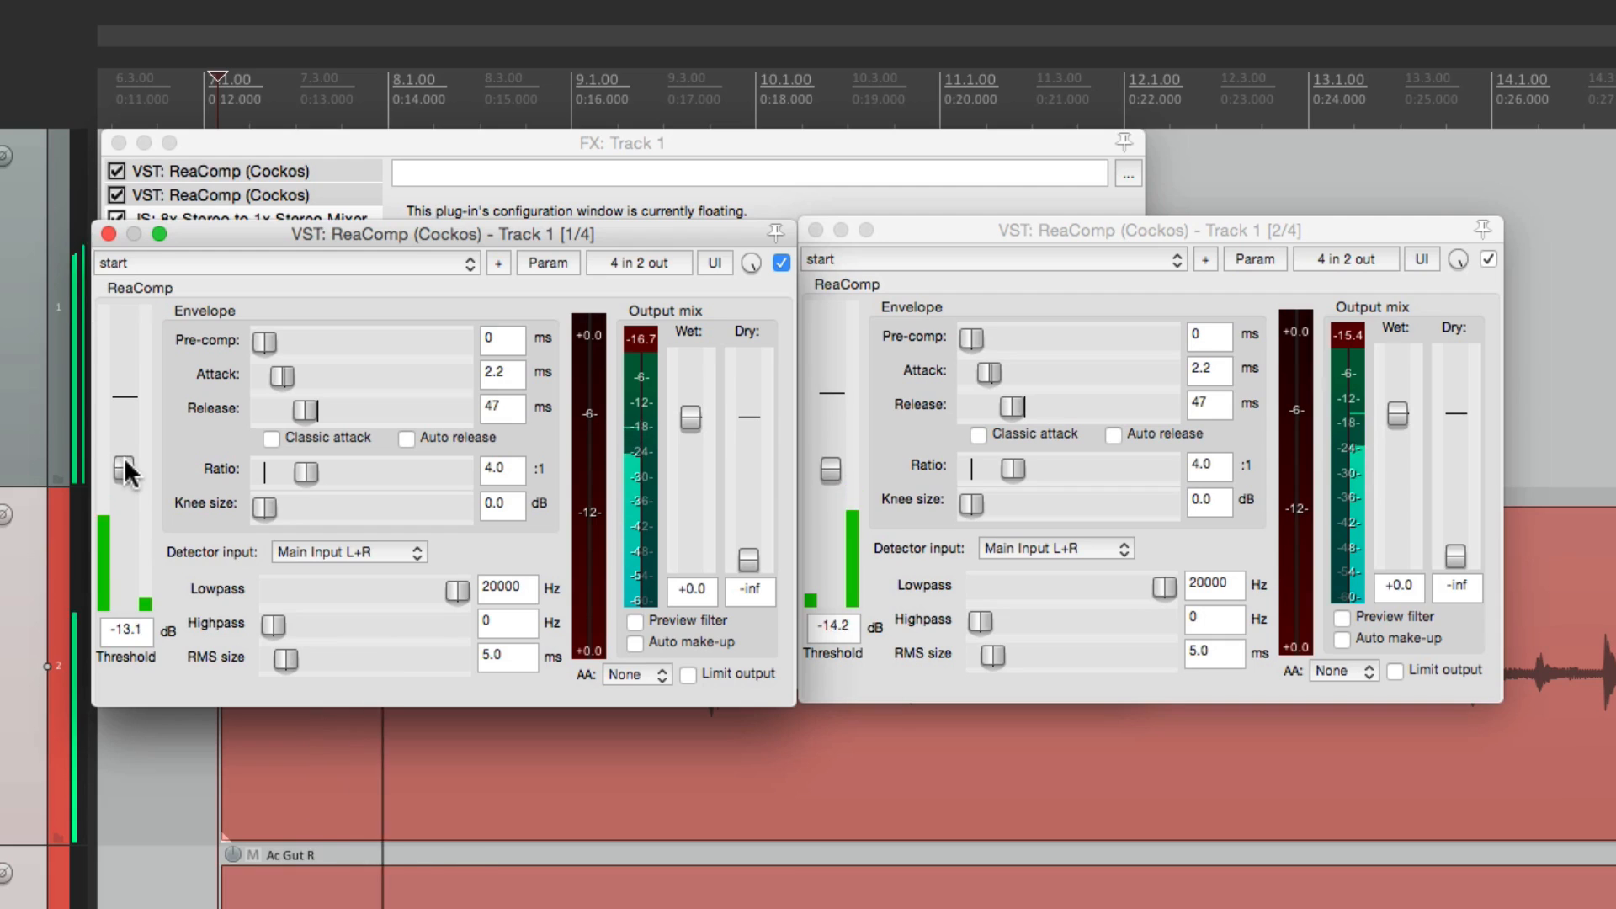
pyautogui.moveTo(121, 466); pyautogui.dragTo(121, 497)
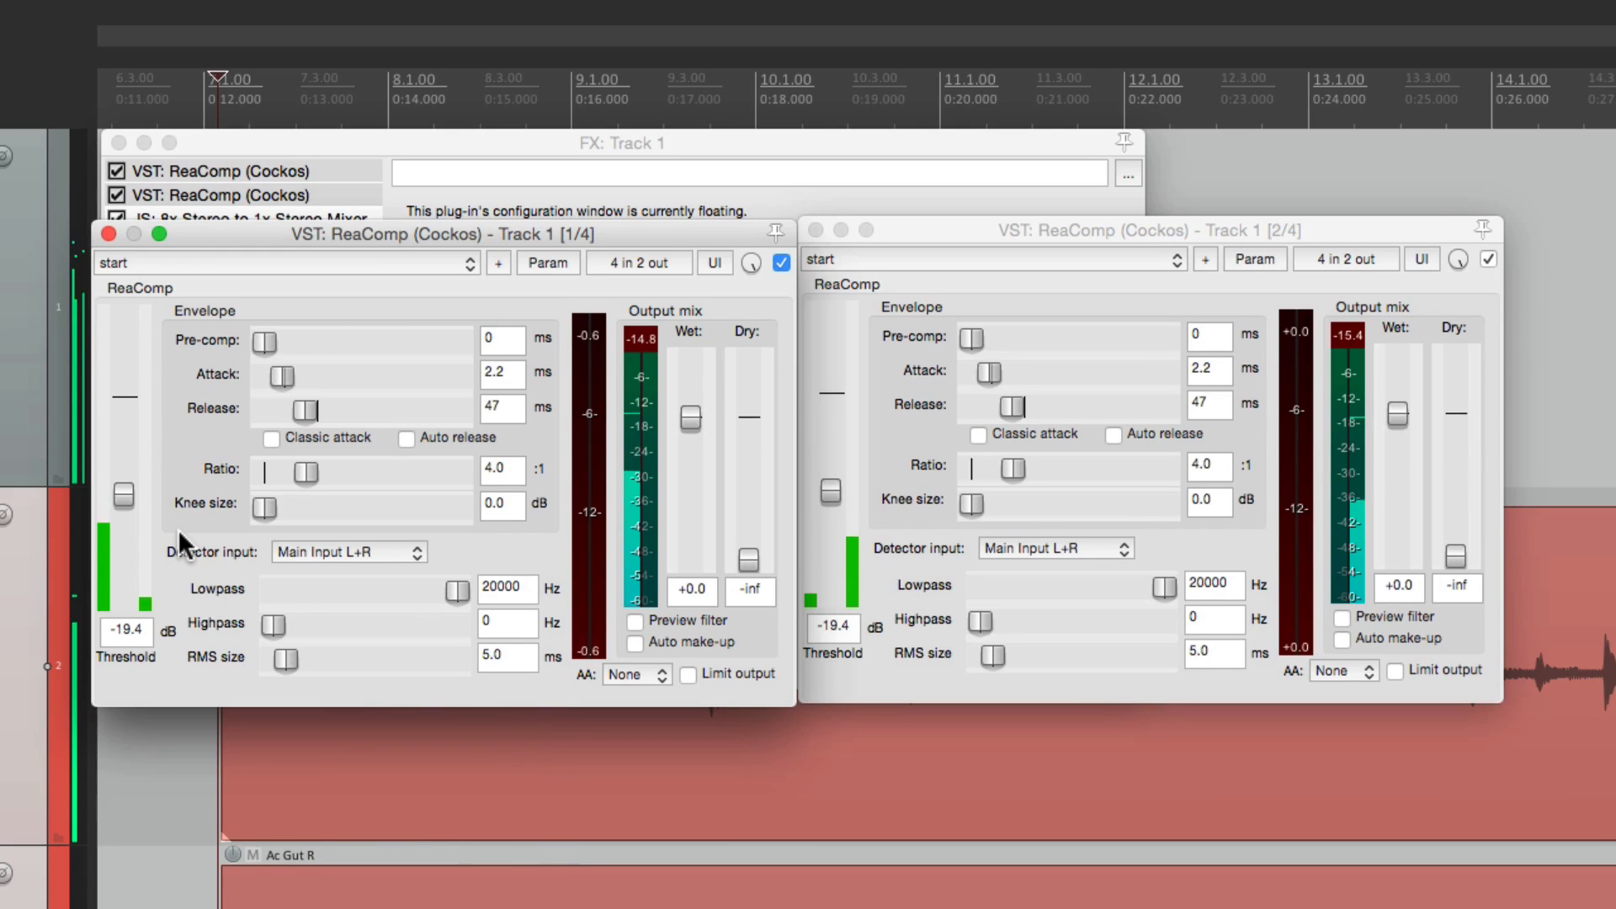